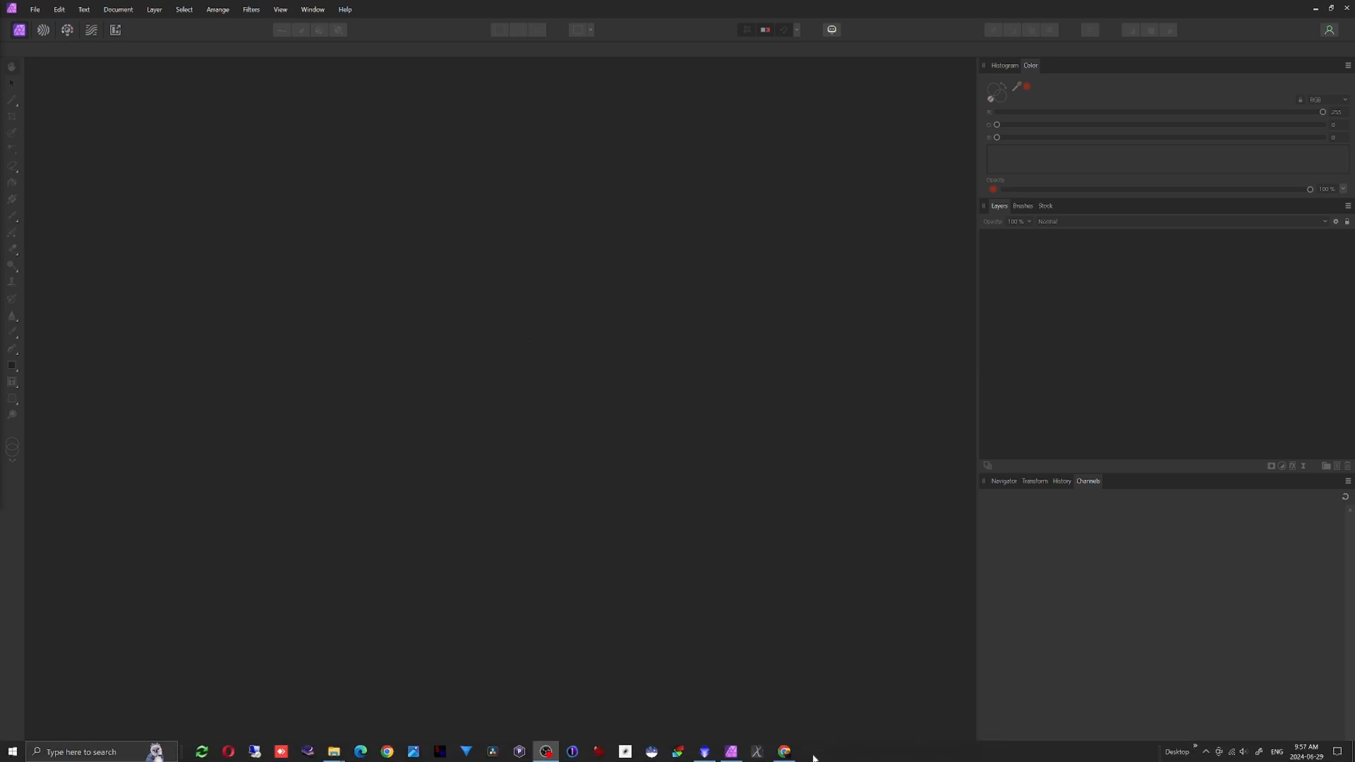
pyautogui.moveTo(332, 751)
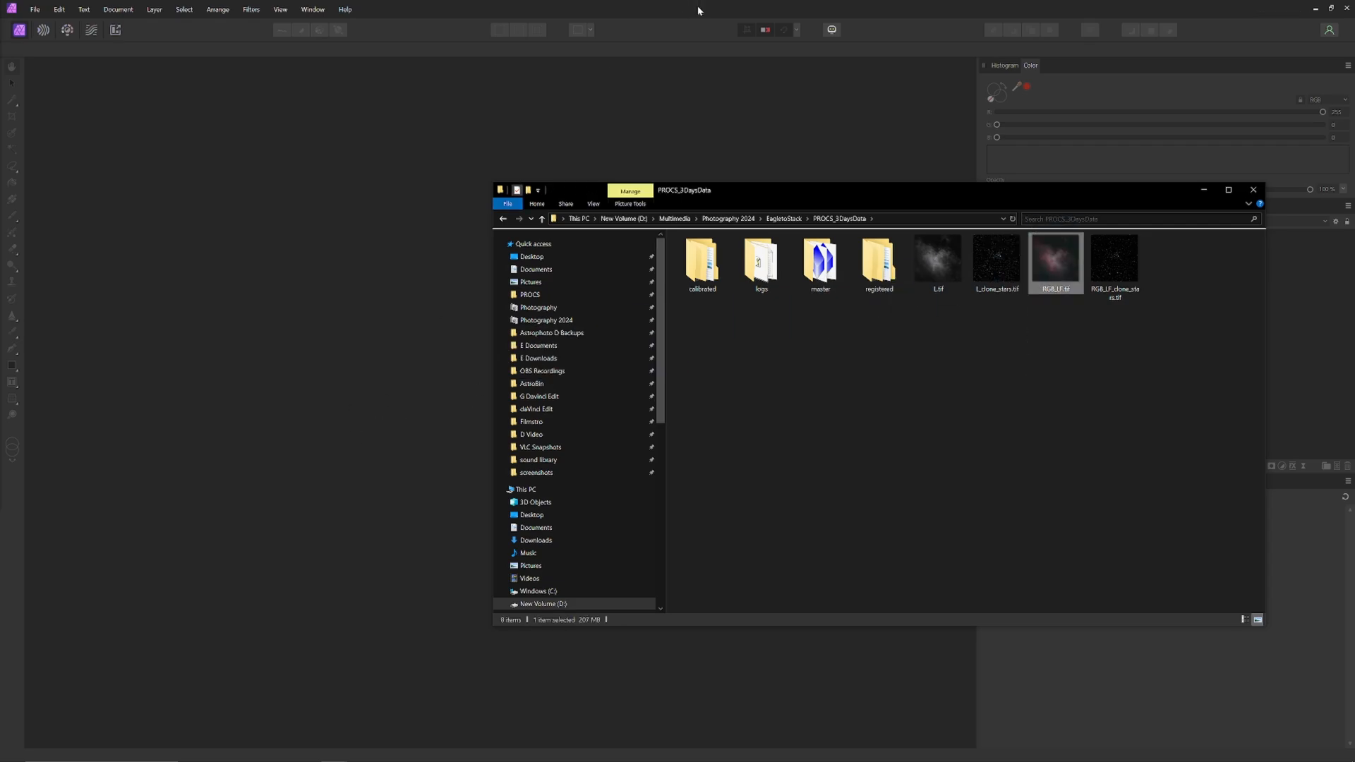
# Step: Open RGB_LF.tif, unlock its Background as layer RGB LF, and duplicate it
pyautogui.doubleClick(1056, 260)
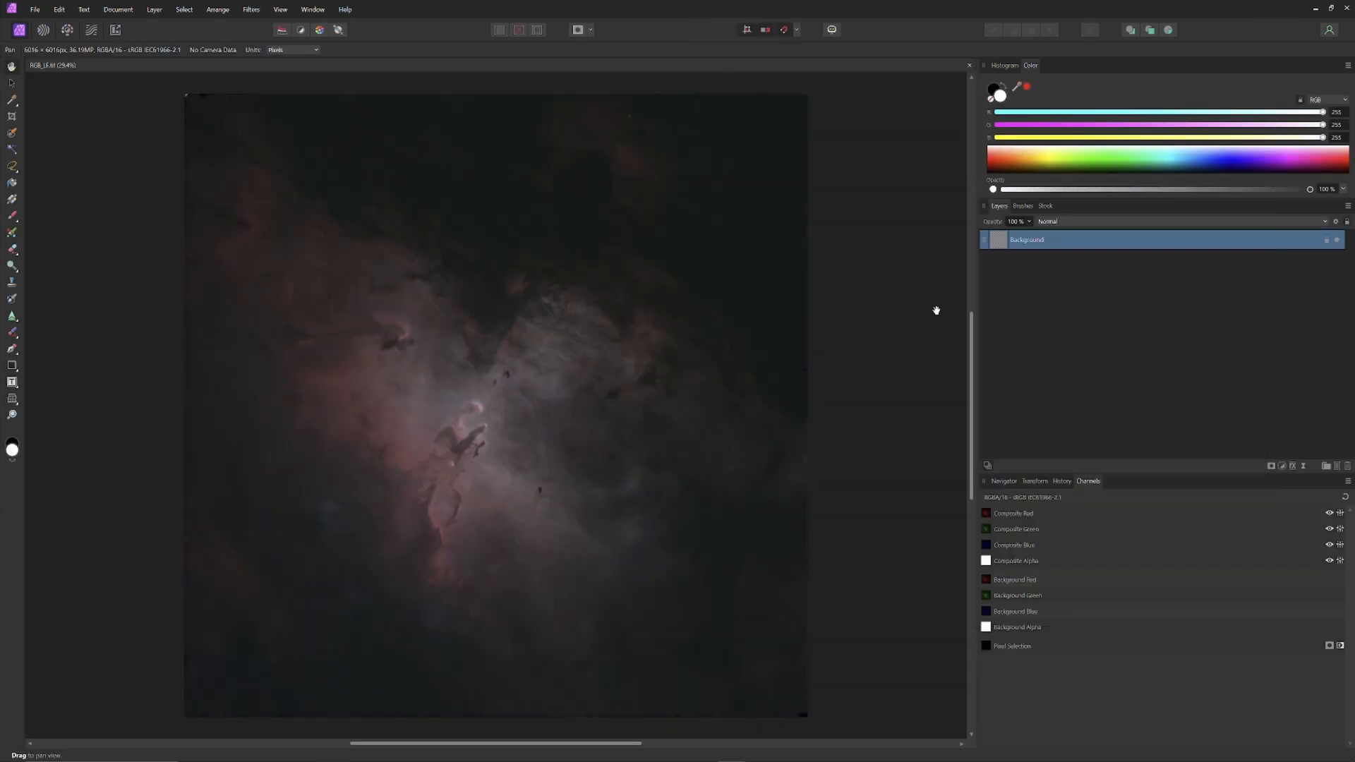
pyautogui.doubleClick(1027, 240)
pyautogui.write('RGB LF')
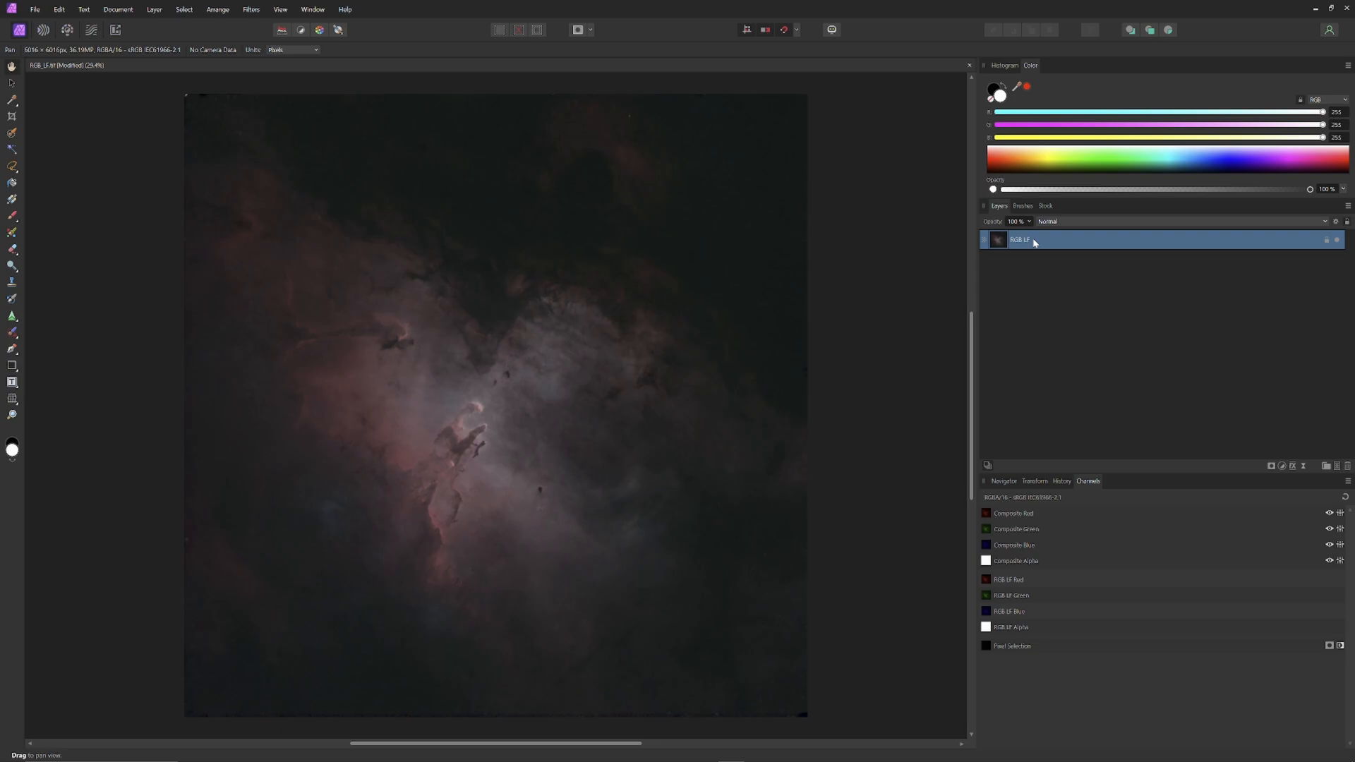
pyautogui.rightClick(1035, 240)
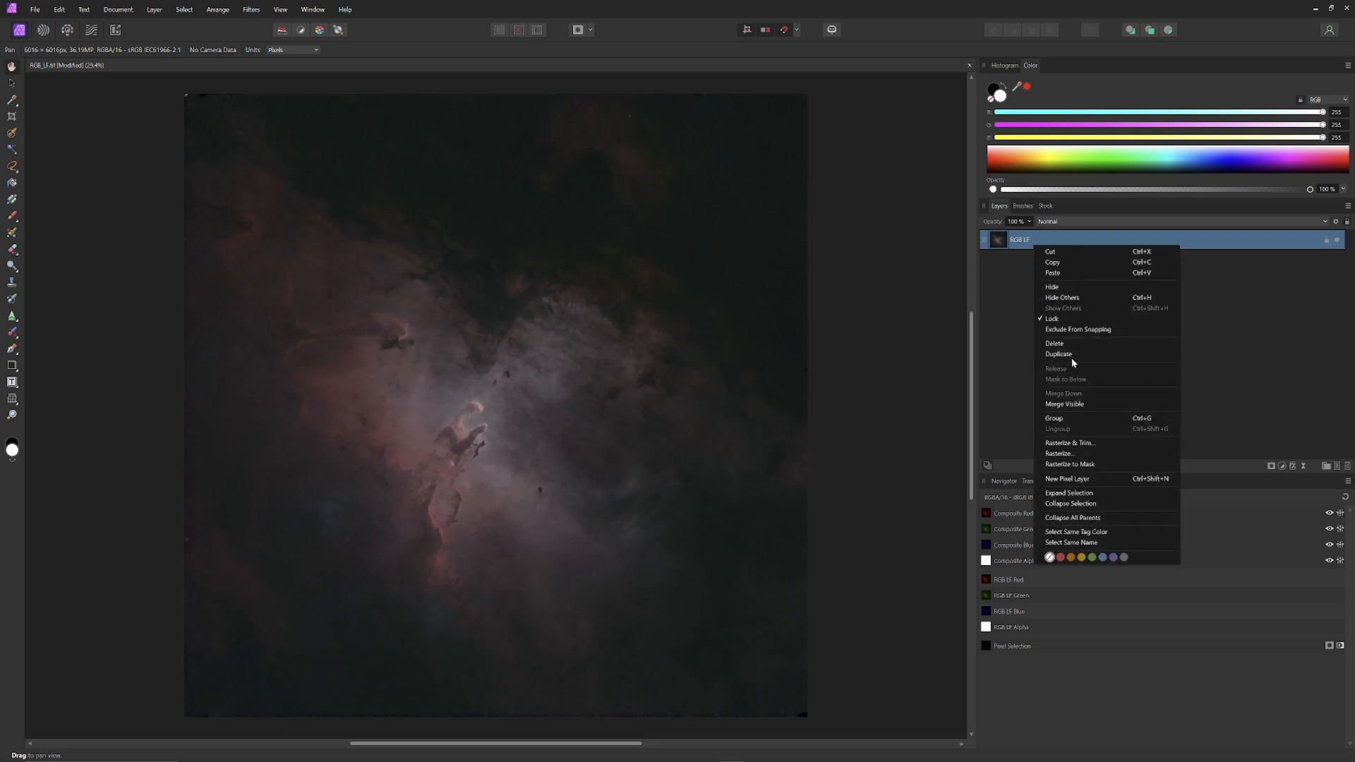
pyautogui.click(1059, 355)
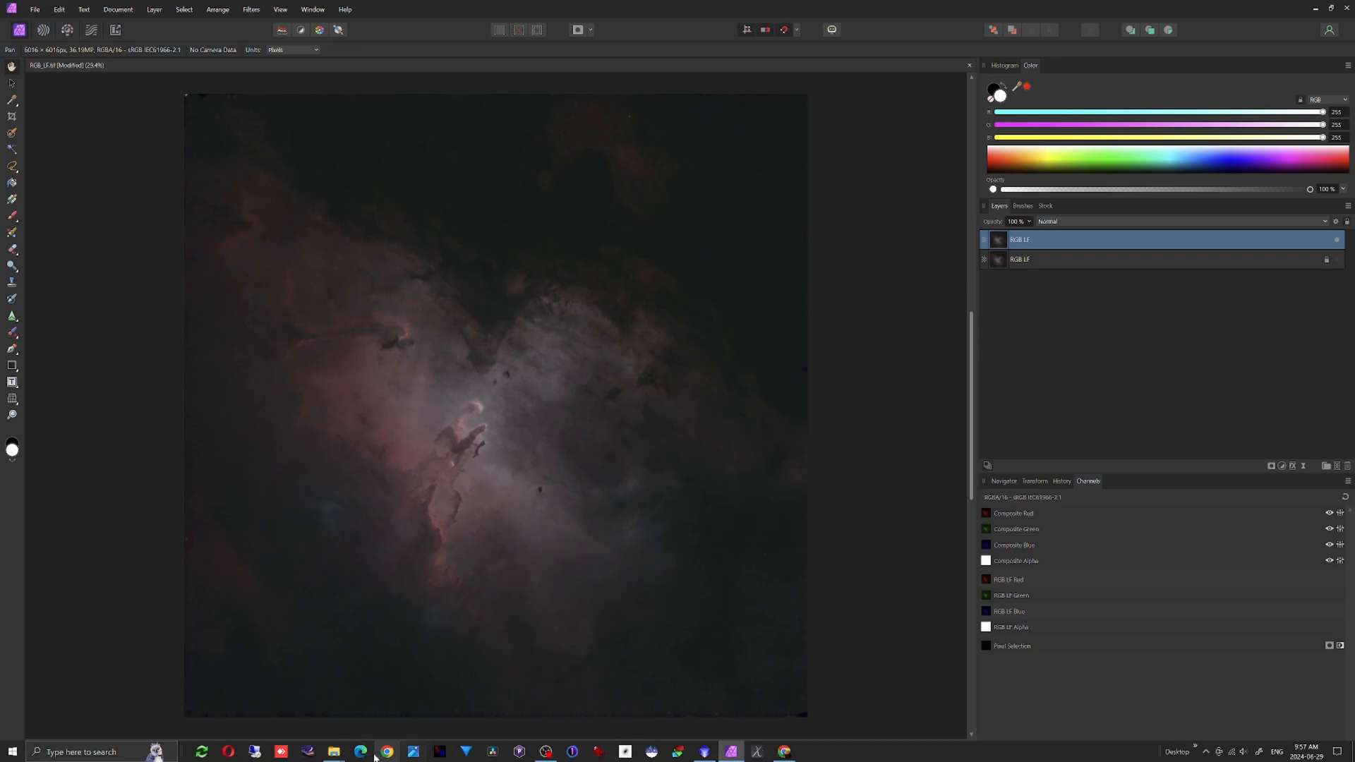
pyautogui.click(330, 751)
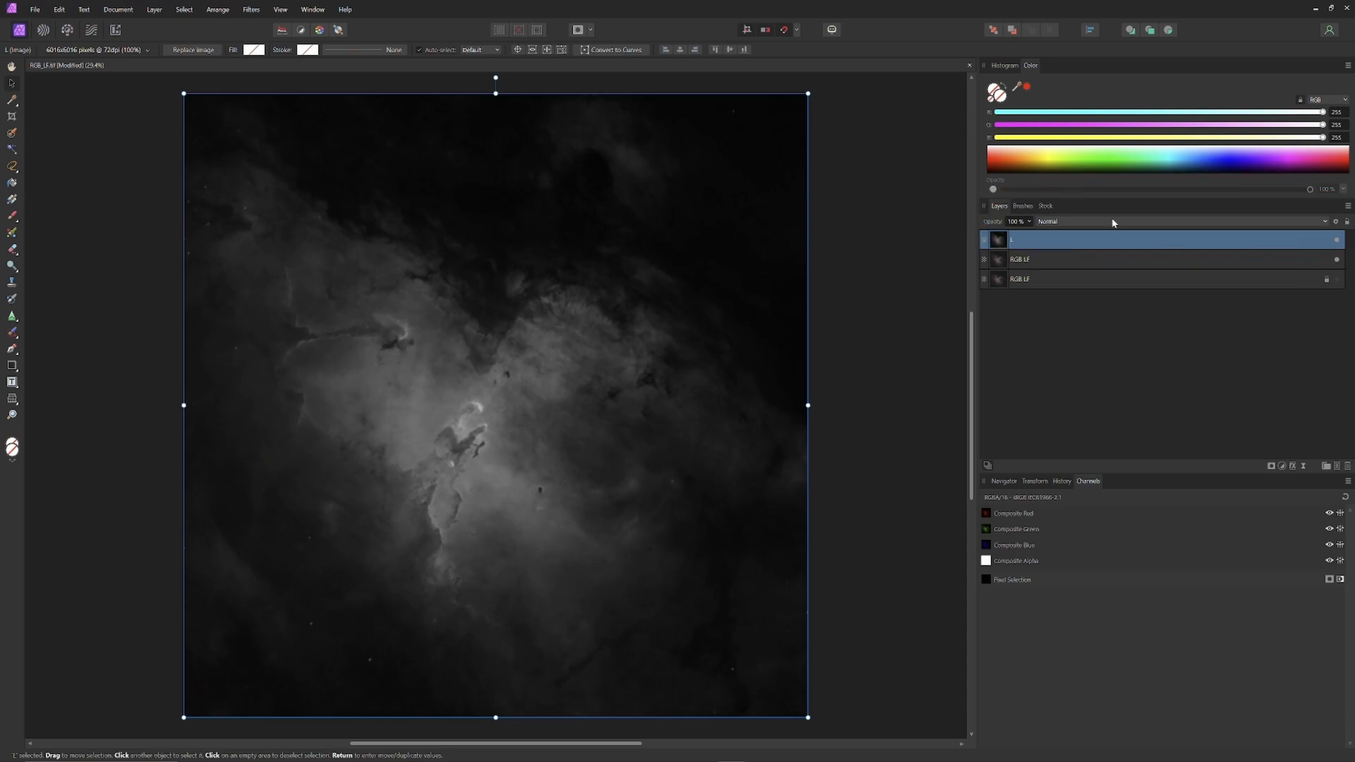
# Step: Set the L layer's blend mode to Screen
pyautogui.click(1056, 221)
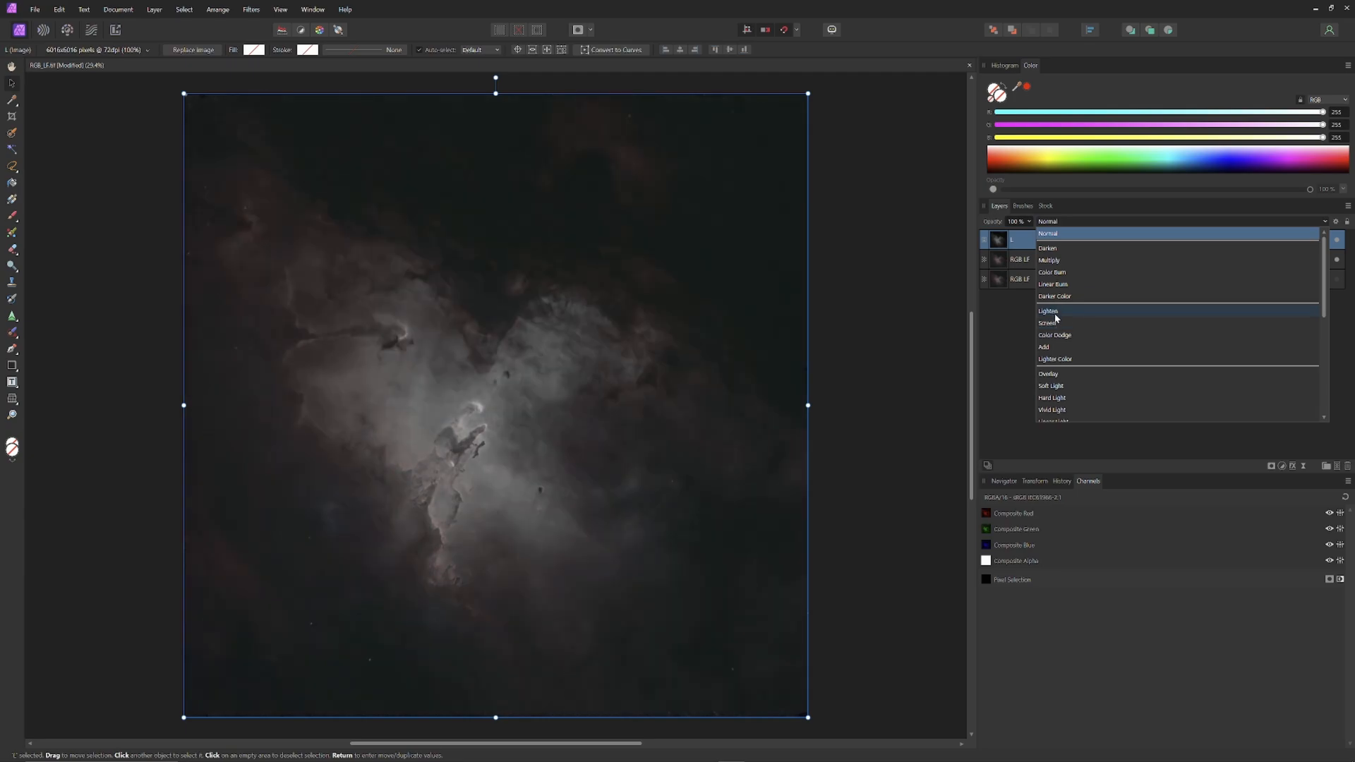
pyautogui.click(1048, 322)
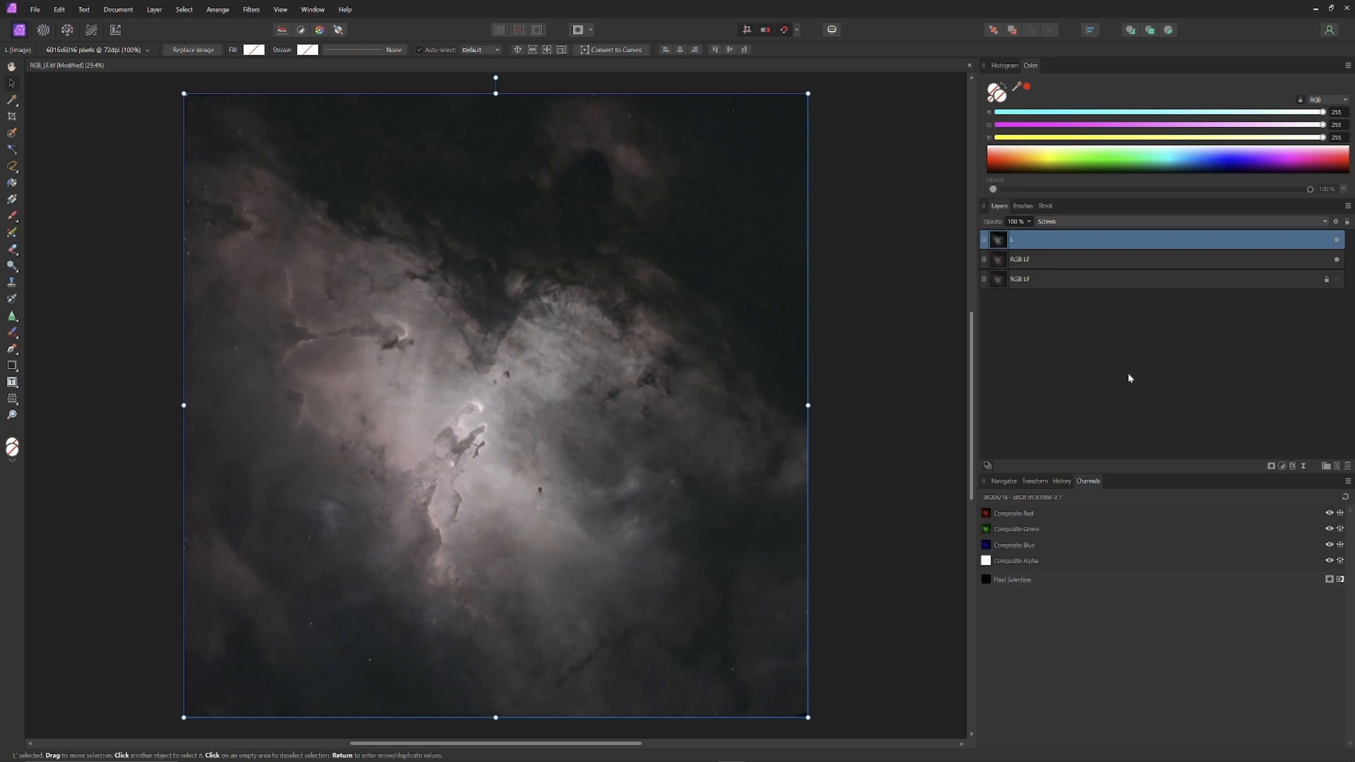
pyautogui.moveTo(1128, 380)
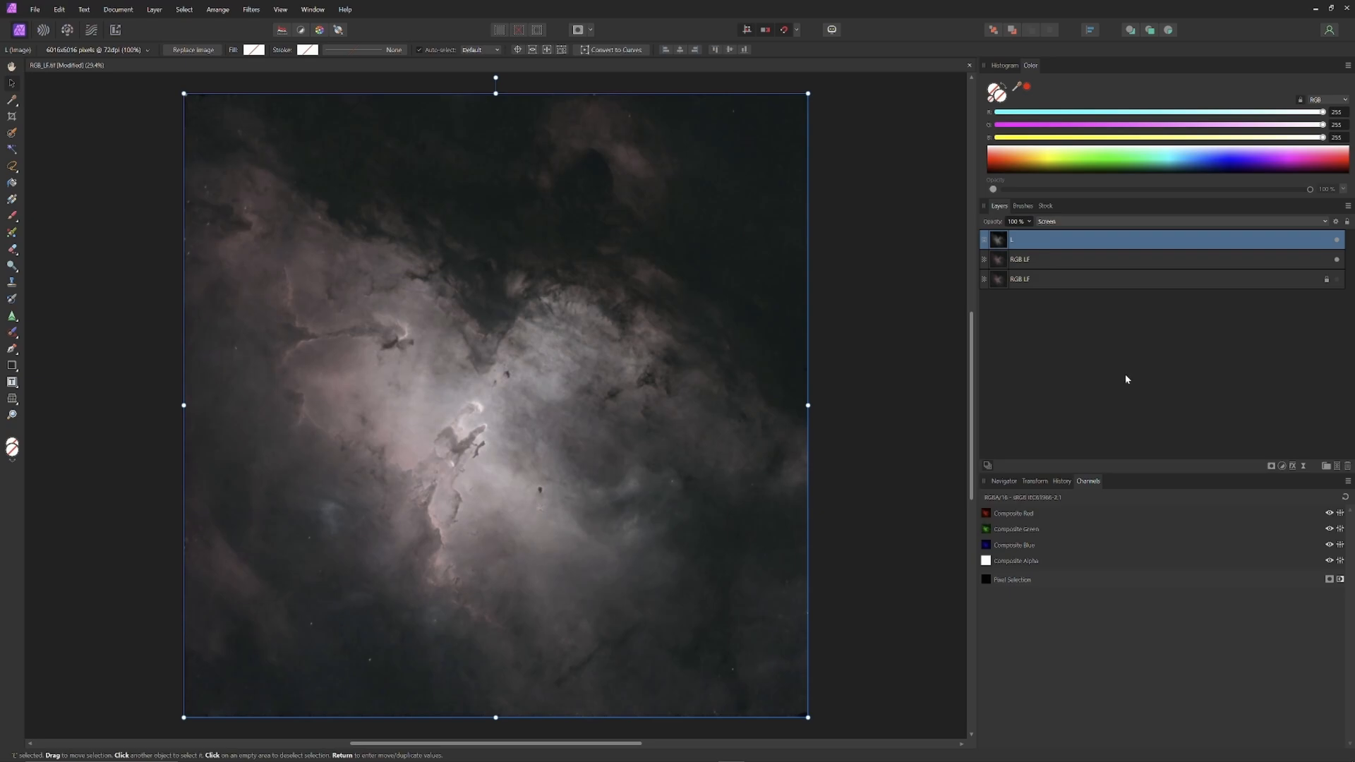
pyautogui.moveTo(1125, 380)
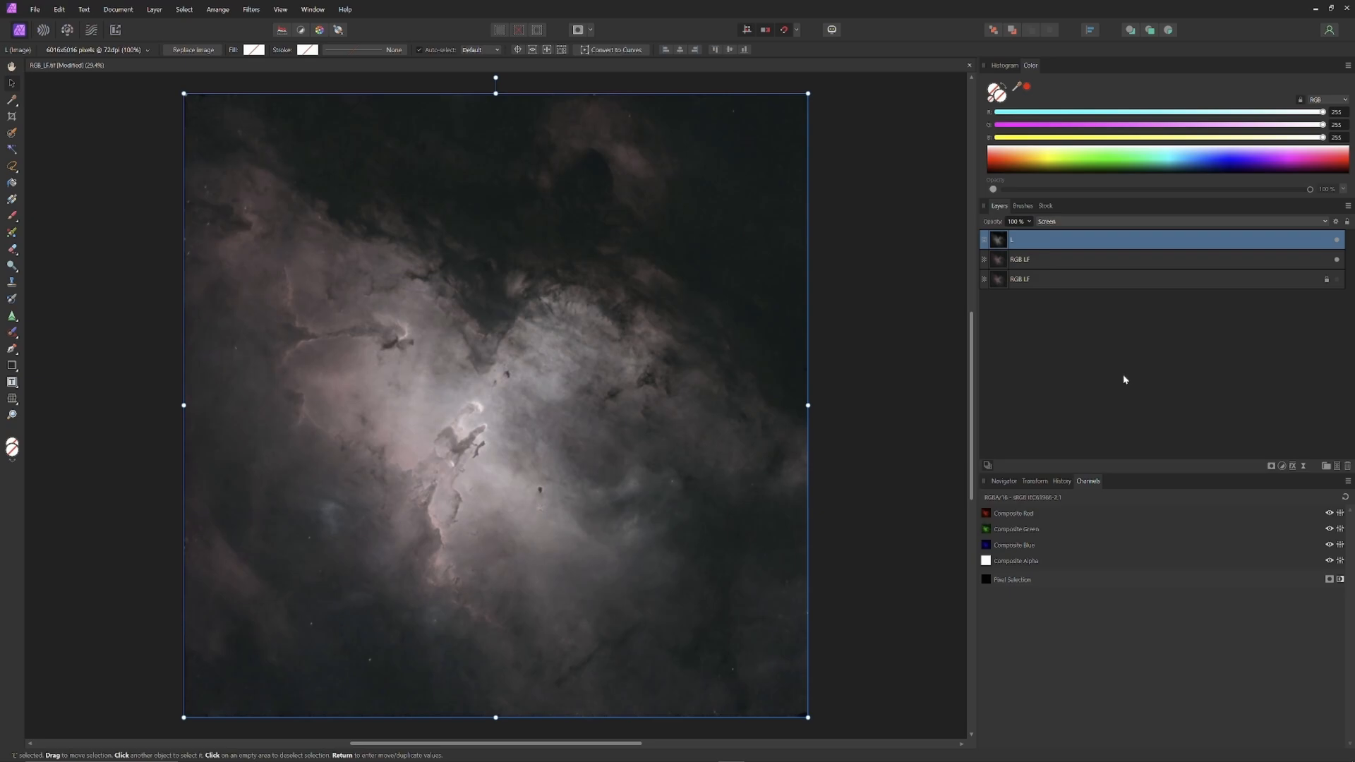
# Step: Merge the visible layers into a new Pixel layer above L and both RGB LF layers
pyautogui.rightClick(1047, 259)
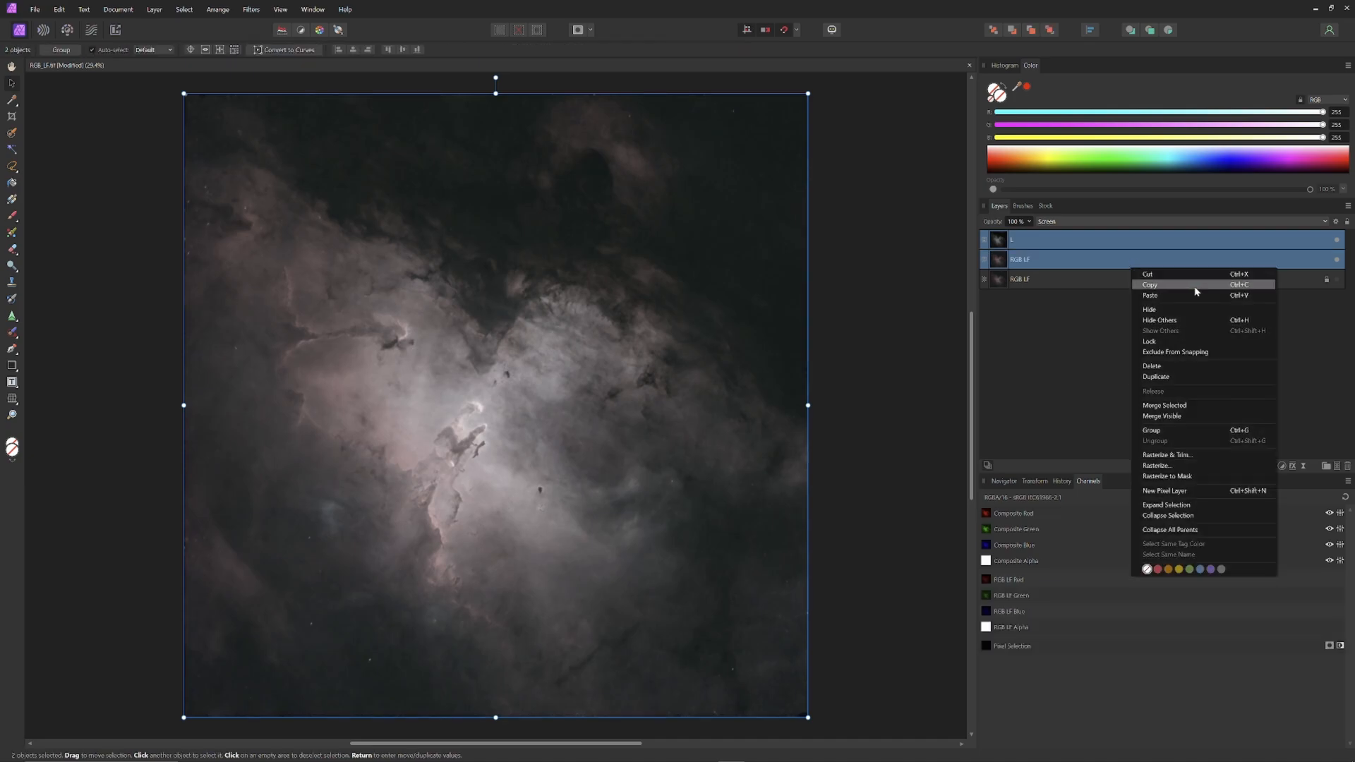
pyautogui.moveTo(1162, 415)
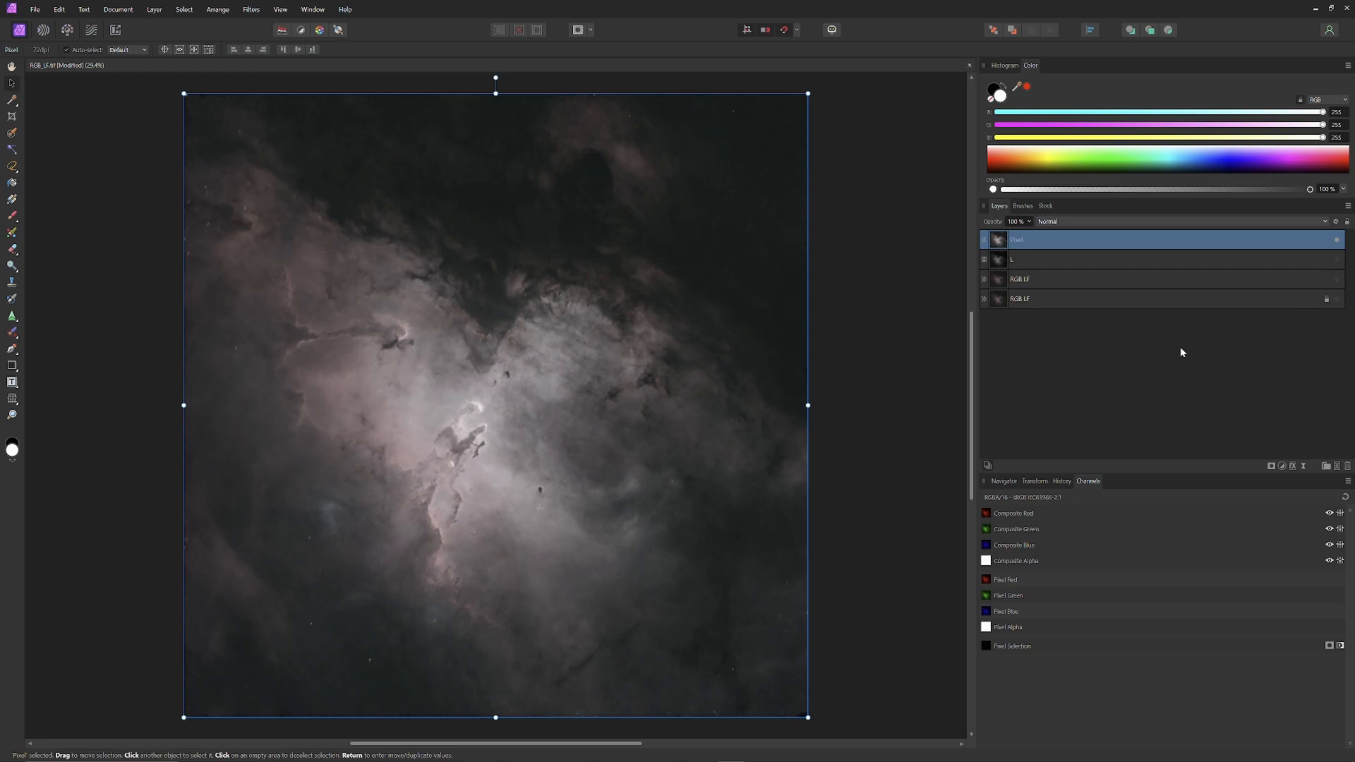
pyautogui.moveTo(1041, 244)
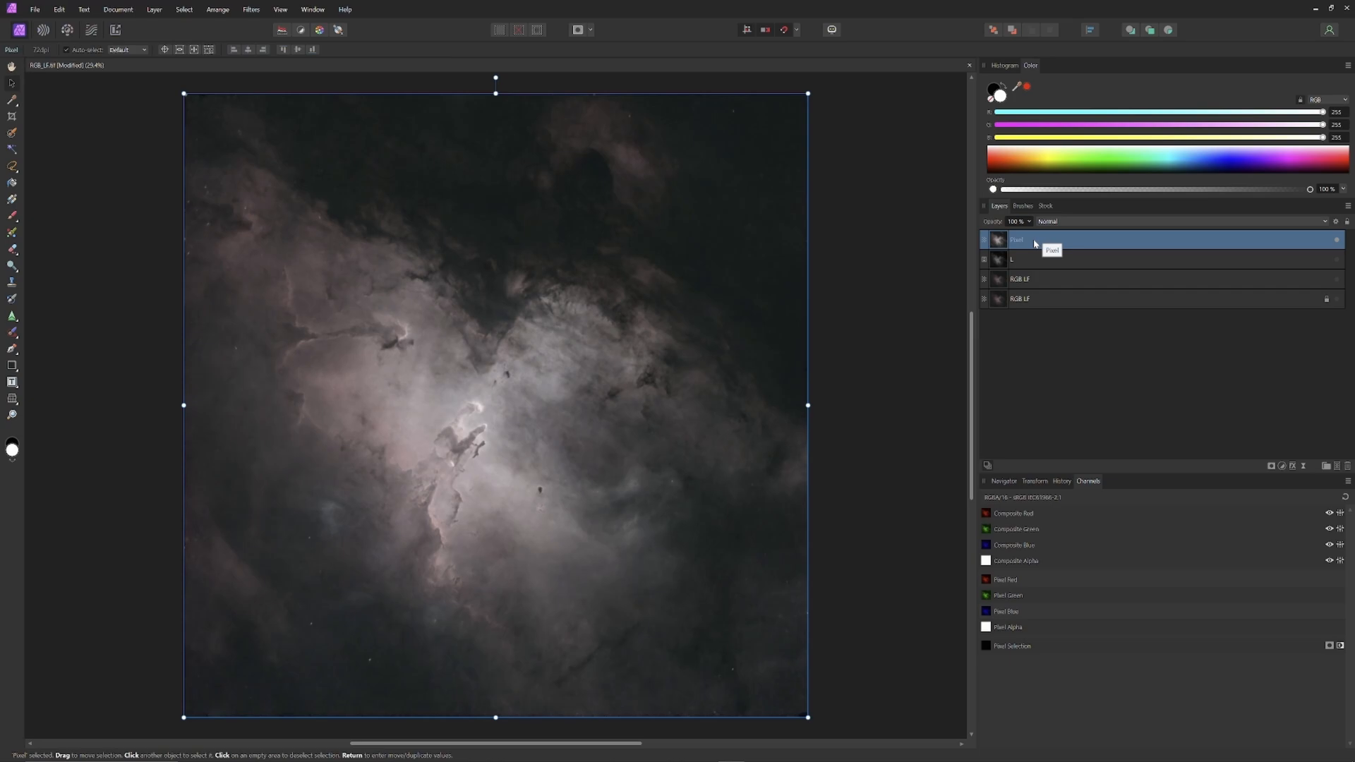
pyautogui.rightClick(1035, 242)
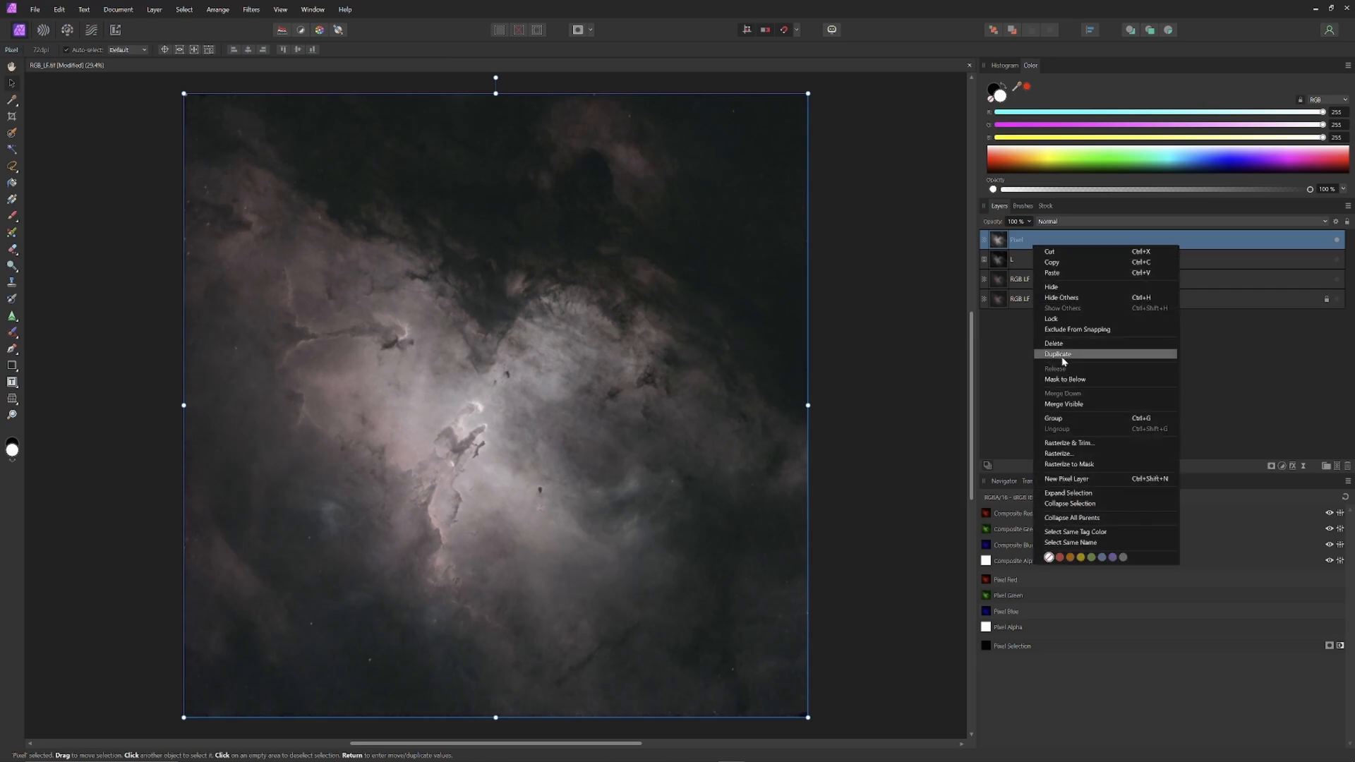
# Step: Duplicate the merged Pixel layer and rename the copies Vividize and Screenize
pyautogui.click(1058, 353)
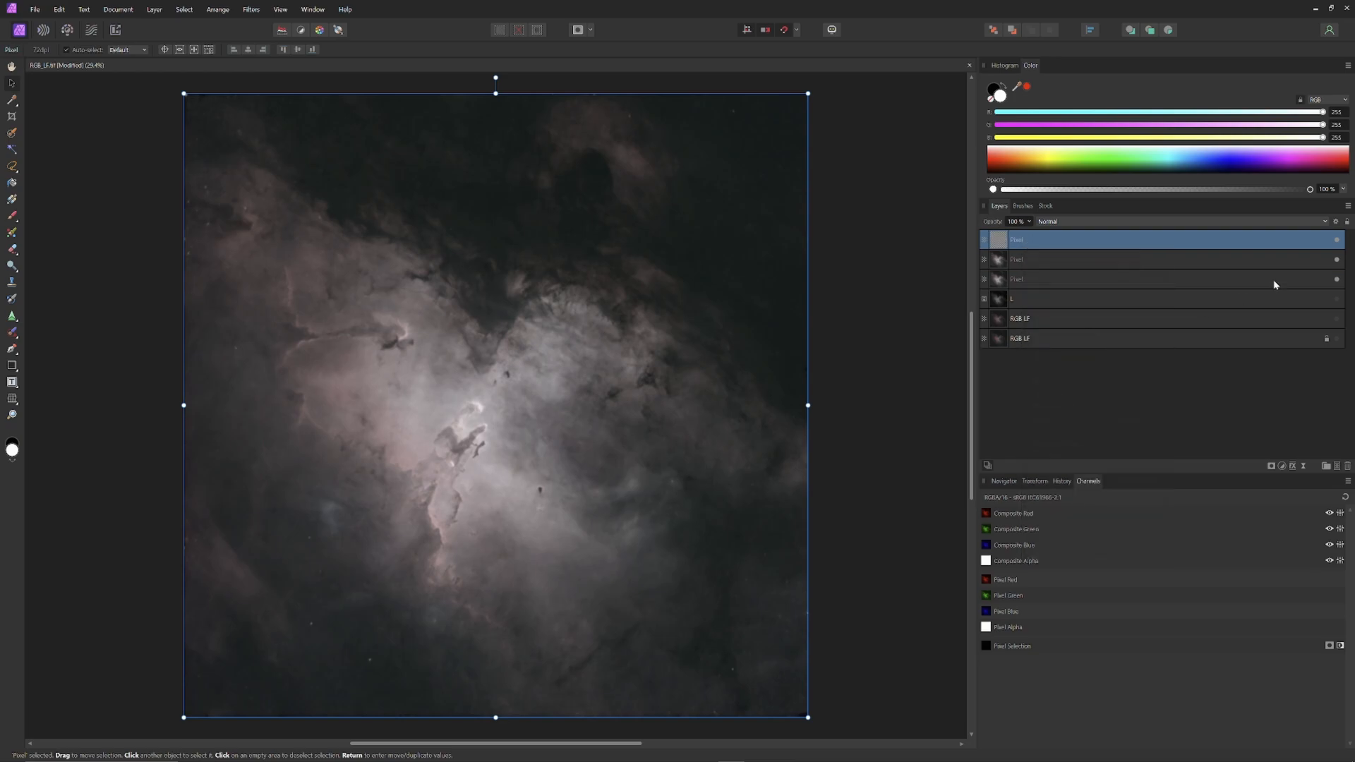
pyautogui.doubleClick(1065, 240)
pyautogui.write('Vividize')
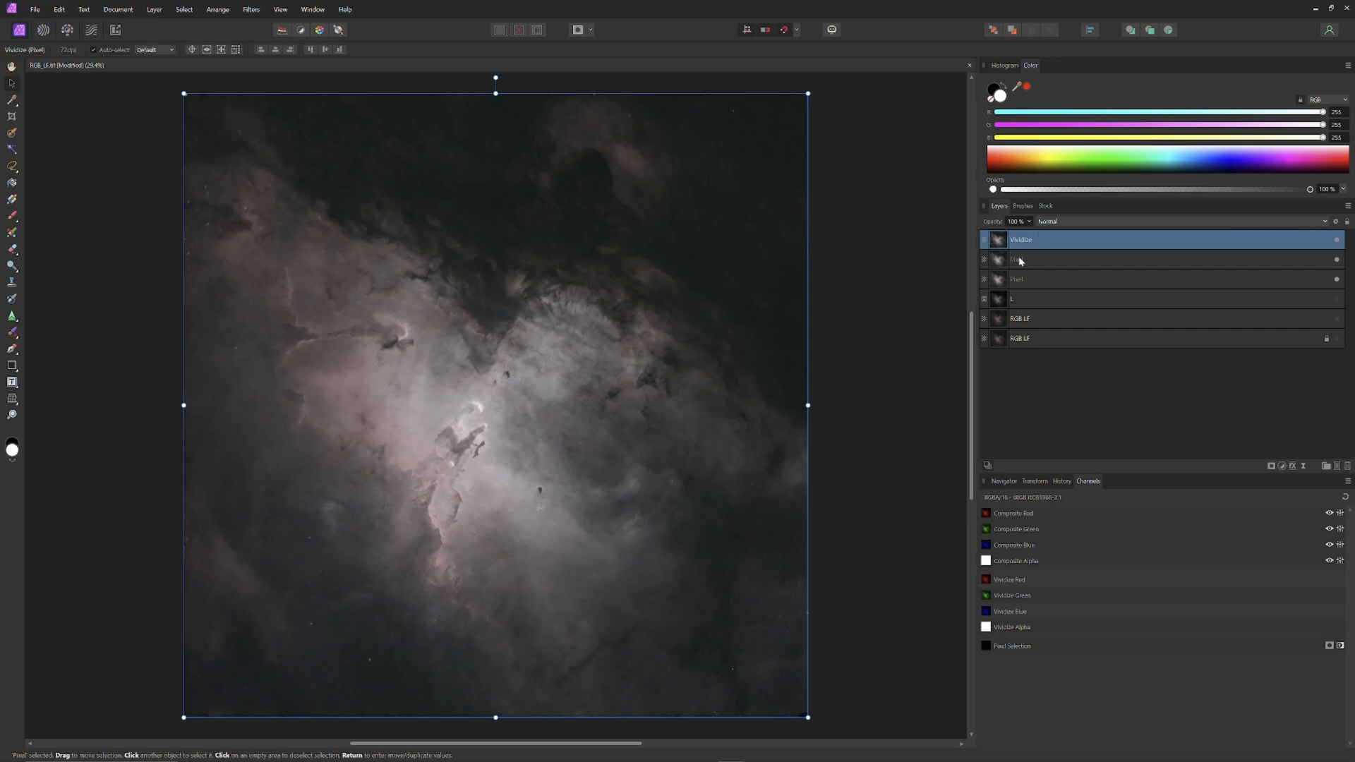
pyautogui.doubleClick(1024, 260)
pyautogui.write('Screenize')
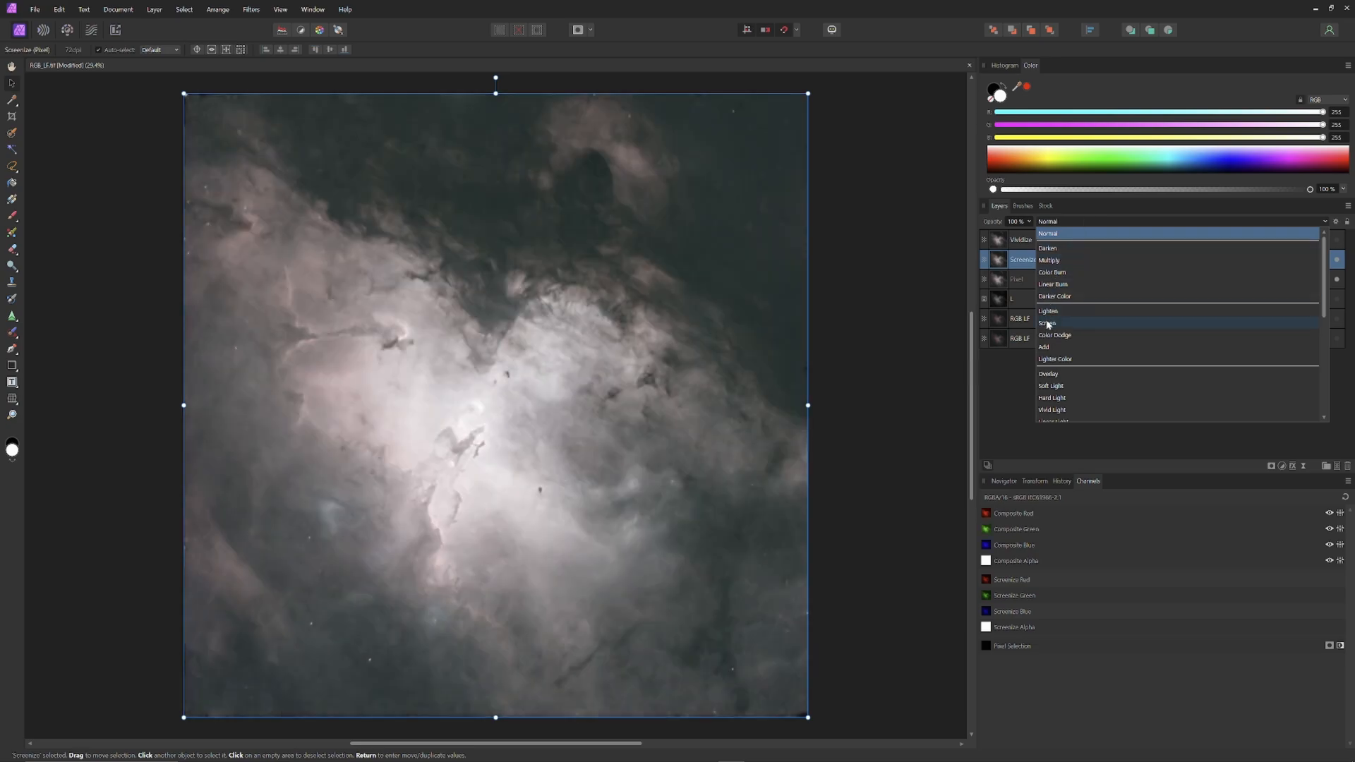
# Step: Blend Screenize in Screen mode at about 12% opacity
pyautogui.click(1046, 322)
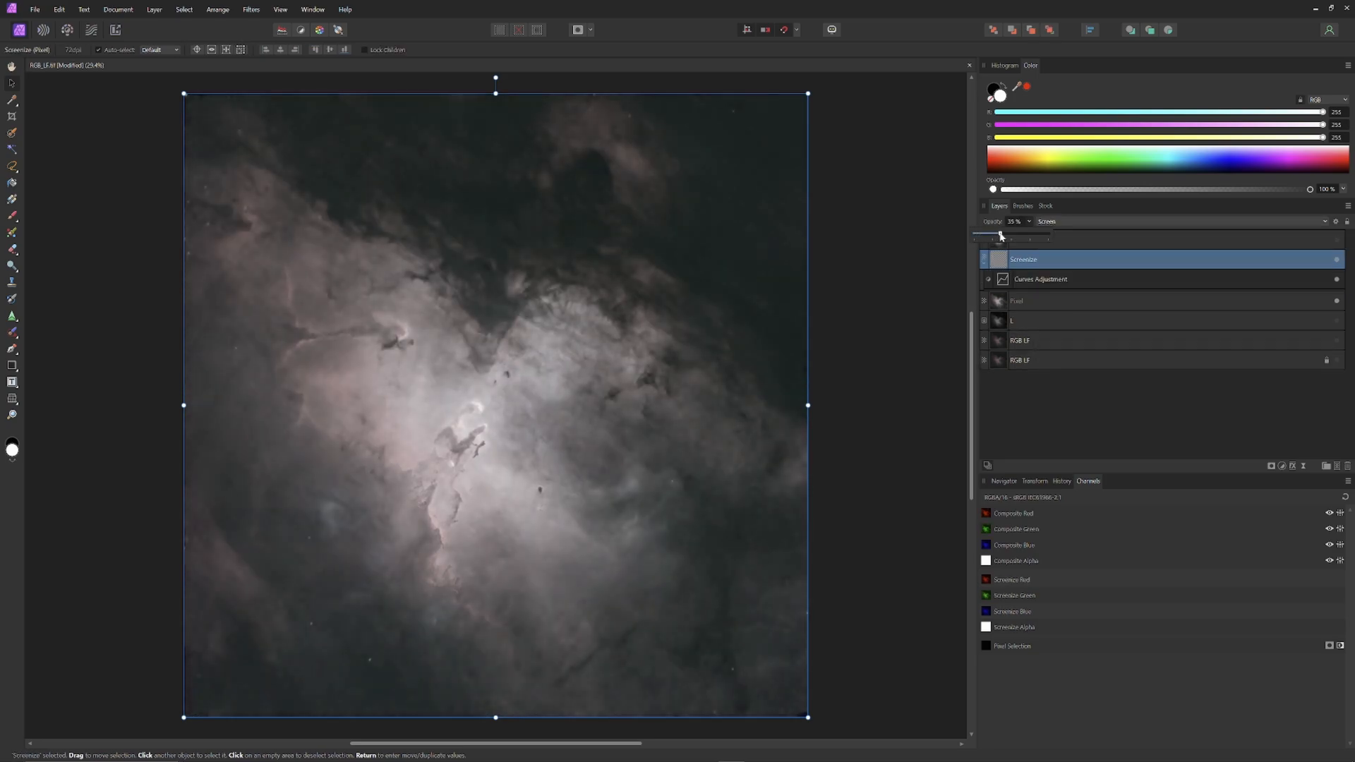
pyautogui.moveTo(998, 234); pyautogui.dragTo(981, 234)
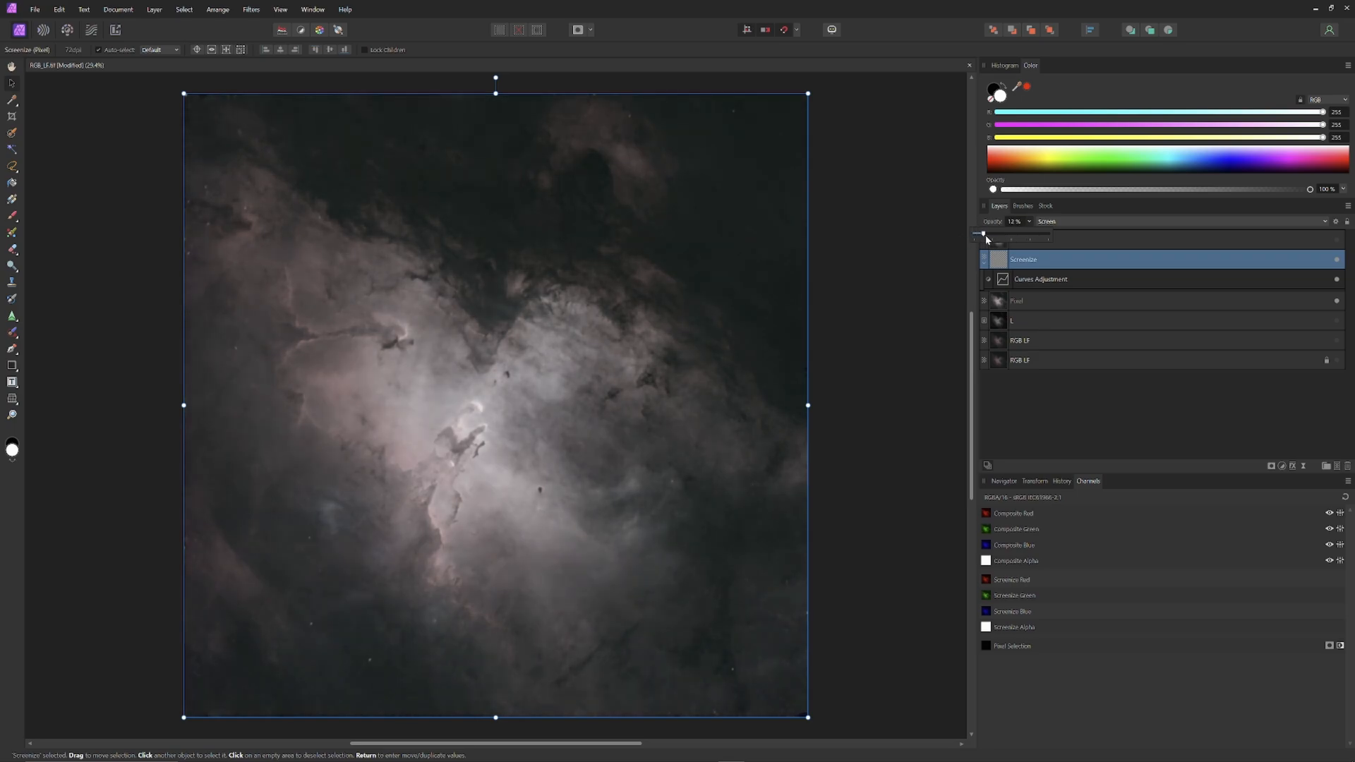
pyautogui.moveTo(983, 235); pyautogui.dragTo(1025, 234)
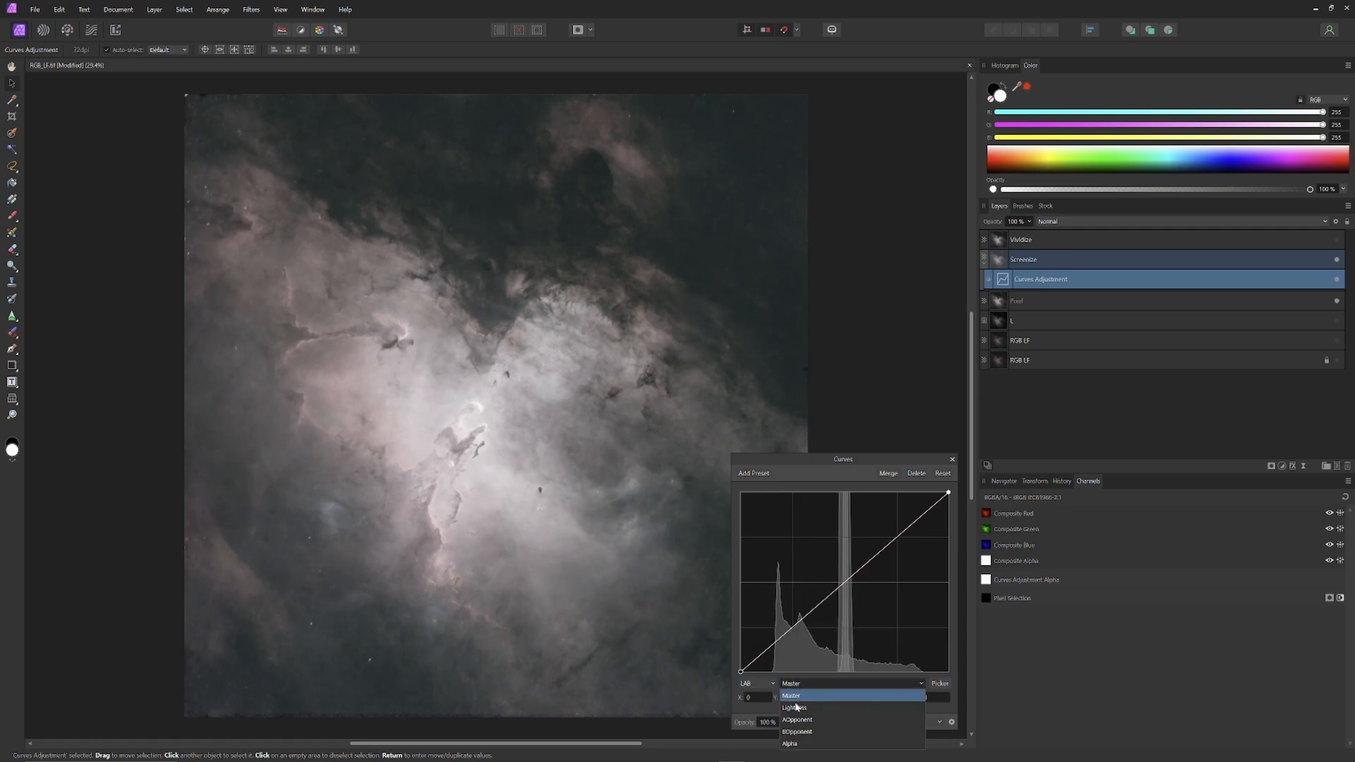
# Step: Pull down the highlight and midtone points on the Lightness channel curve
pyautogui.click(794, 707)
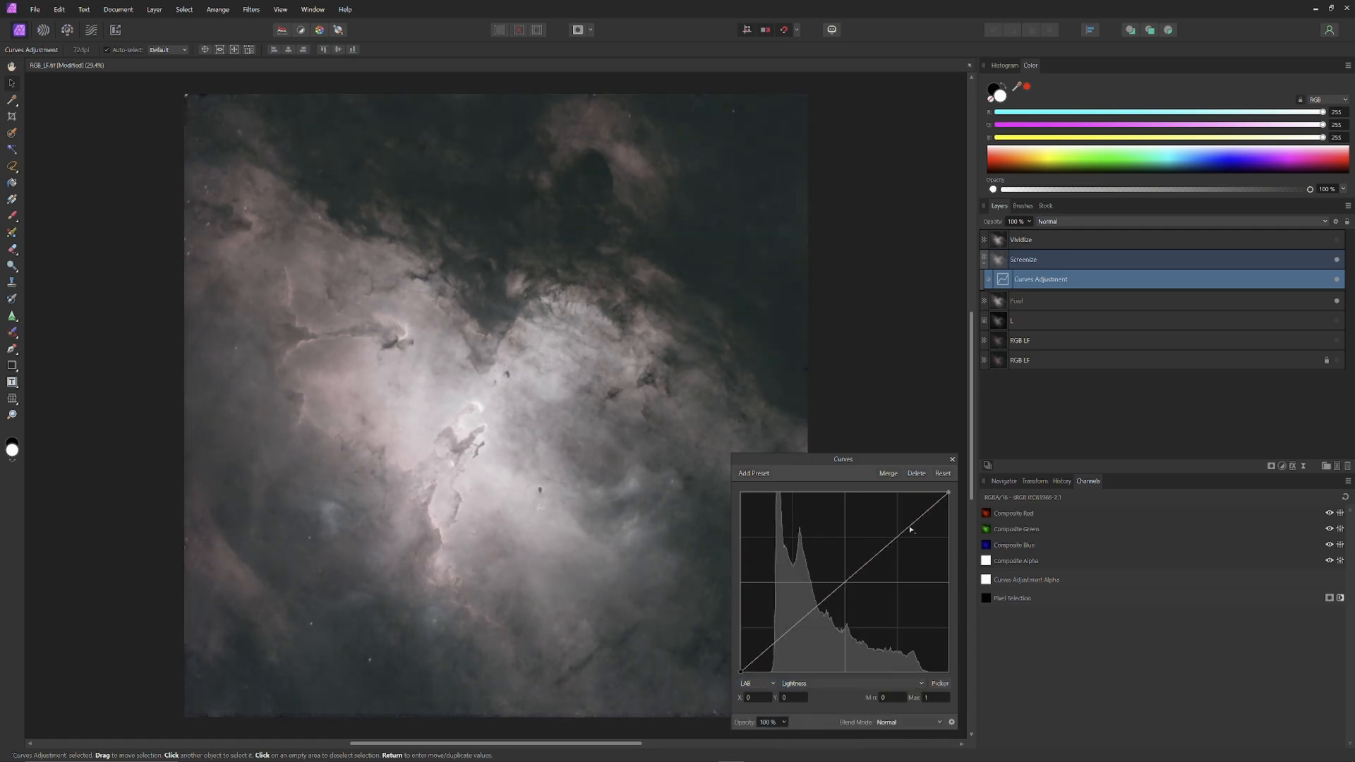
pyautogui.moveTo(910, 528); pyautogui.dragTo(923, 541)
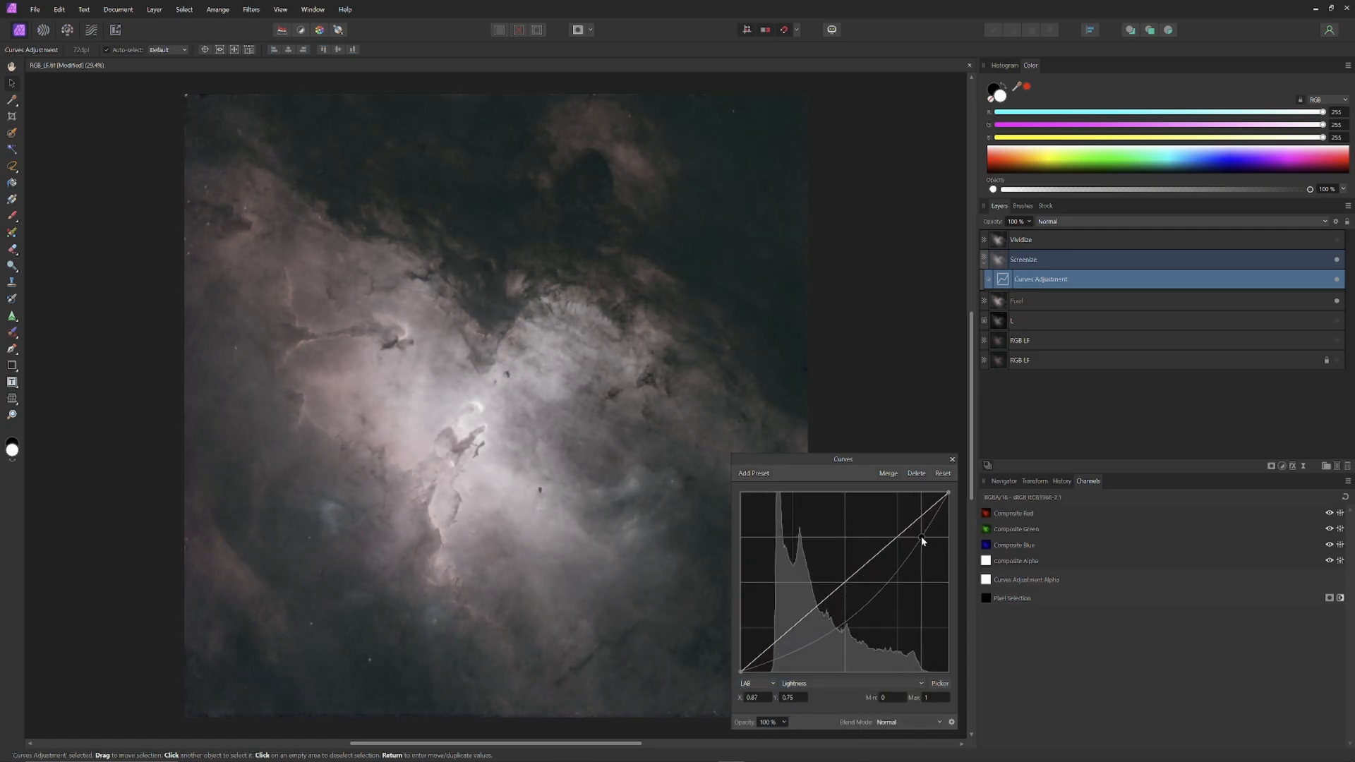
pyautogui.moveTo(923, 540); pyautogui.dragTo(925, 538)
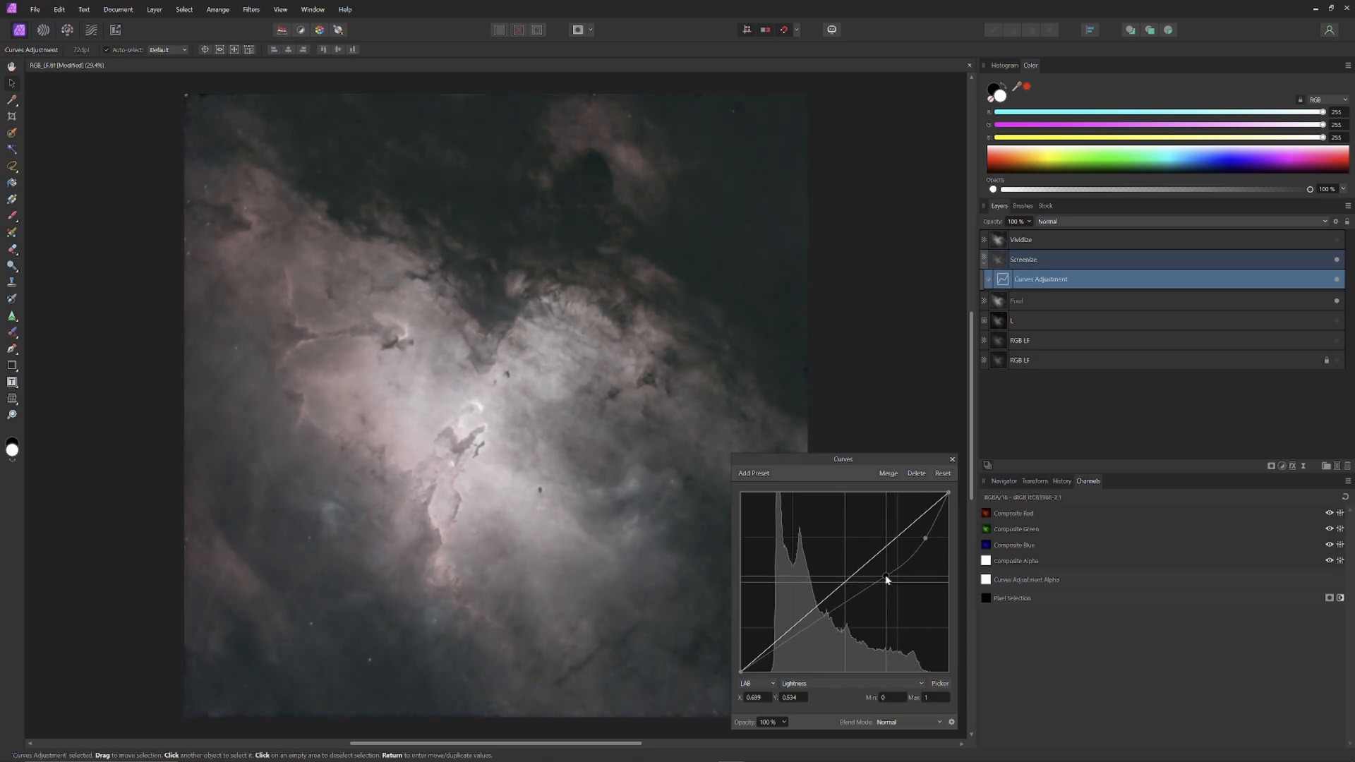
pyautogui.moveTo(886, 581); pyautogui.dragTo(867, 578)
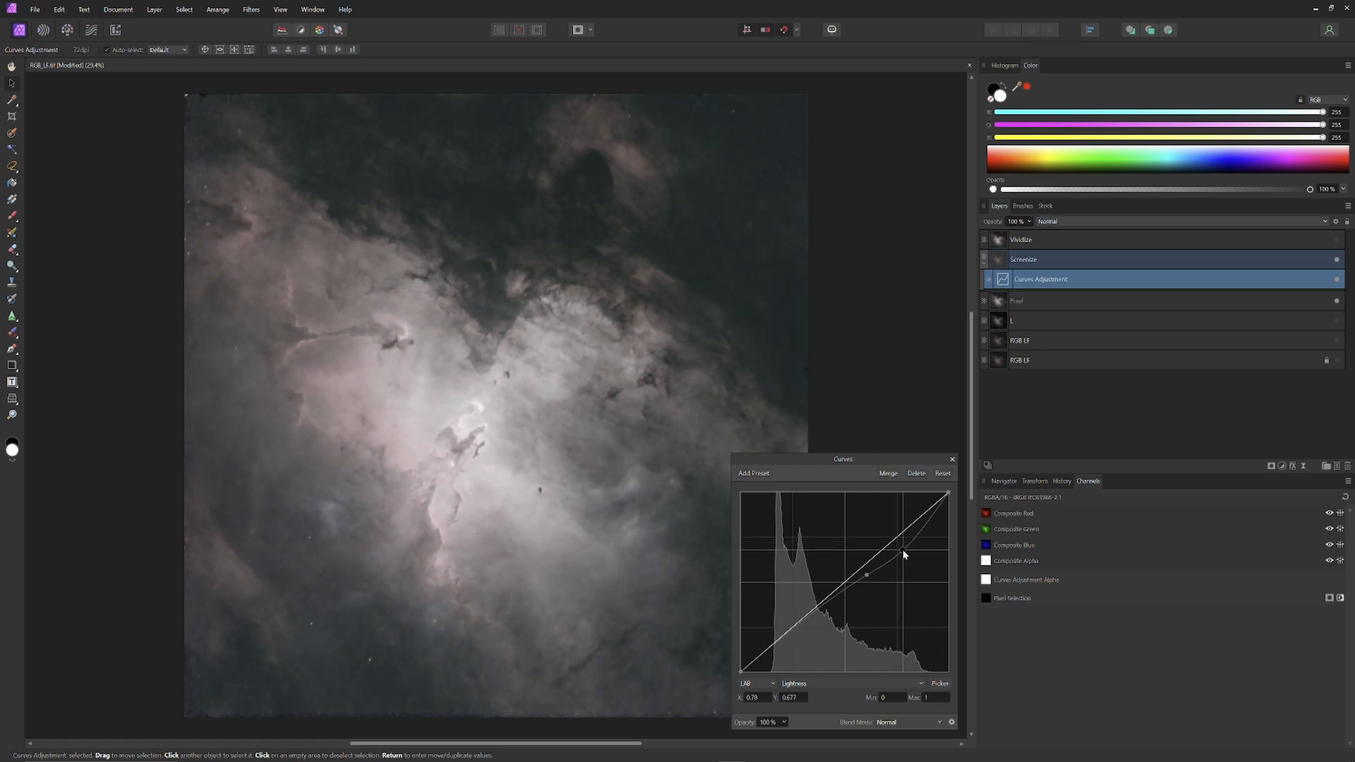
pyautogui.moveTo(864, 577); pyautogui.dragTo(870, 574)
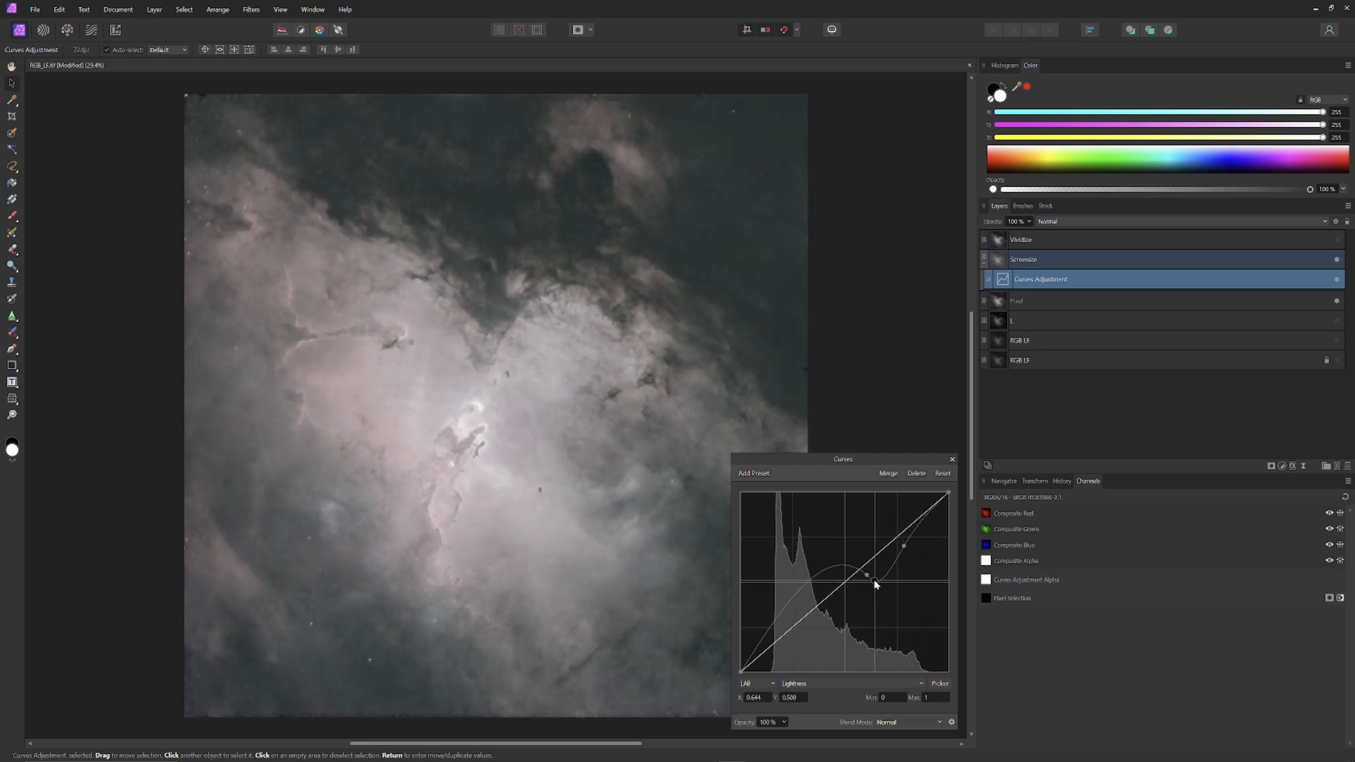
pyautogui.moveTo(867, 574); pyautogui.dragTo(871, 586)
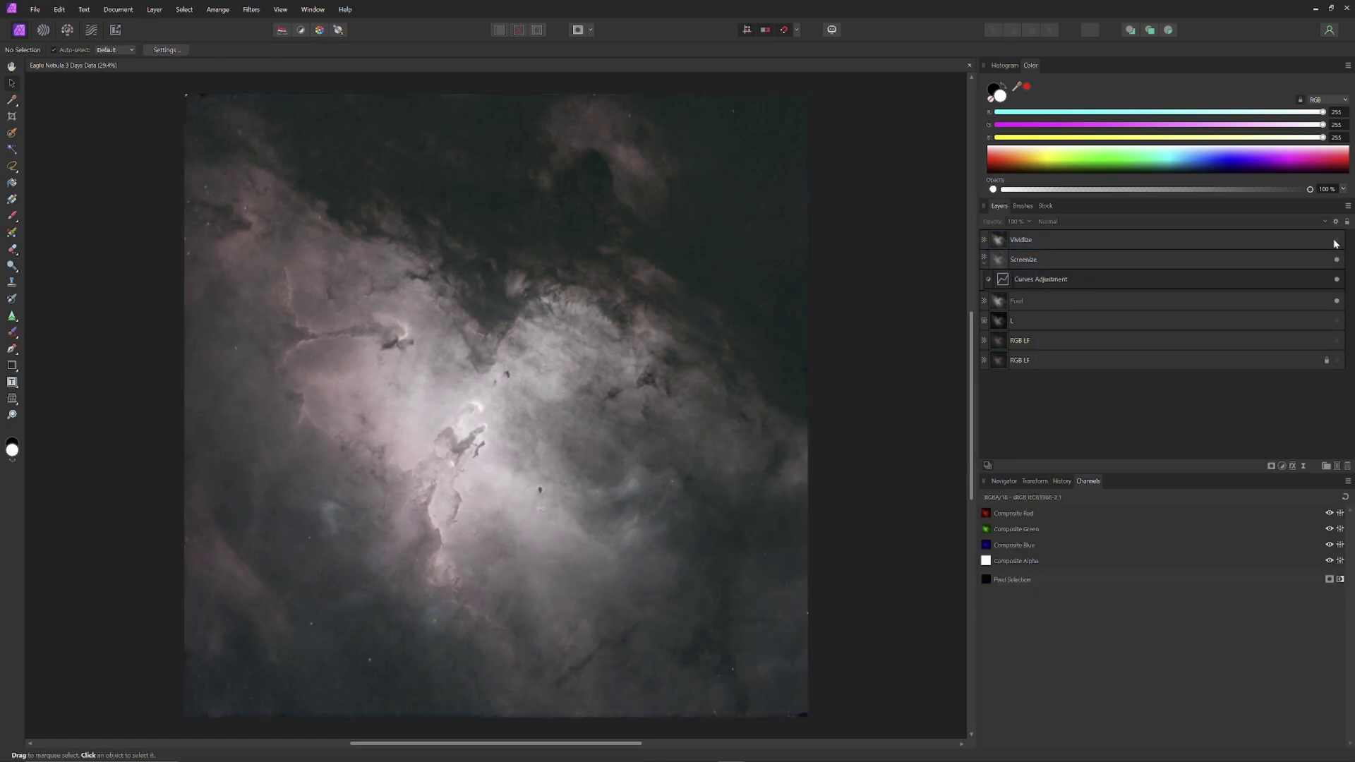
# Step: Set Vividize to Soft Light and lower its opacity to around 38%
pyautogui.click(1021, 239)
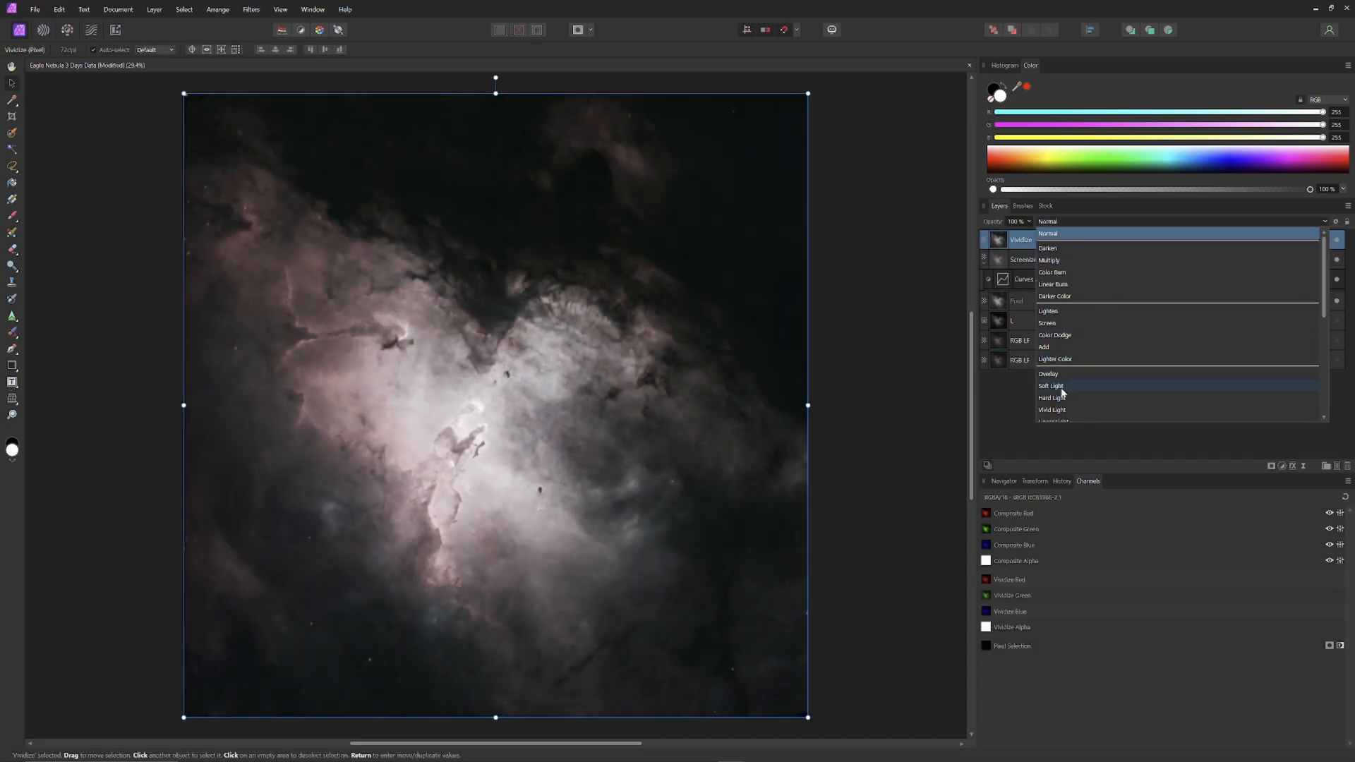
pyautogui.click(1051, 385)
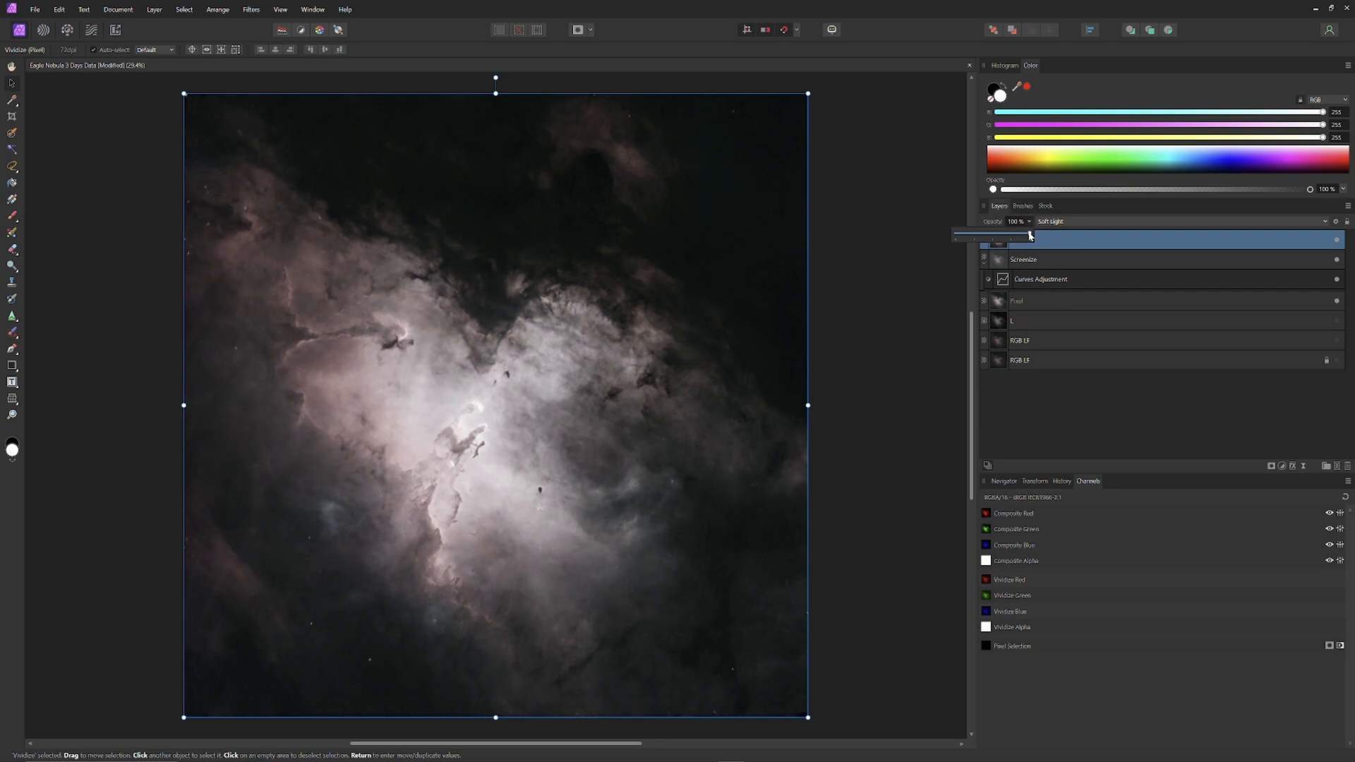
pyautogui.moveTo(1028, 235); pyautogui.dragTo(955, 235)
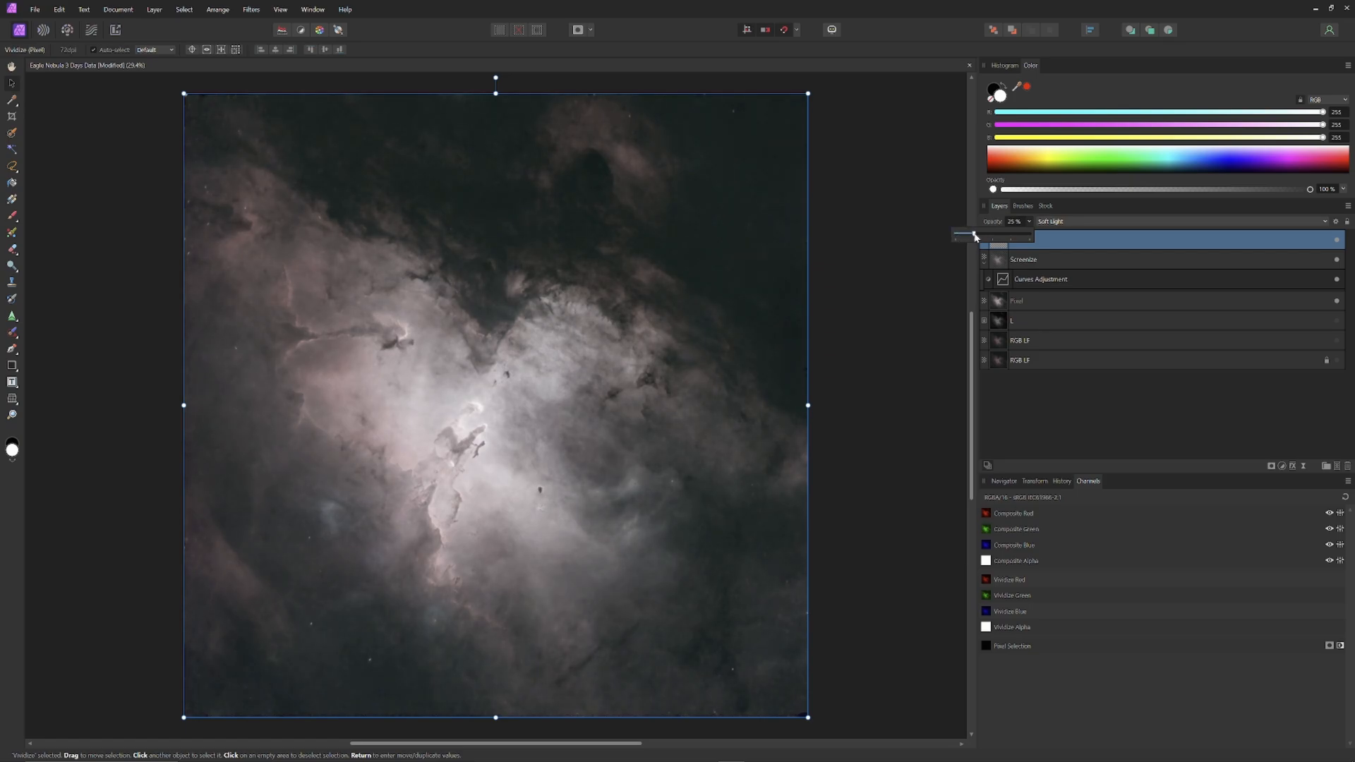
pyautogui.moveTo(963, 234); pyautogui.dragTo(977, 234)
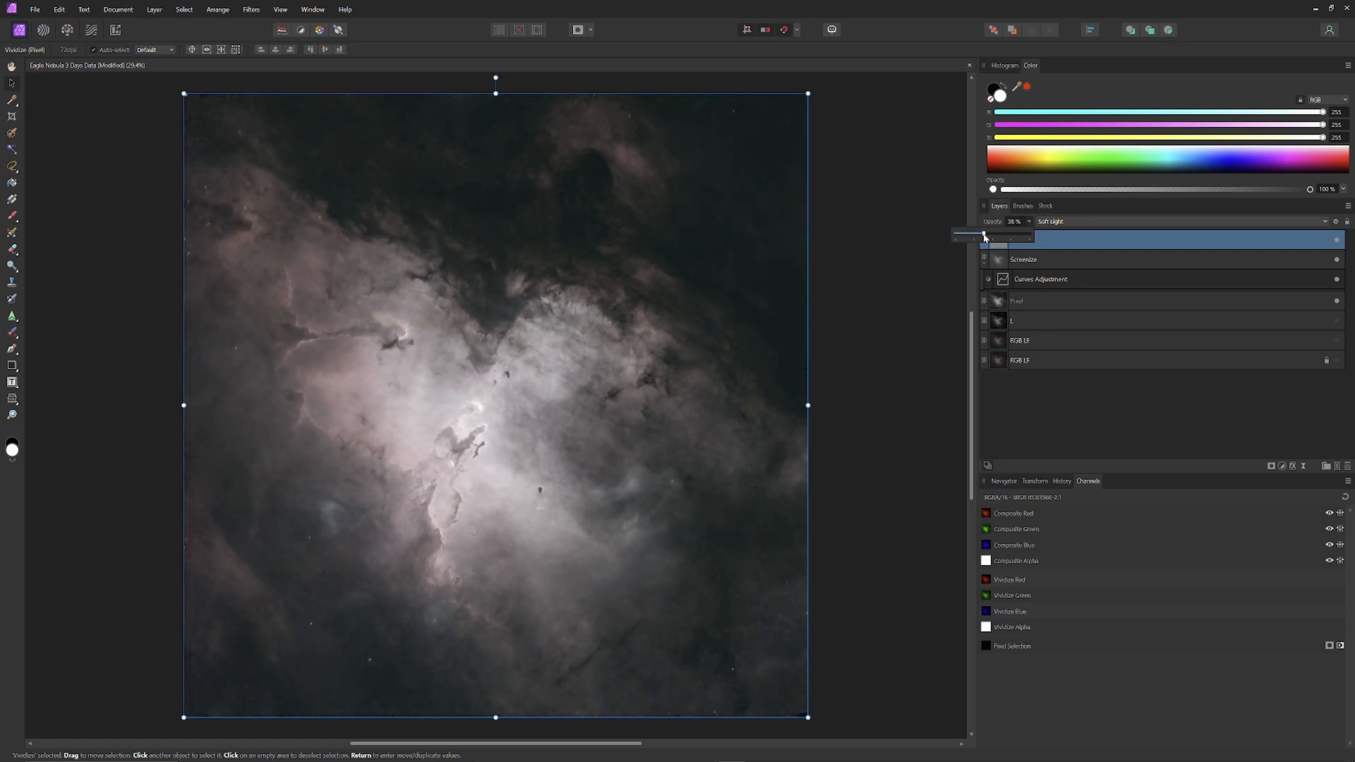
pyautogui.moveTo(985, 236); pyautogui.dragTo(993, 236)
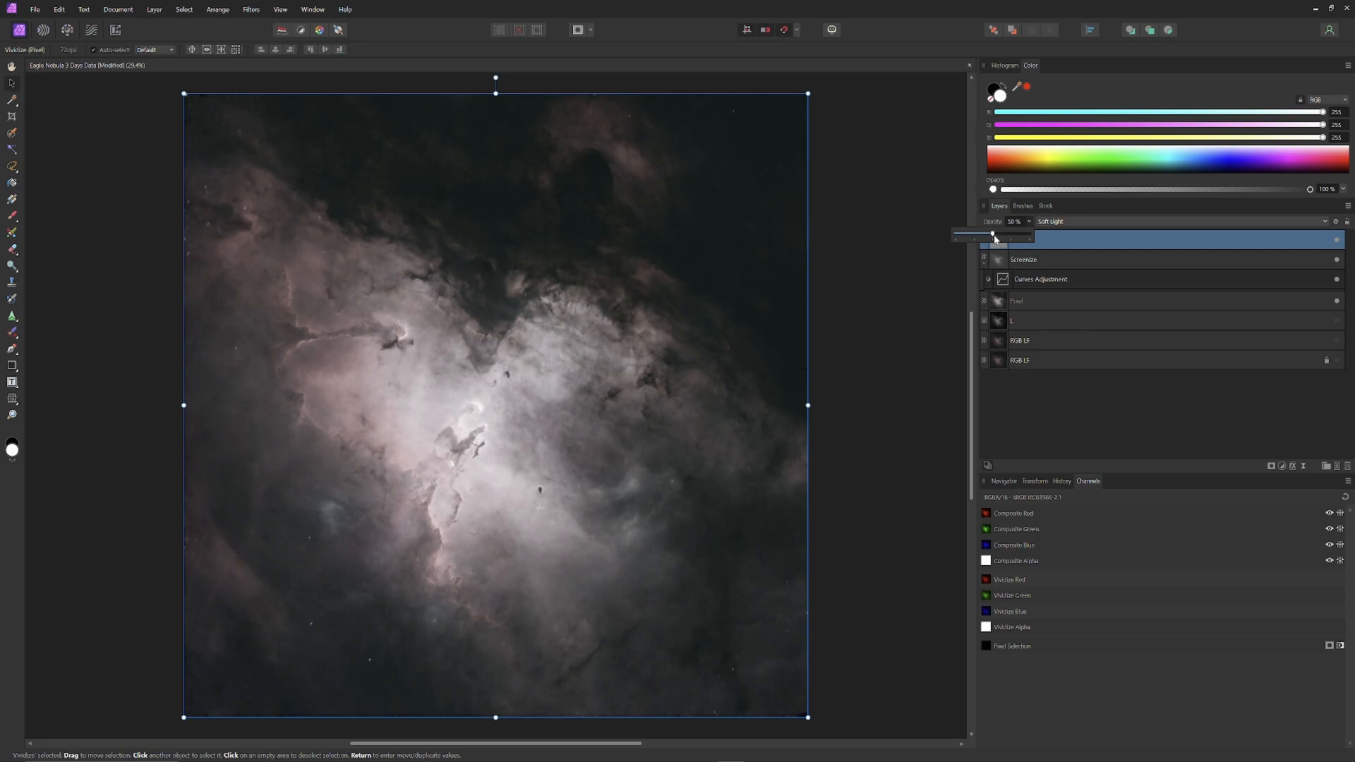
pyautogui.moveTo(993, 234); pyautogui.dragTo(981, 234)
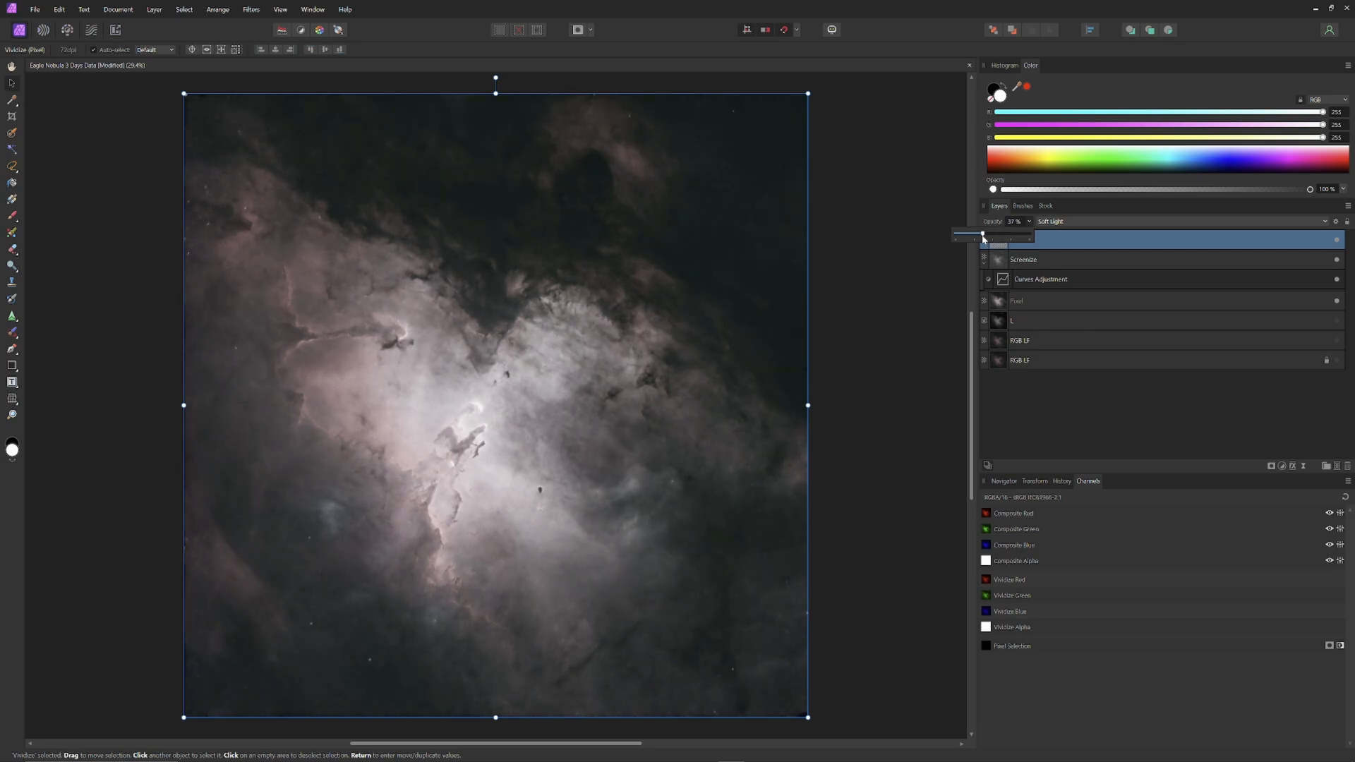
# Step: Compare Vividize faded out and restored, settling its opacity at about 50%
pyautogui.moveTo(983, 235); pyautogui.dragTo(951, 235)
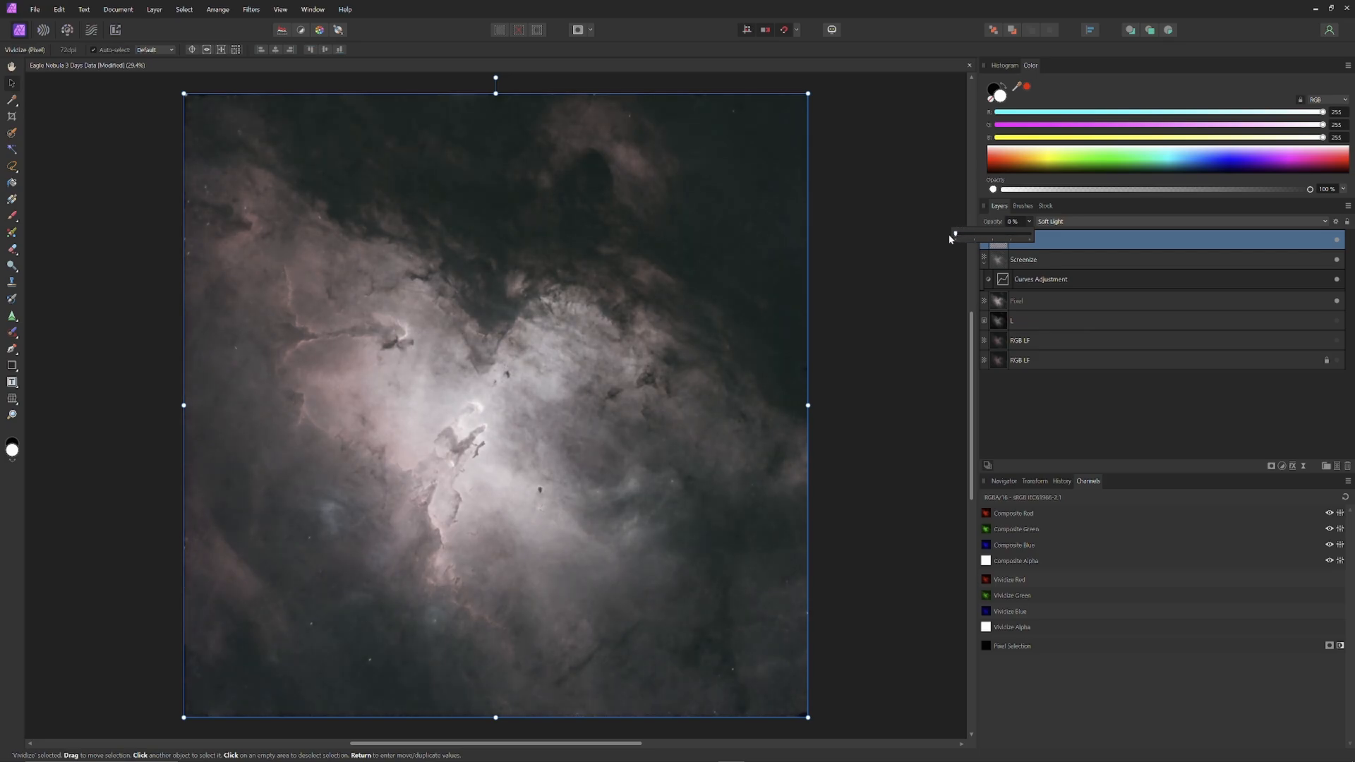
pyautogui.moveTo(950, 235); pyautogui.dragTo(977, 235)
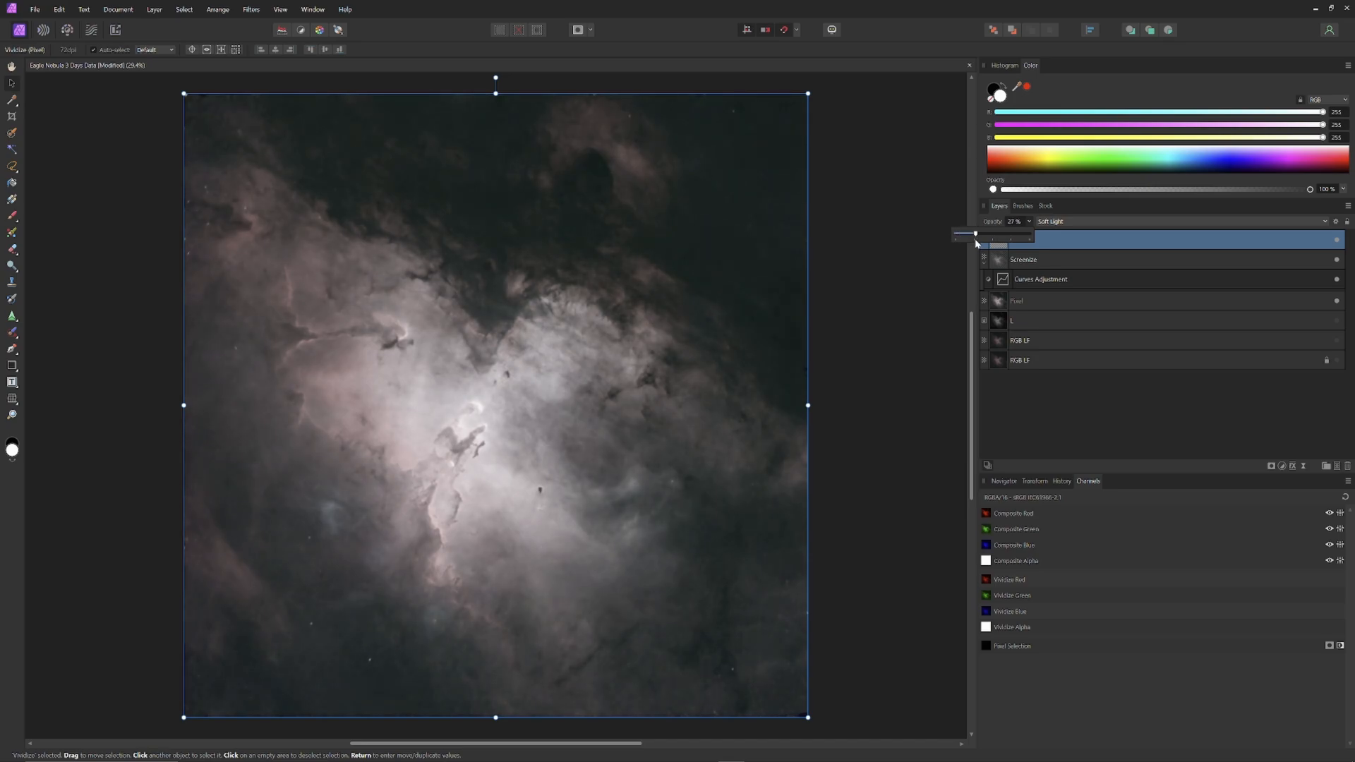
pyautogui.moveTo(967, 234); pyautogui.dragTo(983, 235)
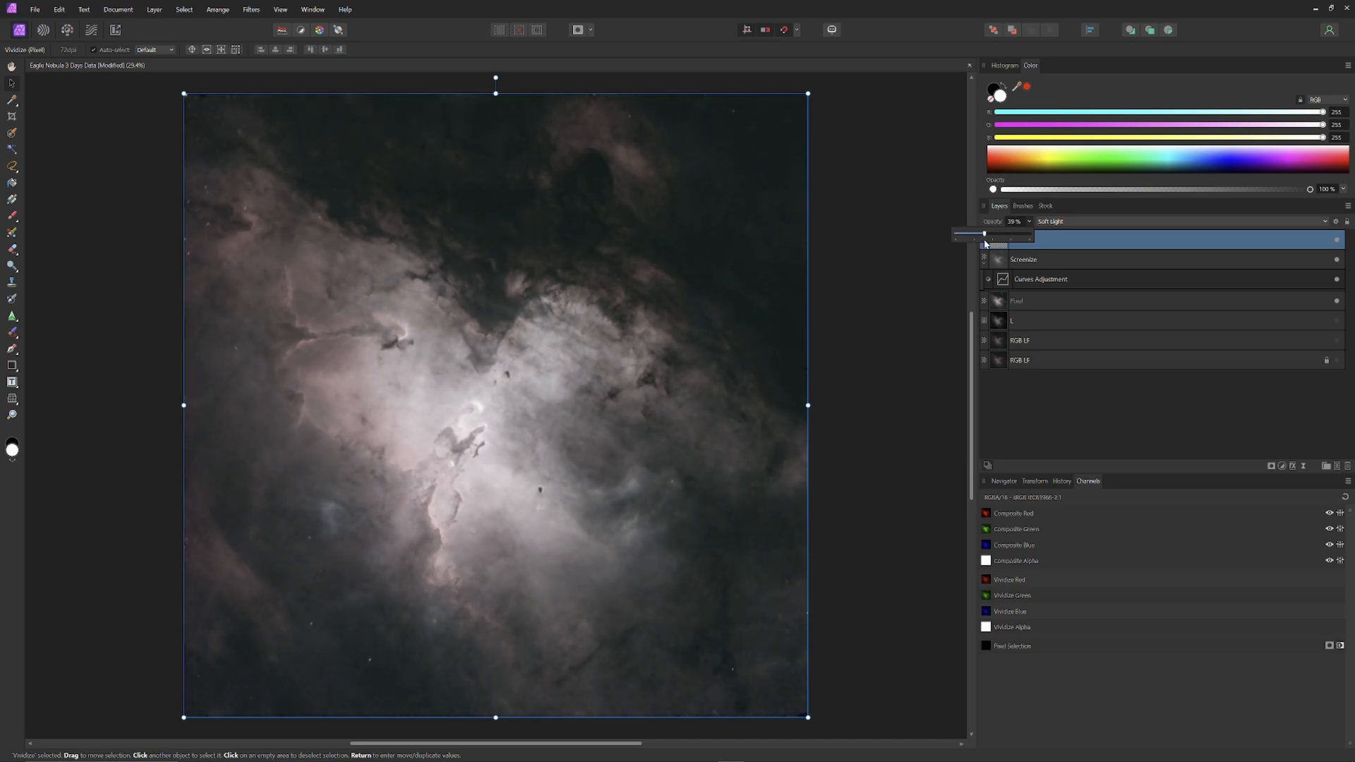
pyautogui.moveTo(977, 234); pyautogui.dragTo(989, 235)
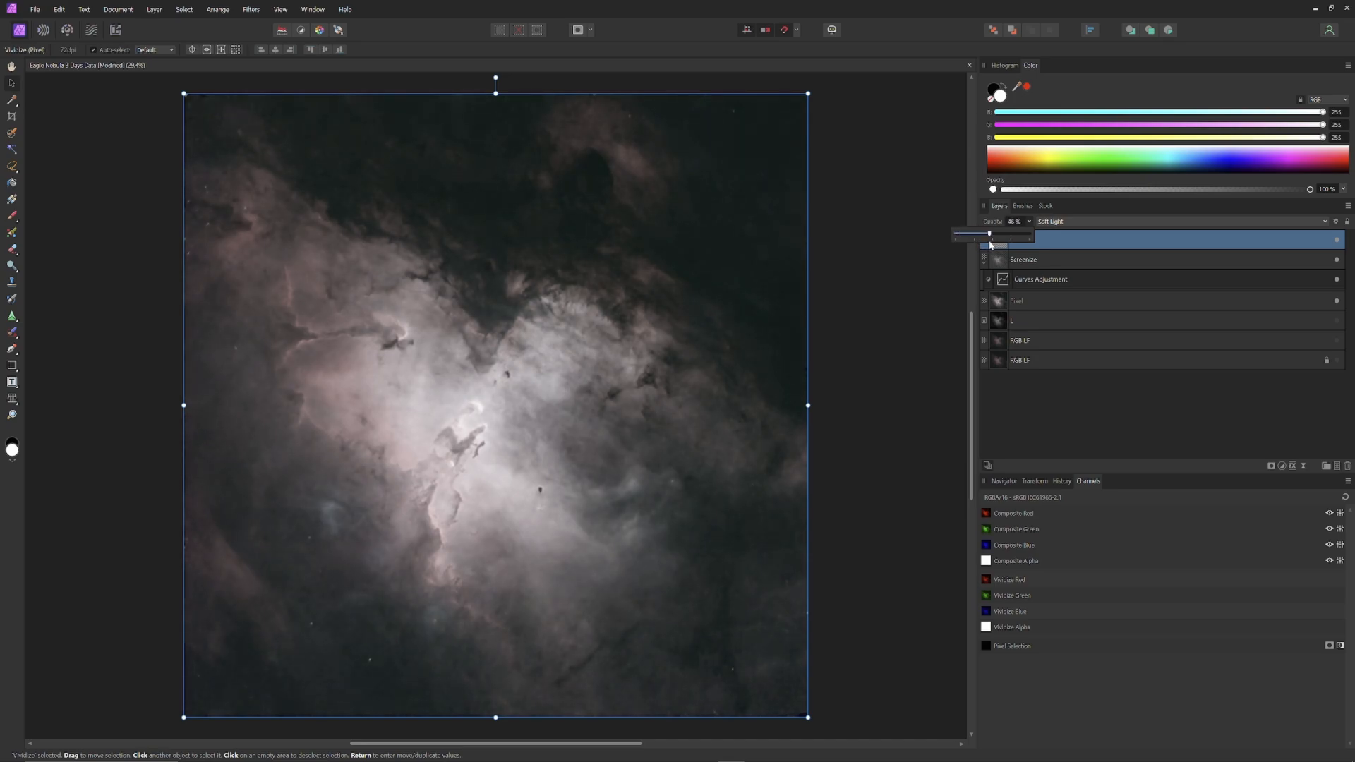
pyautogui.moveTo(988, 235); pyautogui.dragTo(994, 234)
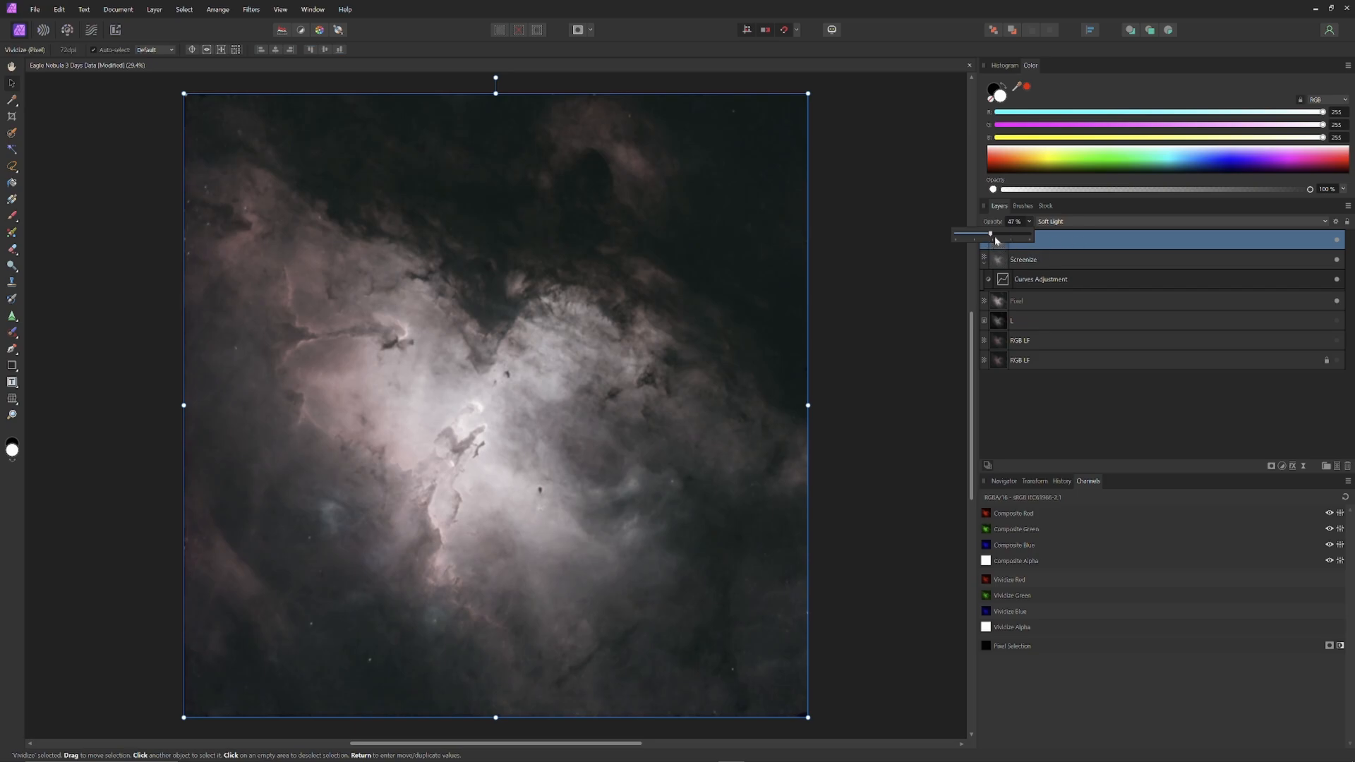
pyautogui.moveTo(990, 235); pyautogui.dragTo(981, 234)
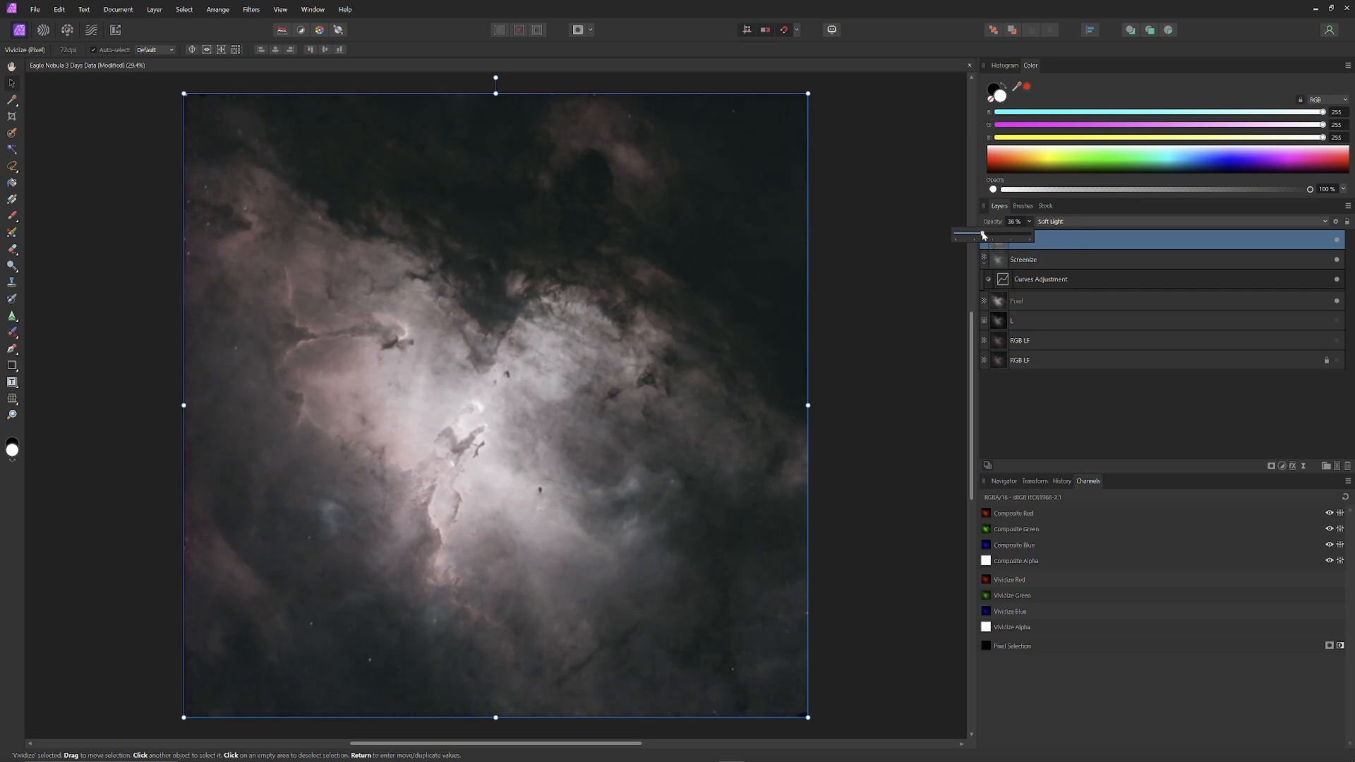
pyautogui.moveTo(982, 234); pyautogui.dragTo(992, 234)
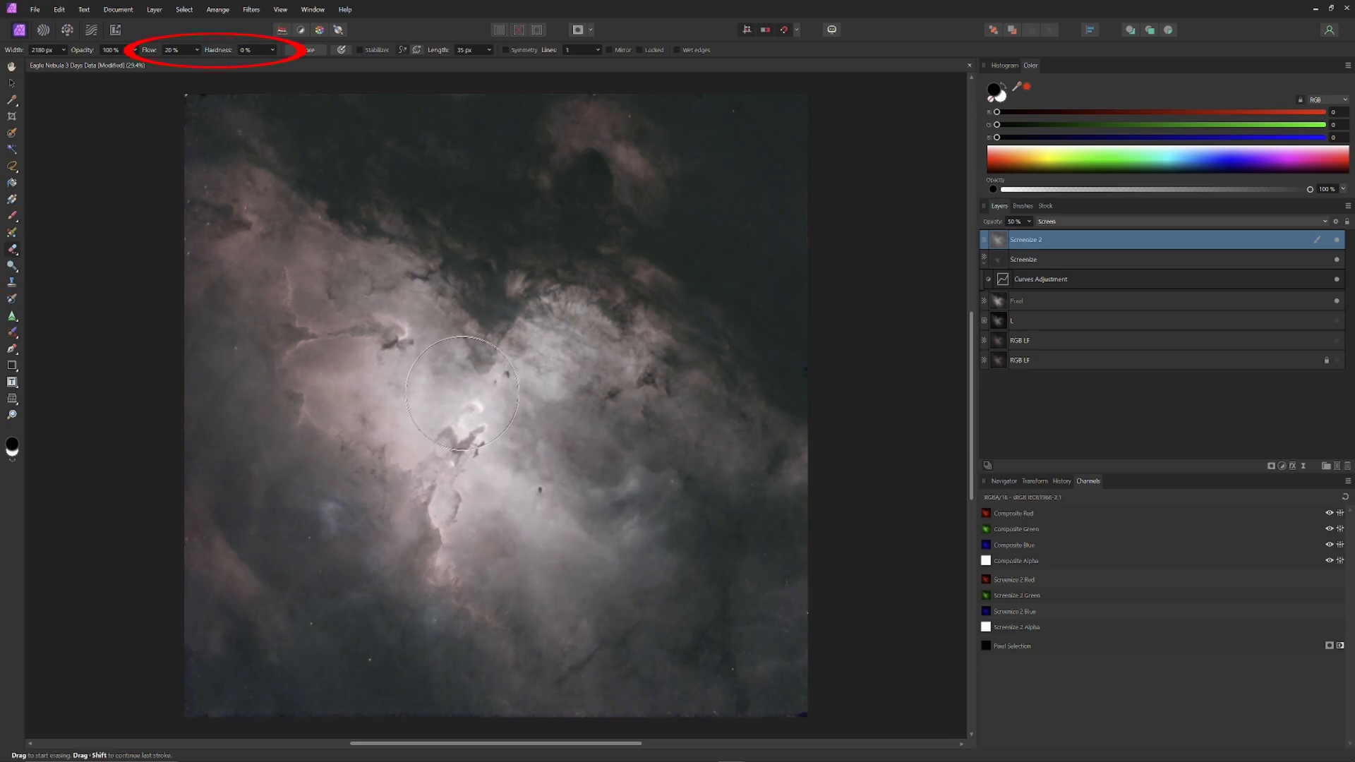
# Step: Erase Screenize 2 over the central nebula pillars with the soft brush
pyautogui.moveTo(461, 392); pyautogui.dragTo(345, 392)
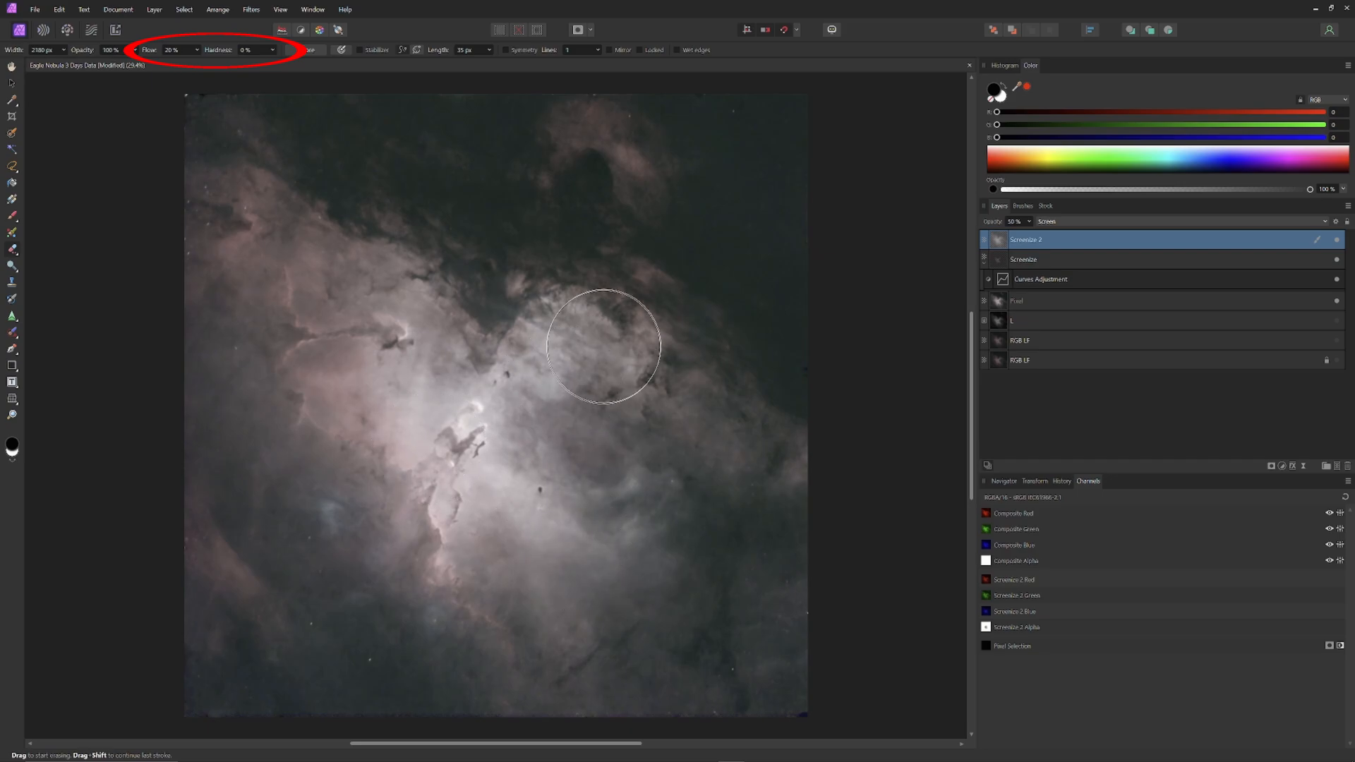
pyautogui.moveTo(646, 514)
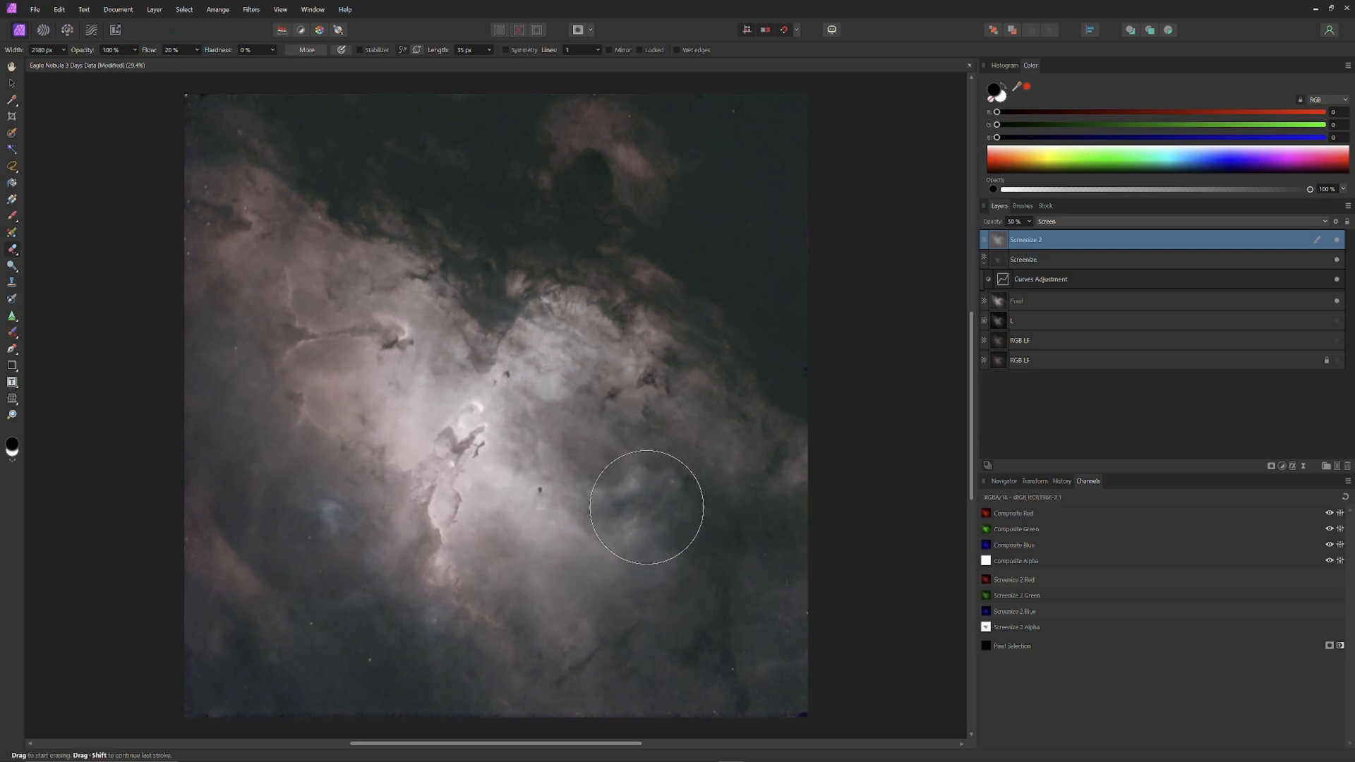
pyautogui.moveTo(487, 458)
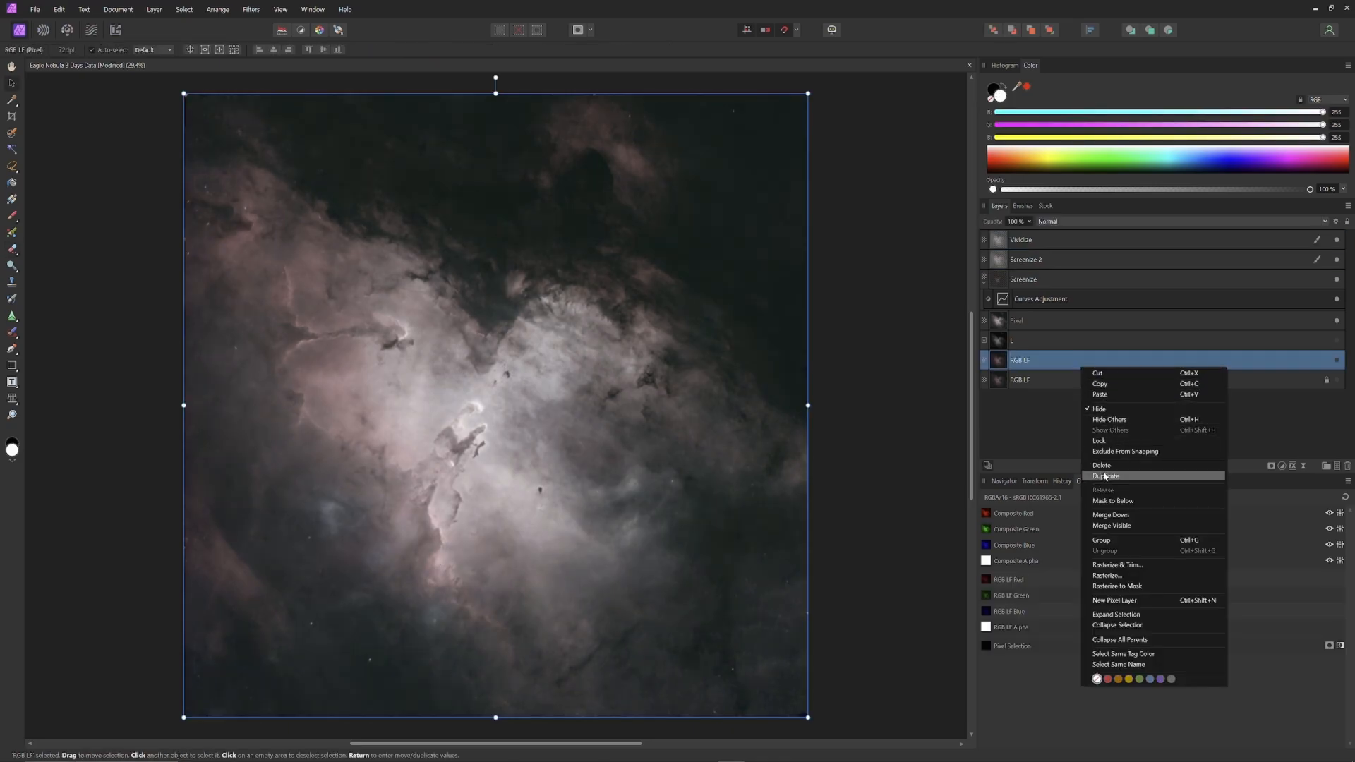
pyautogui.moveTo(1146, 534)
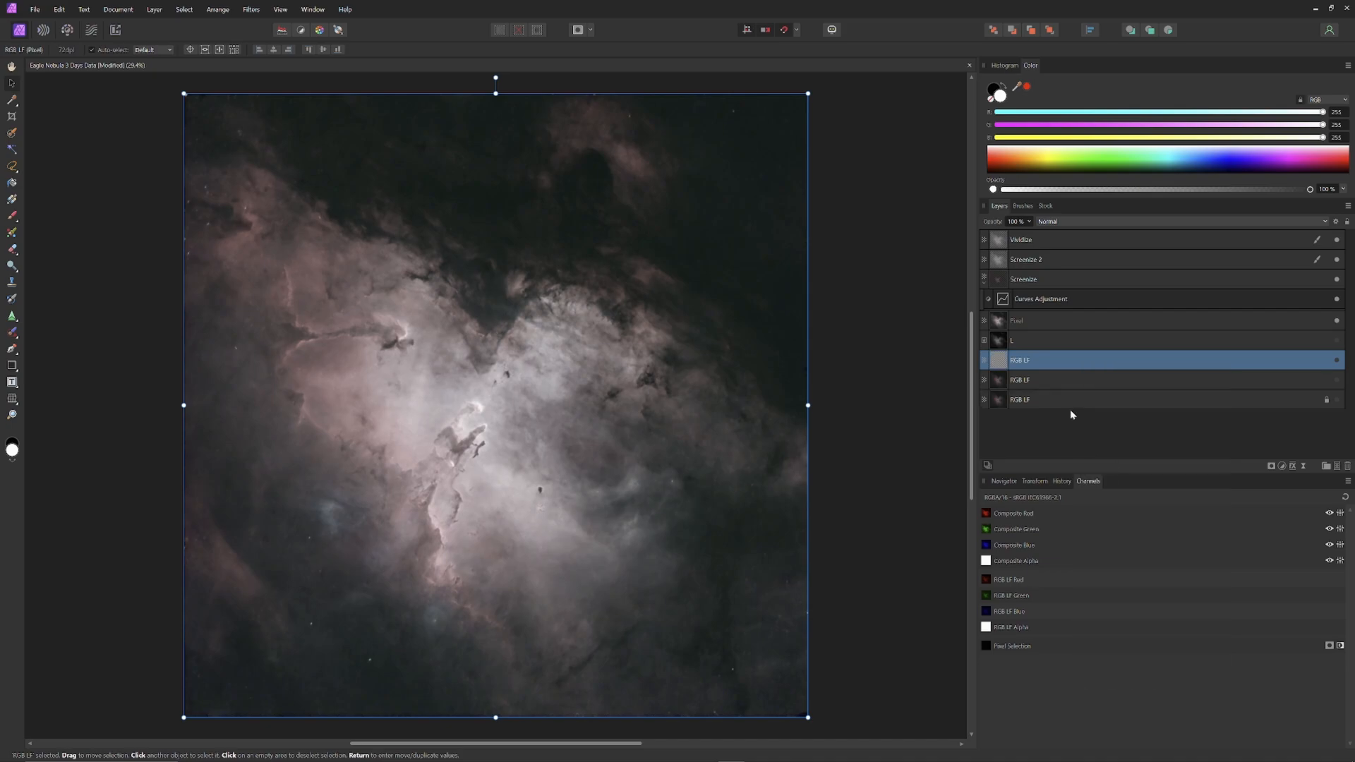
# Step: Rename the duplicated RGB LF layer to 'RGB Pull Color'
pyautogui.doubleClick(1019, 360)
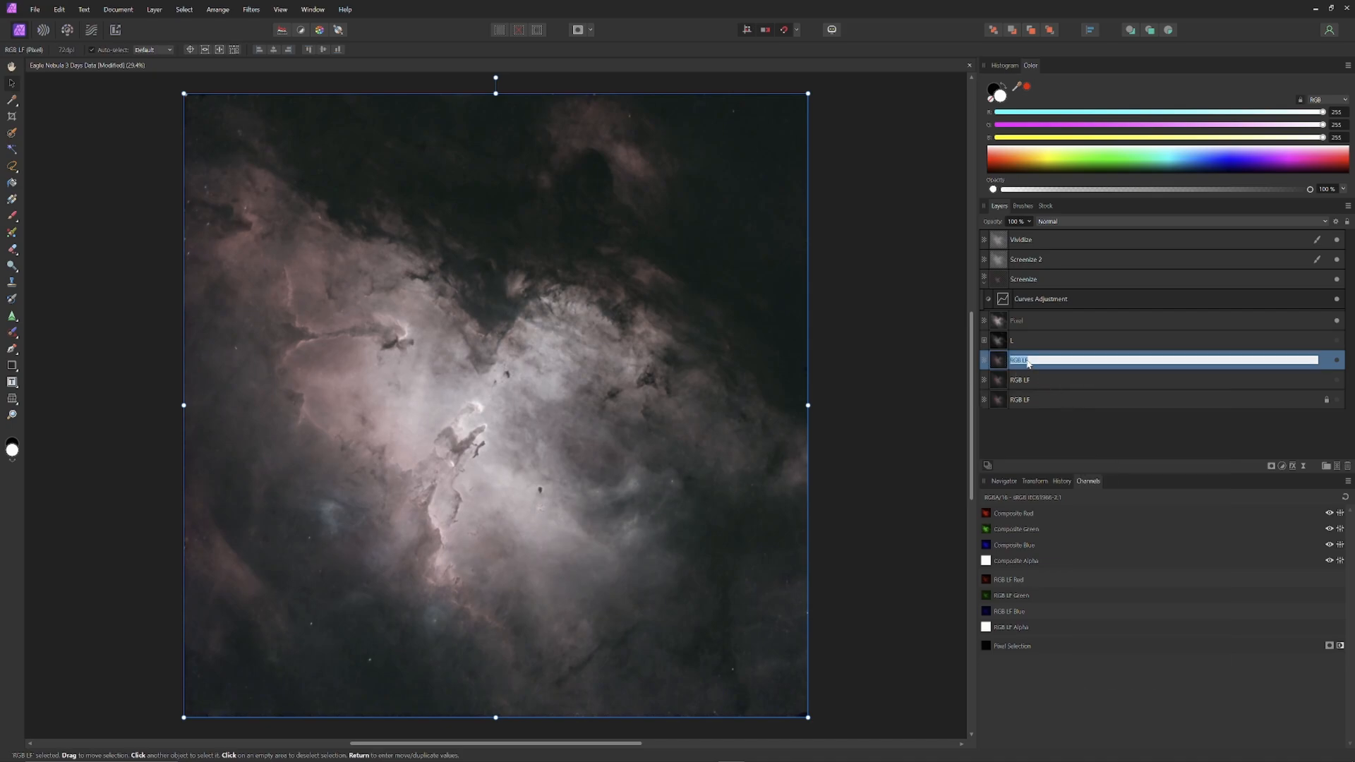
pyautogui.write('RGB Pull Color')
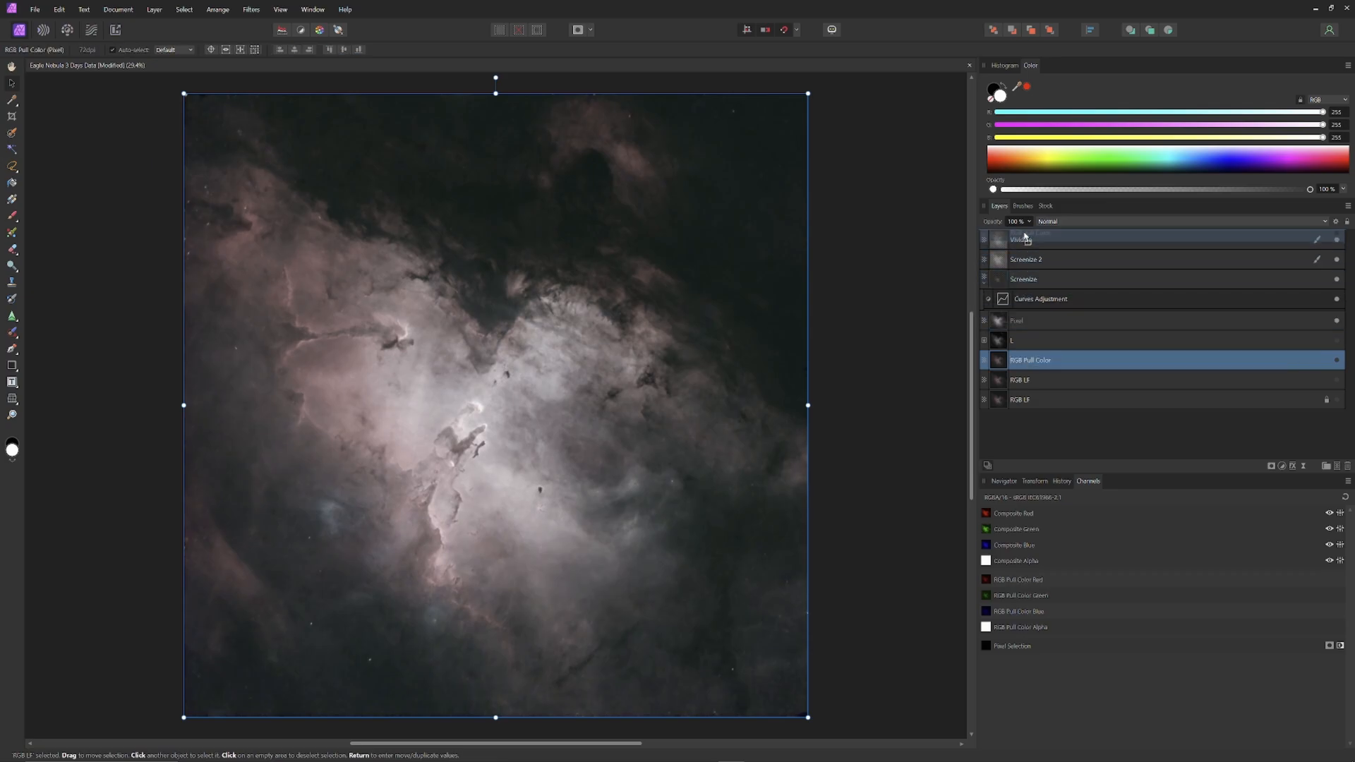
pyautogui.click(1057, 221)
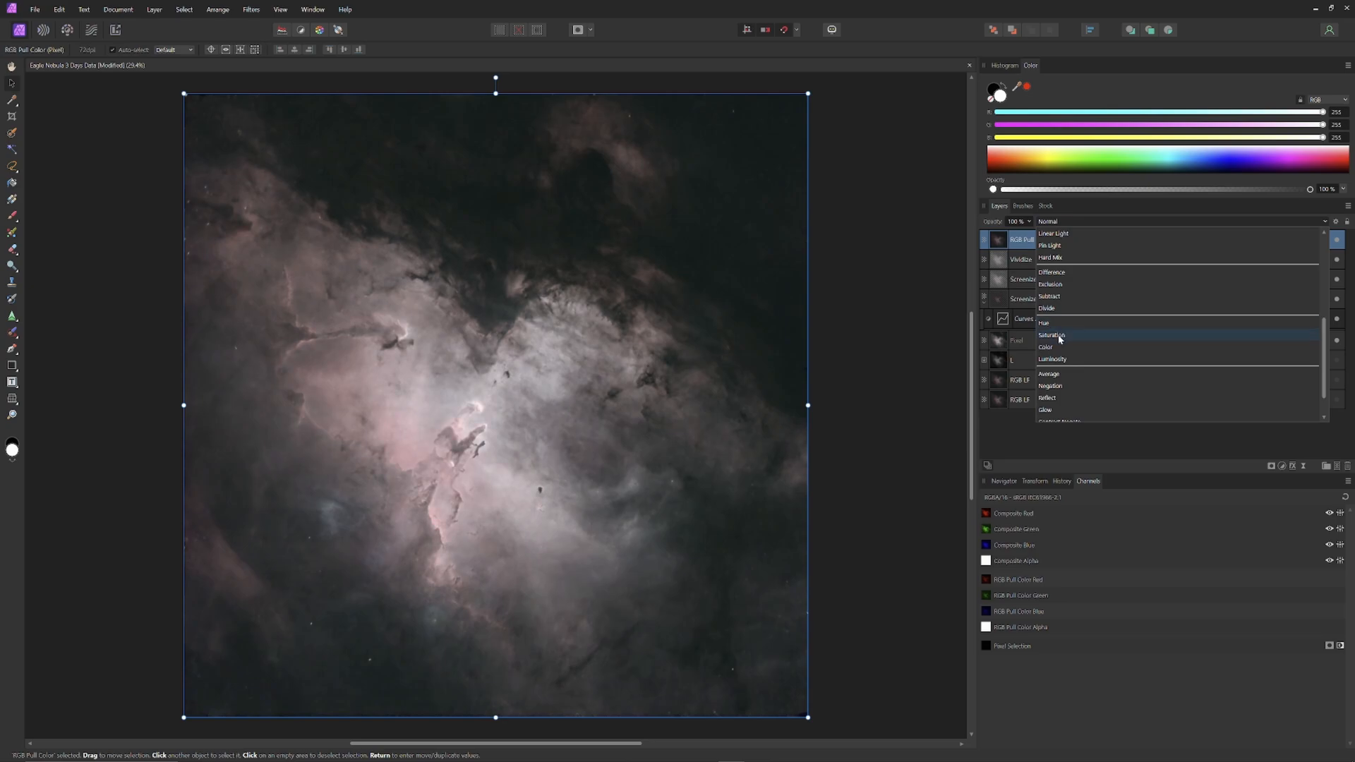
pyautogui.moveTo(1065, 350)
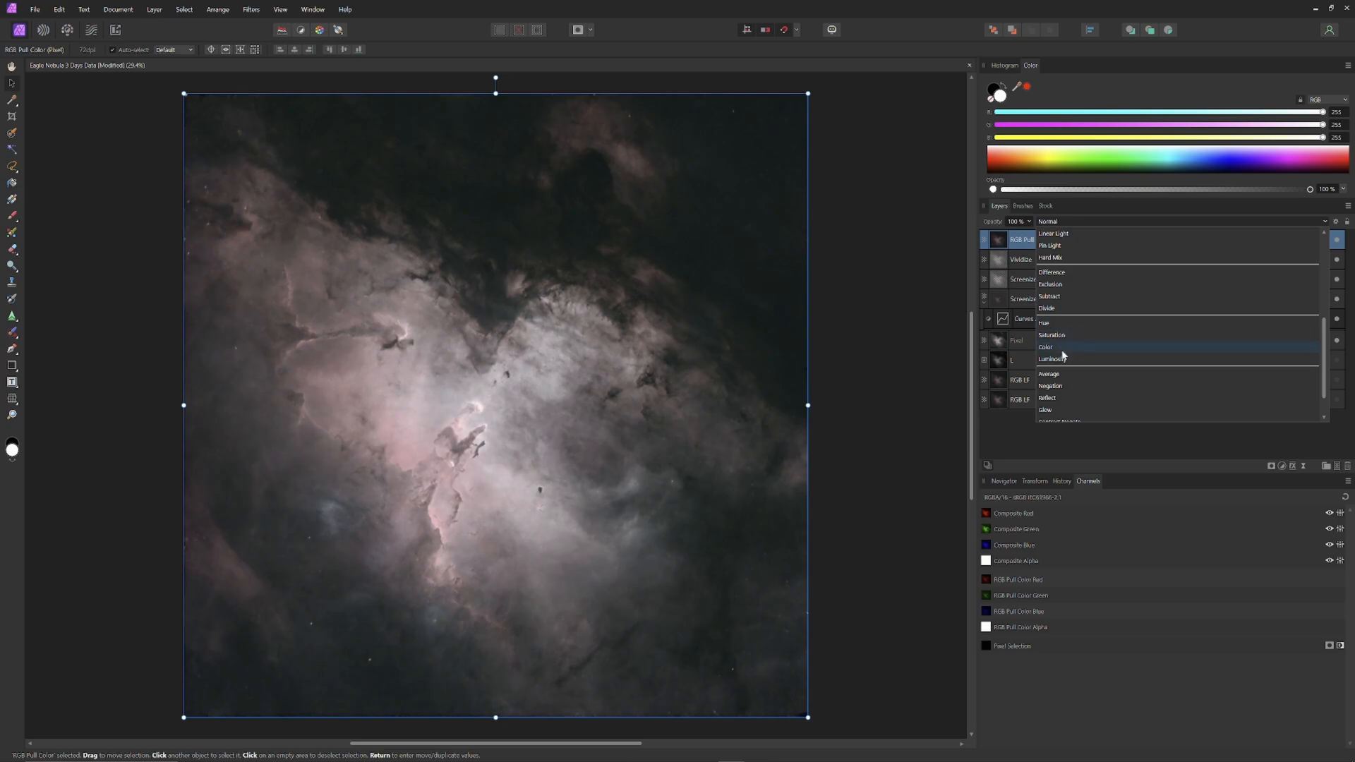
pyautogui.moveTo(1066, 355)
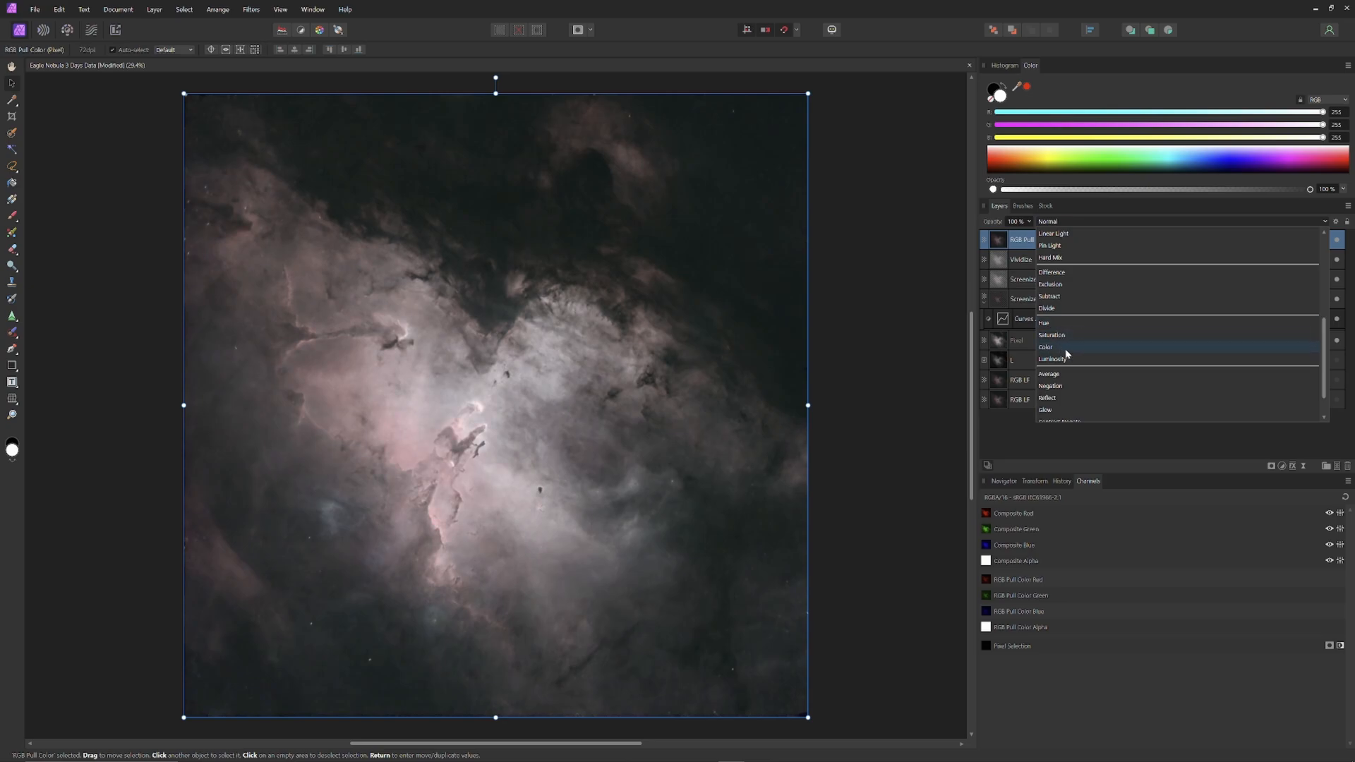
# Step: Set RGB Pull Color's blend mode to Color
pyautogui.click(1045, 346)
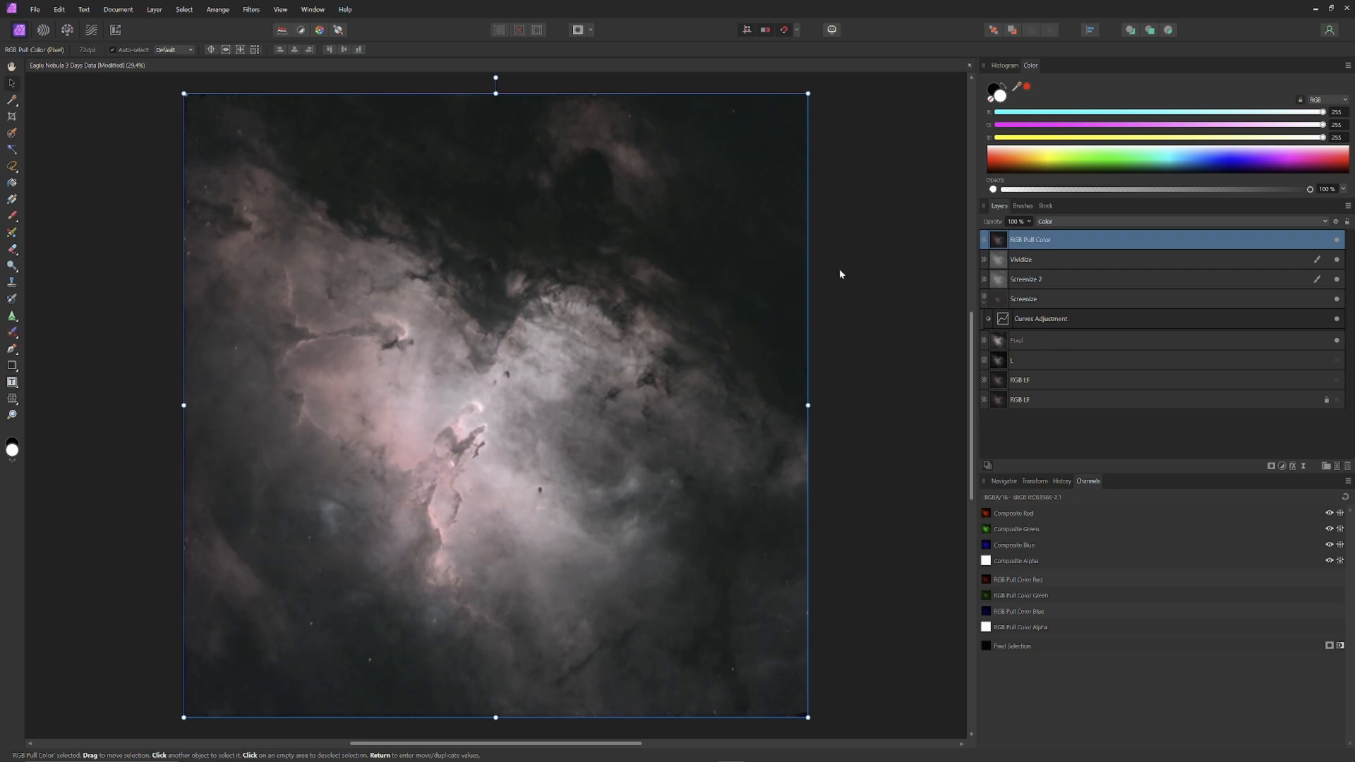
pyautogui.rightClick(1017, 341)
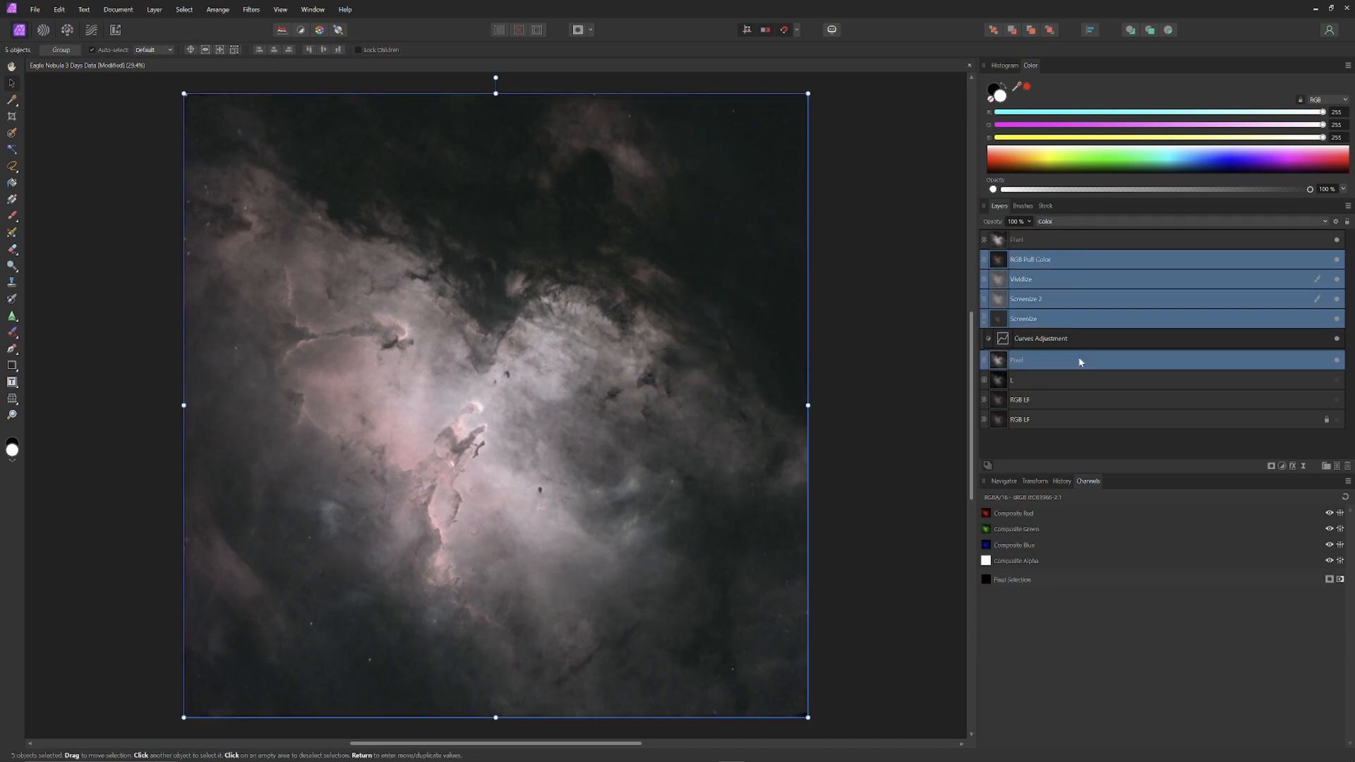
# Step: Add a Merge Visible Pixel layer above the grouped color and star layers
pyautogui.rightClick(1080, 360)
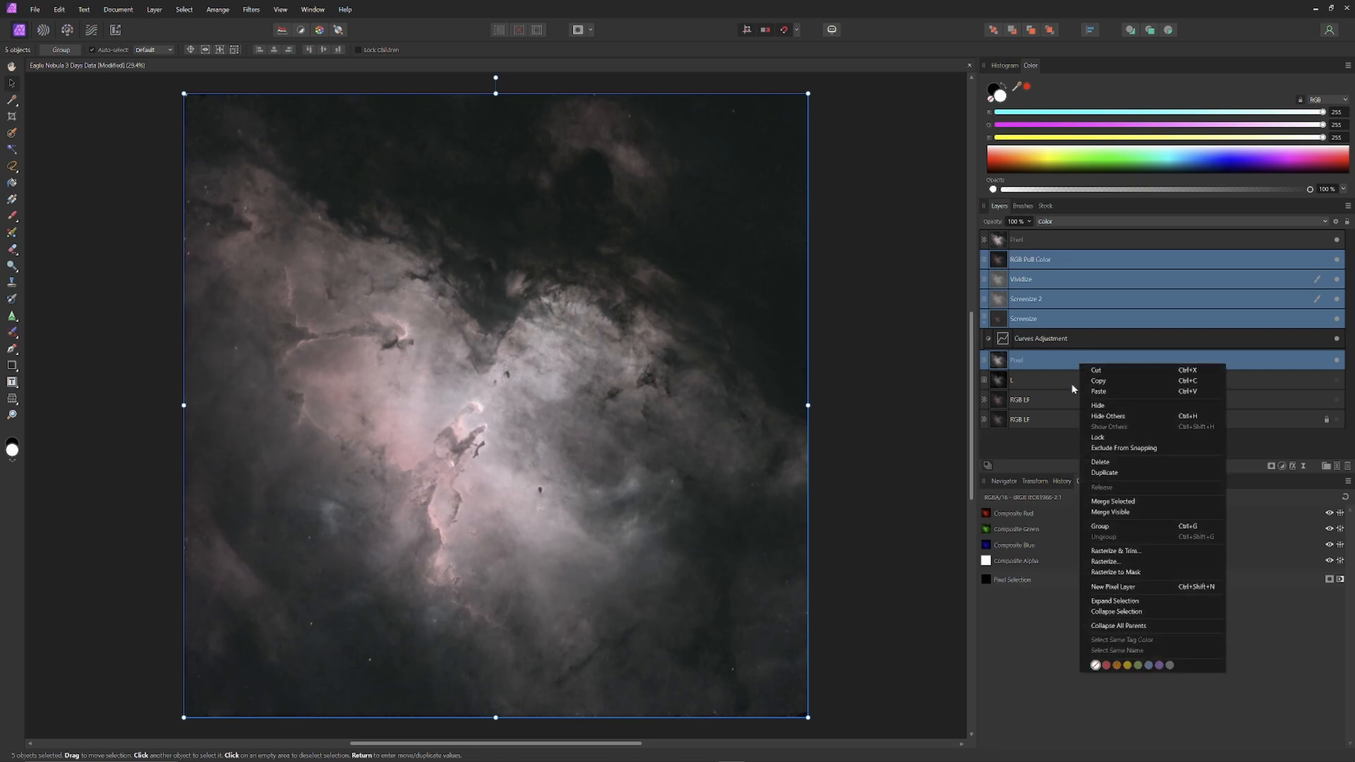
pyautogui.moveTo(1112, 515)
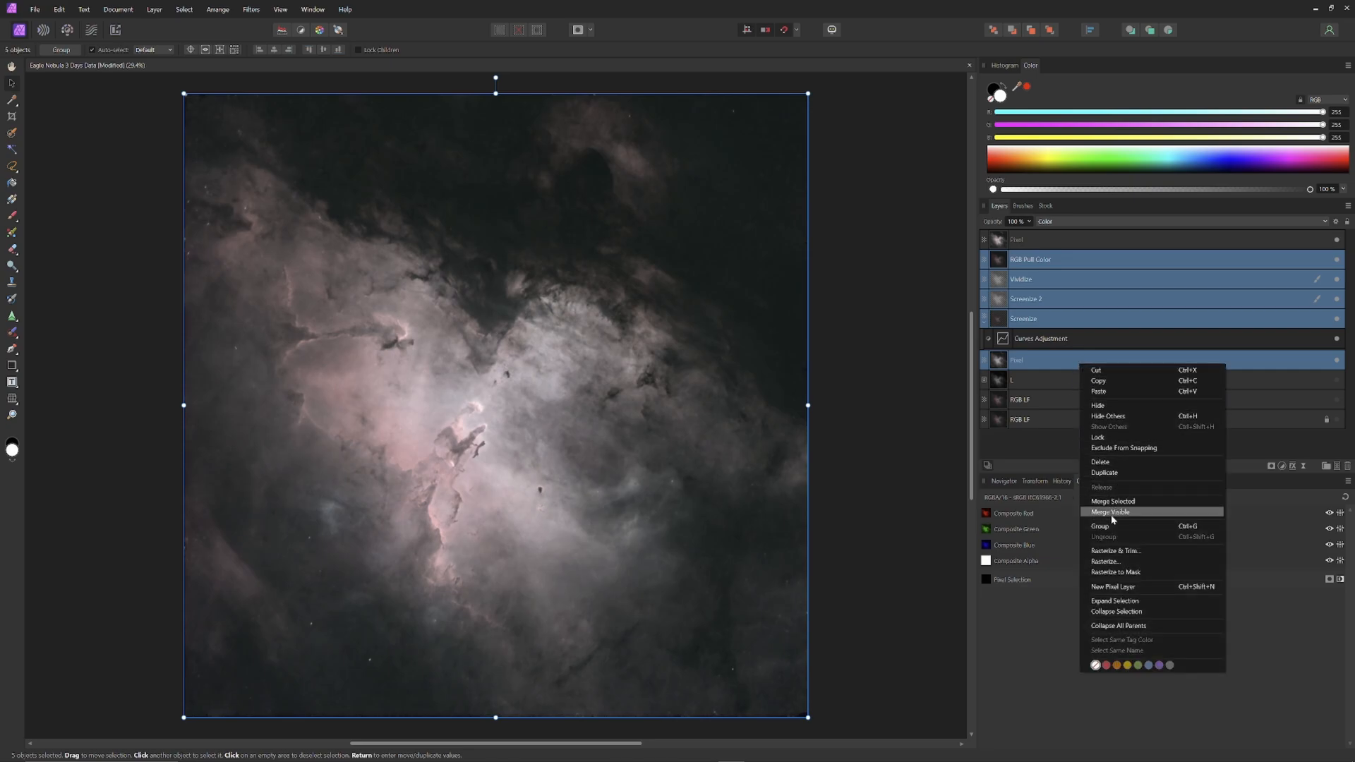
pyautogui.click(1109, 512)
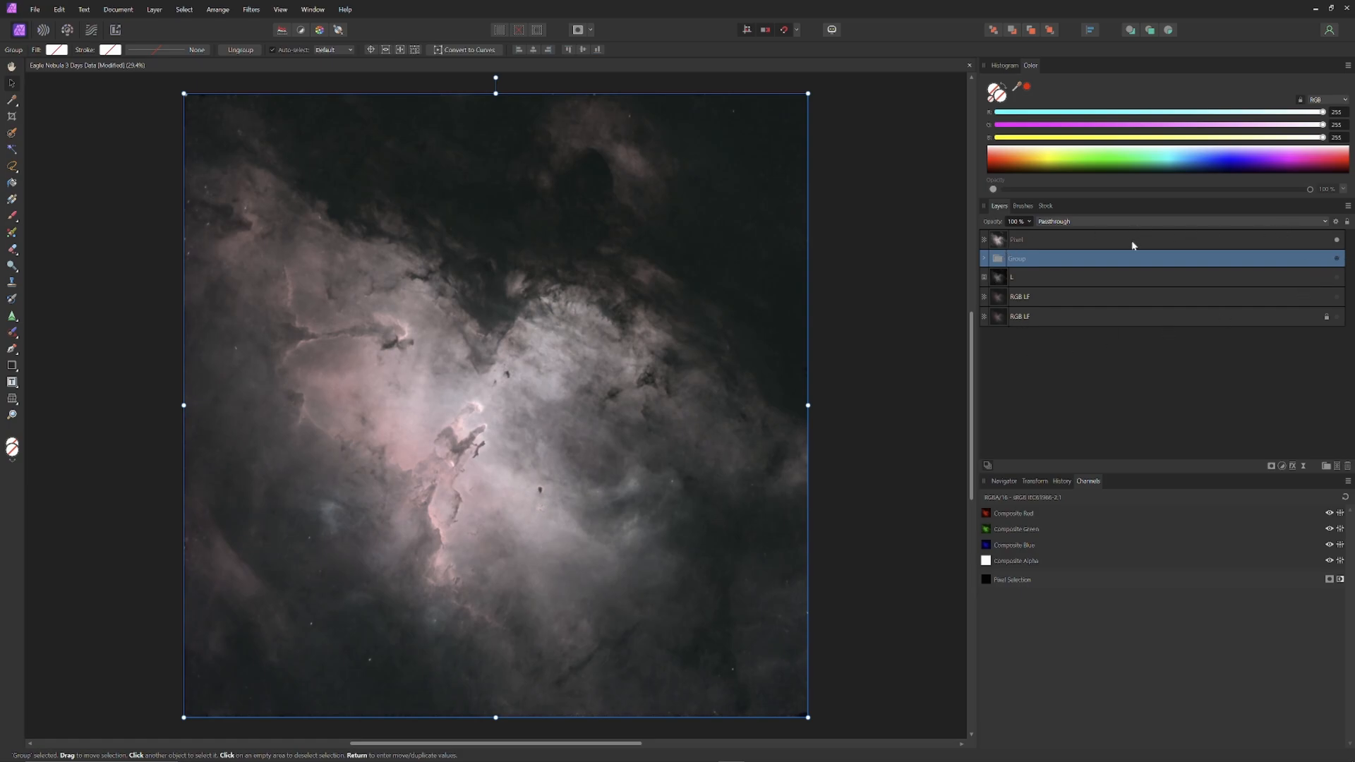
pyautogui.moveTo(1280, 467)
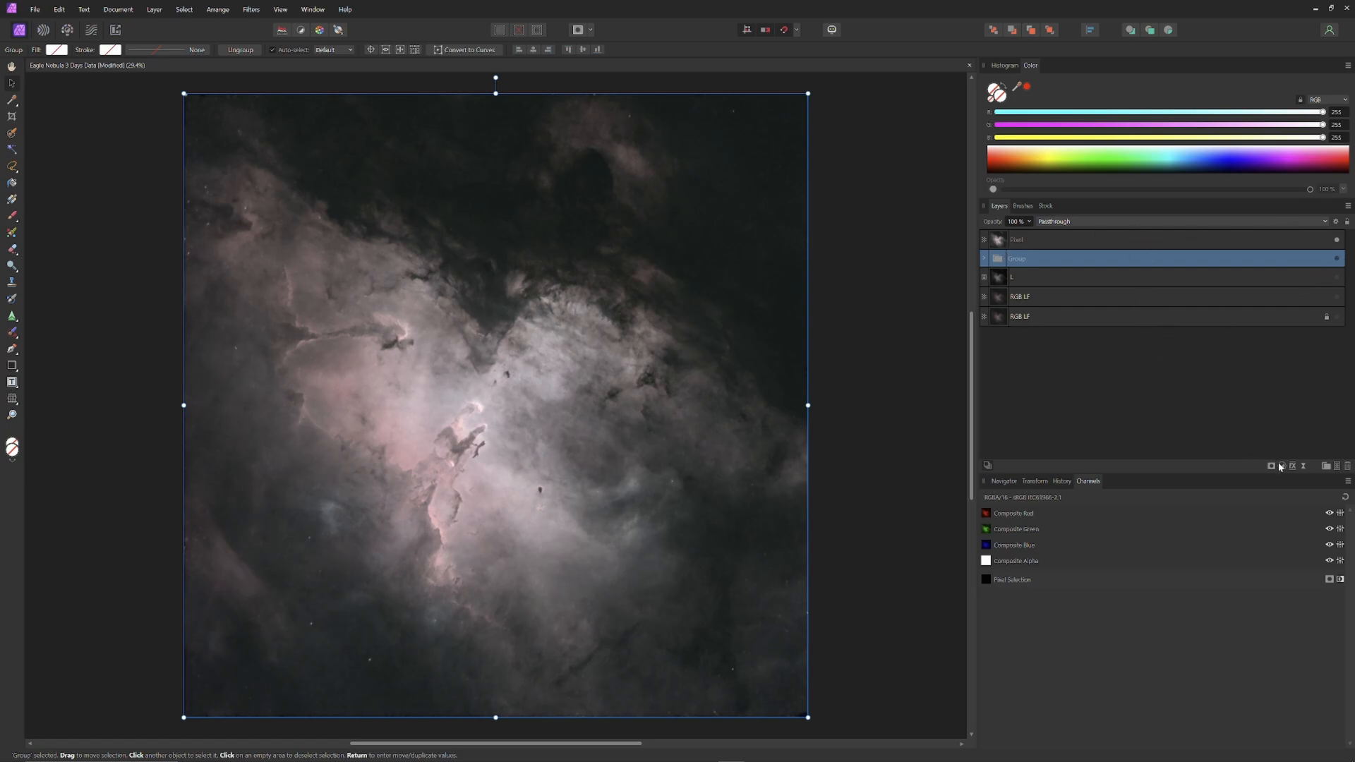
# Step: Select the top merged Pixel layer and bring up the list of adjustment types
pyautogui.click(1038, 239)
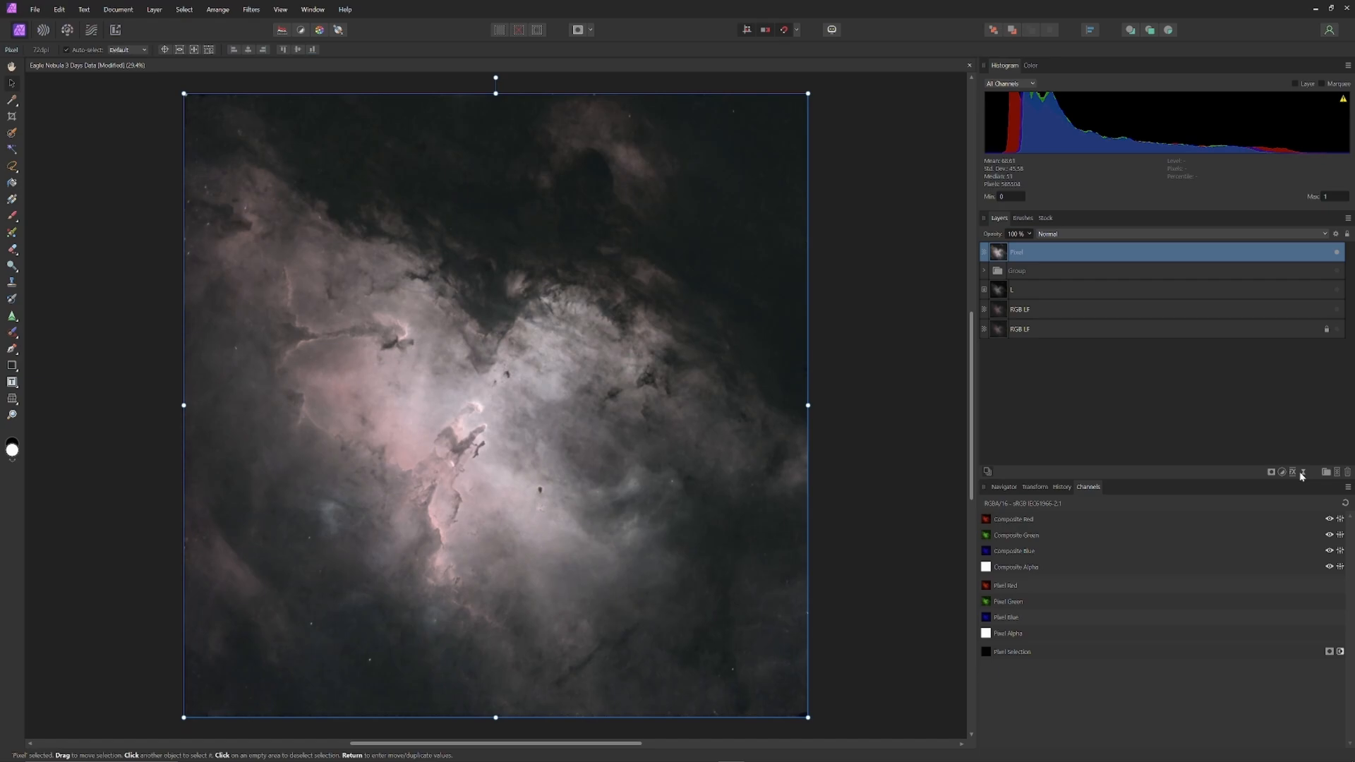
pyautogui.click(1283, 471)
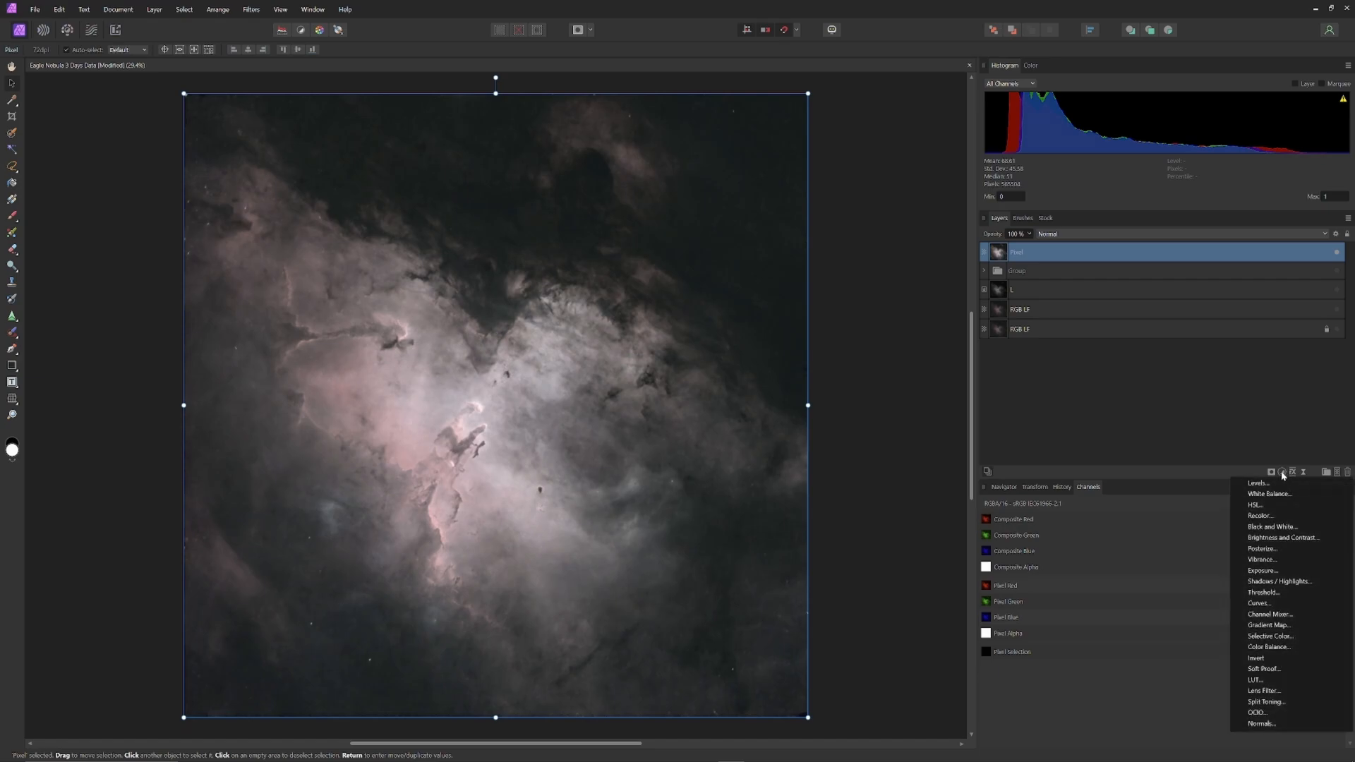
# Step: Add a Channel Mixer and trim green in the red output, leaving blue at zero
pyautogui.click(1269, 614)
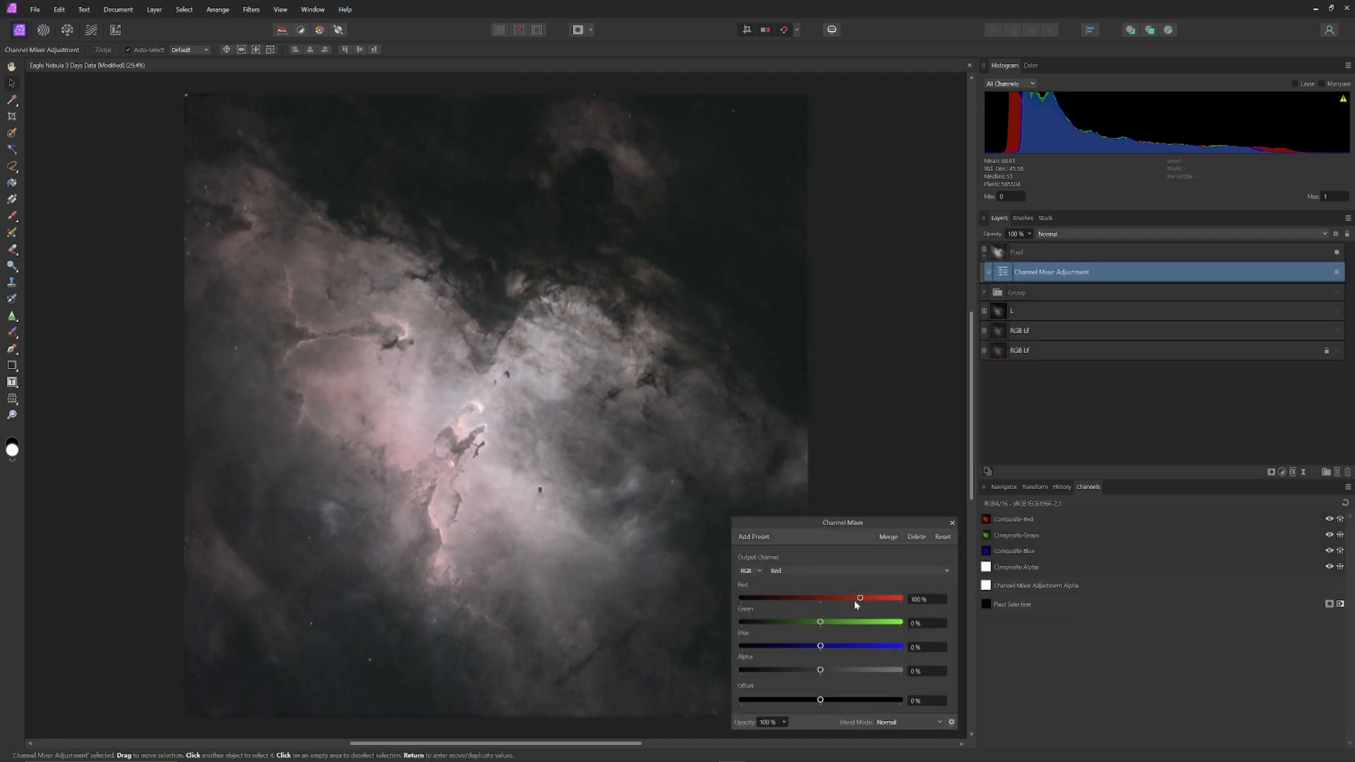
pyautogui.moveTo(819, 623); pyautogui.dragTo(816, 623)
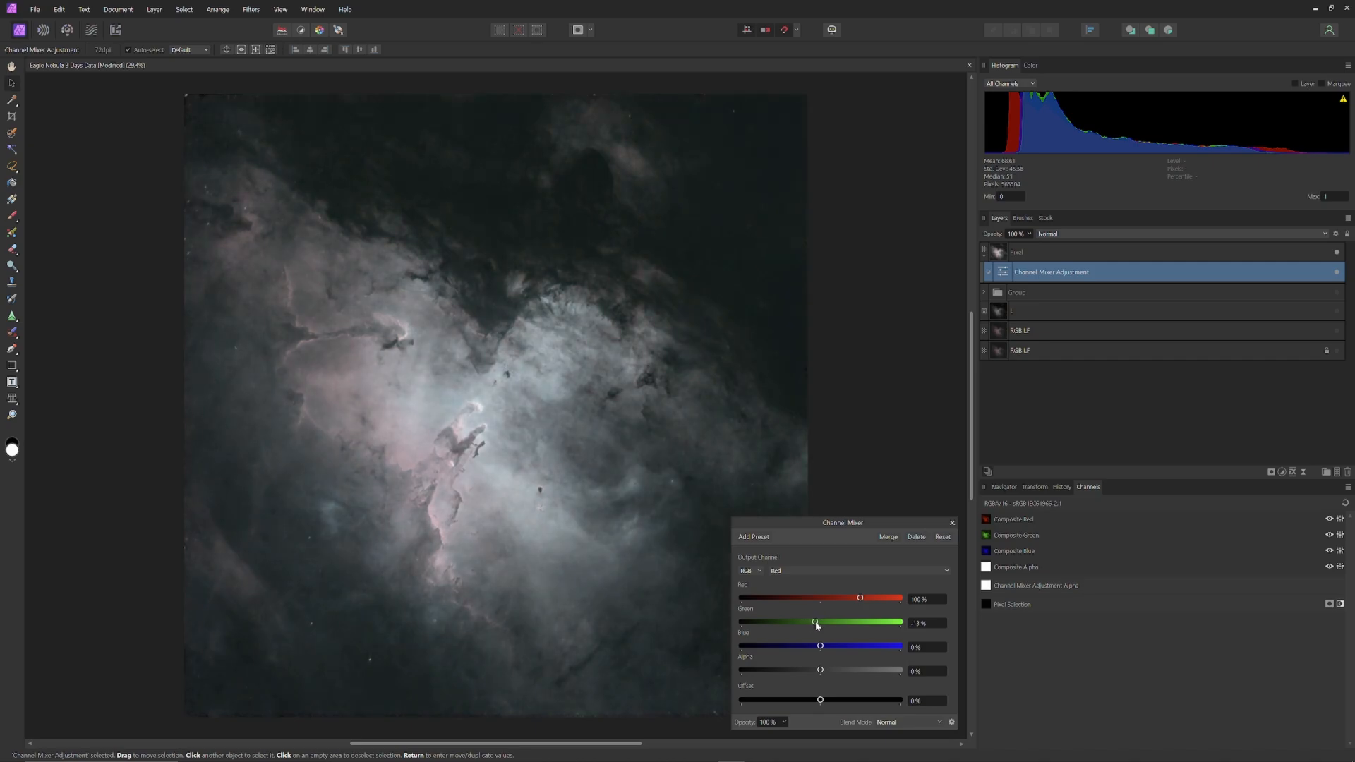
pyautogui.moveTo(813, 623); pyautogui.dragTo(819, 622)
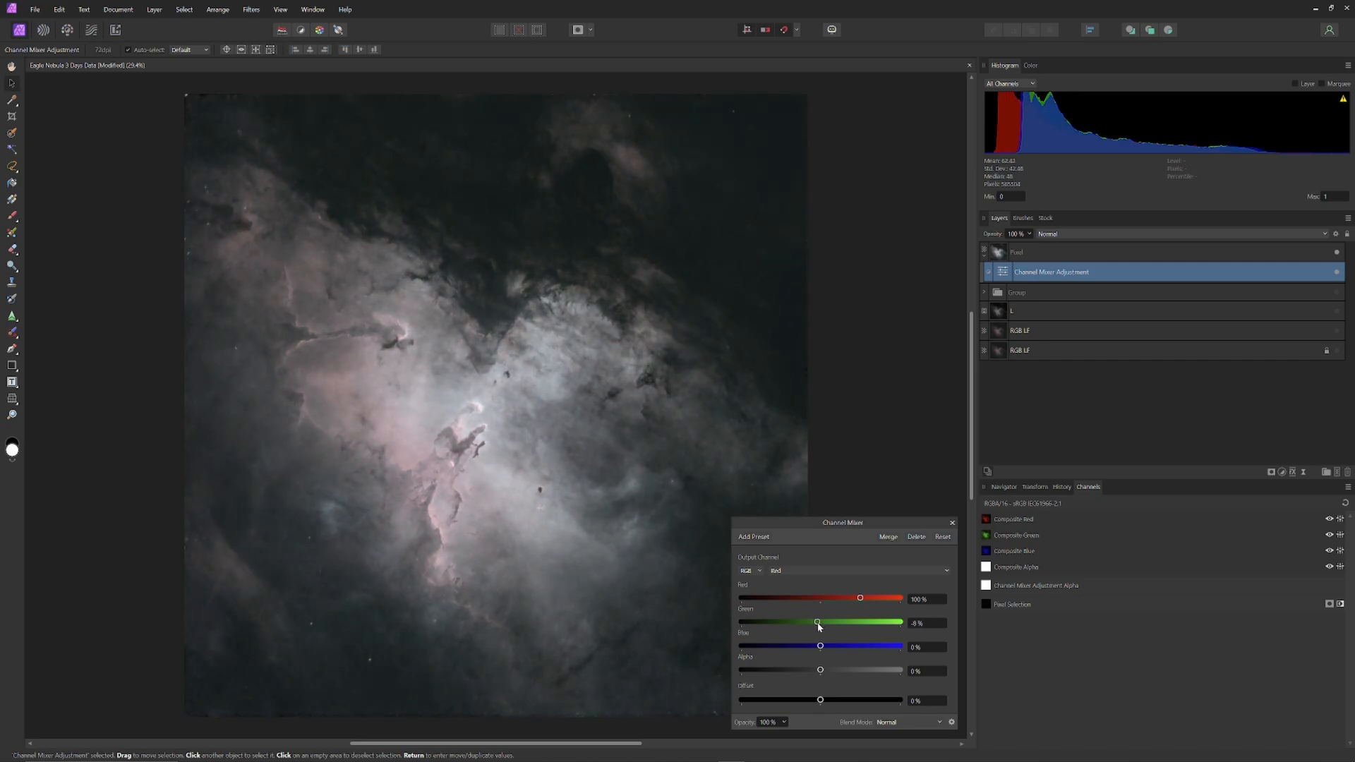
pyautogui.moveTo(816, 622); pyautogui.dragTo(811, 622)
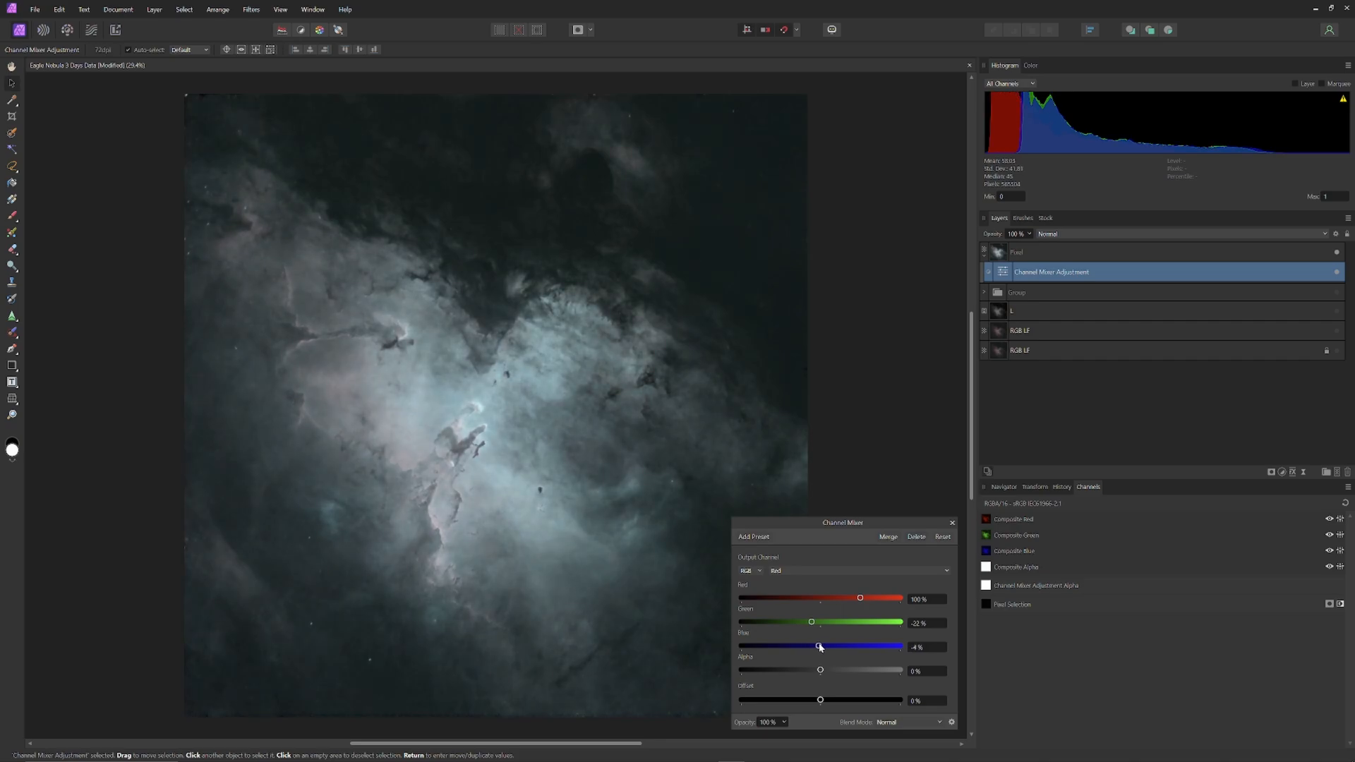
pyautogui.moveTo(819, 647); pyautogui.dragTo(820, 646)
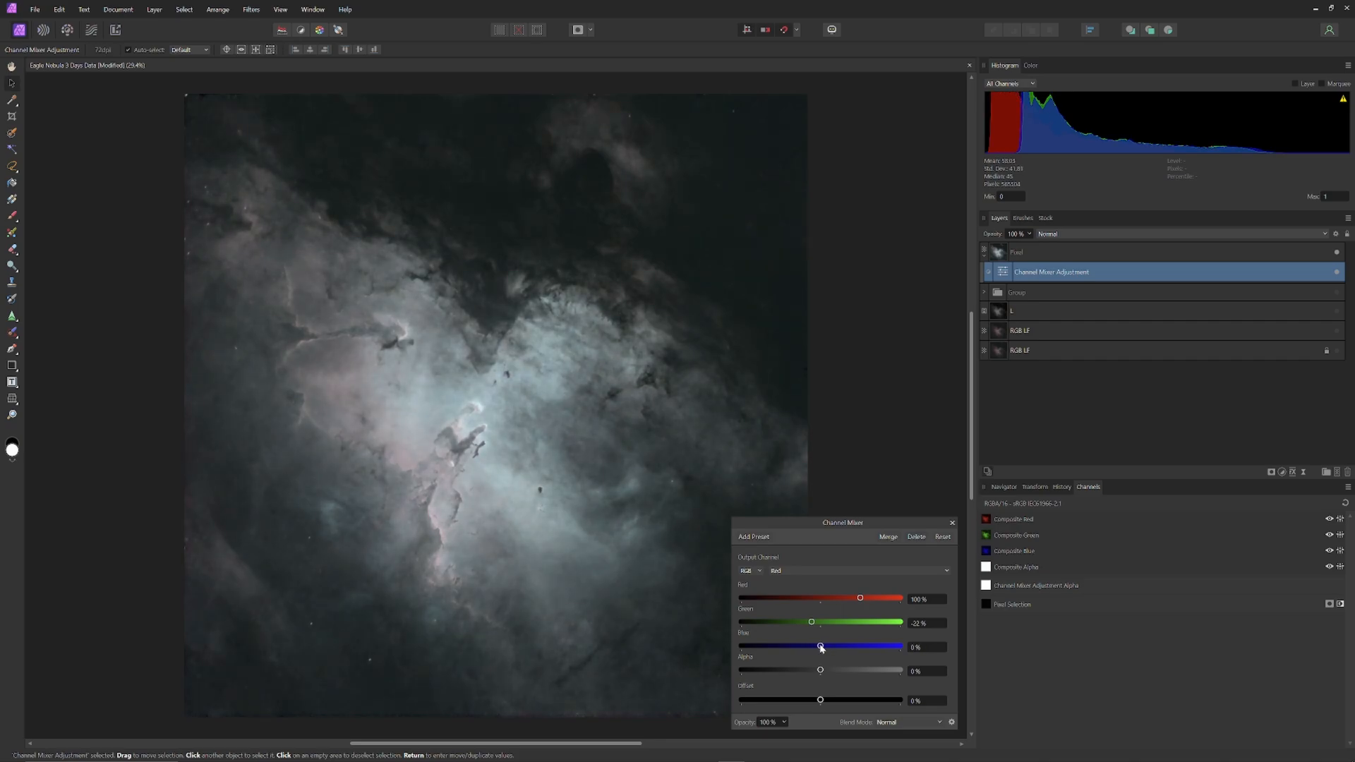
pyautogui.moveTo(820, 646); pyautogui.dragTo(815, 646)
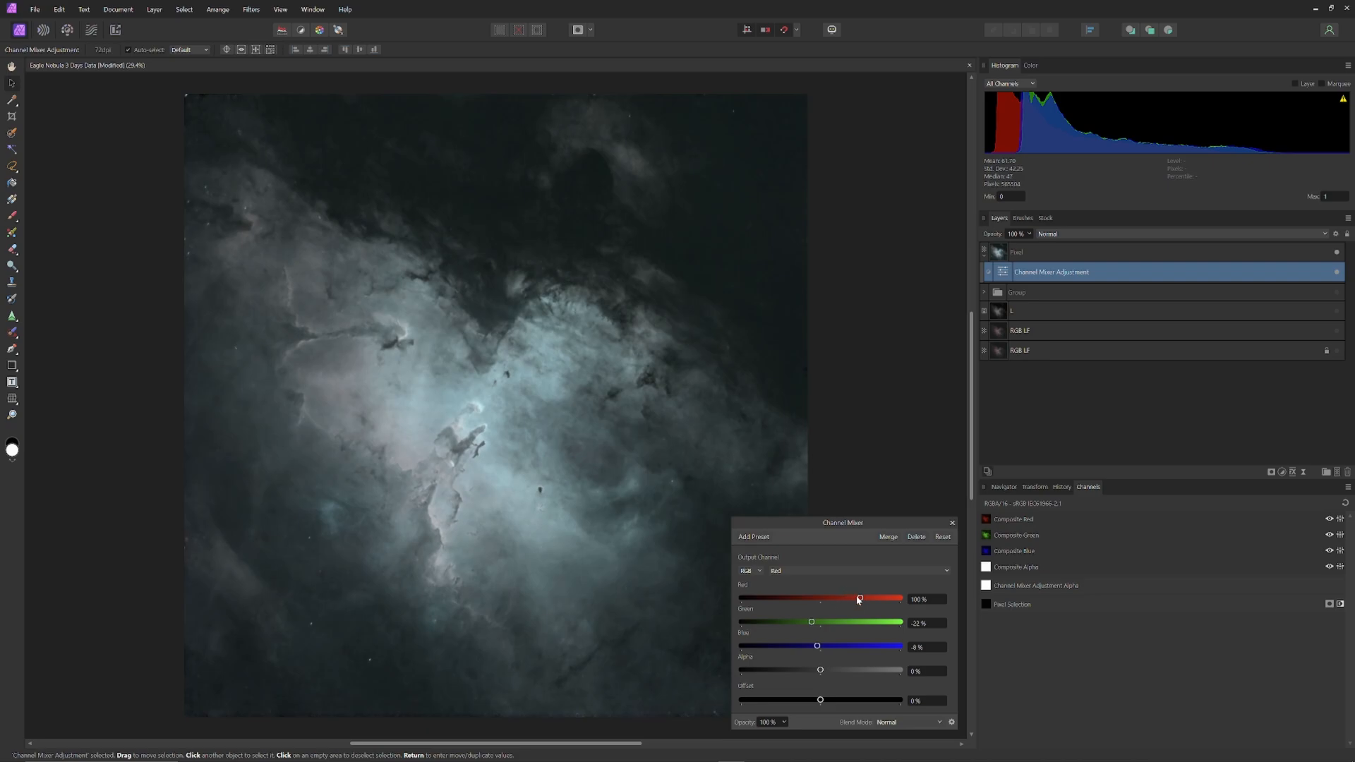
# Step: Raise Red in the red output to about 121%
pyautogui.moveTo(859, 599); pyautogui.dragTo(869, 599)
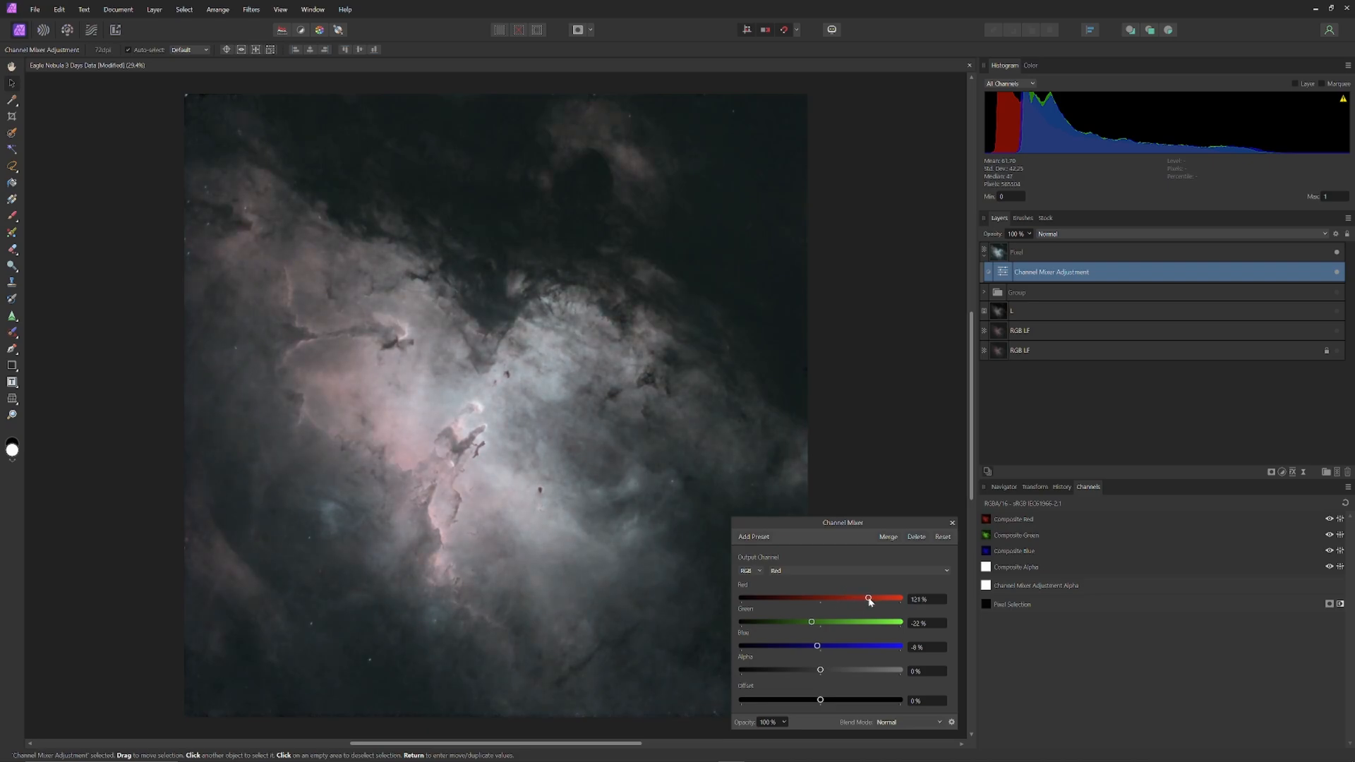
pyautogui.moveTo(867, 598); pyautogui.dragTo(872, 598)
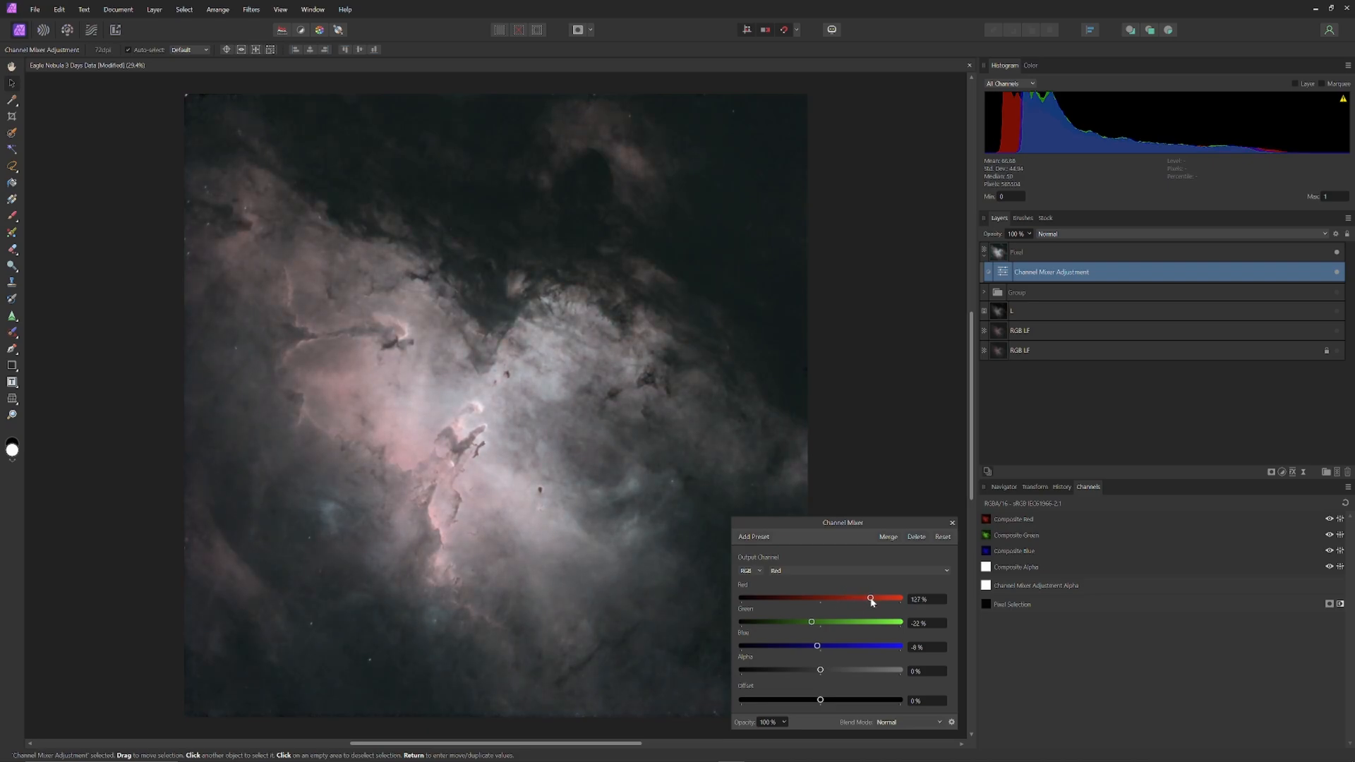
pyautogui.click(942, 537)
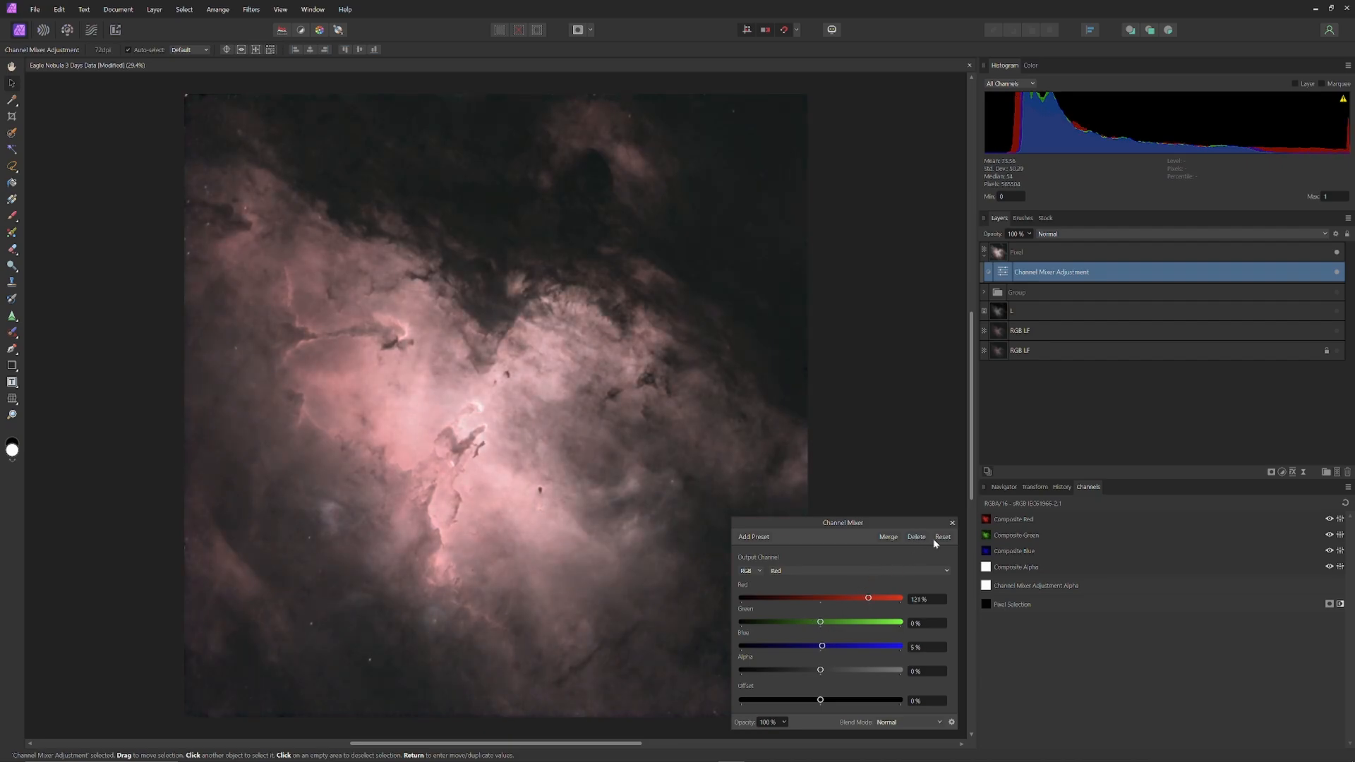
pyautogui.click(858, 571)
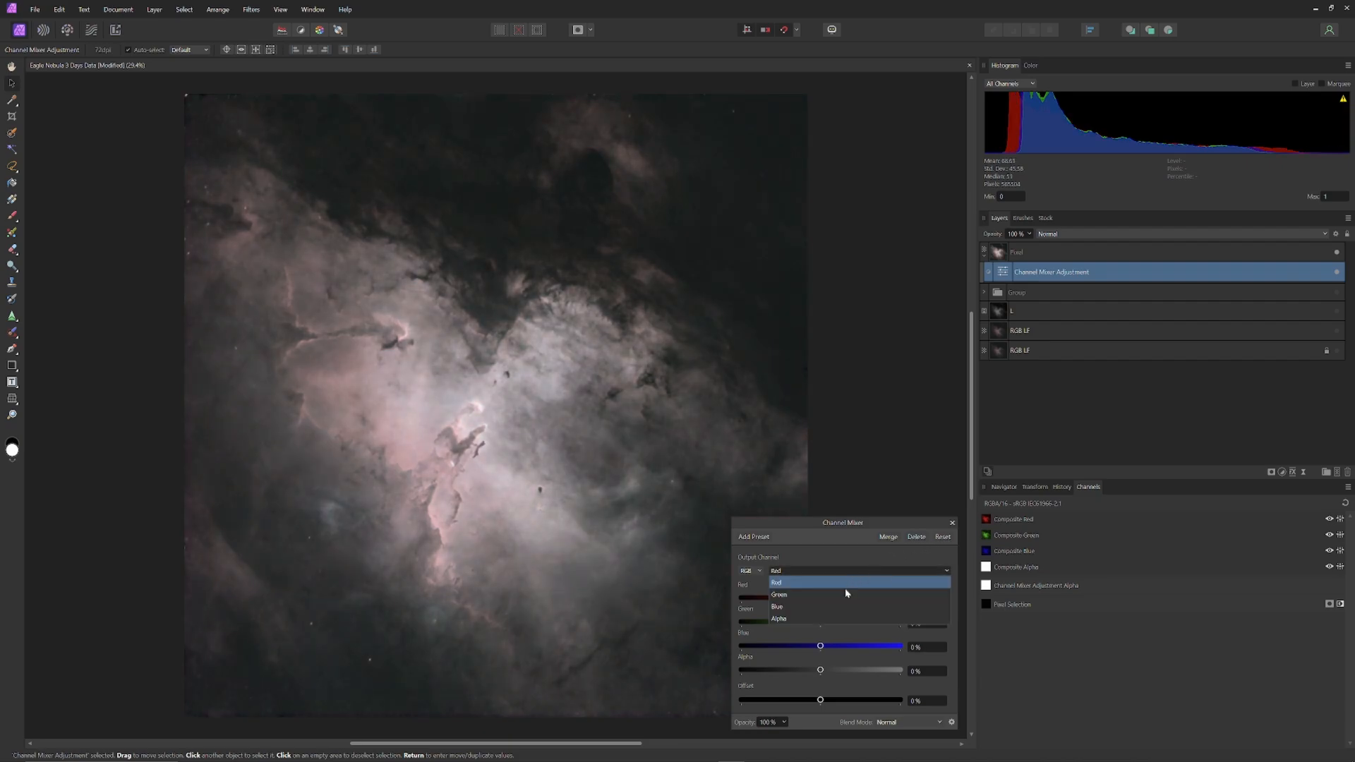
pyautogui.click(779, 594)
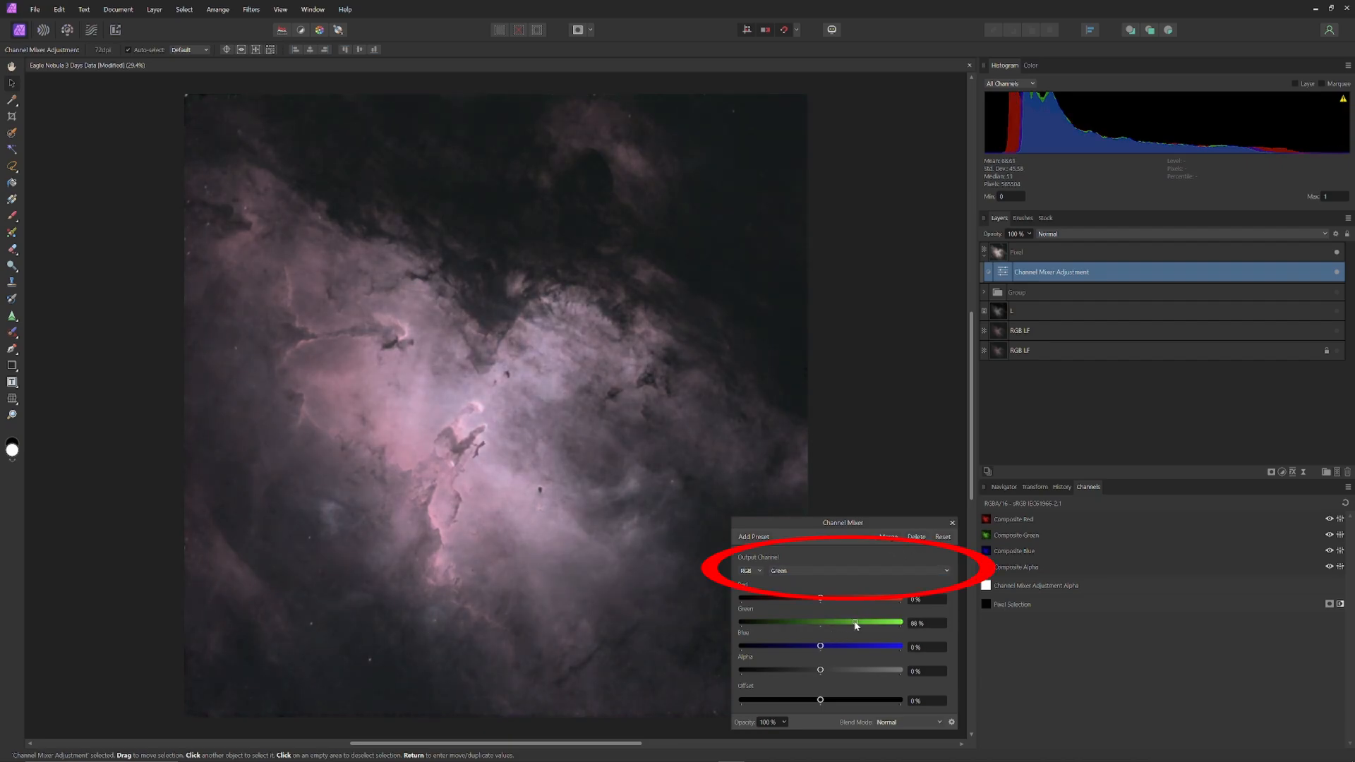
pyautogui.moveTo(855, 622); pyautogui.dragTo(860, 623)
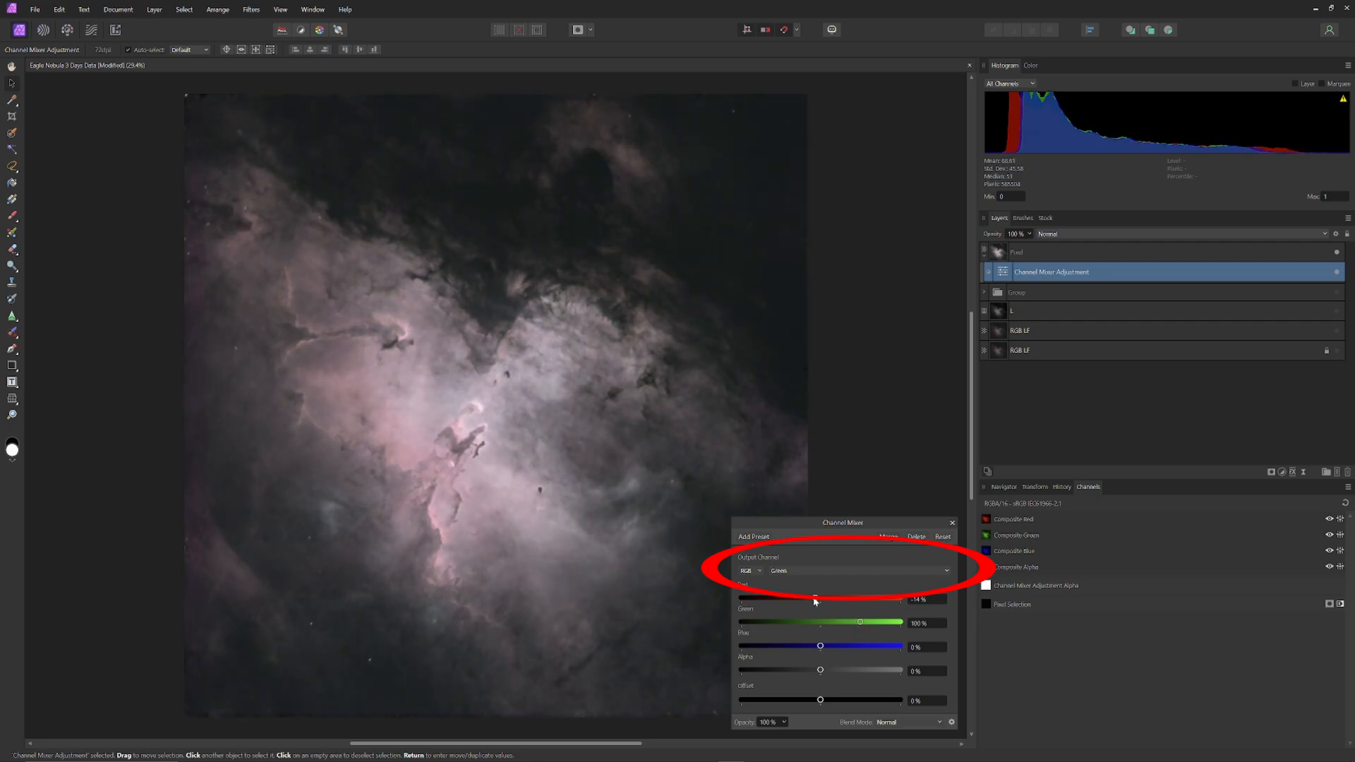
pyautogui.moveTo(812, 599); pyautogui.dragTo(826, 599)
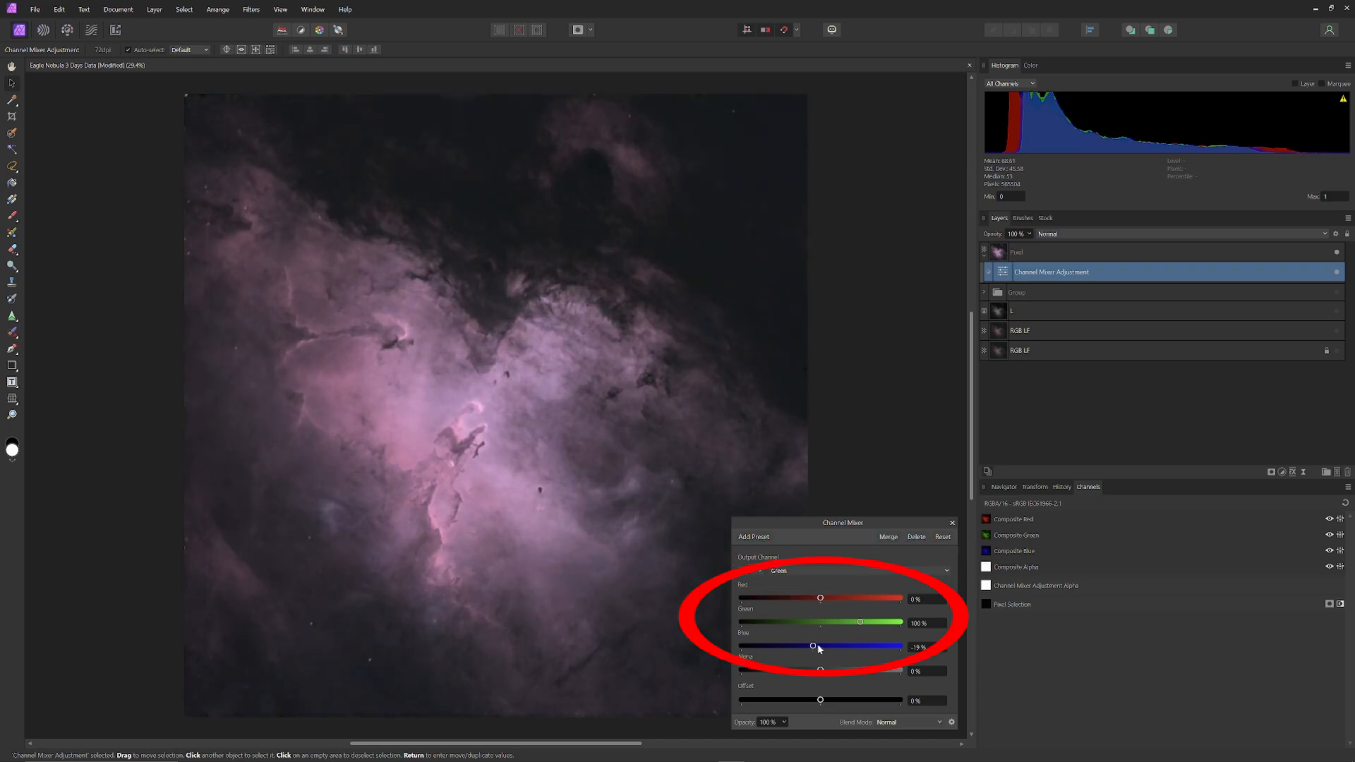
pyautogui.moveTo(813, 647); pyautogui.dragTo(820, 646)
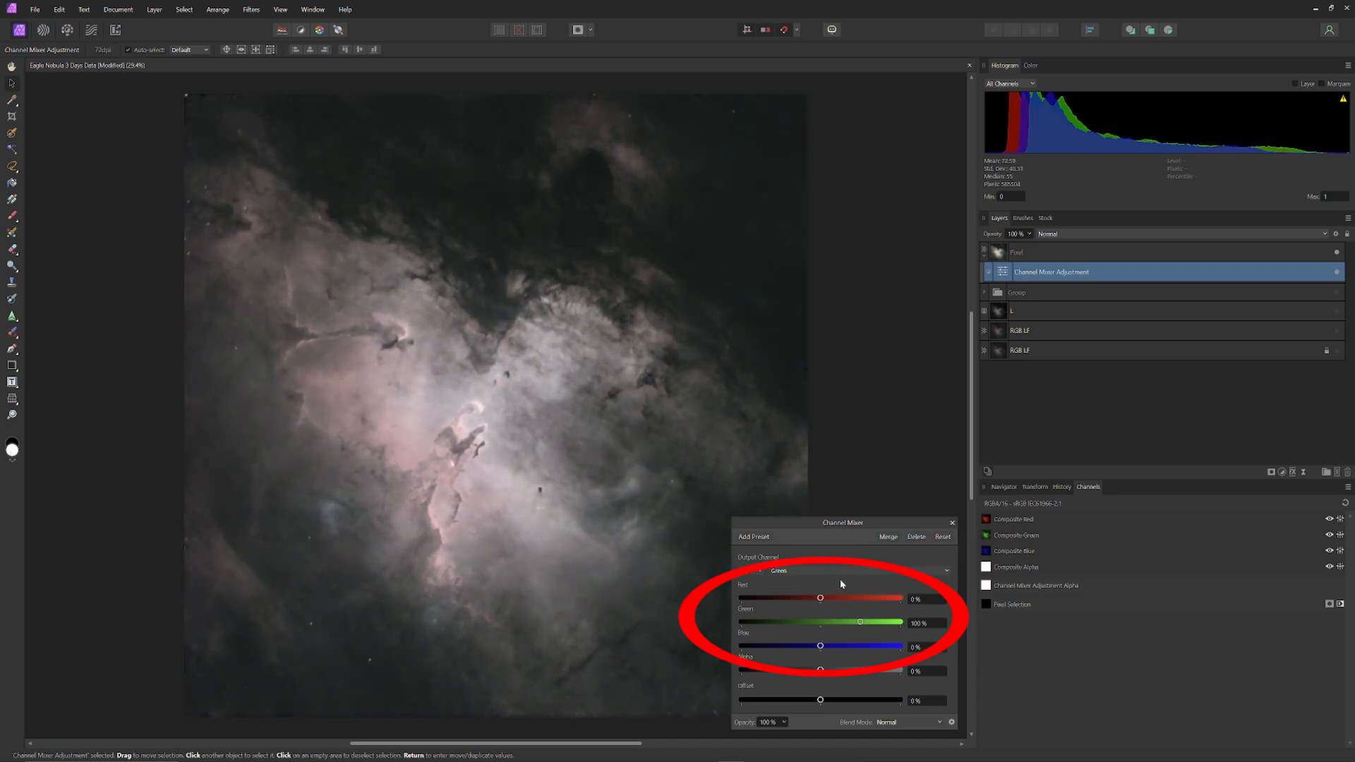
pyautogui.click(854, 570)
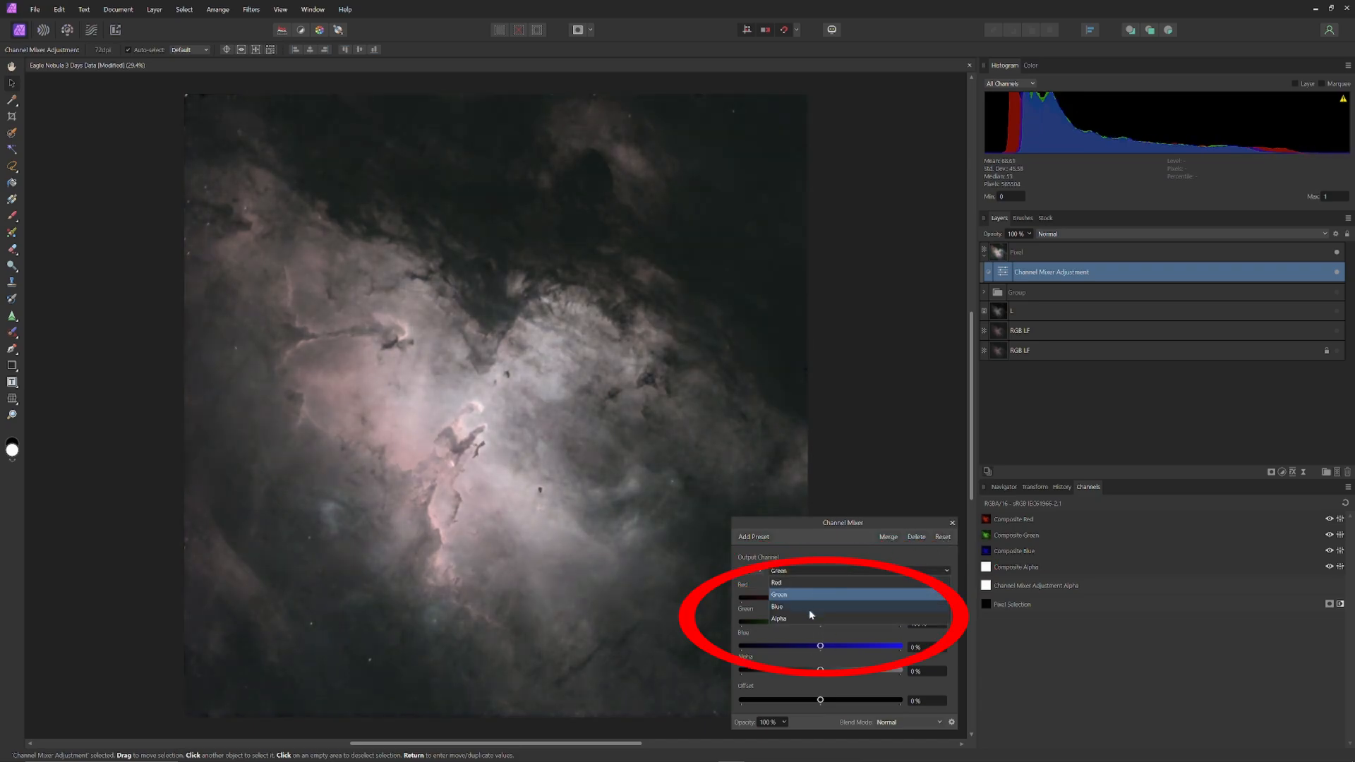
# Step: Switch the mixer to Blue output, boosting blue and trying different green and red amounts
pyautogui.click(777, 606)
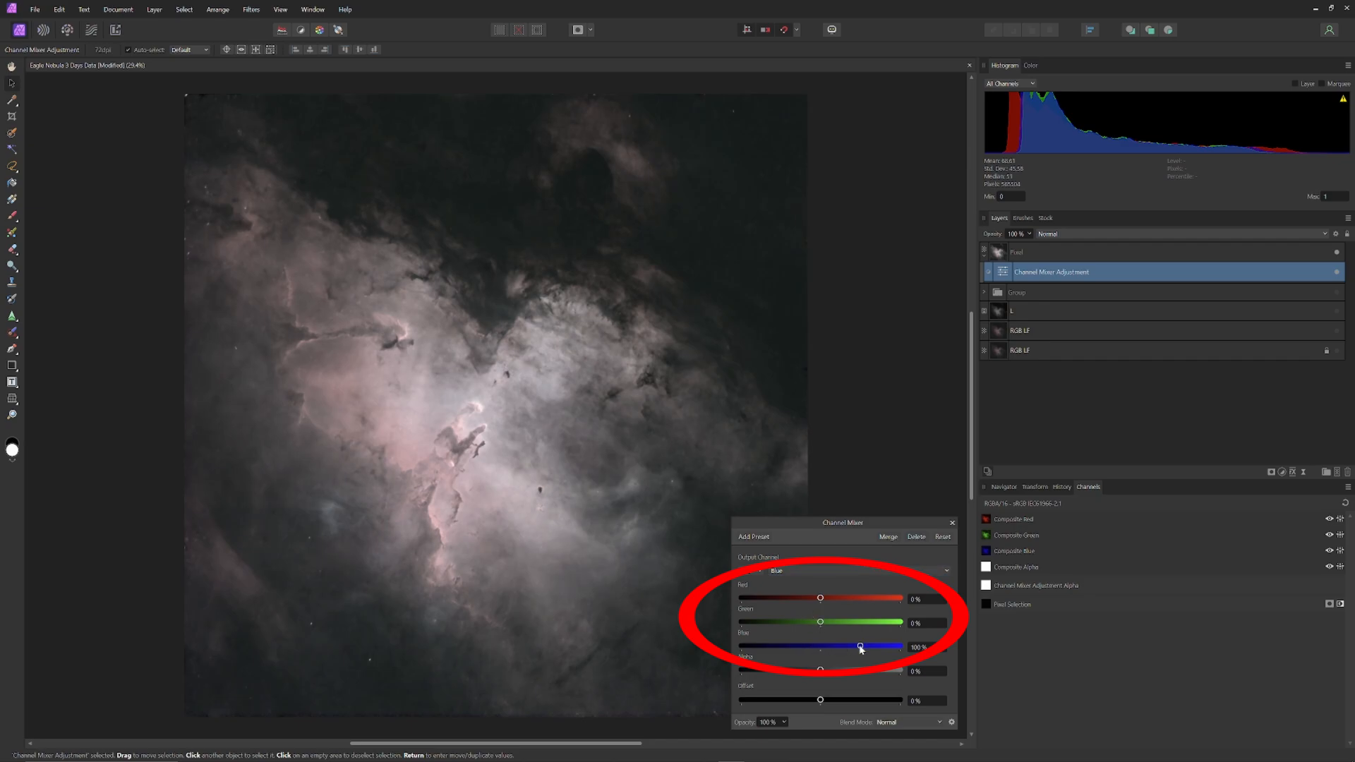
pyautogui.moveTo(859, 647); pyautogui.dragTo(871, 646)
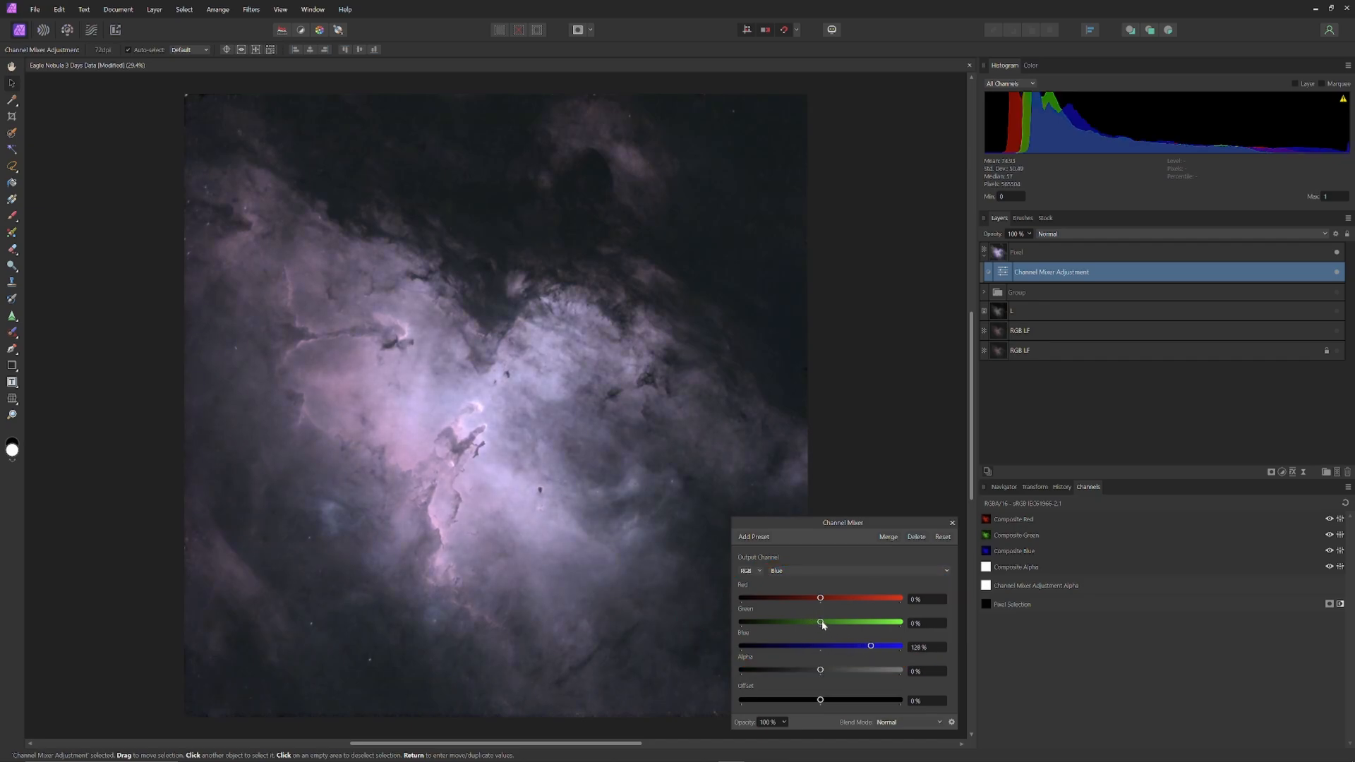
pyautogui.moveTo(820, 622); pyautogui.dragTo(823, 622)
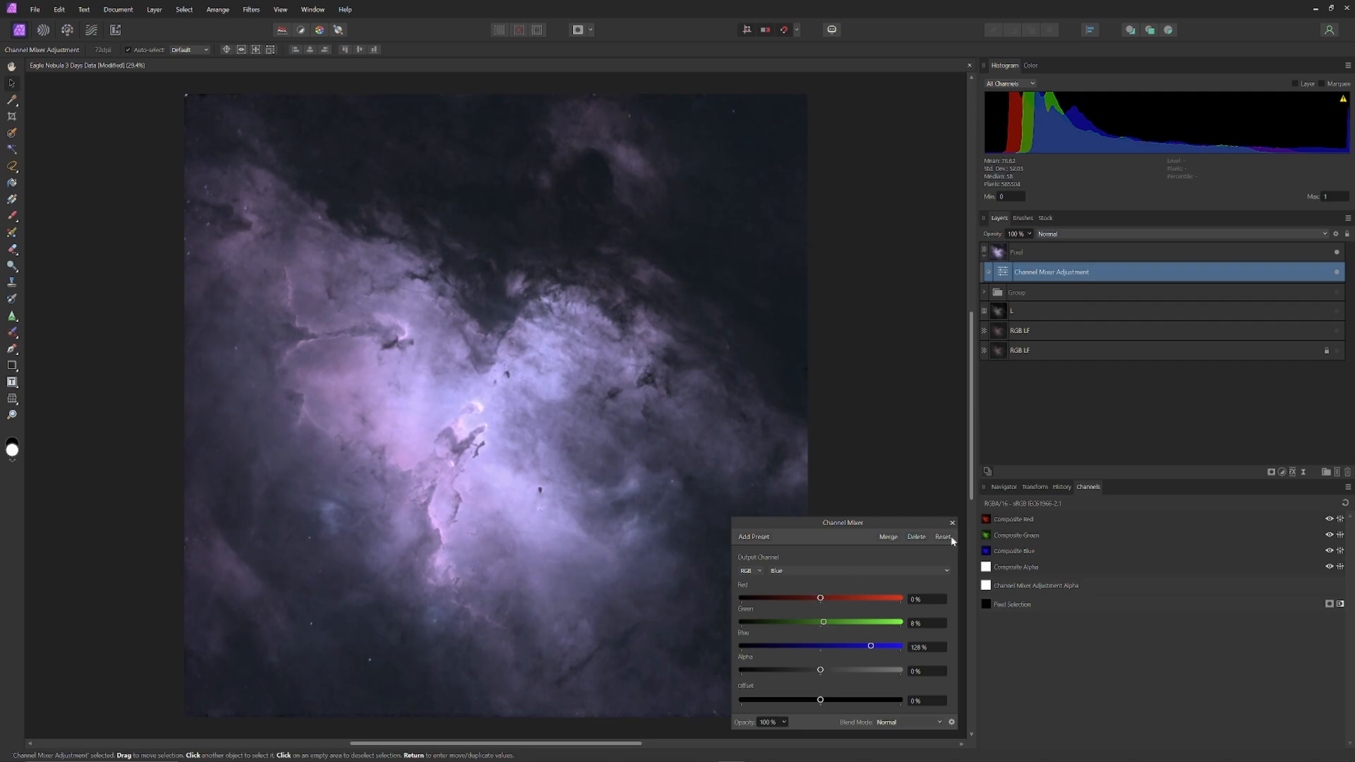
pyautogui.moveTo(820, 598); pyautogui.dragTo(813, 598)
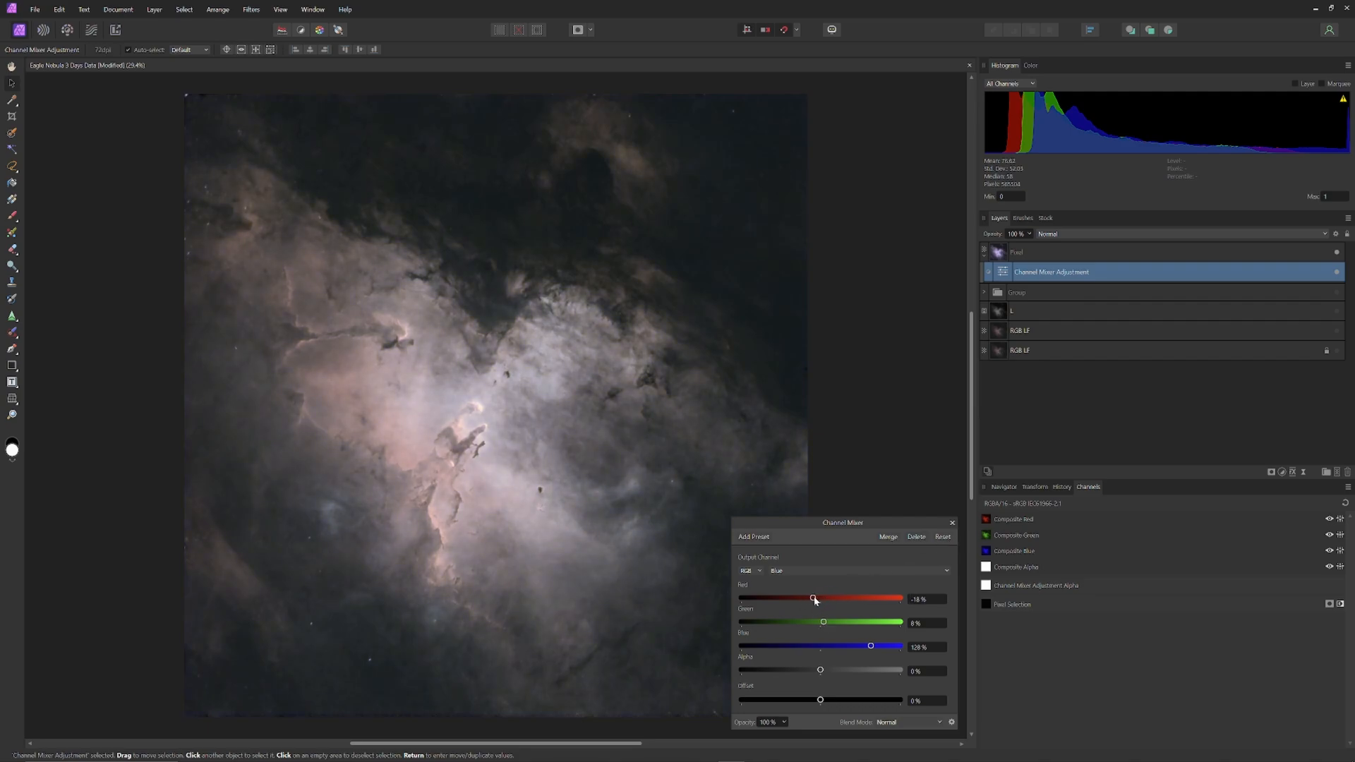
pyautogui.moveTo(812, 598); pyautogui.dragTo(809, 598)
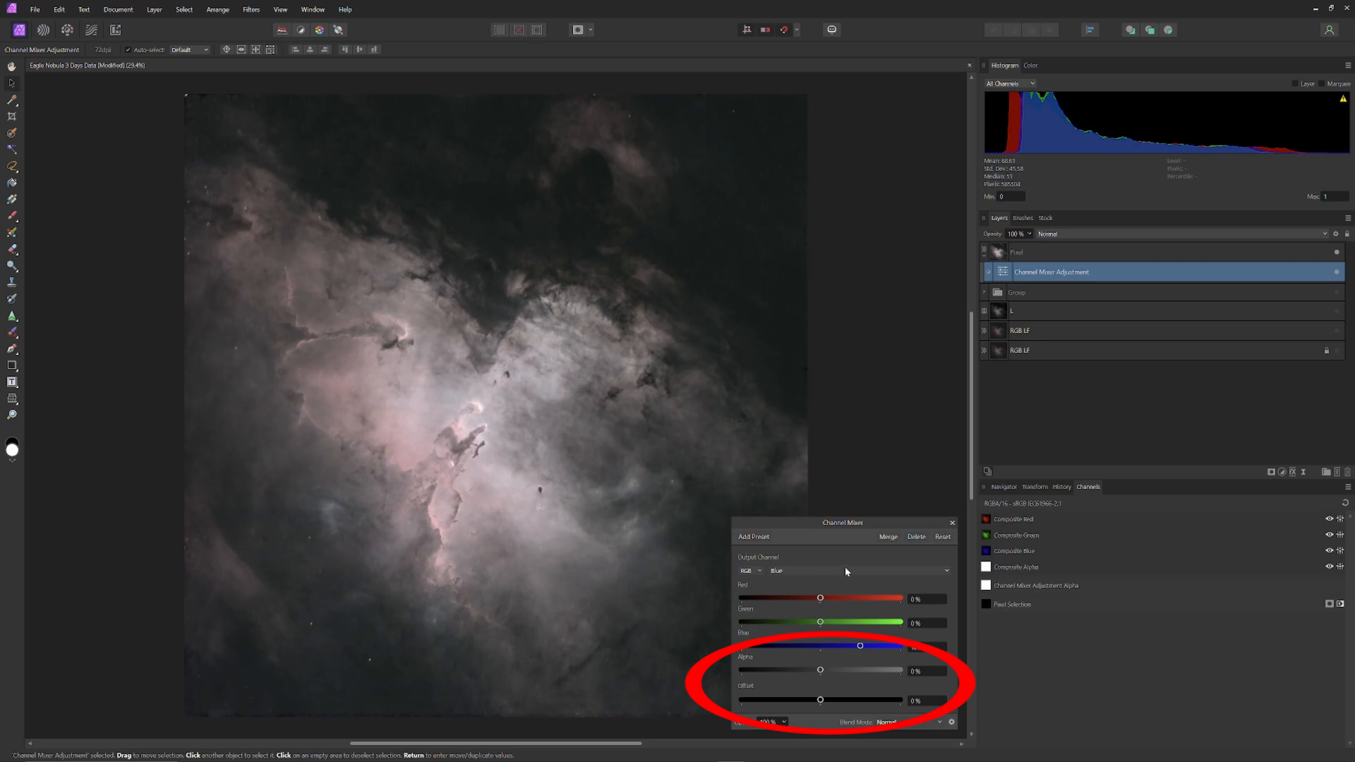
pyautogui.moveTo(822, 622); pyautogui.dragTo(809, 621)
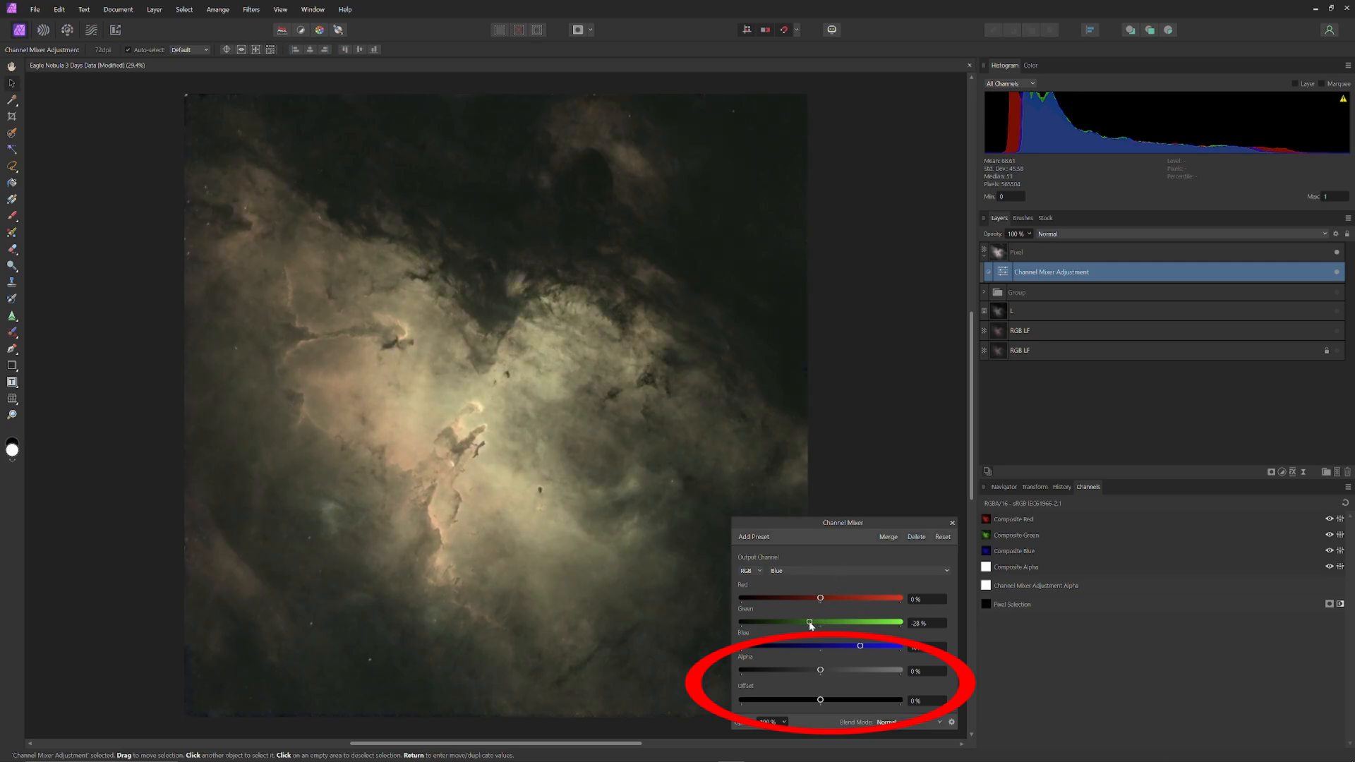
pyautogui.moveTo(808, 622); pyautogui.dragTo(824, 623)
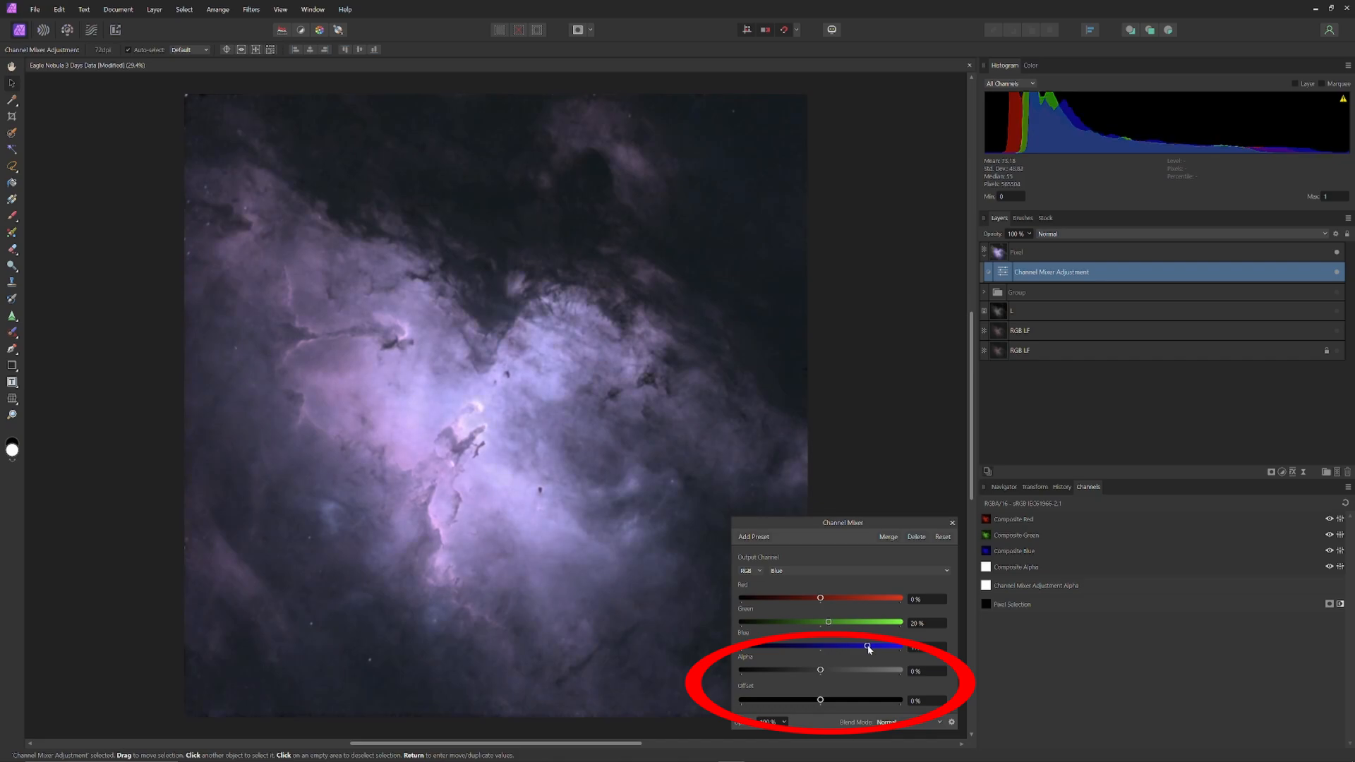
# Step: Settle the blue output at Blue about 101%, Green 16%, Red 6%, then return to Red output
pyautogui.moveTo(868, 646); pyautogui.dragTo(858, 647)
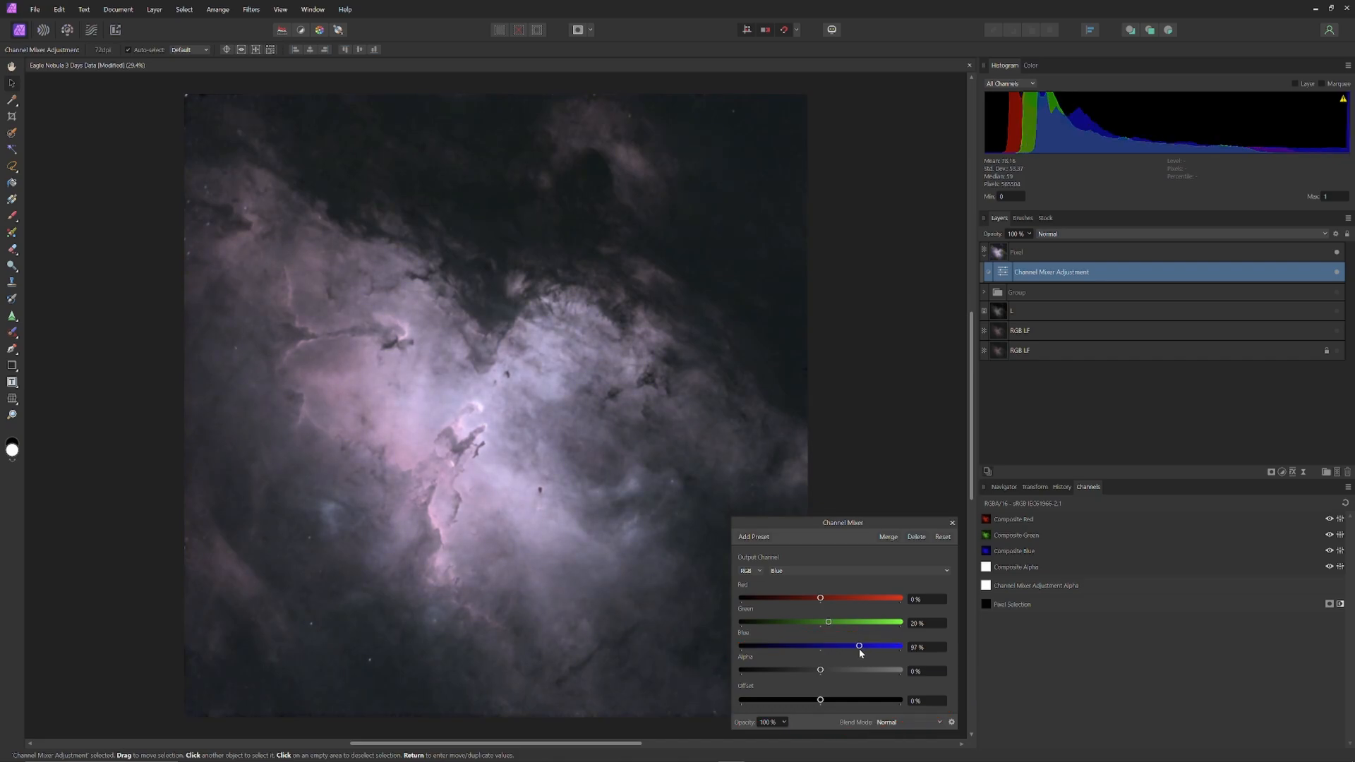
pyautogui.moveTo(827, 622); pyautogui.dragTo(820, 622)
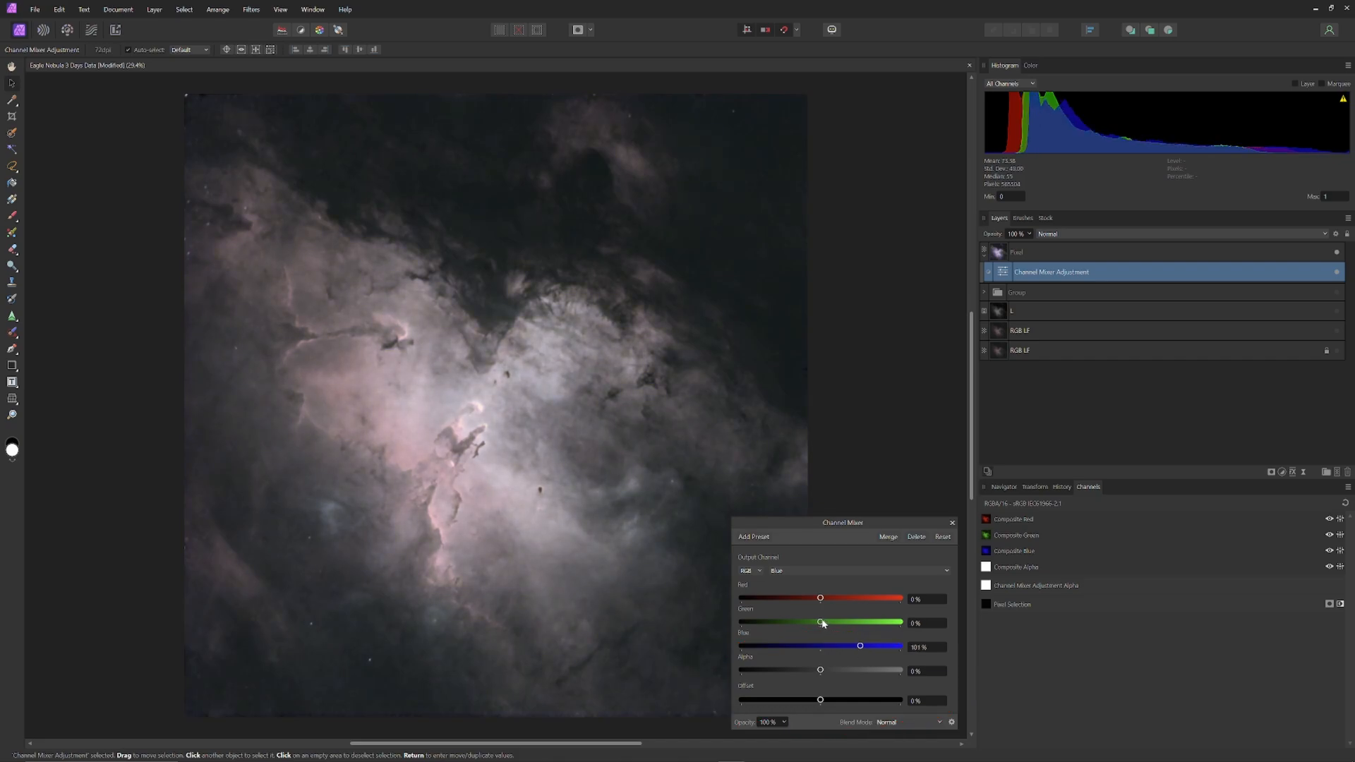
pyautogui.moveTo(820, 623); pyautogui.dragTo(827, 623)
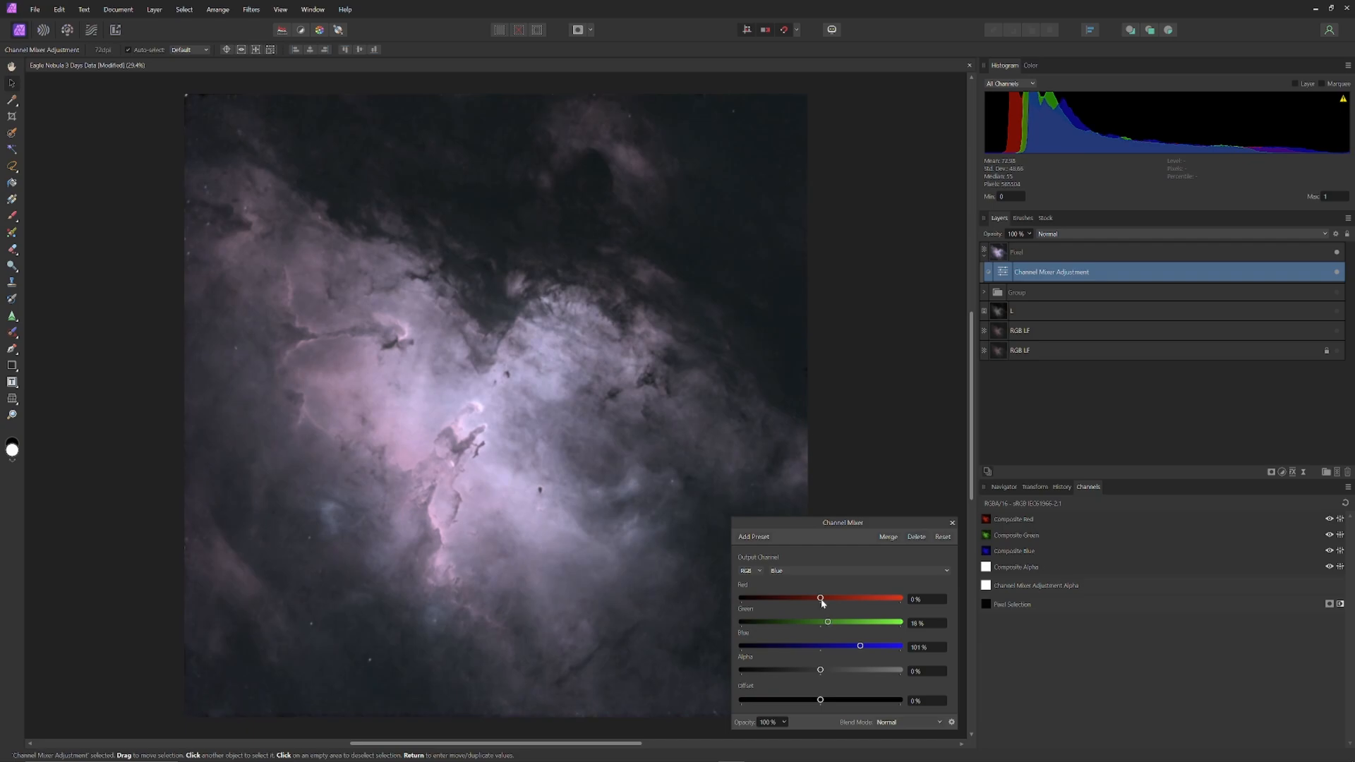
pyautogui.moveTo(820, 600); pyautogui.dragTo(825, 599)
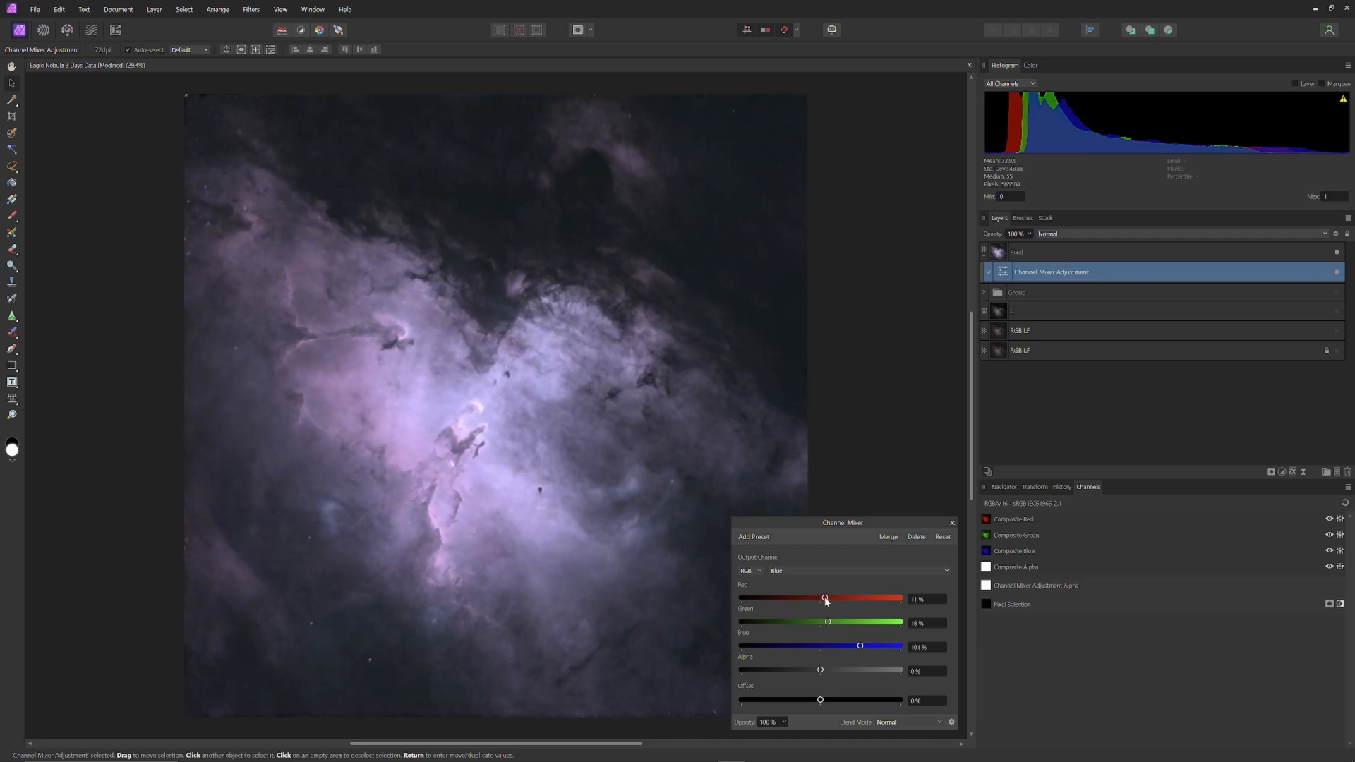
pyautogui.moveTo(825, 598); pyautogui.dragTo(821, 598)
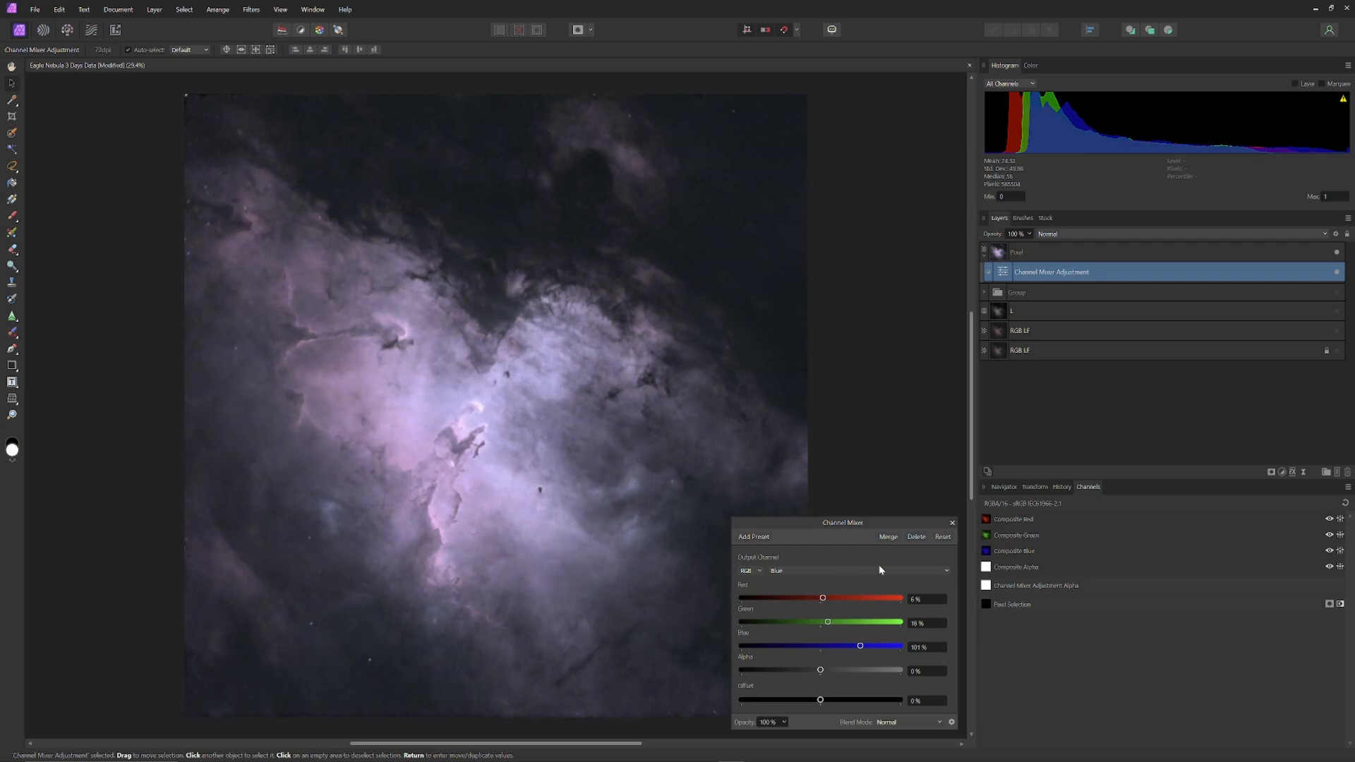
pyautogui.click(857, 570)
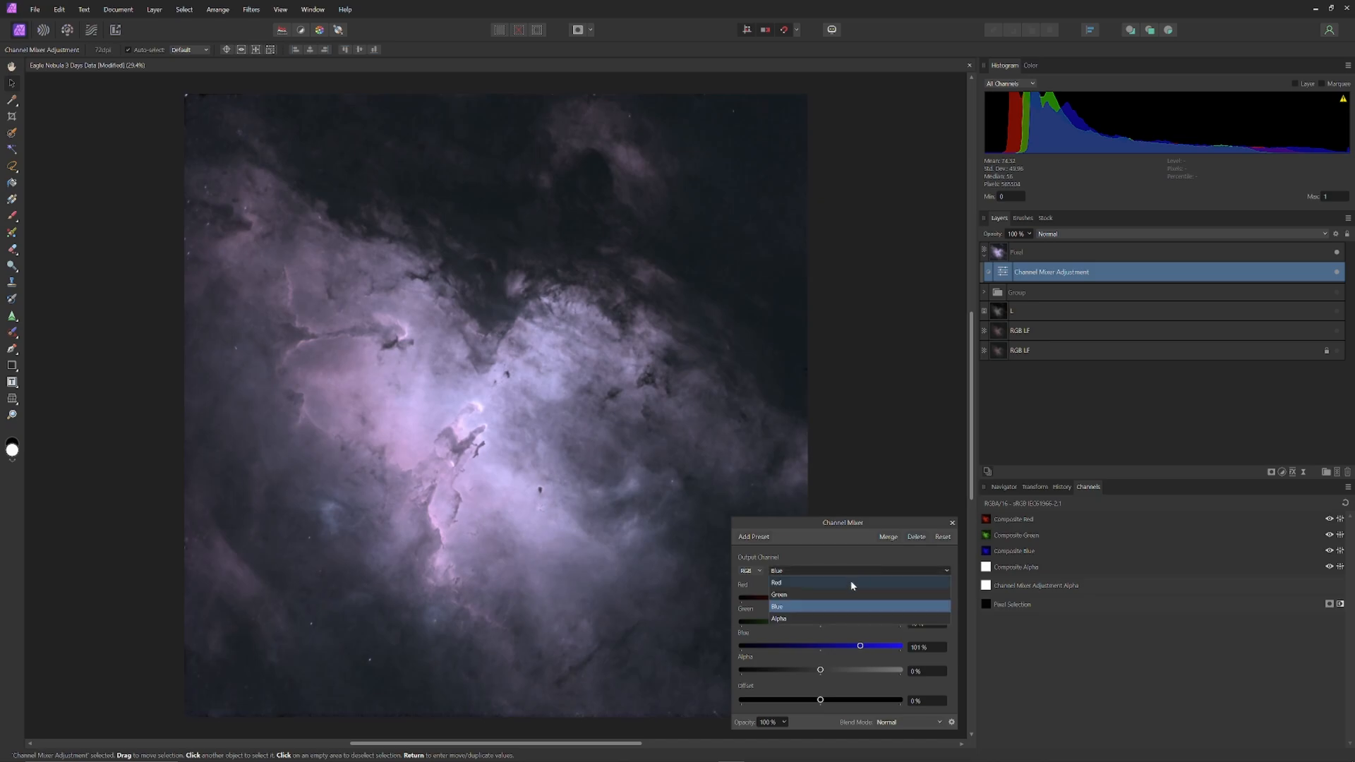
pyautogui.click(776, 583)
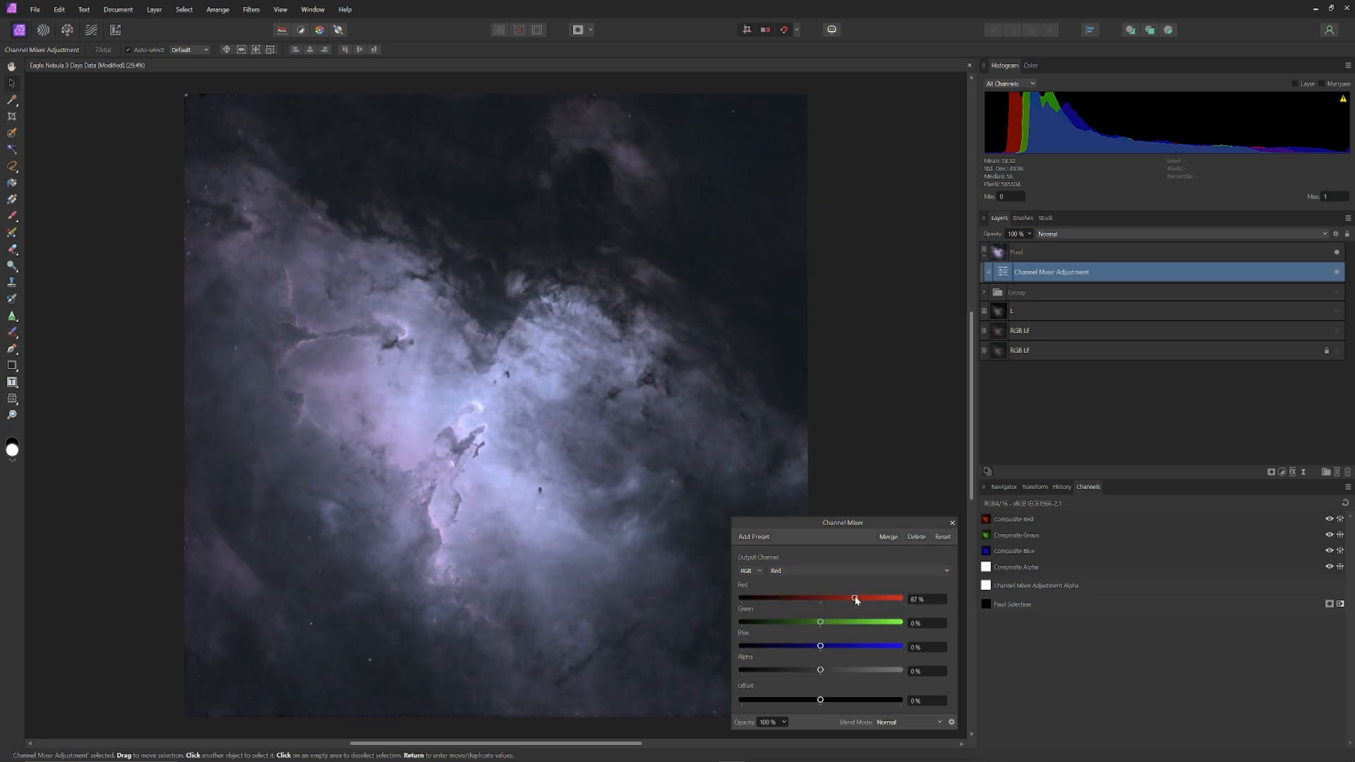
# Step: Fine-tune the red amount in the Channel Mixer's red output
pyautogui.moveTo(854, 598); pyautogui.dragTo(862, 597)
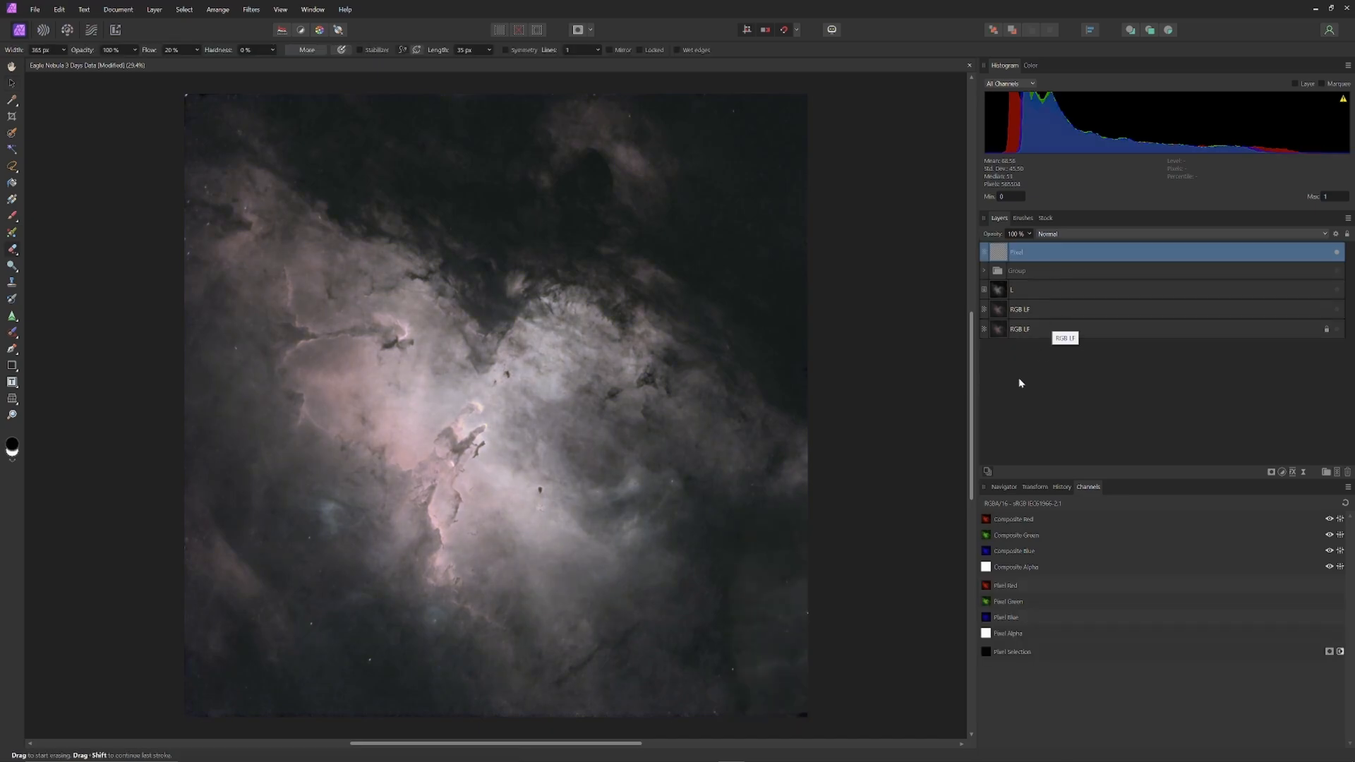
pyautogui.moveTo(1019, 392)
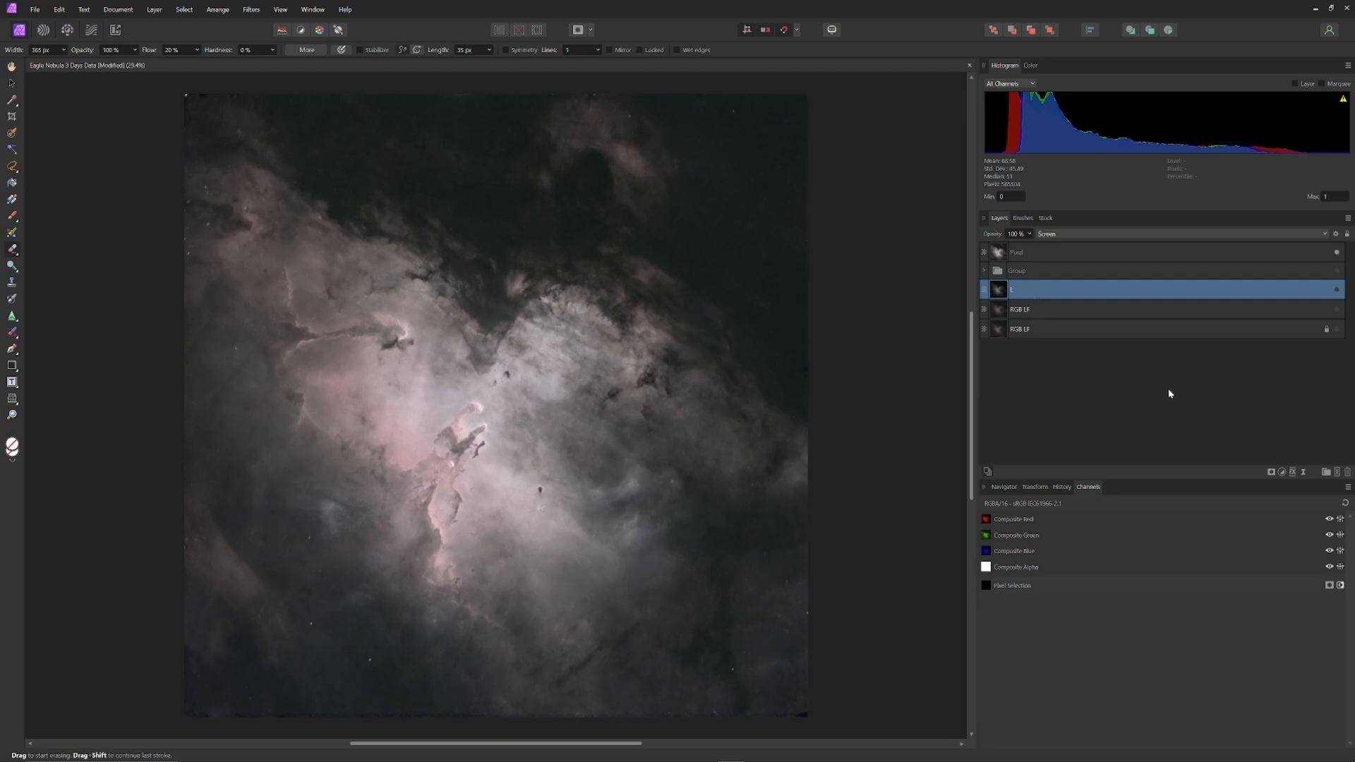
pyautogui.moveTo(1058, 289)
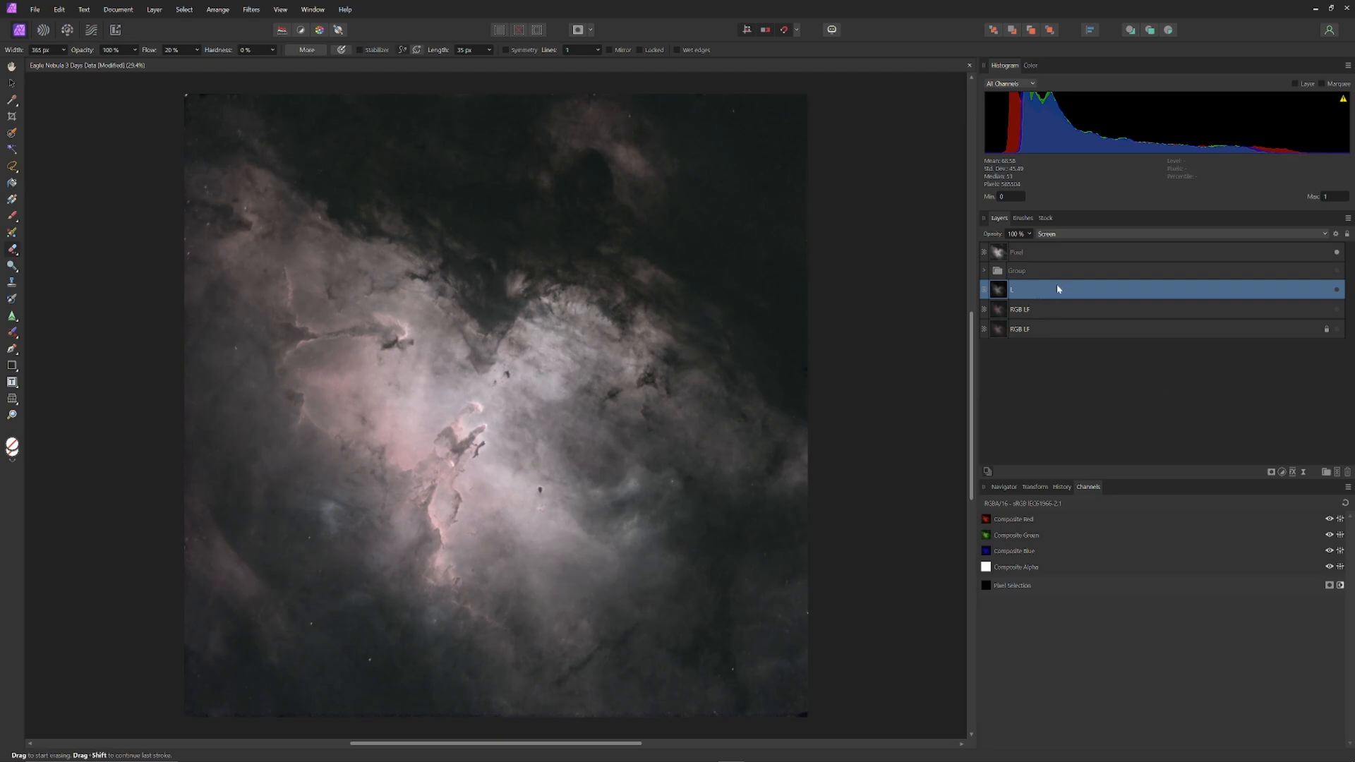
# Step: Duplicate the L layer into top copies and select L Fine
pyautogui.rightClick(1058, 289)
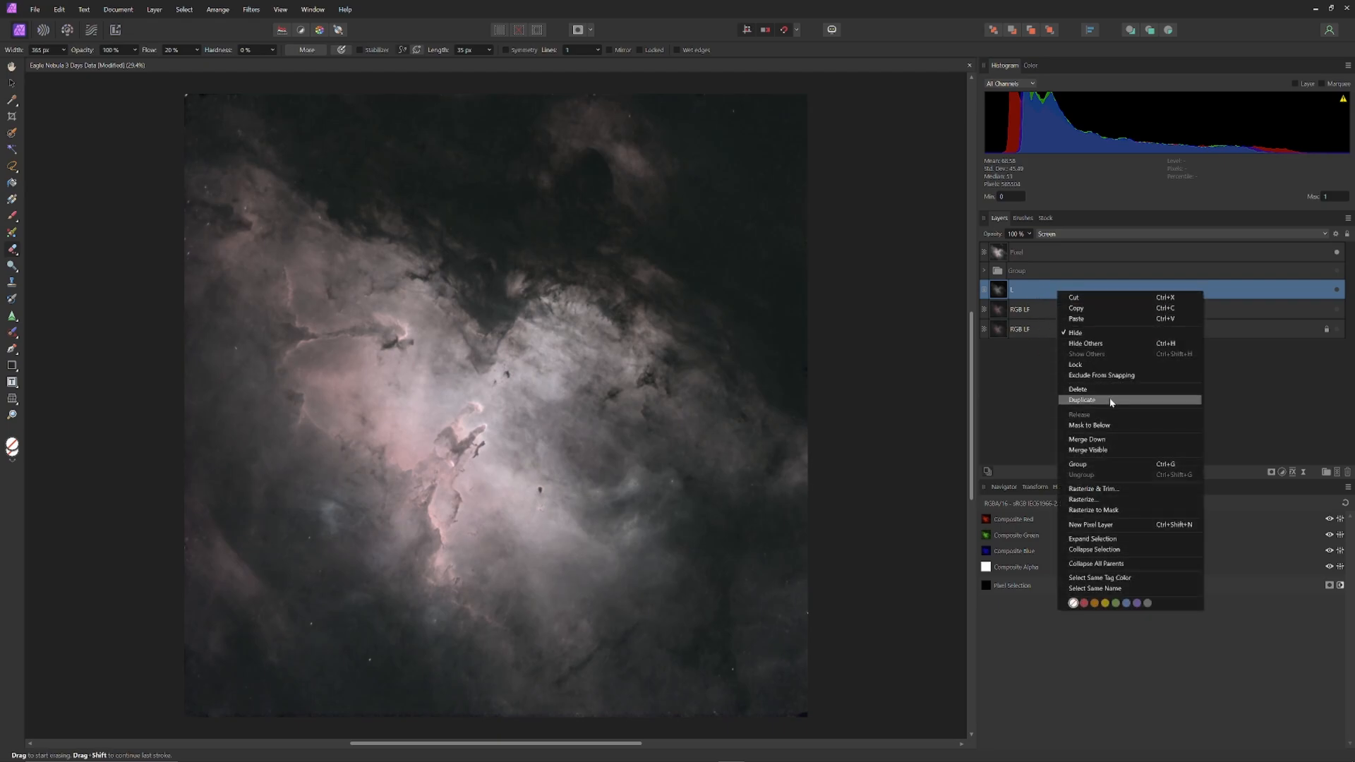
pyautogui.click(1082, 400)
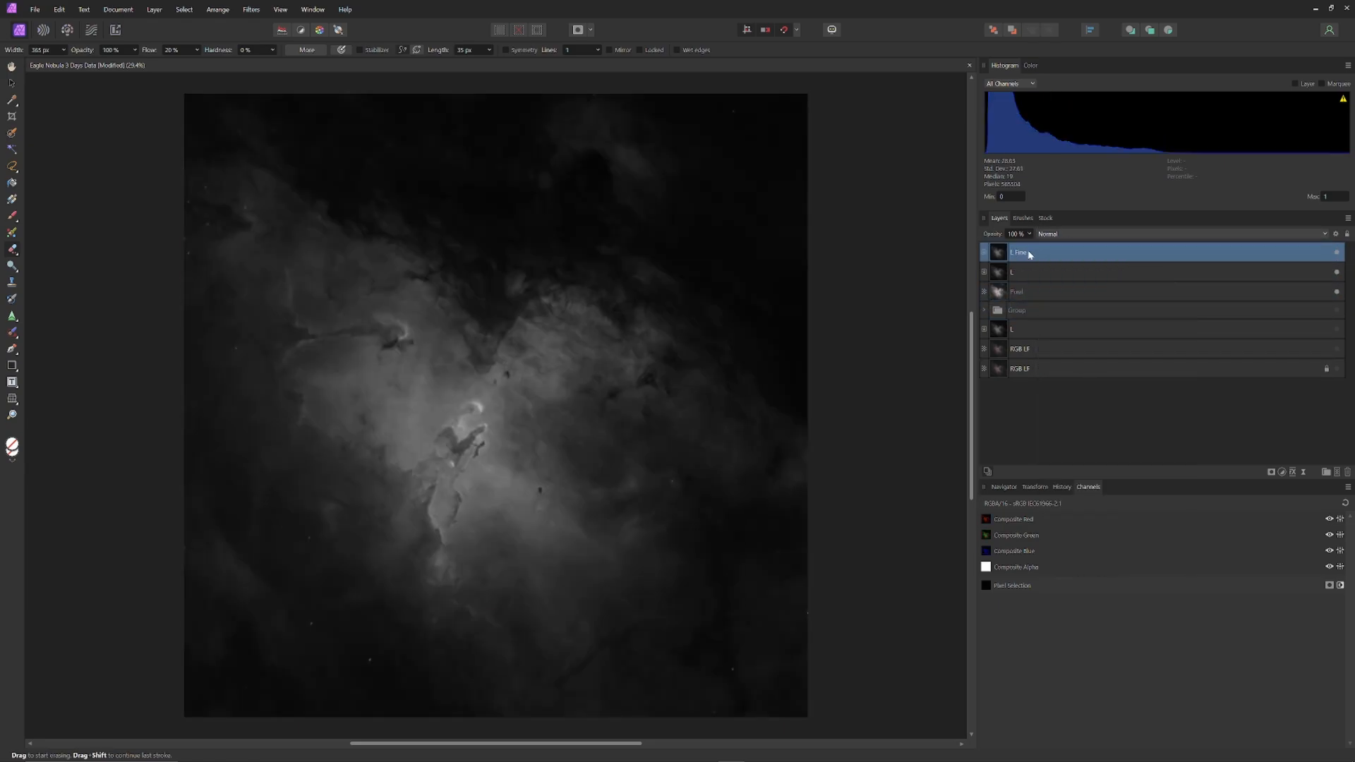
pyautogui.rightClick(1033, 291)
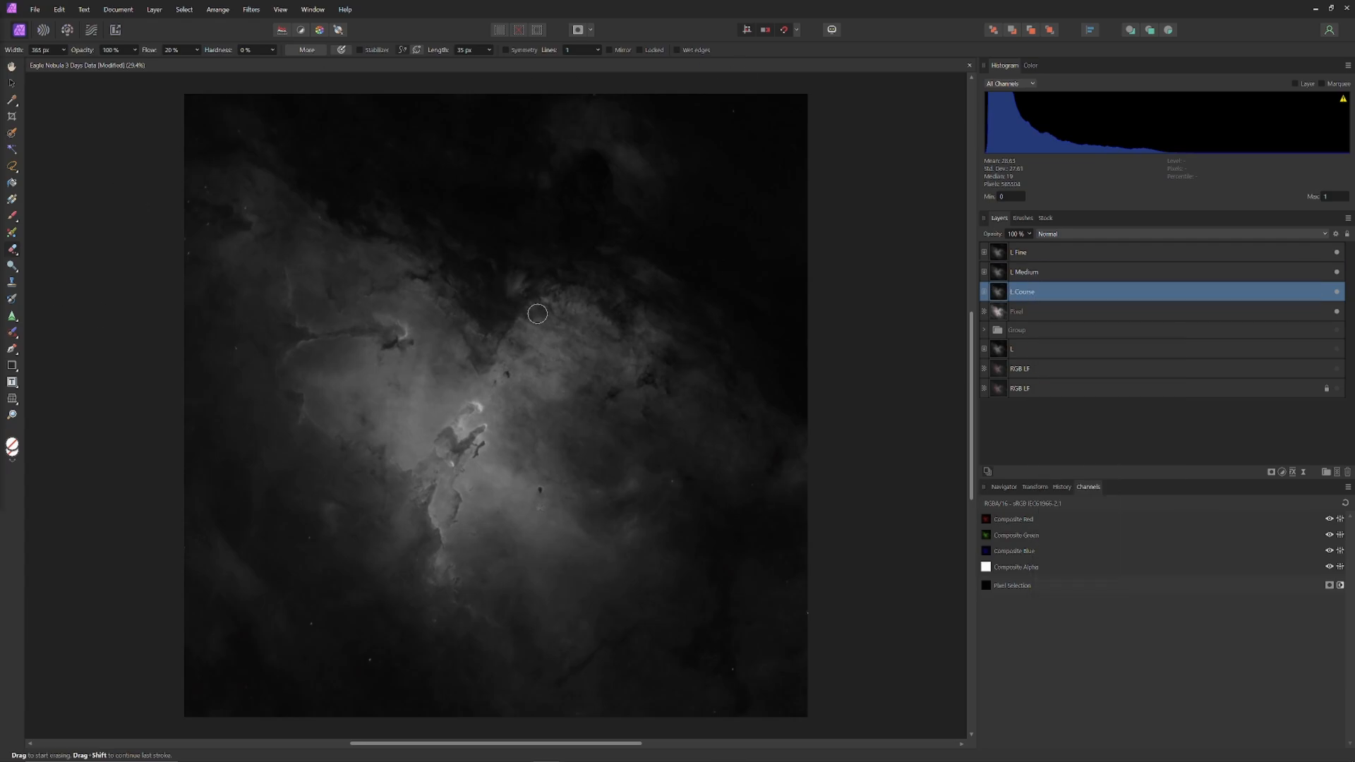
pyautogui.click(1048, 252)
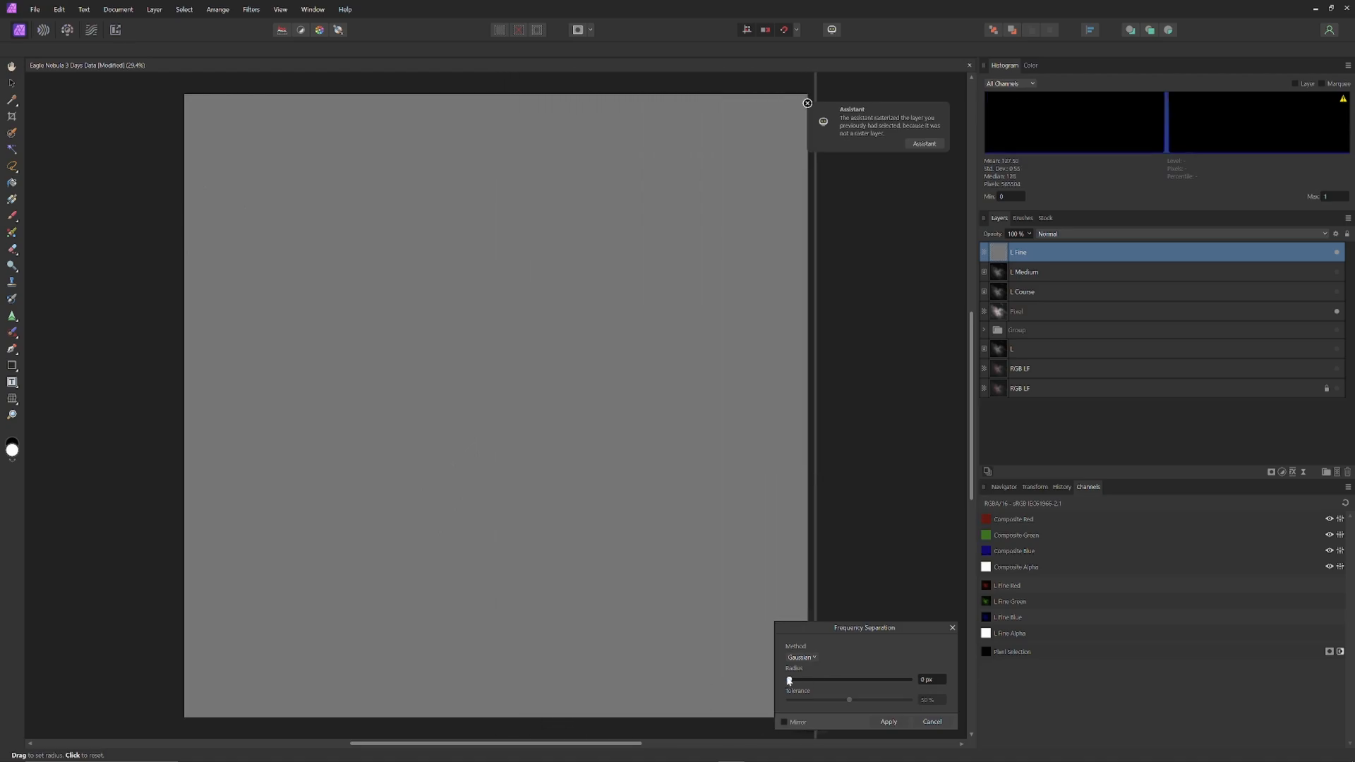
# Step: Set L Fine's Frequency Separation radius to about 7–8 px
pyautogui.moveTo(788, 679); pyautogui.dragTo(851, 679)
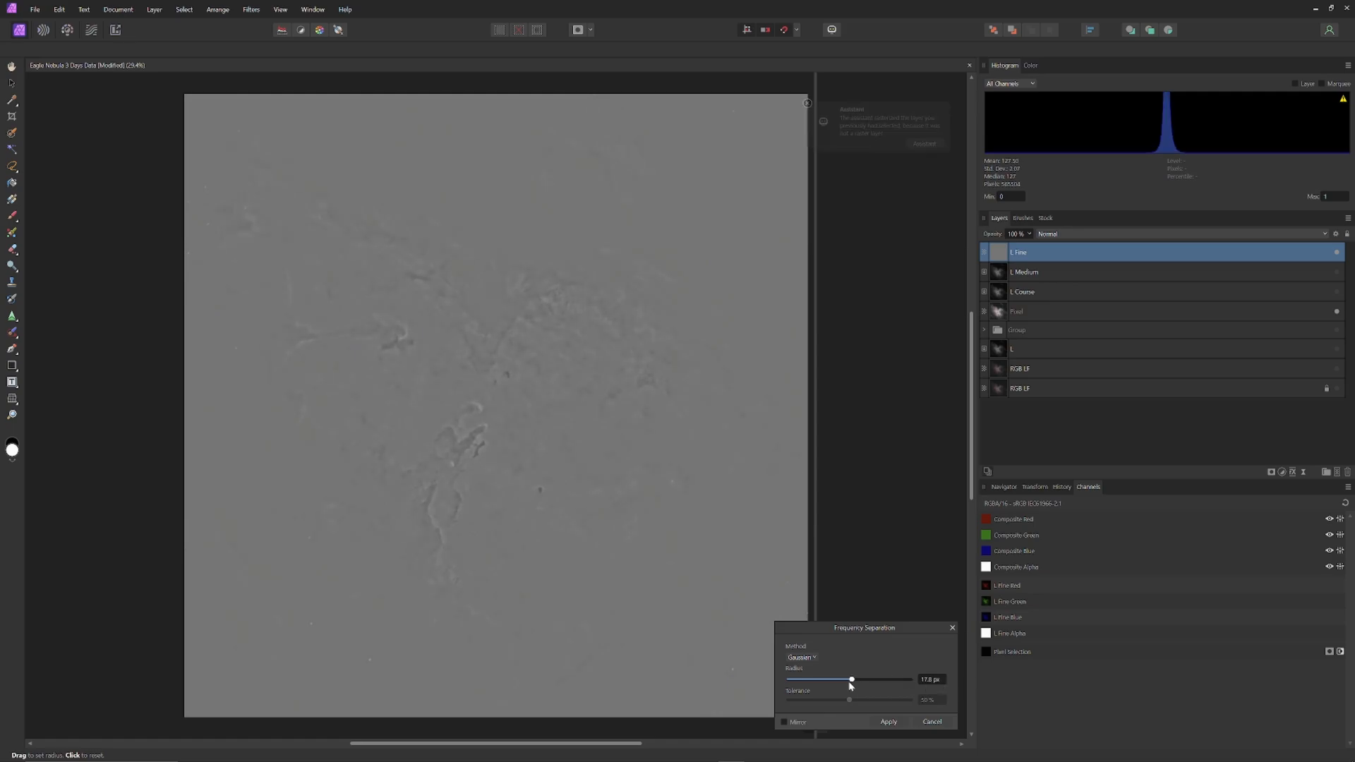
pyautogui.moveTo(850, 679); pyautogui.dragTo(820, 679)
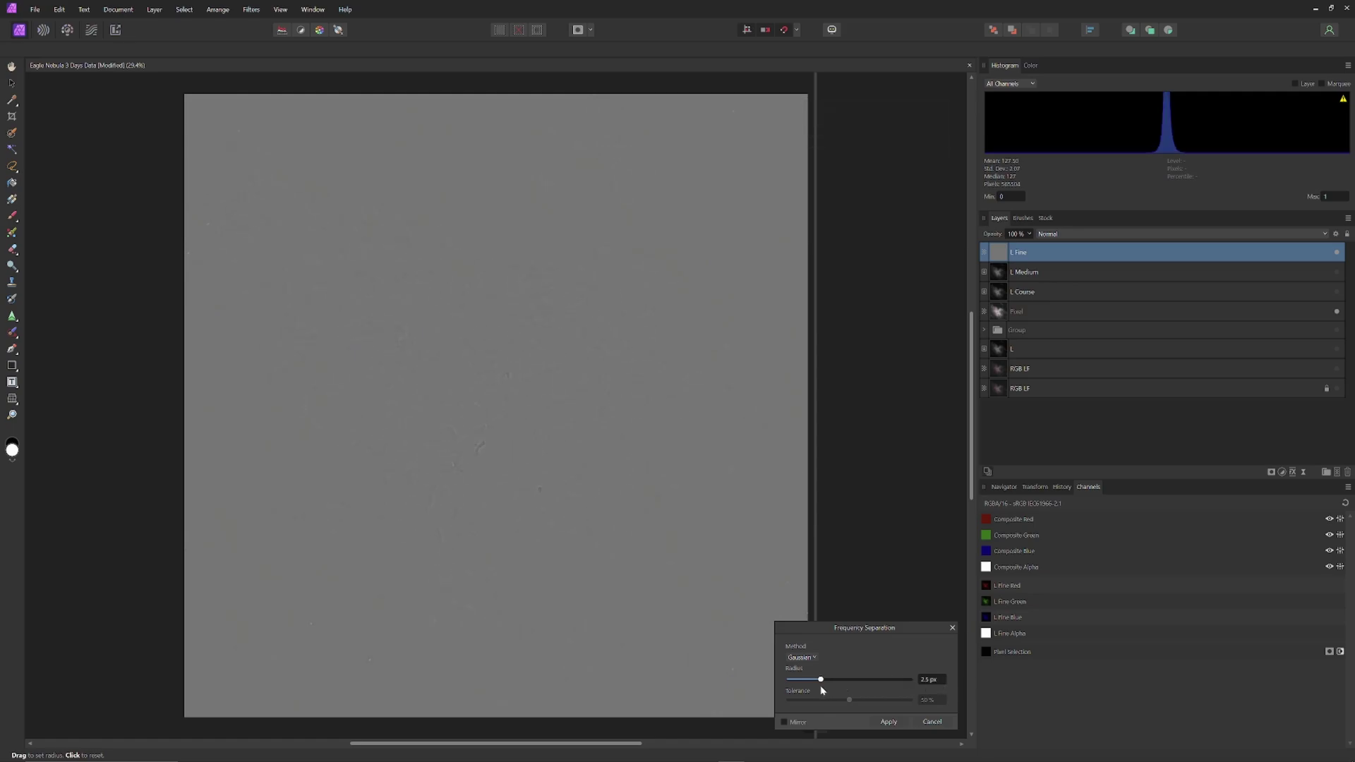
pyautogui.moveTo(820, 679); pyautogui.dragTo(835, 679)
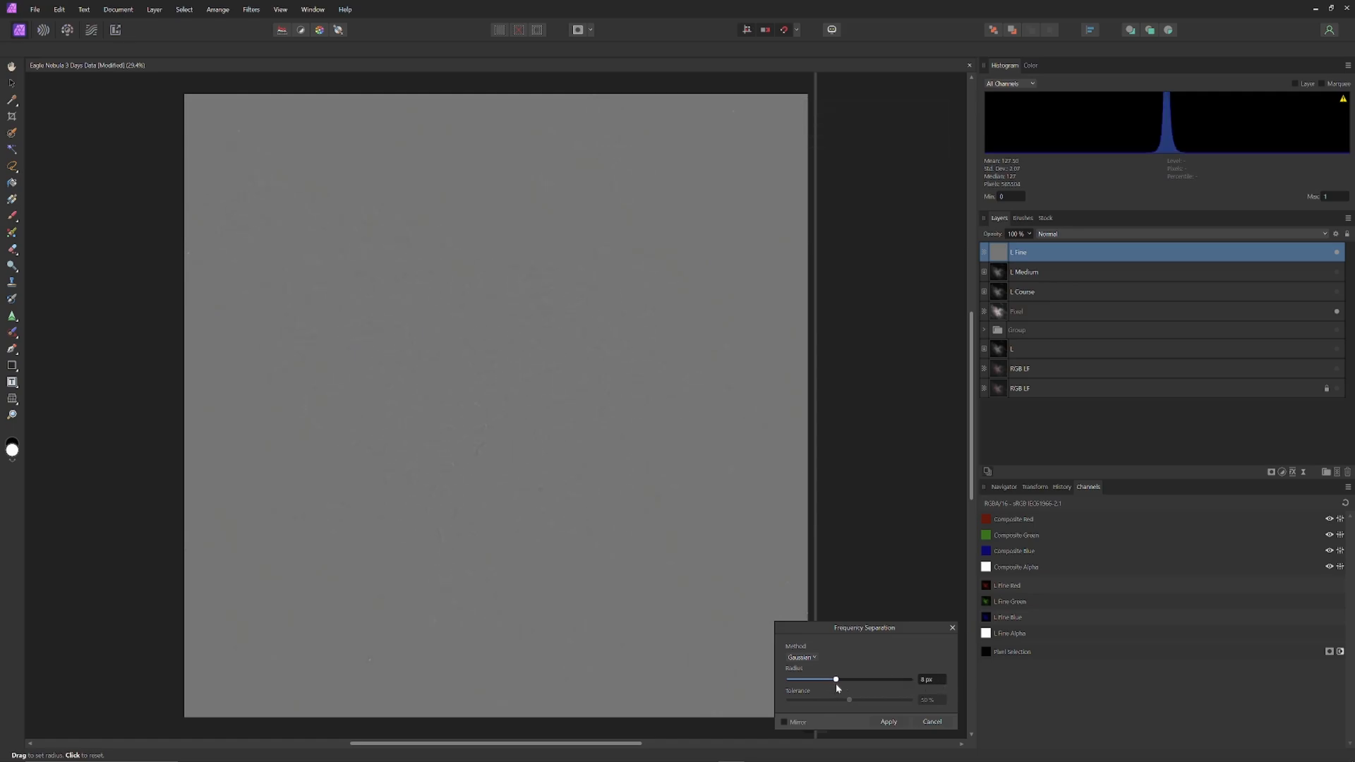
pyautogui.moveTo(835, 679); pyautogui.dragTo(833, 679)
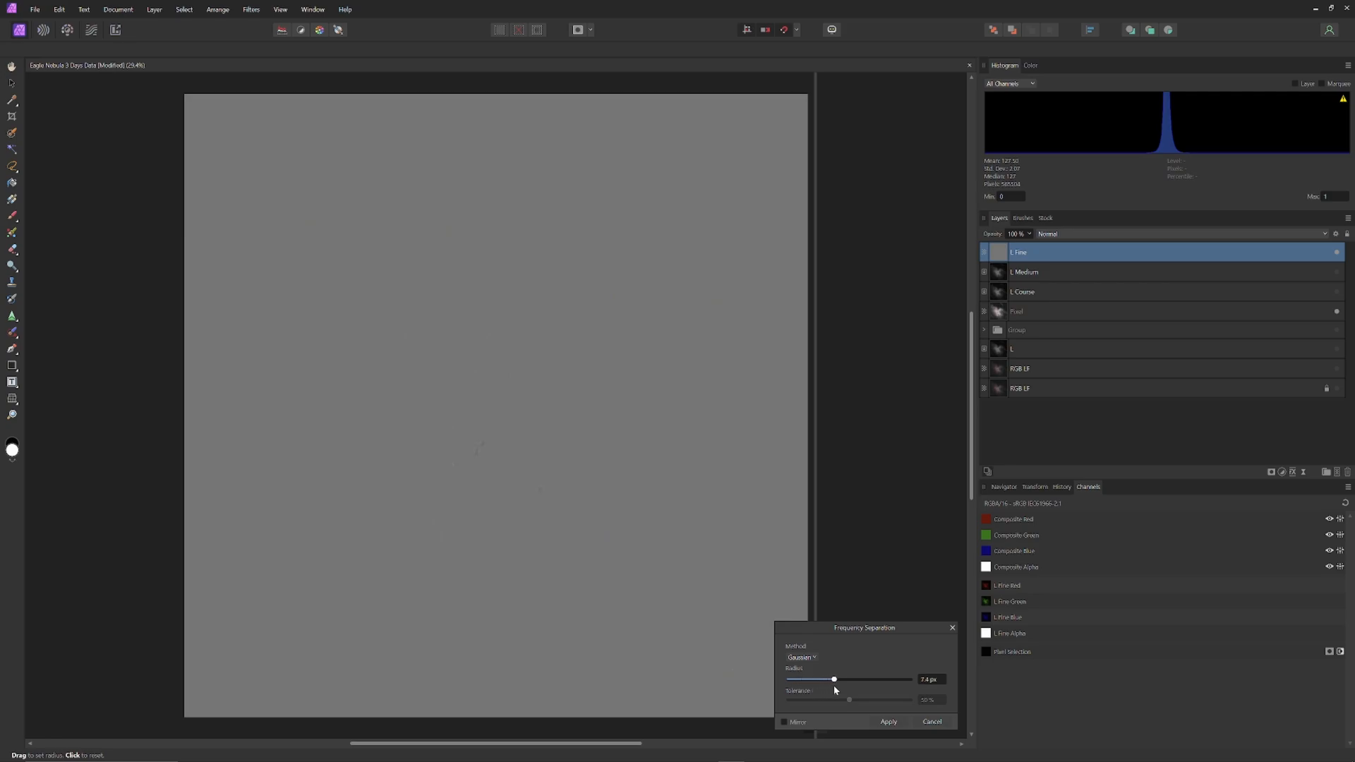
pyautogui.moveTo(832, 679); pyautogui.dragTo(851, 679)
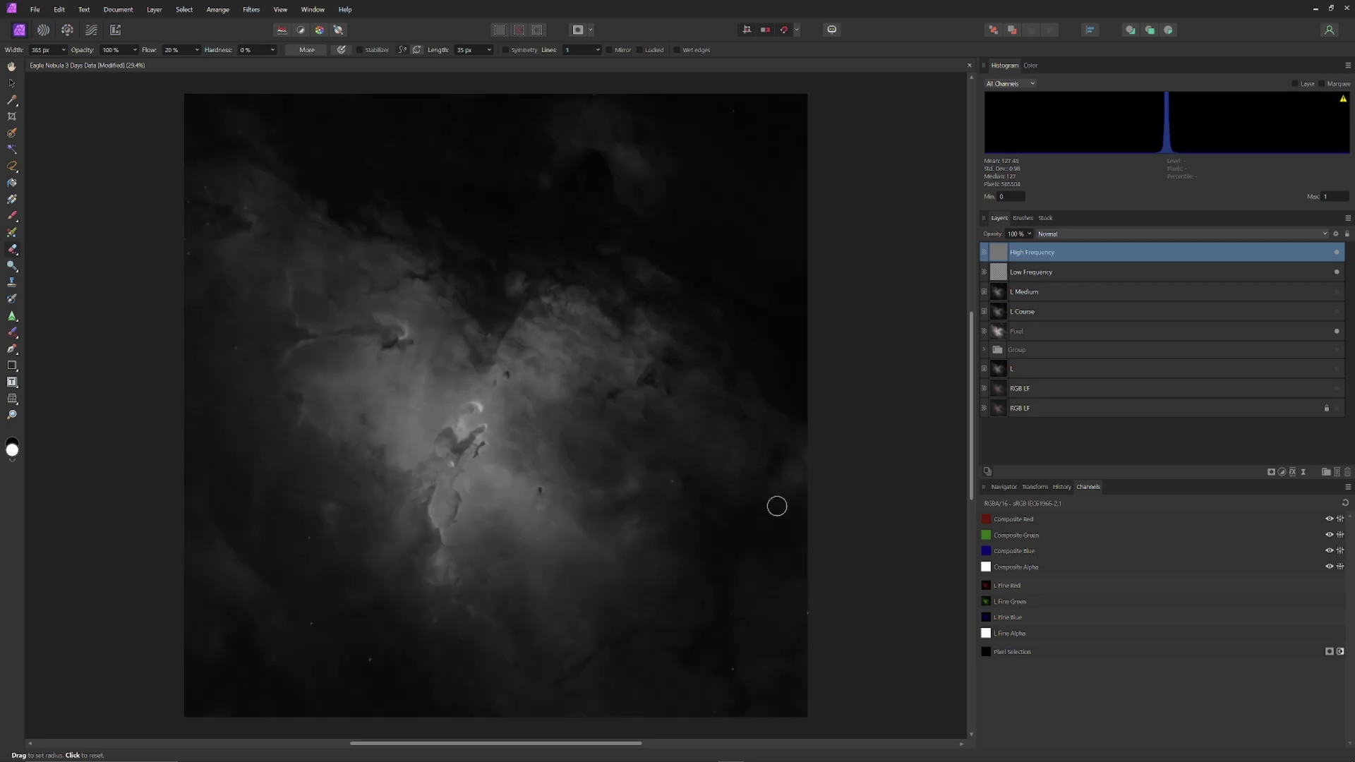
# Step: Delete Low Frequency, set High Frequency to Linear Light and rename it Fine High Frequency
pyautogui.rightClick(1031, 272)
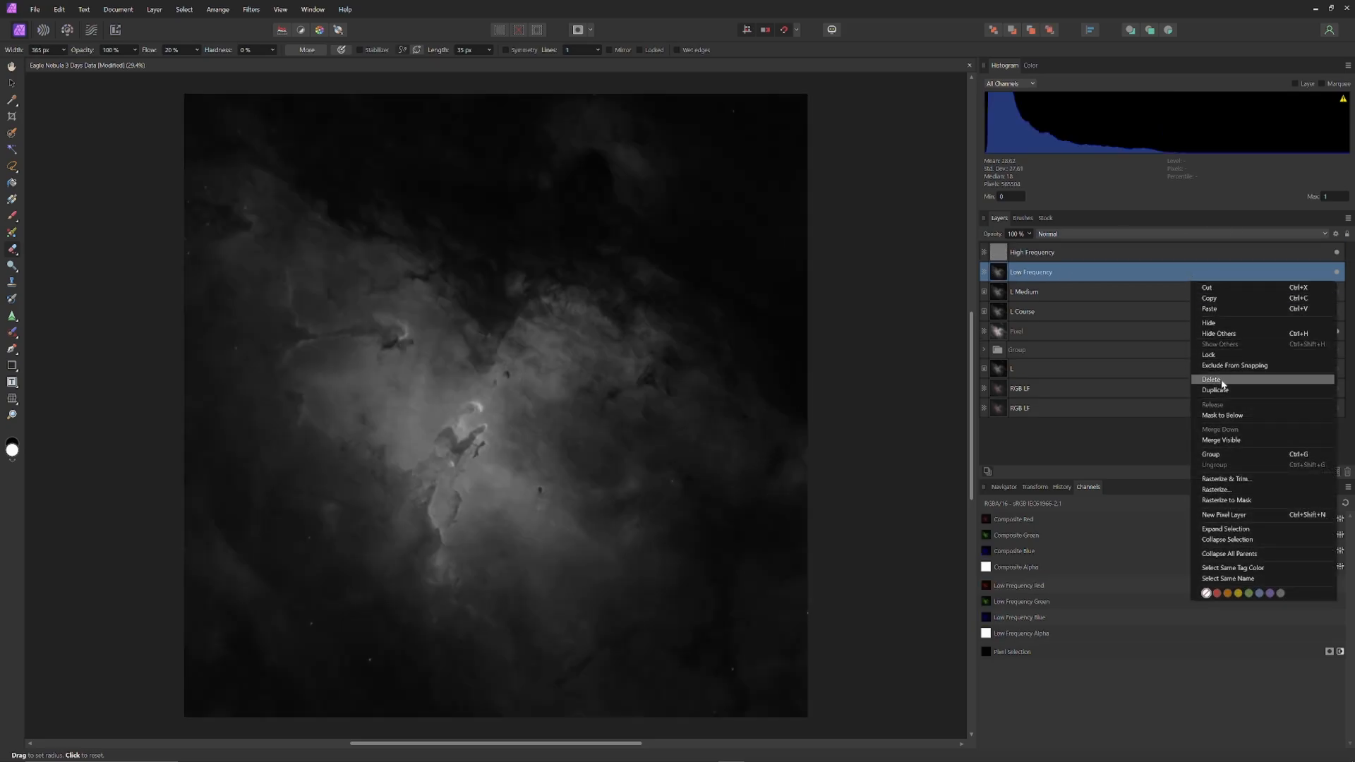
pyautogui.click(1208, 379)
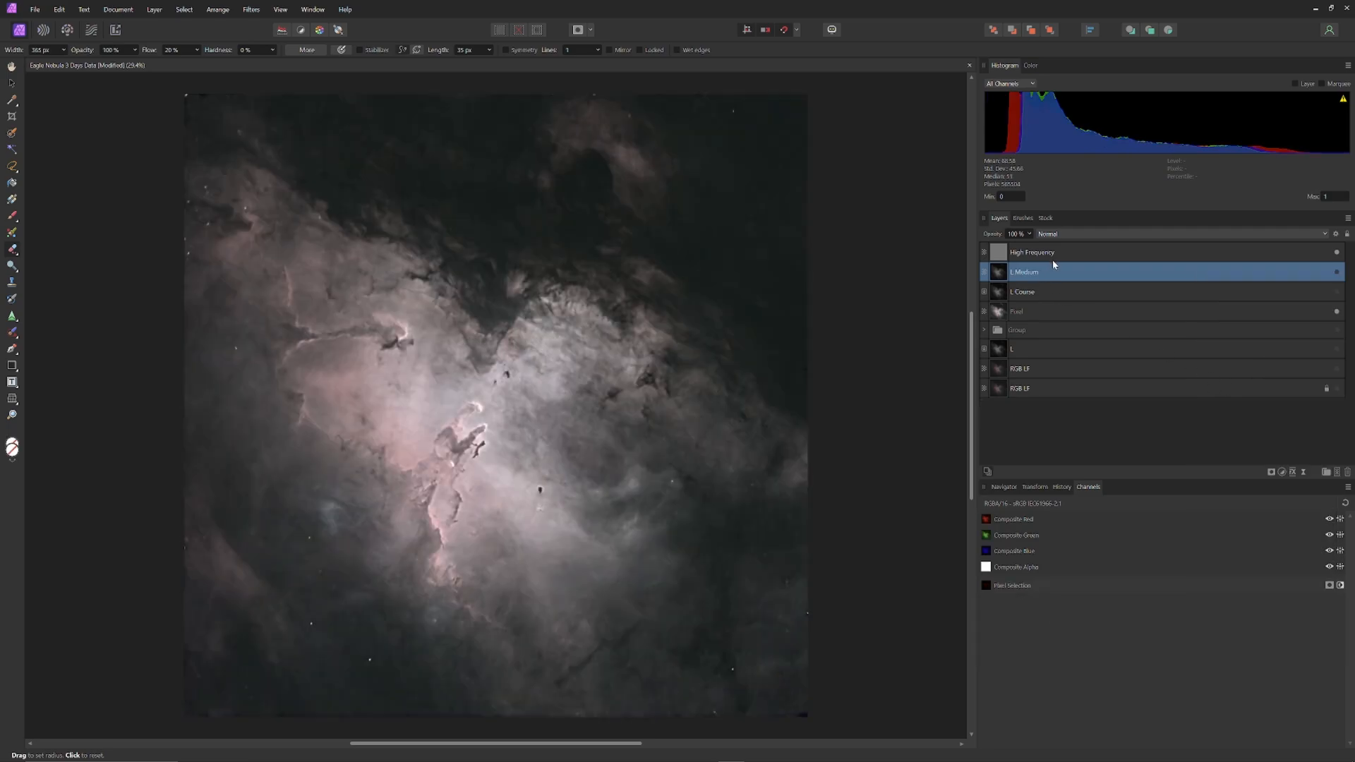
pyautogui.click(1060, 252)
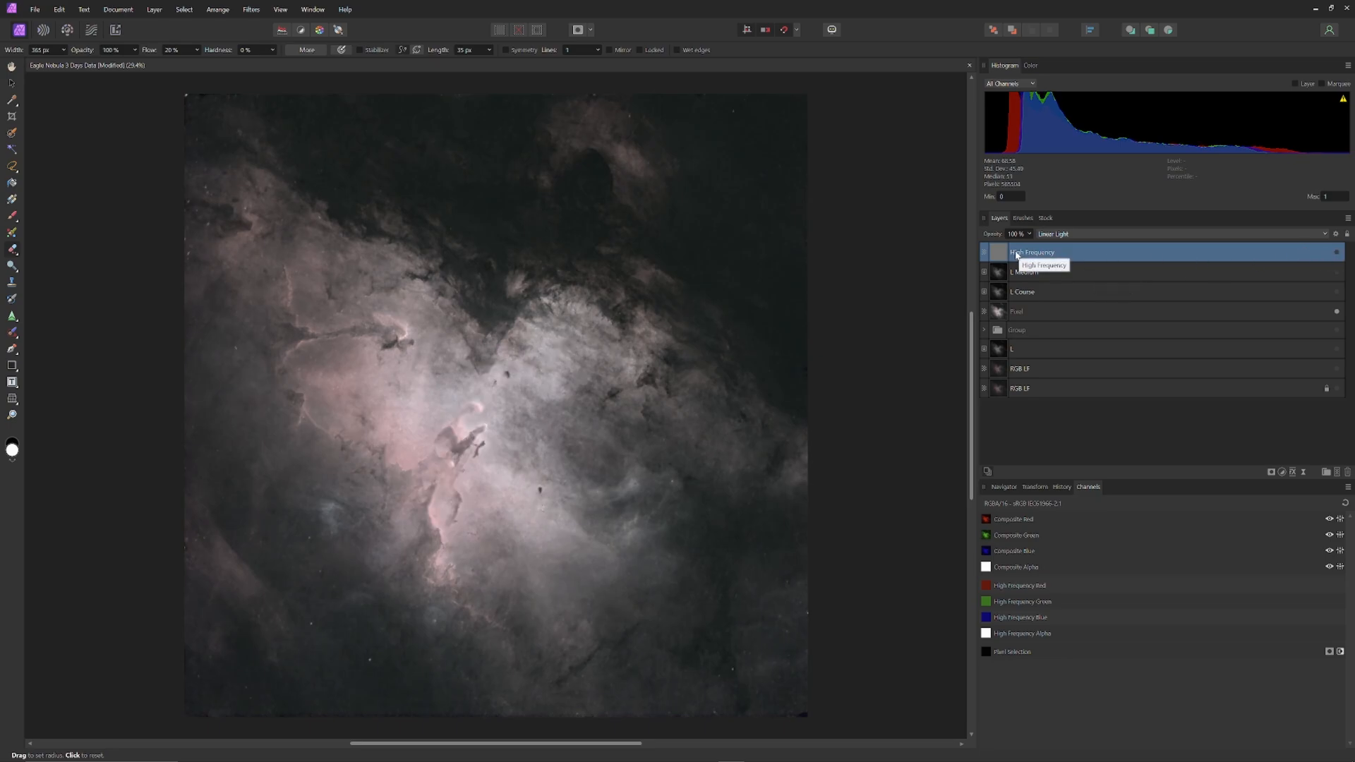
pyautogui.doubleClick(1032, 252)
pyautogui.write('Fine ')
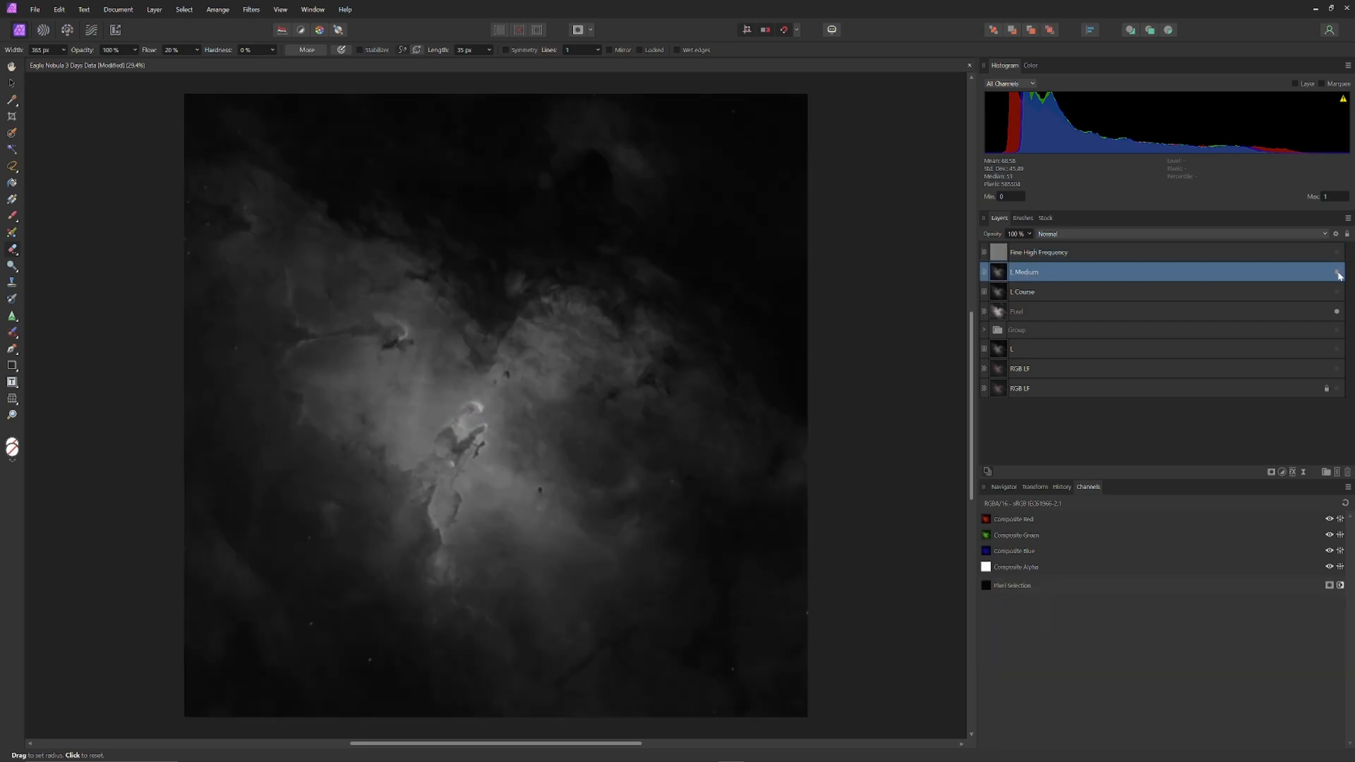
pyautogui.click(251, 9)
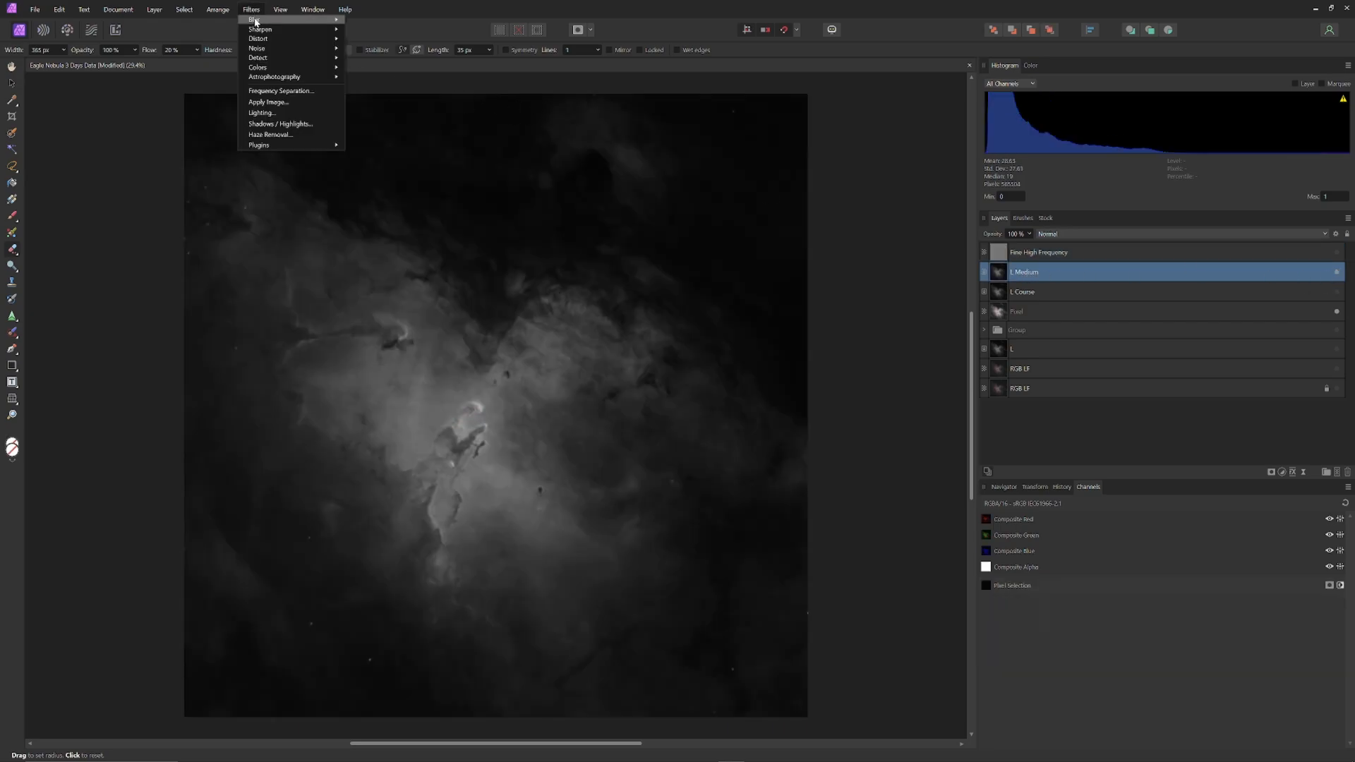
# Step: Apply Frequency Separation to L Medium at about 45 px and target its Low Frequency layer
pyautogui.click(281, 90)
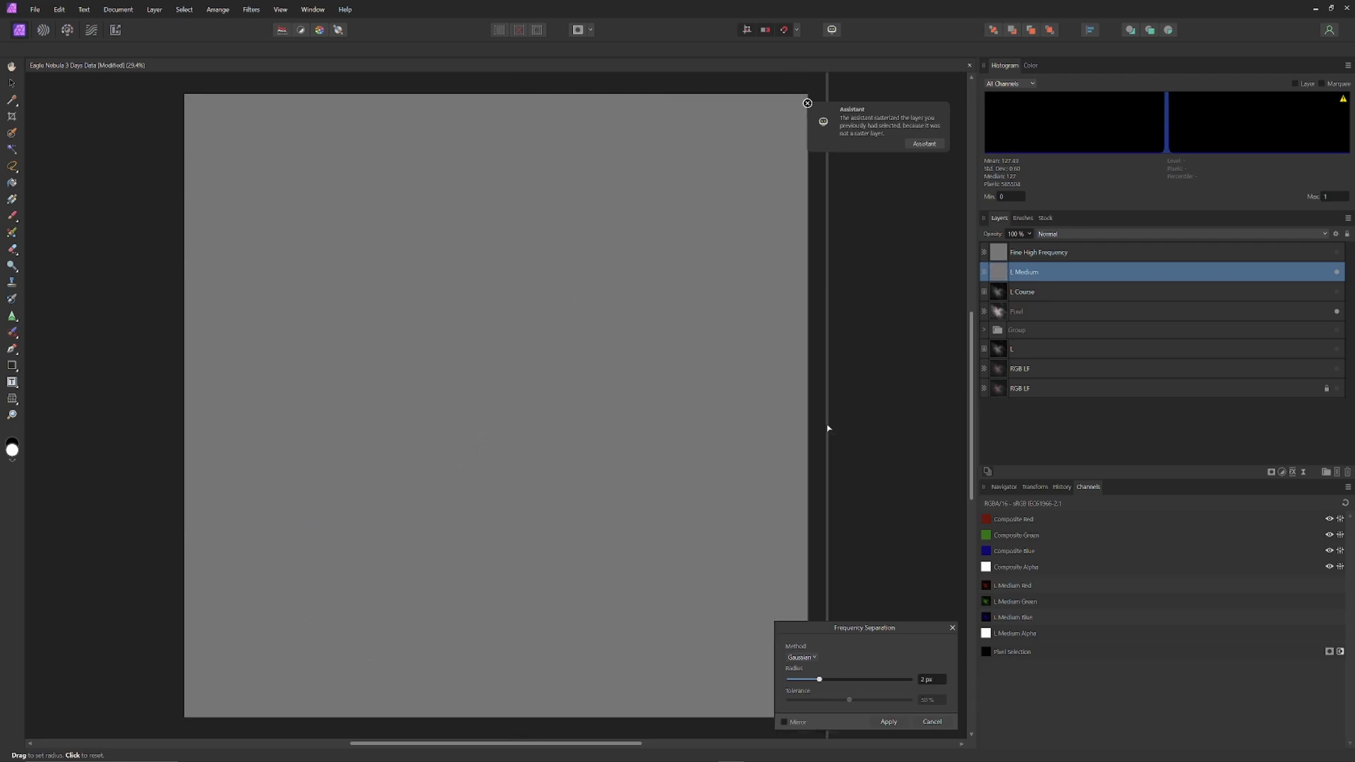
pyautogui.moveTo(818, 679); pyautogui.dragTo(855, 679)
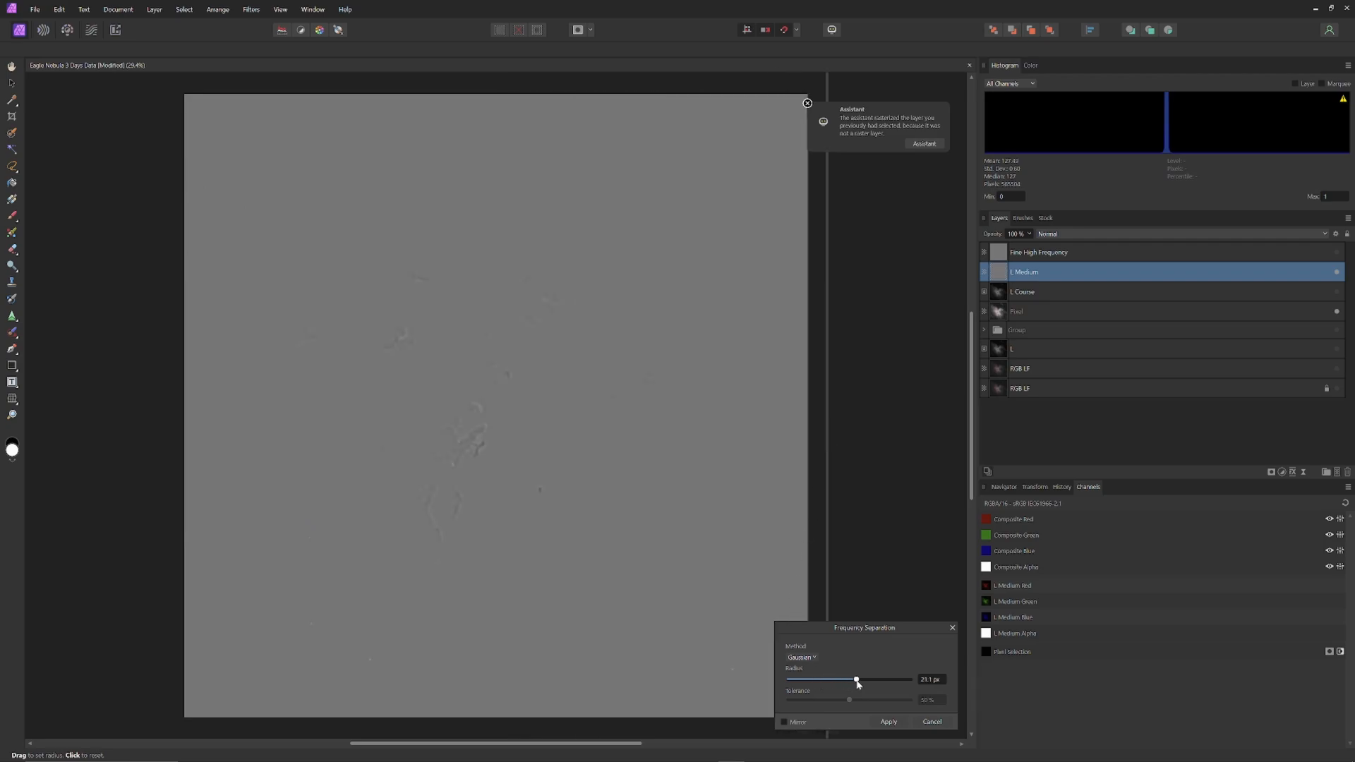
pyautogui.moveTo(857, 679); pyautogui.dragTo(889, 679)
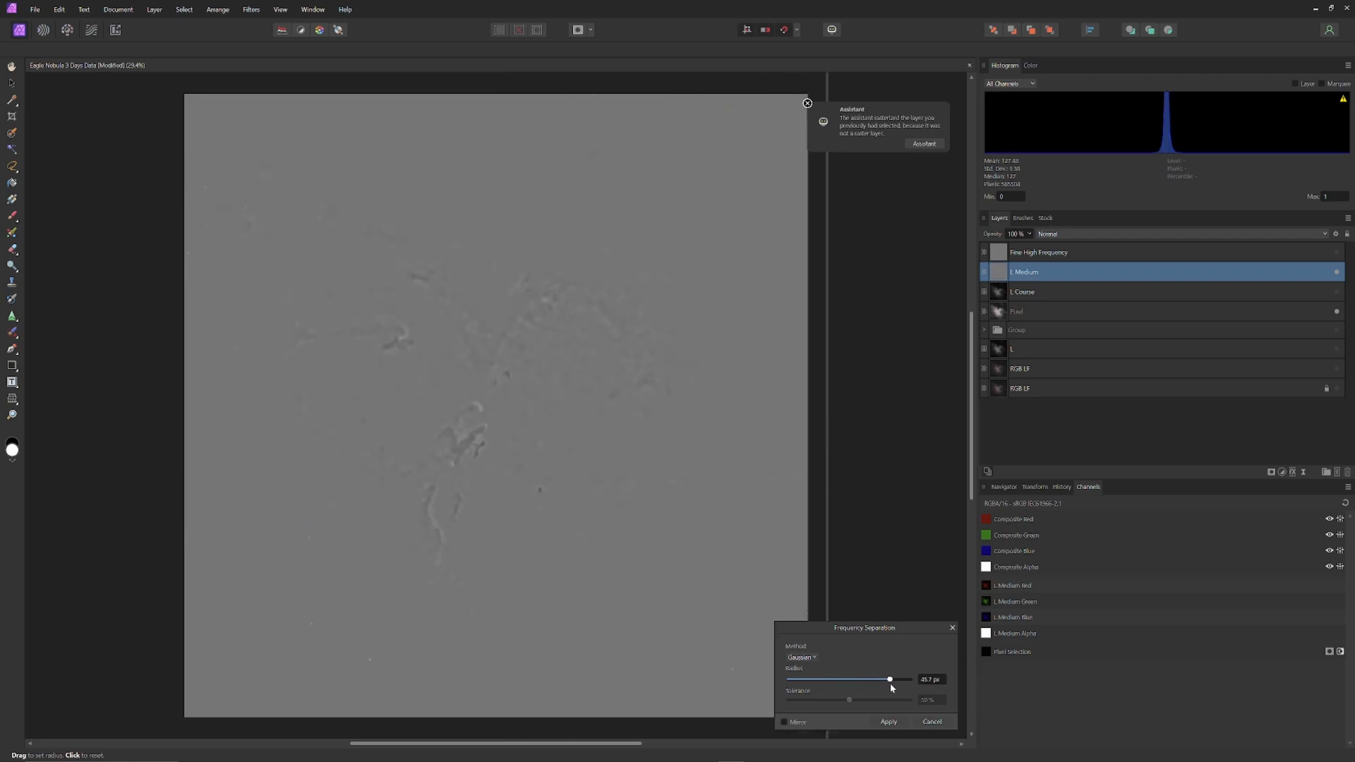
pyautogui.moveTo(889, 679); pyautogui.dragTo(886, 679)
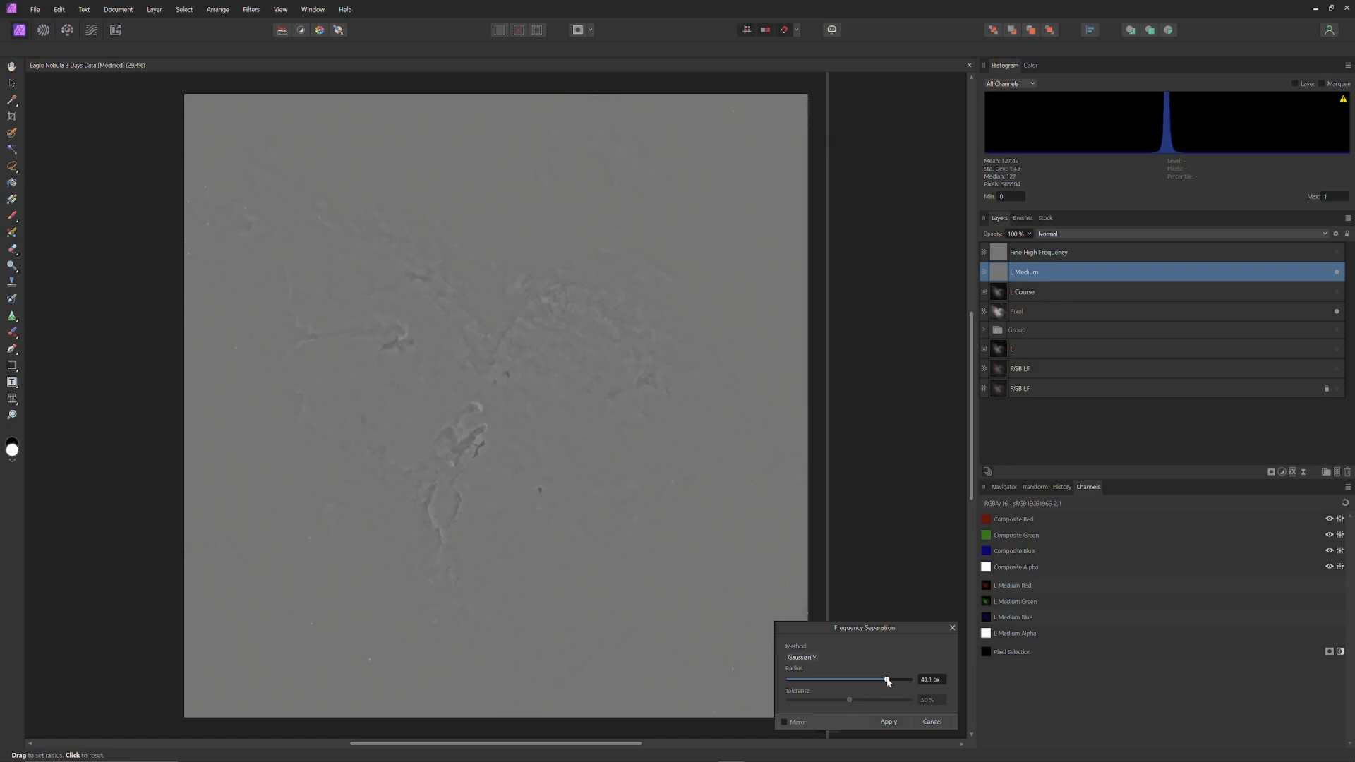
pyautogui.click(888, 722)
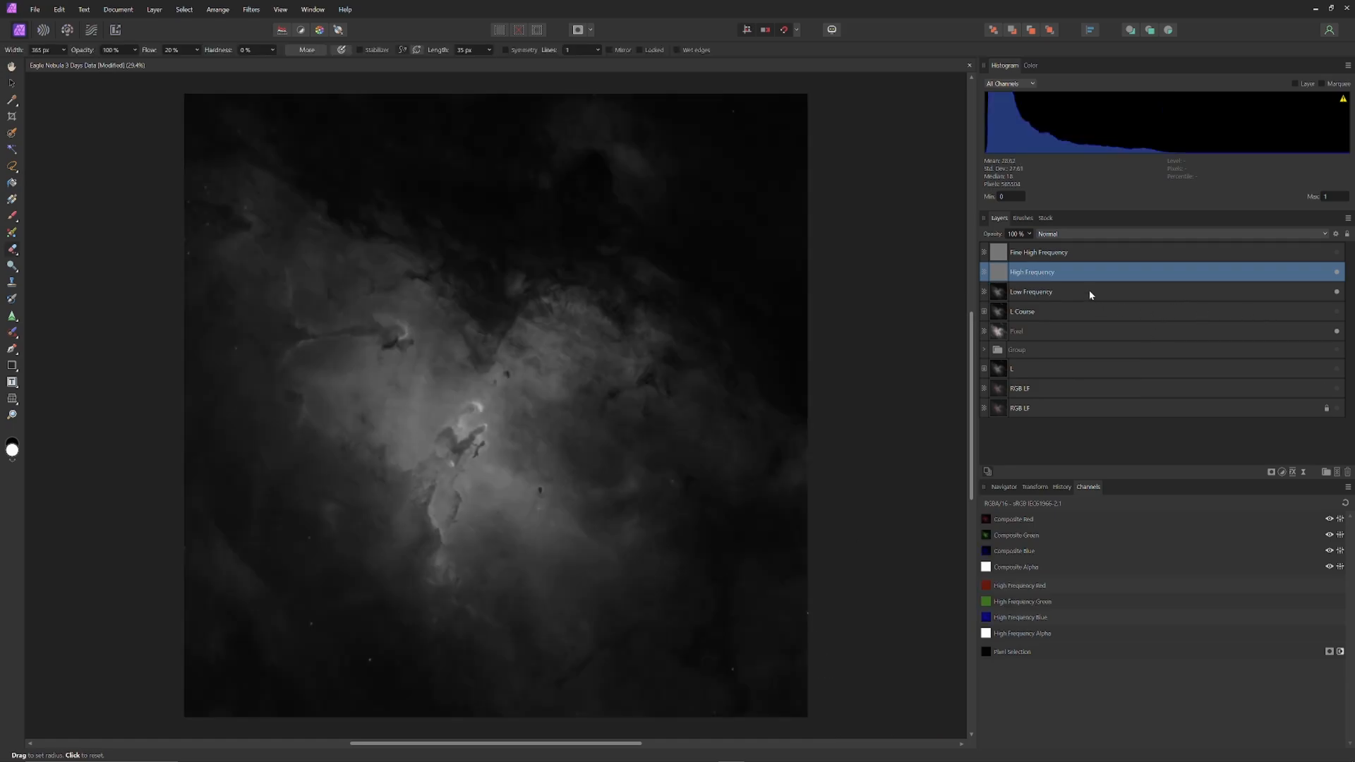
pyautogui.rightClick(1031, 292)
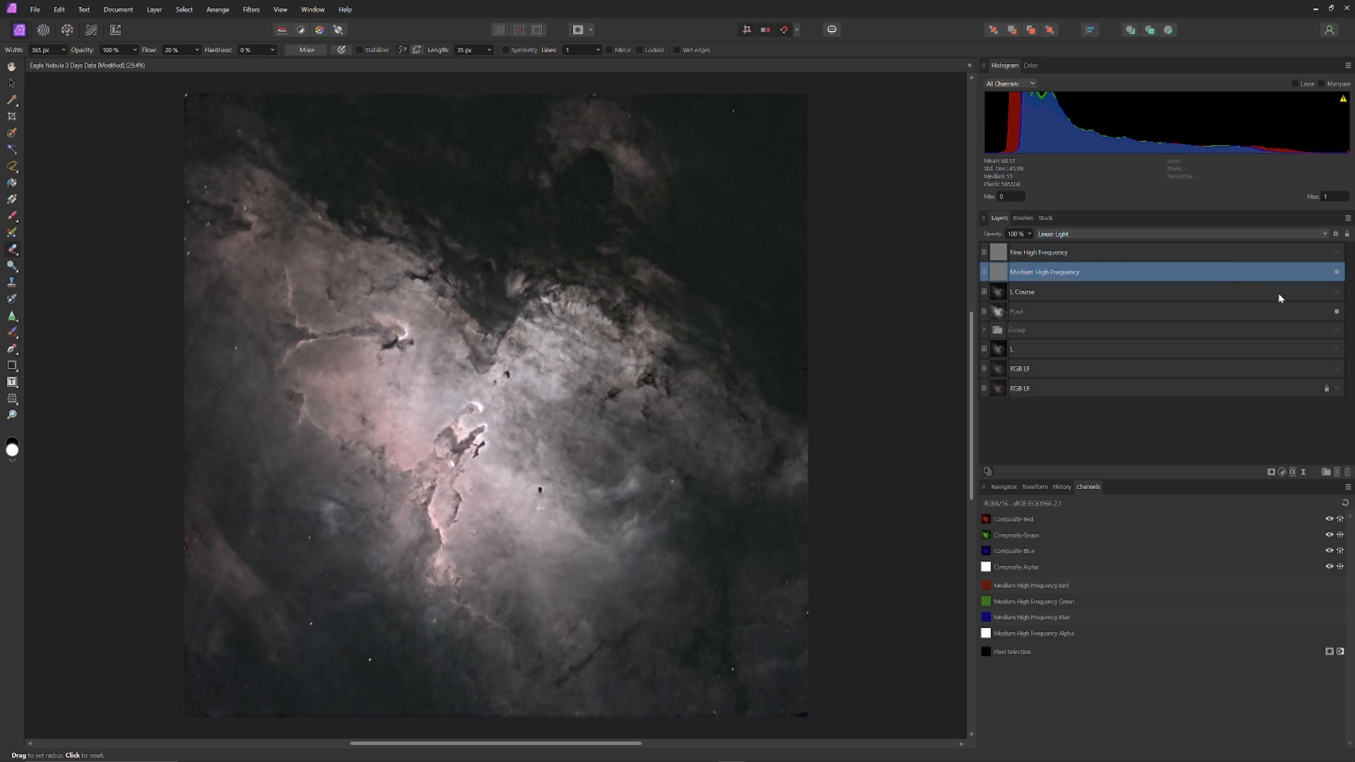
pyautogui.moveTo(1320, 278)
pyautogui.write(' High Frequency')
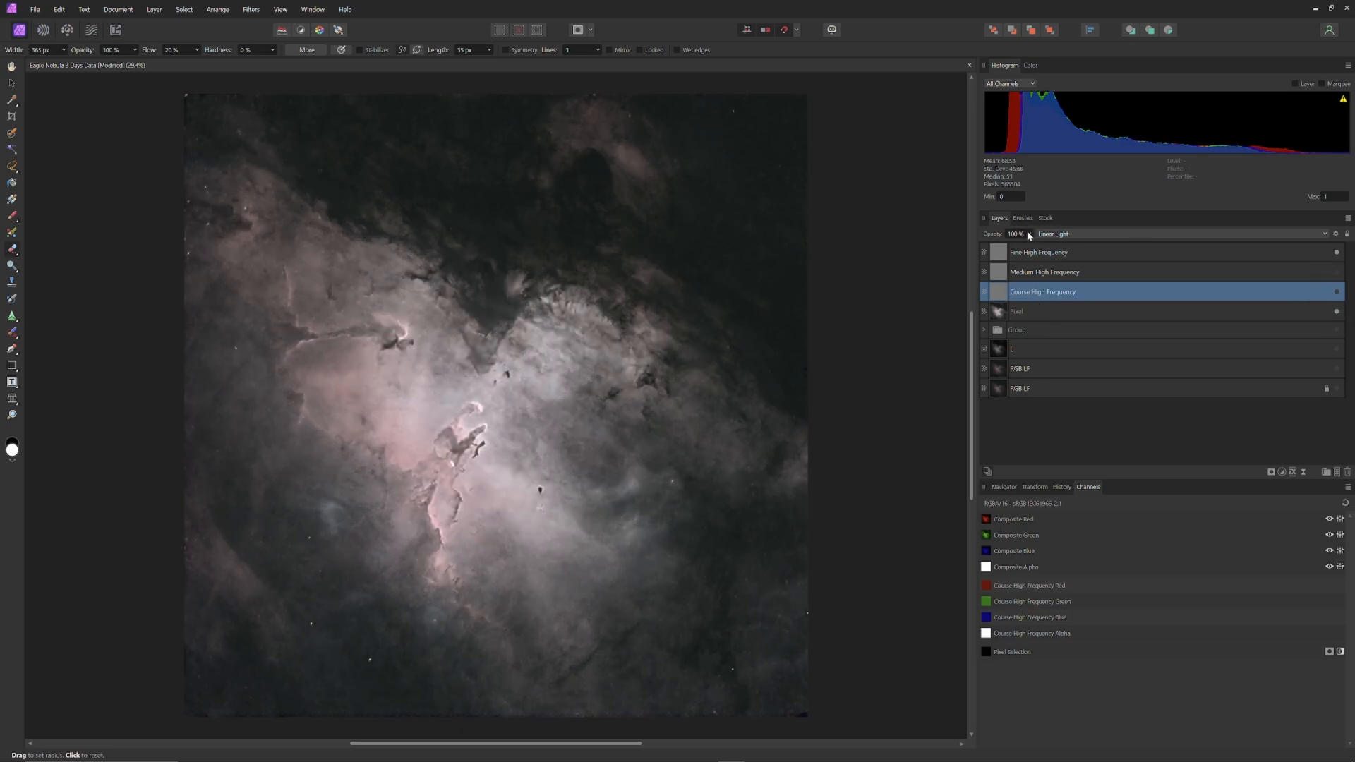
# Step: Compare Fine High Frequency at 0% before settling its opacity at about 57%
pyautogui.moveTo(1032, 233); pyautogui.dragTo(994, 234)
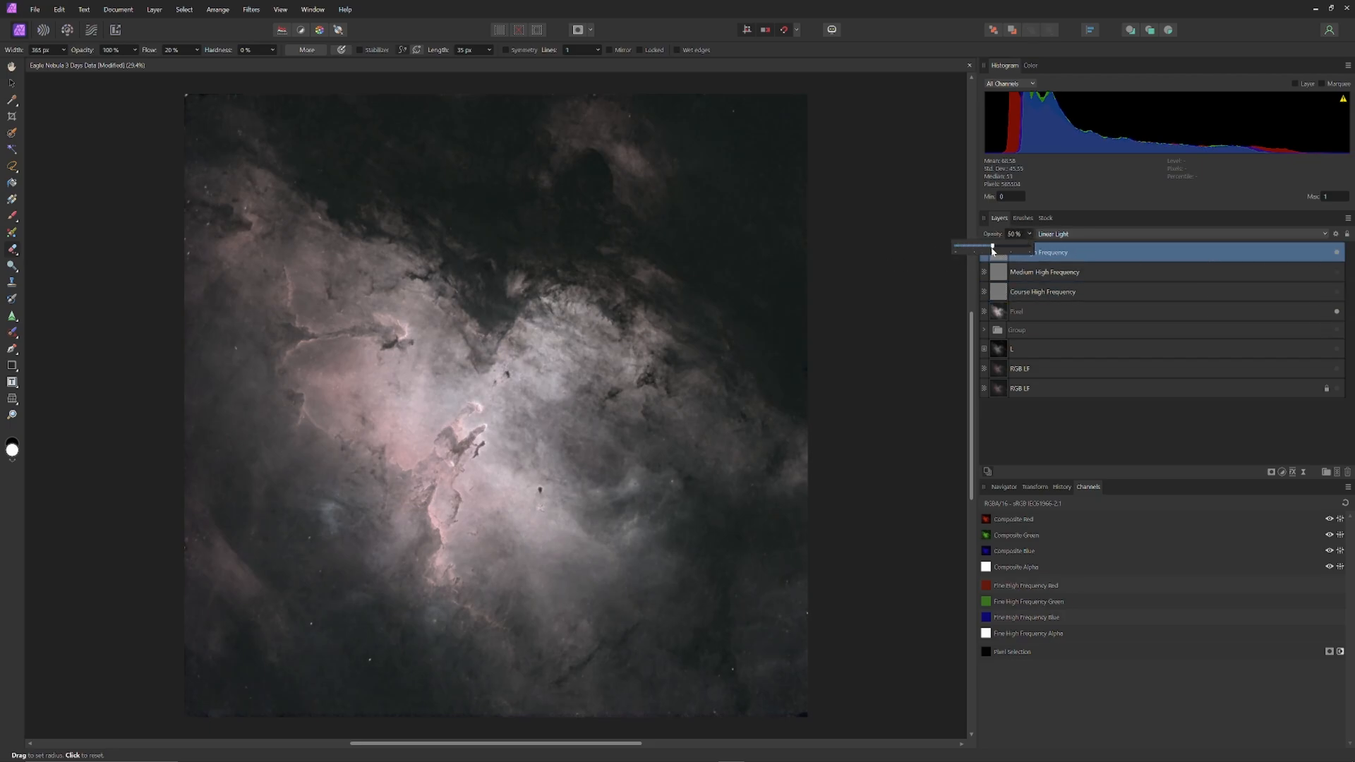
pyautogui.moveTo(992, 248); pyautogui.dragTo(955, 248)
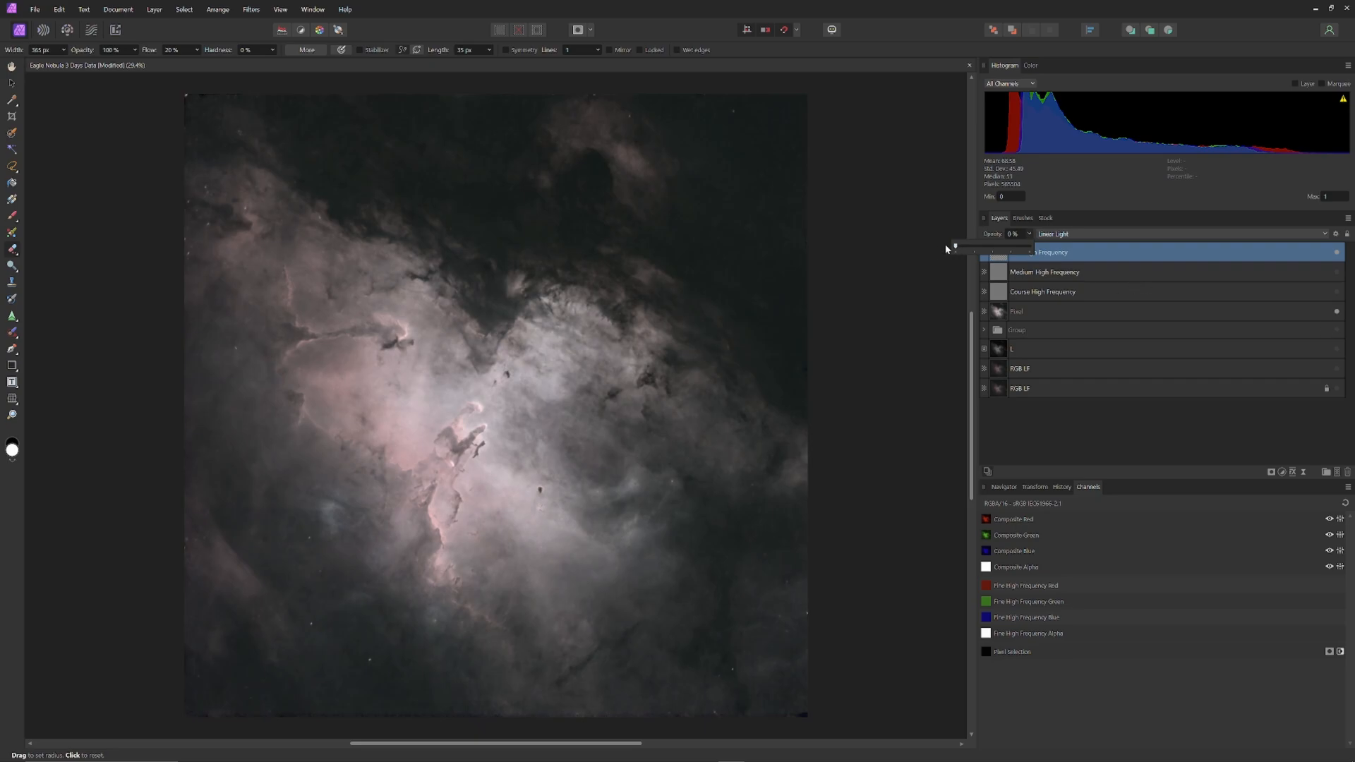
pyautogui.moveTo(954, 248); pyautogui.dragTo(967, 250)
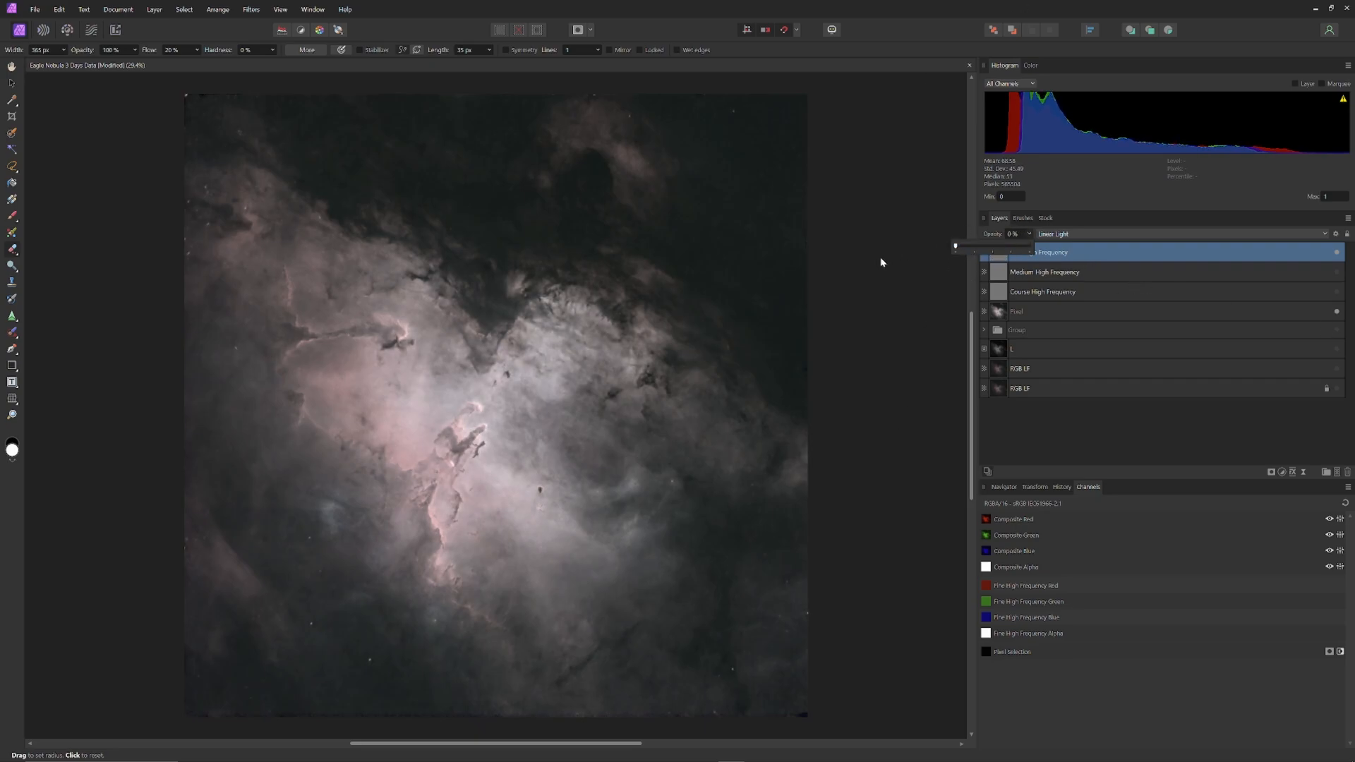
pyautogui.moveTo(957, 246); pyautogui.dragTo(998, 246)
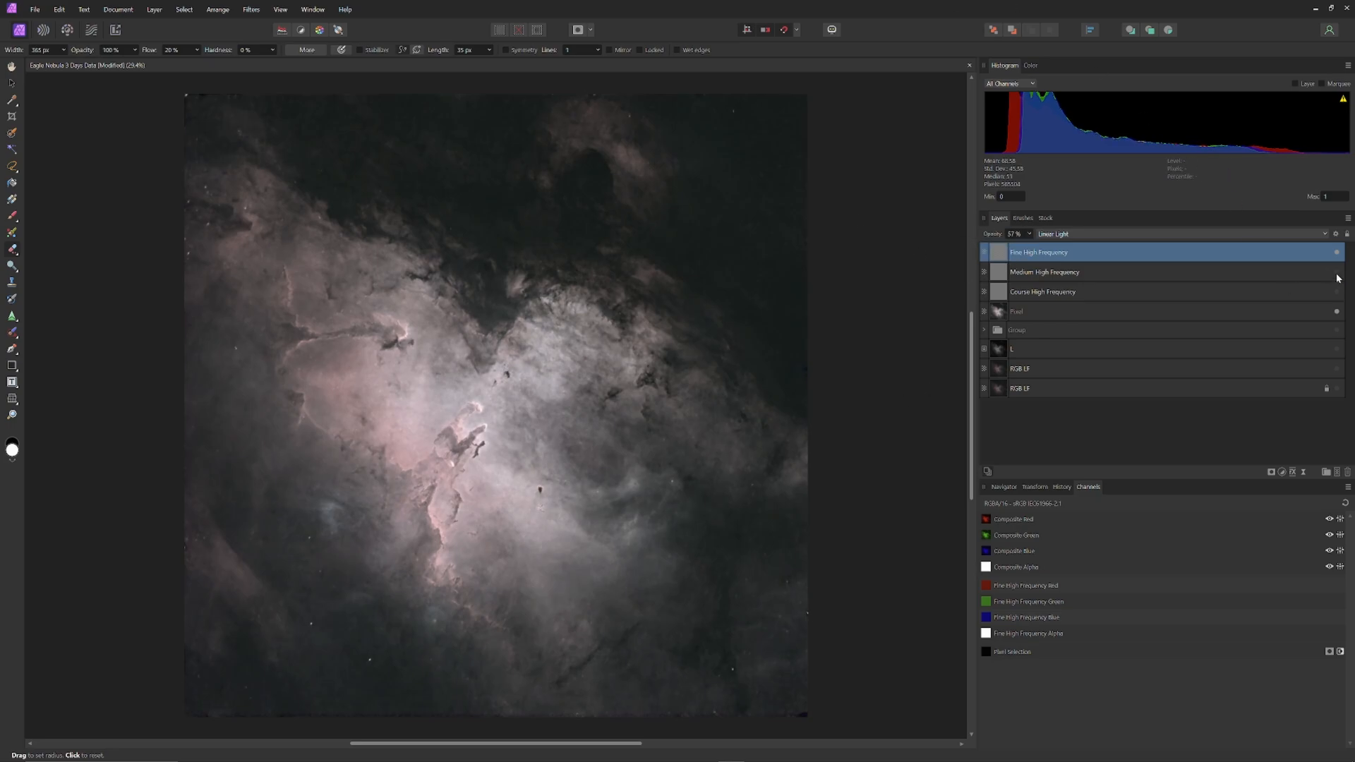
pyautogui.click(1072, 272)
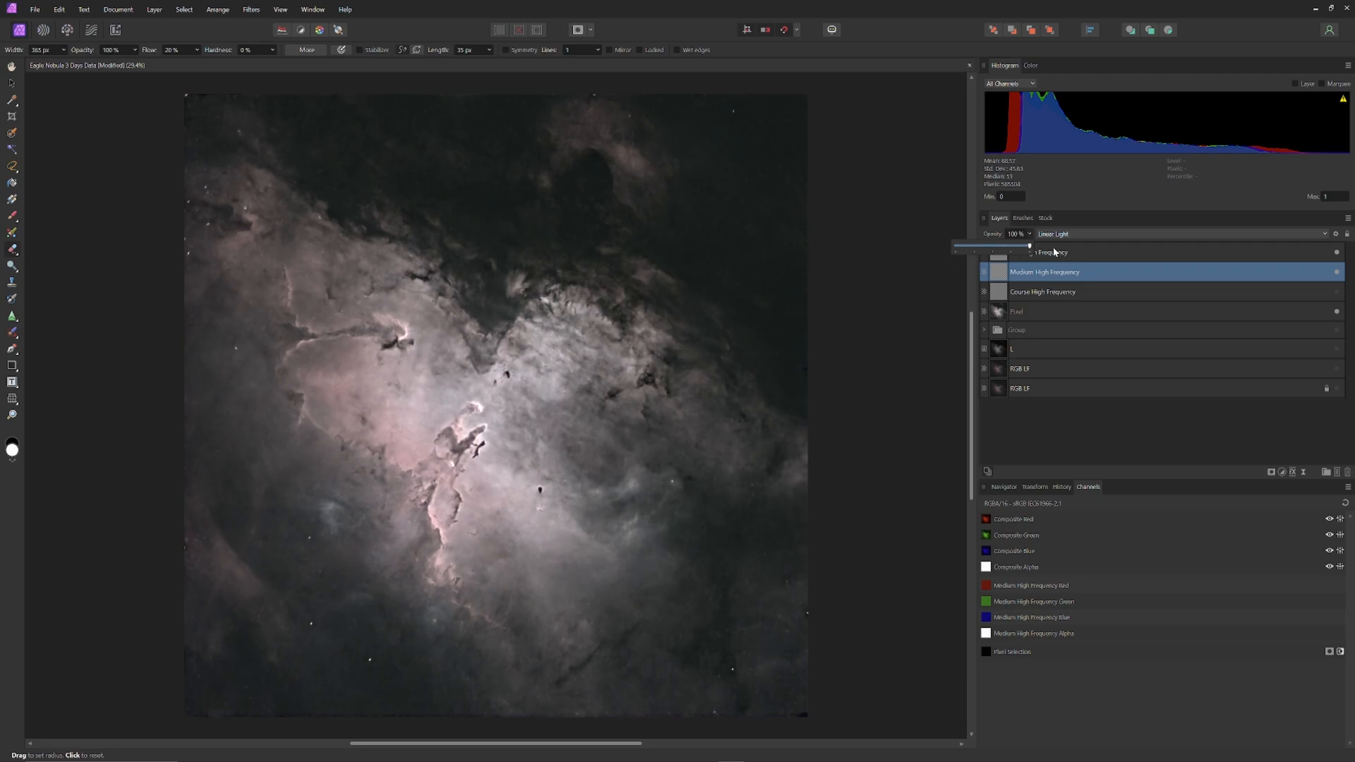
# Step: Set the Medium High Frequency layer's opacity to about 45%
pyautogui.moveTo(1028, 247); pyautogui.dragTo(973, 246)
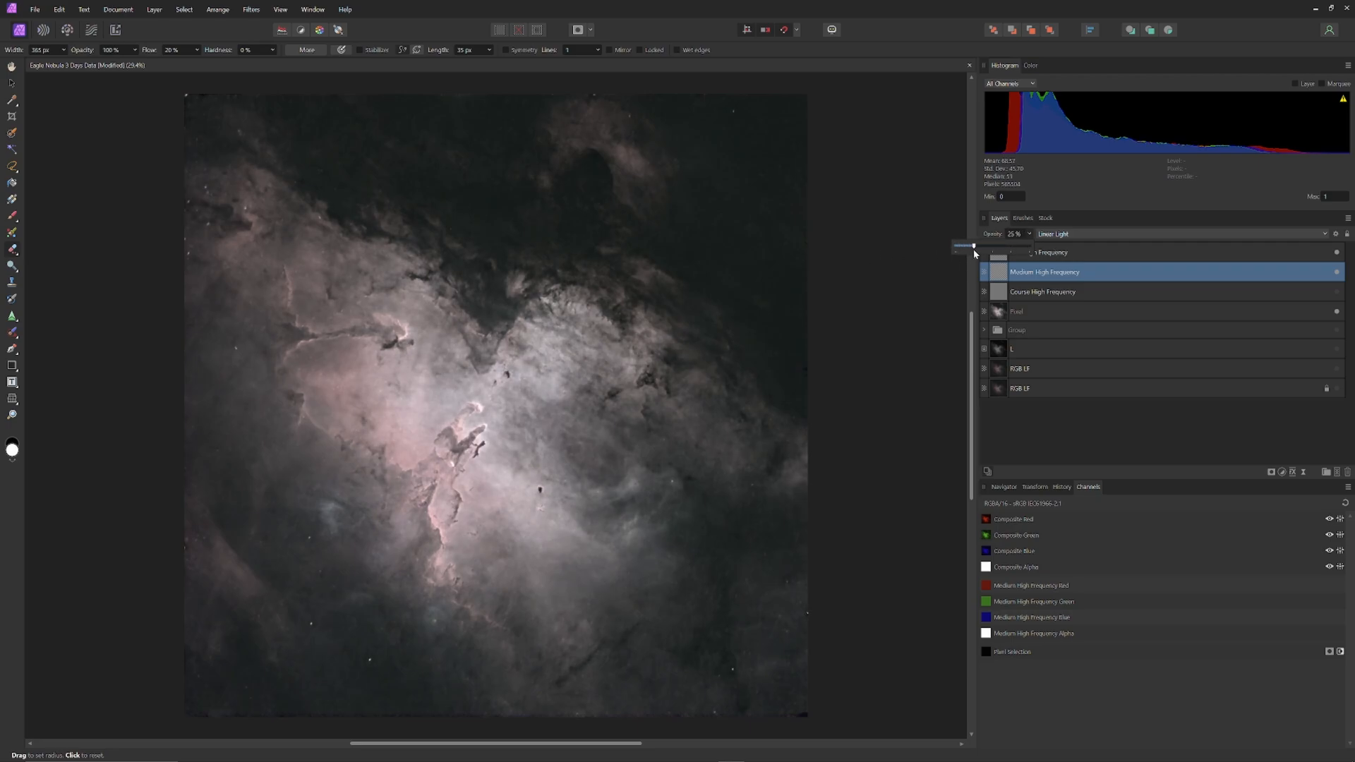
pyautogui.moveTo(974, 246); pyautogui.dragTo(966, 247)
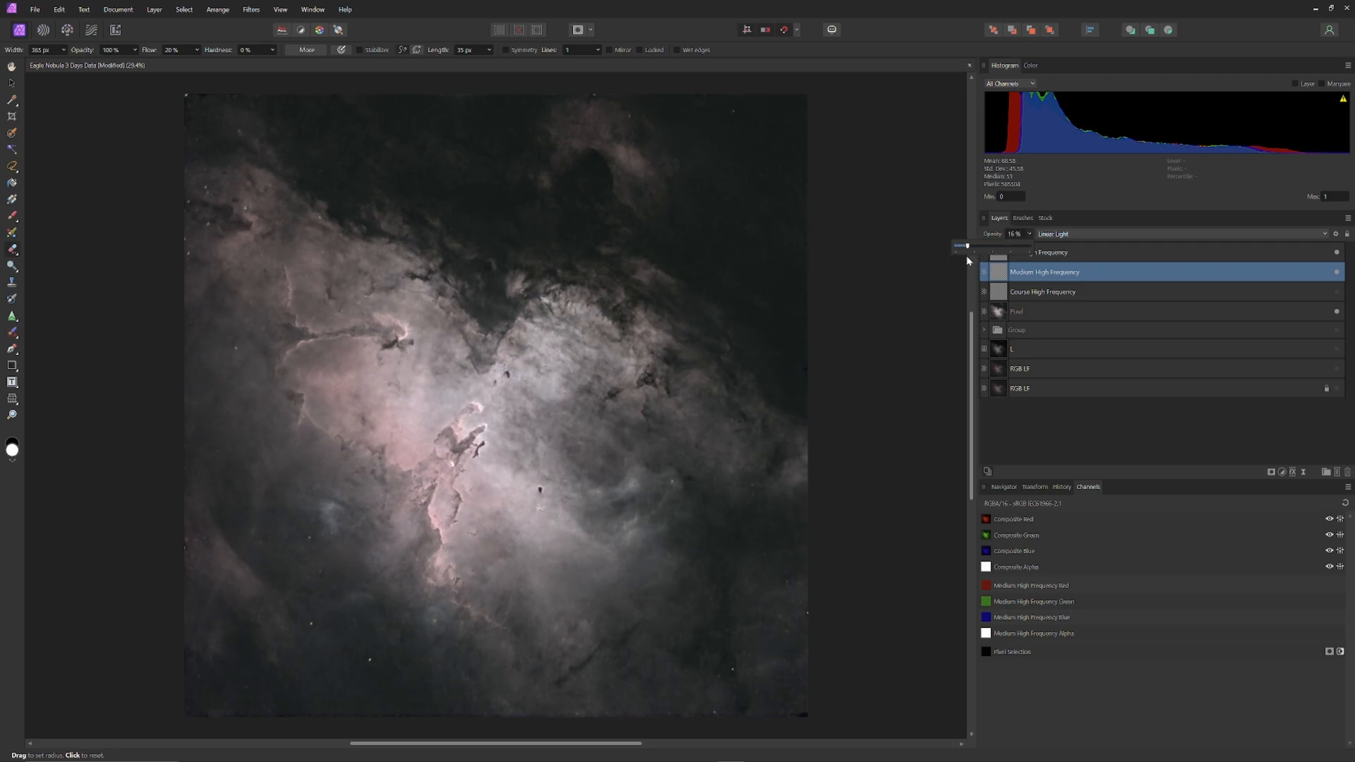
pyautogui.moveTo(966, 246); pyautogui.dragTo(981, 246)
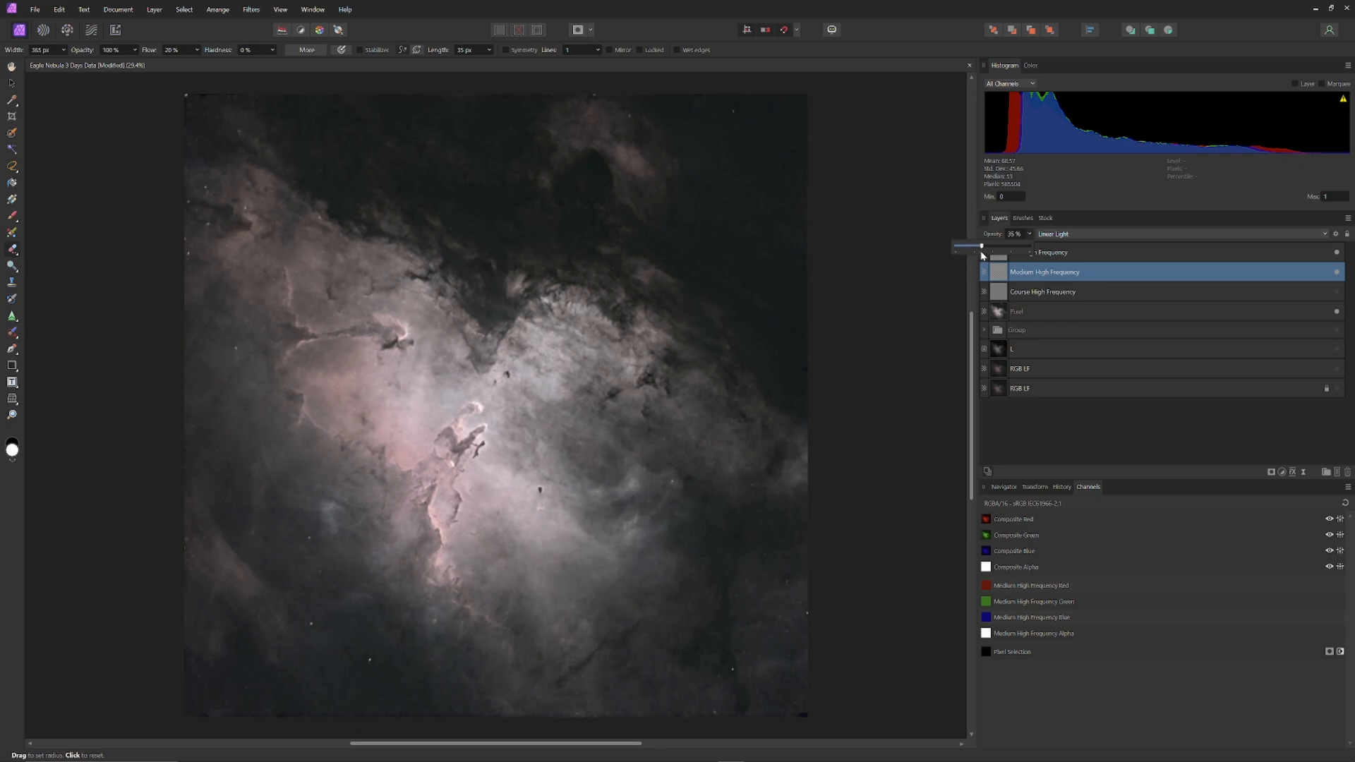
pyautogui.moveTo(981, 246); pyautogui.dragTo(988, 245)
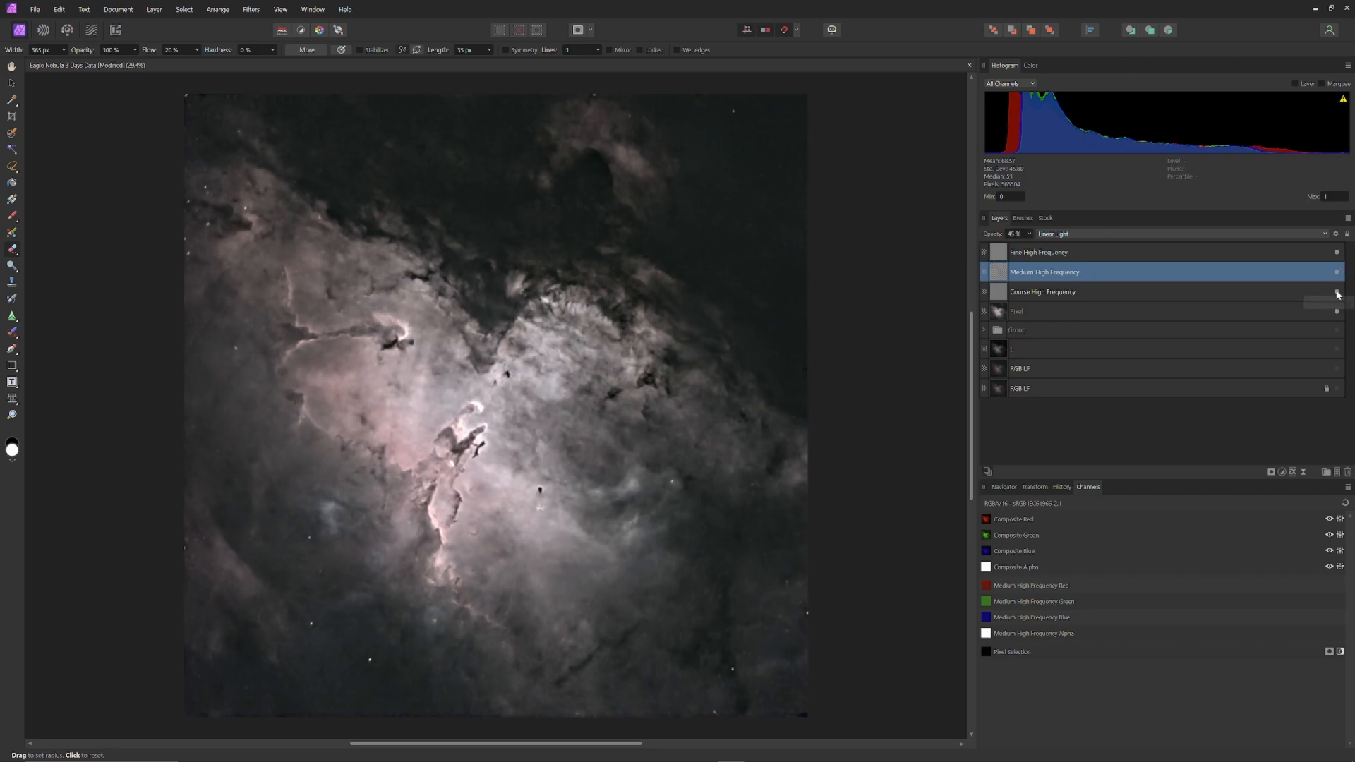
# Step: Select Course High Frequency and lower its opacity to about 15%
pyautogui.click(1042, 292)
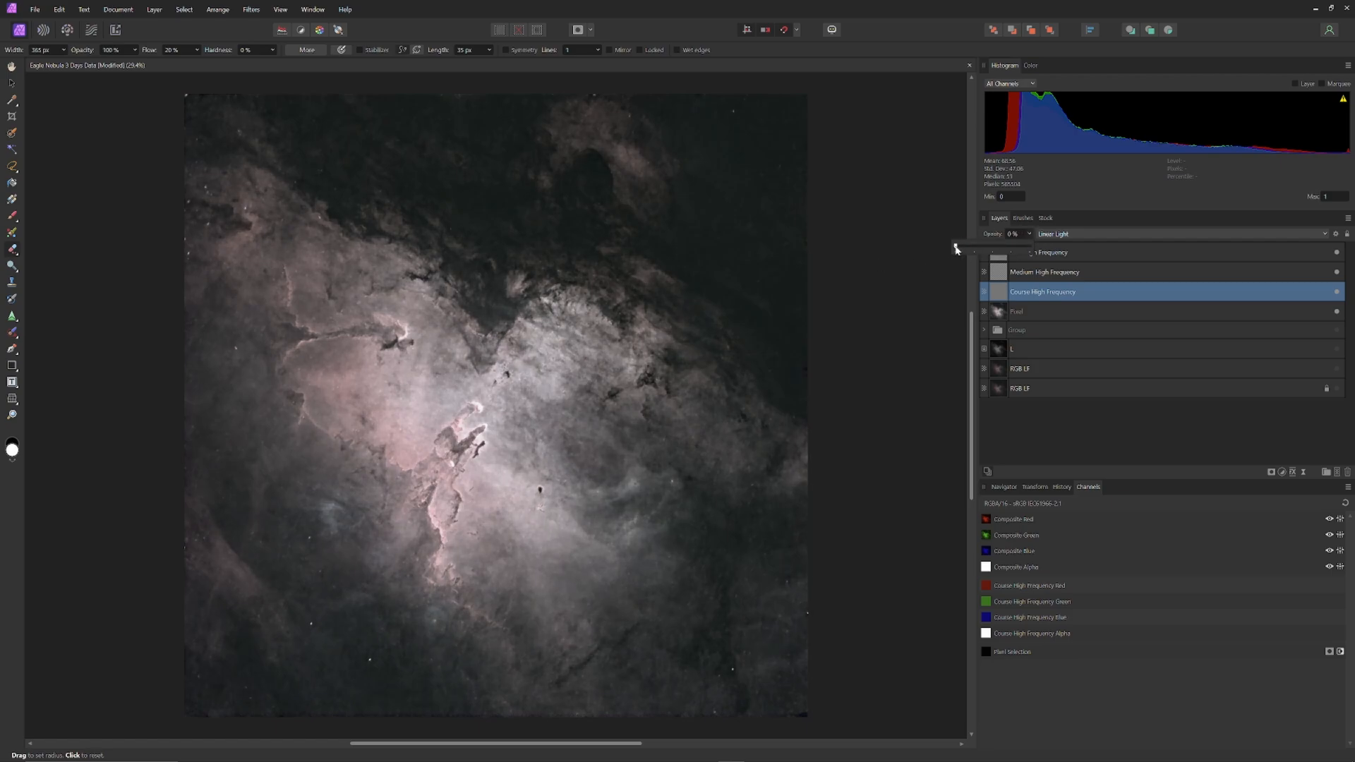
pyautogui.moveTo(944, 262)
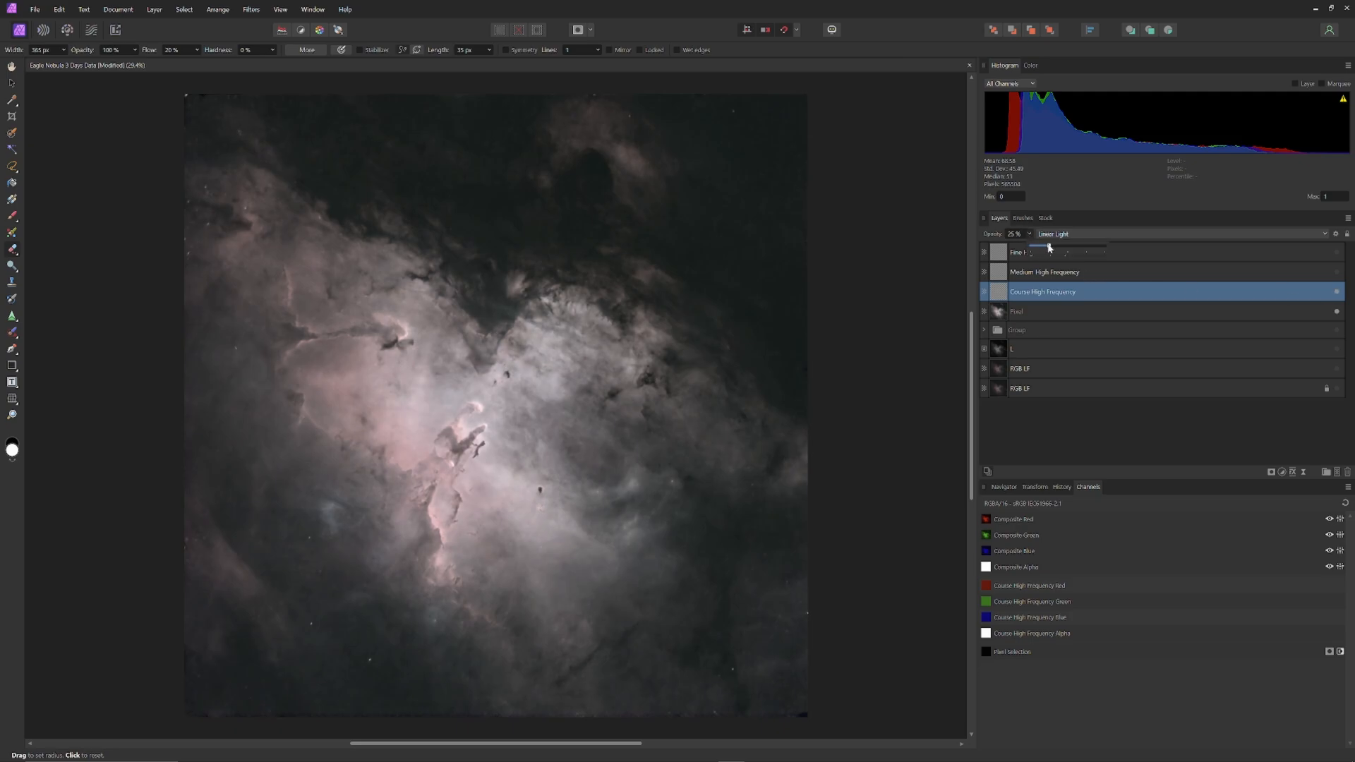
pyautogui.moveTo(1048, 246); pyautogui.dragTo(1042, 246)
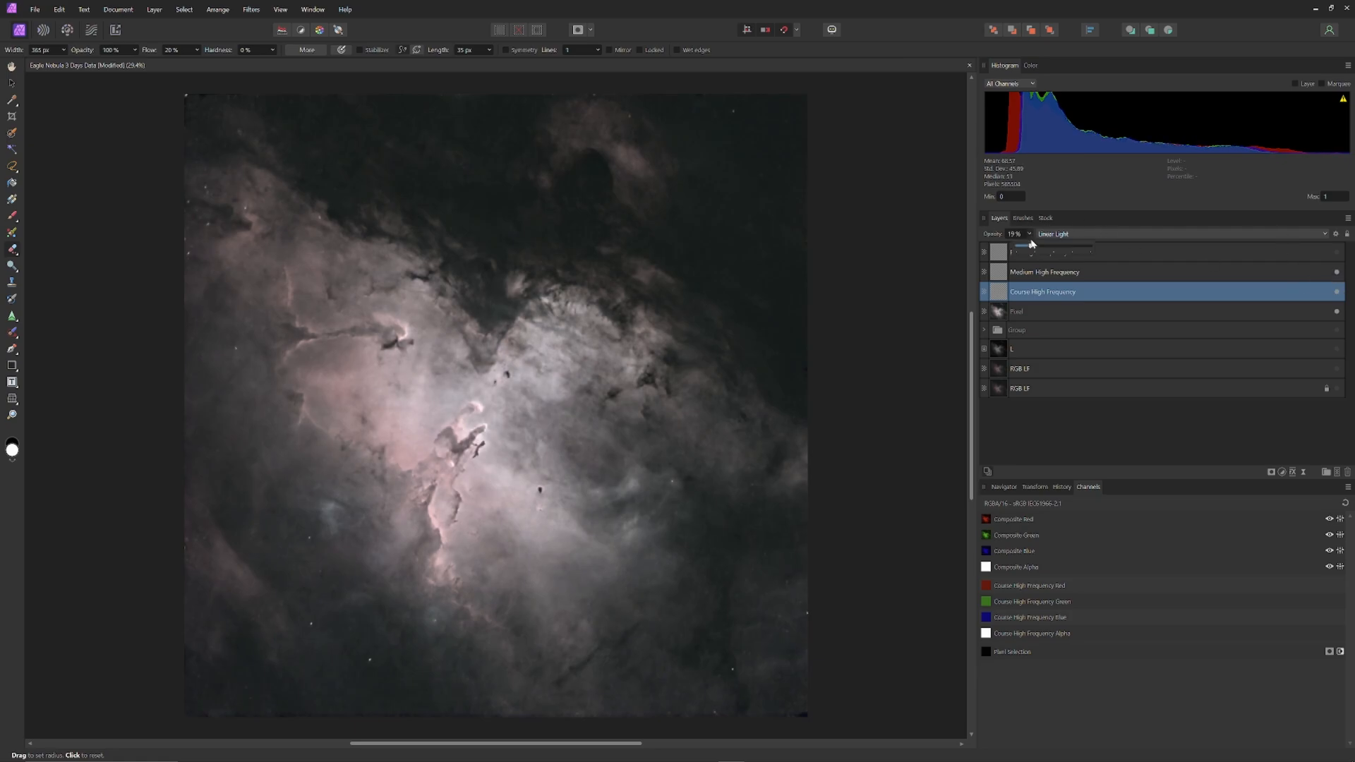
pyautogui.moveTo(1031, 245); pyautogui.dragTo(1027, 245)
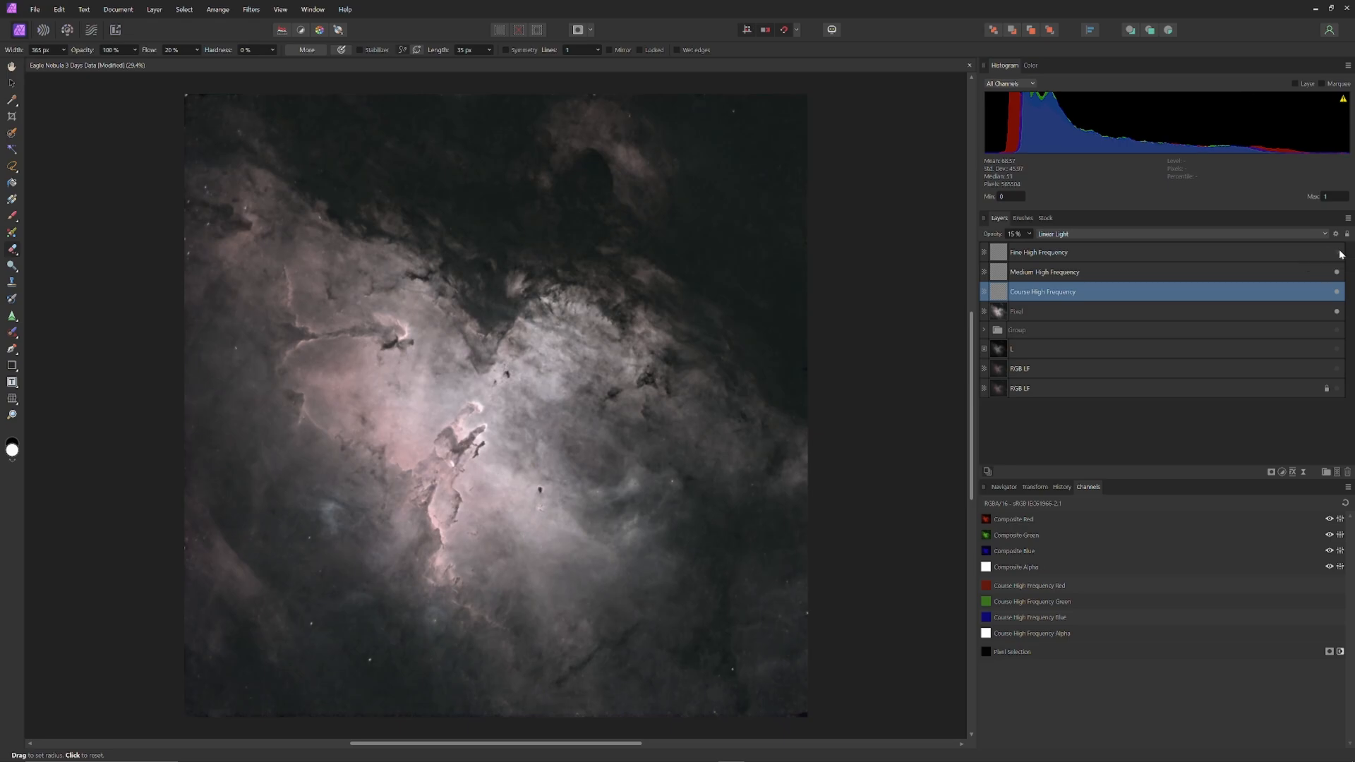
pyautogui.moveTo(775, 122)
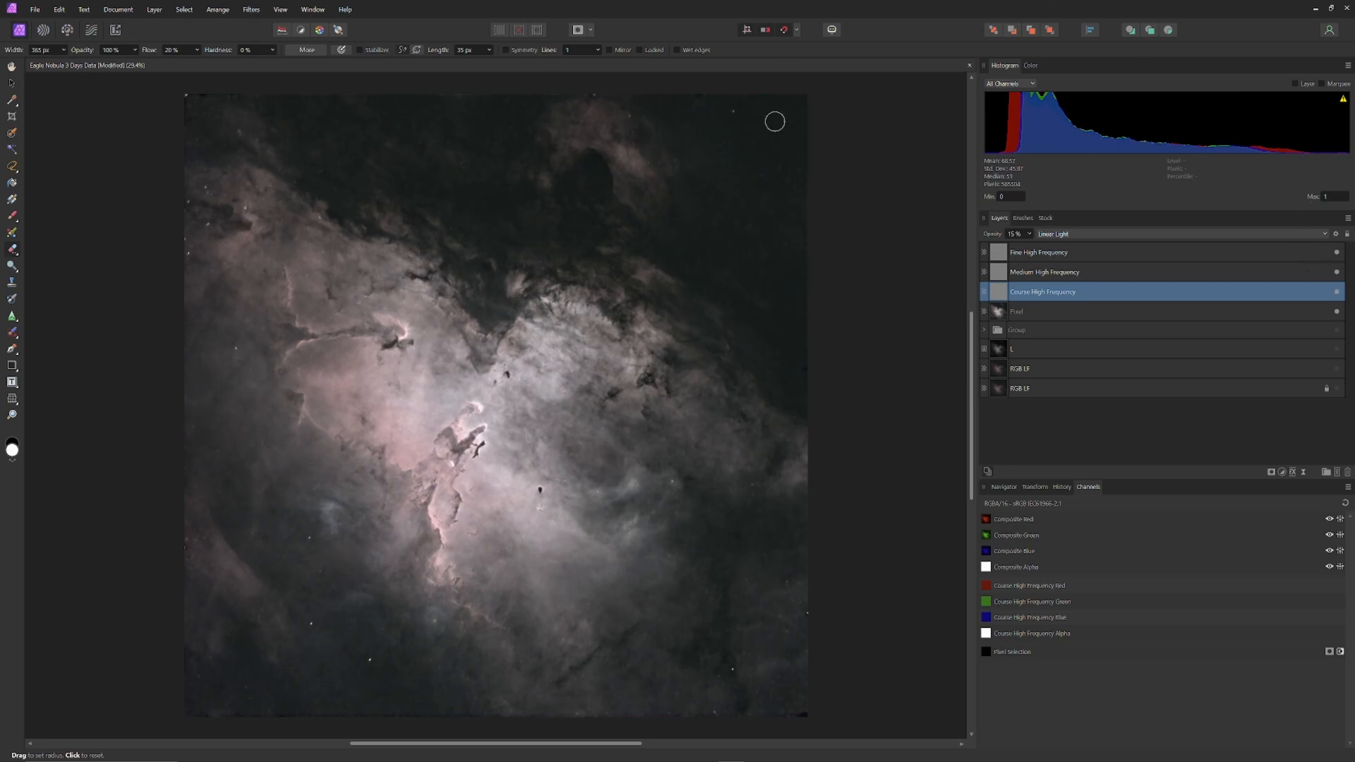
# Step: Erase fine detail from the Fine High Frequency layer over the central nebula cloud
pyautogui.click(1039, 252)
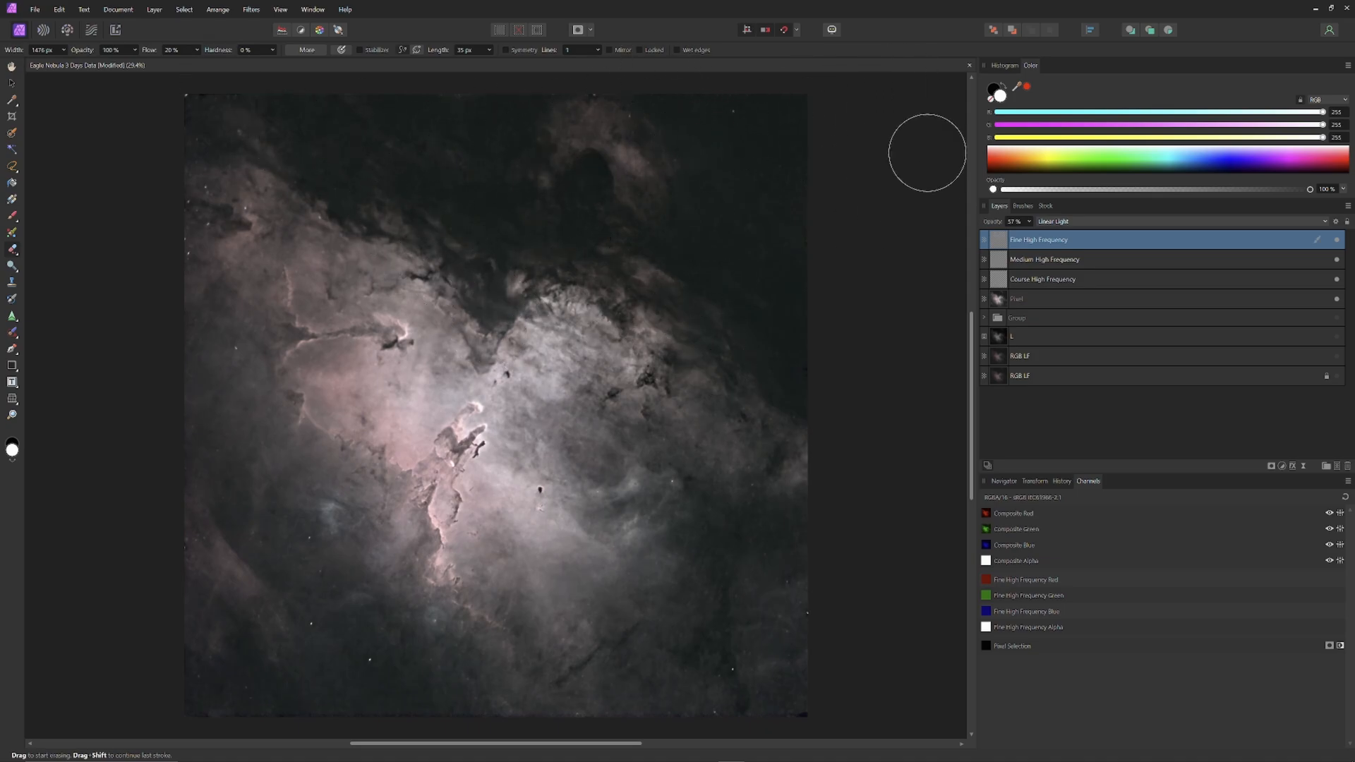
pyautogui.moveTo(633, 398)
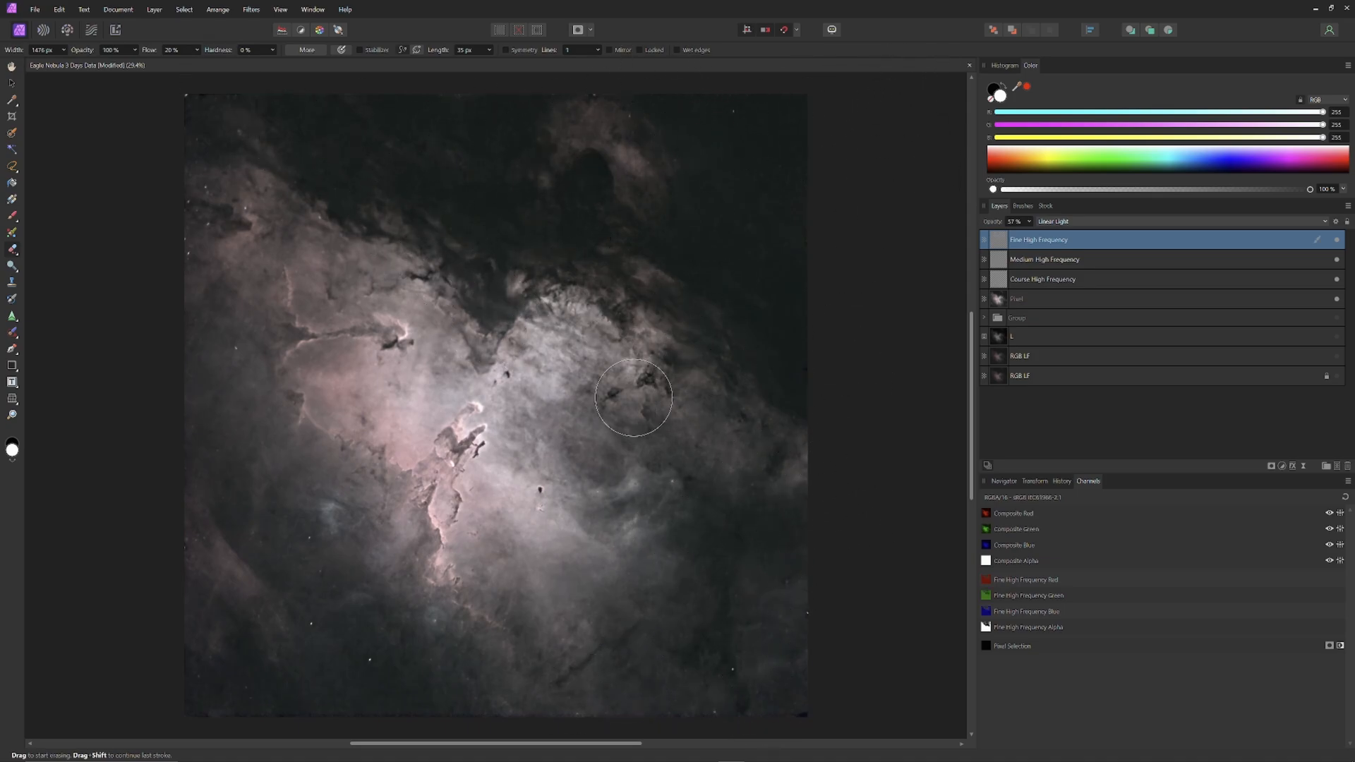
pyautogui.moveTo(203, 279)
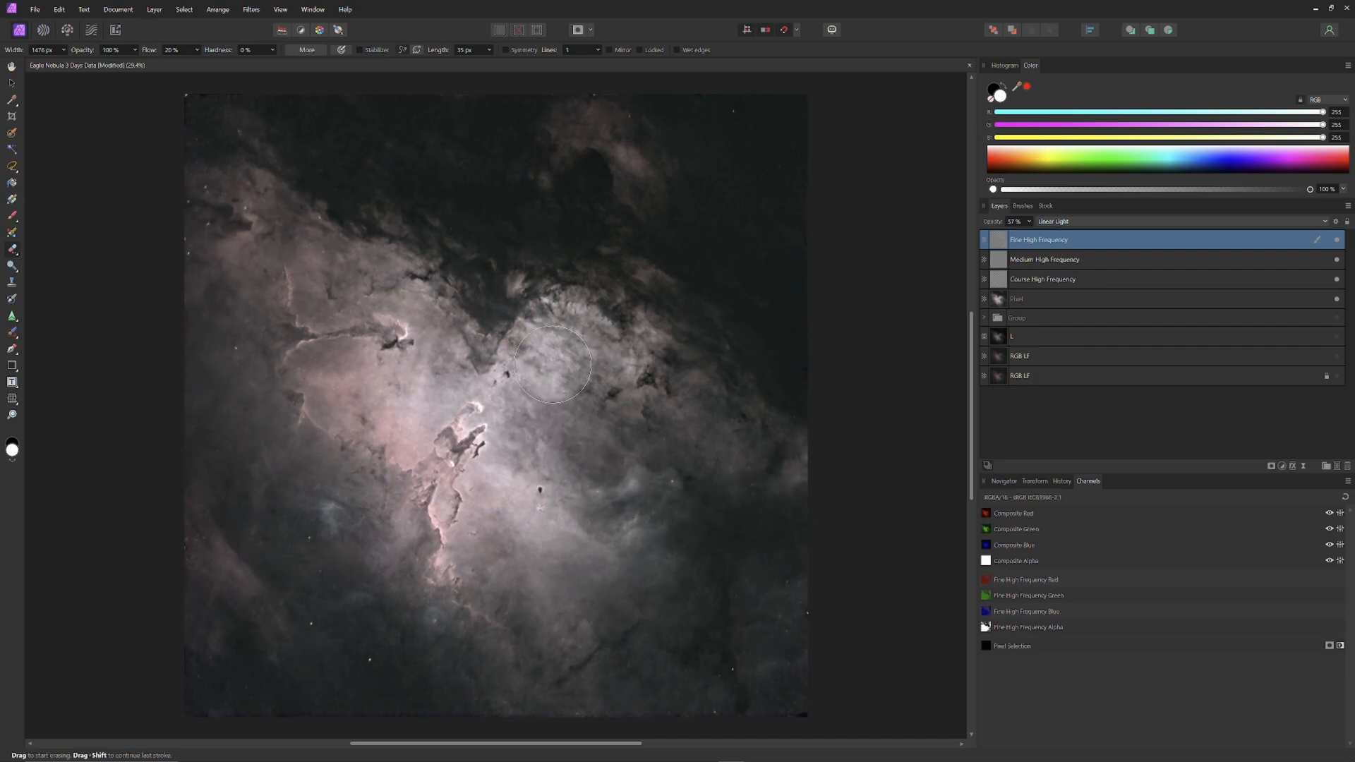
pyautogui.moveTo(553, 362); pyautogui.dragTo(639, 373)
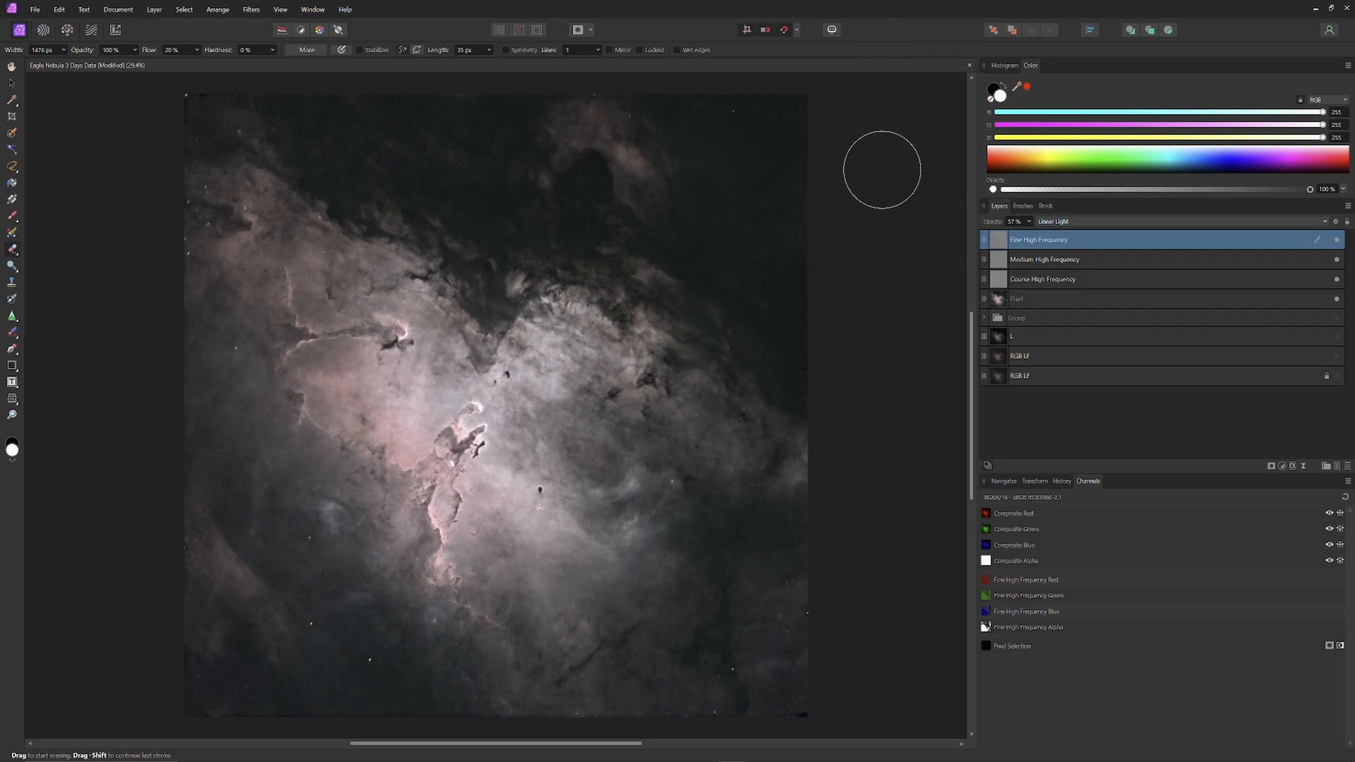
pyautogui.moveTo(913, 282)
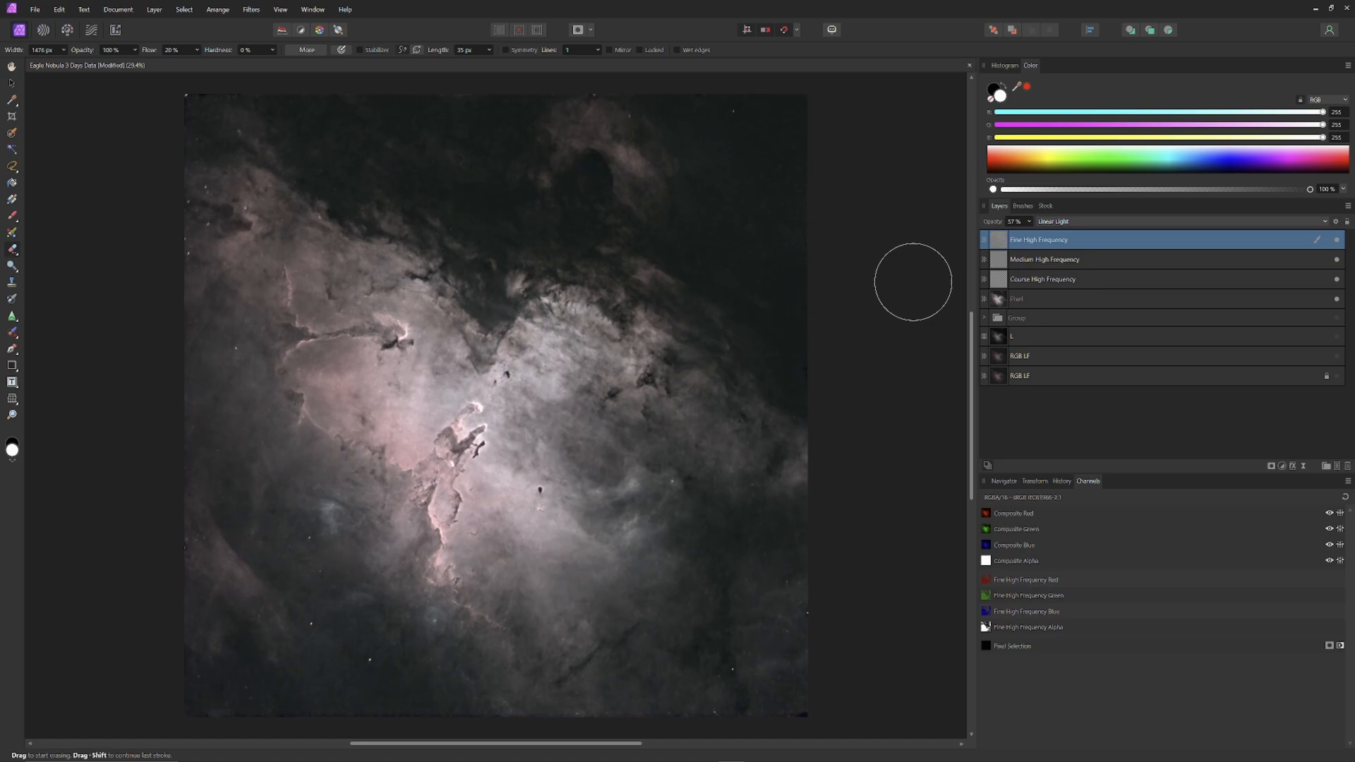
pyautogui.moveTo(920, 283)
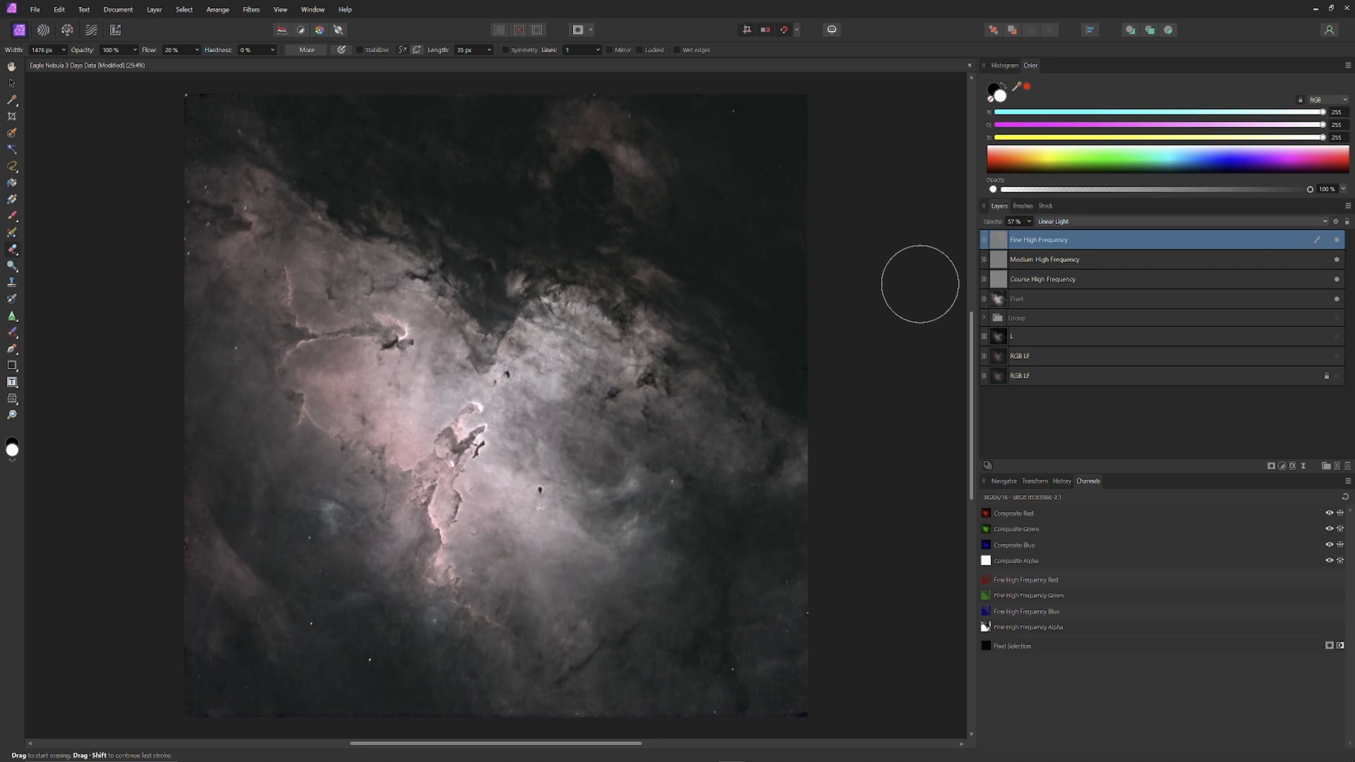
pyautogui.moveTo(928, 334)
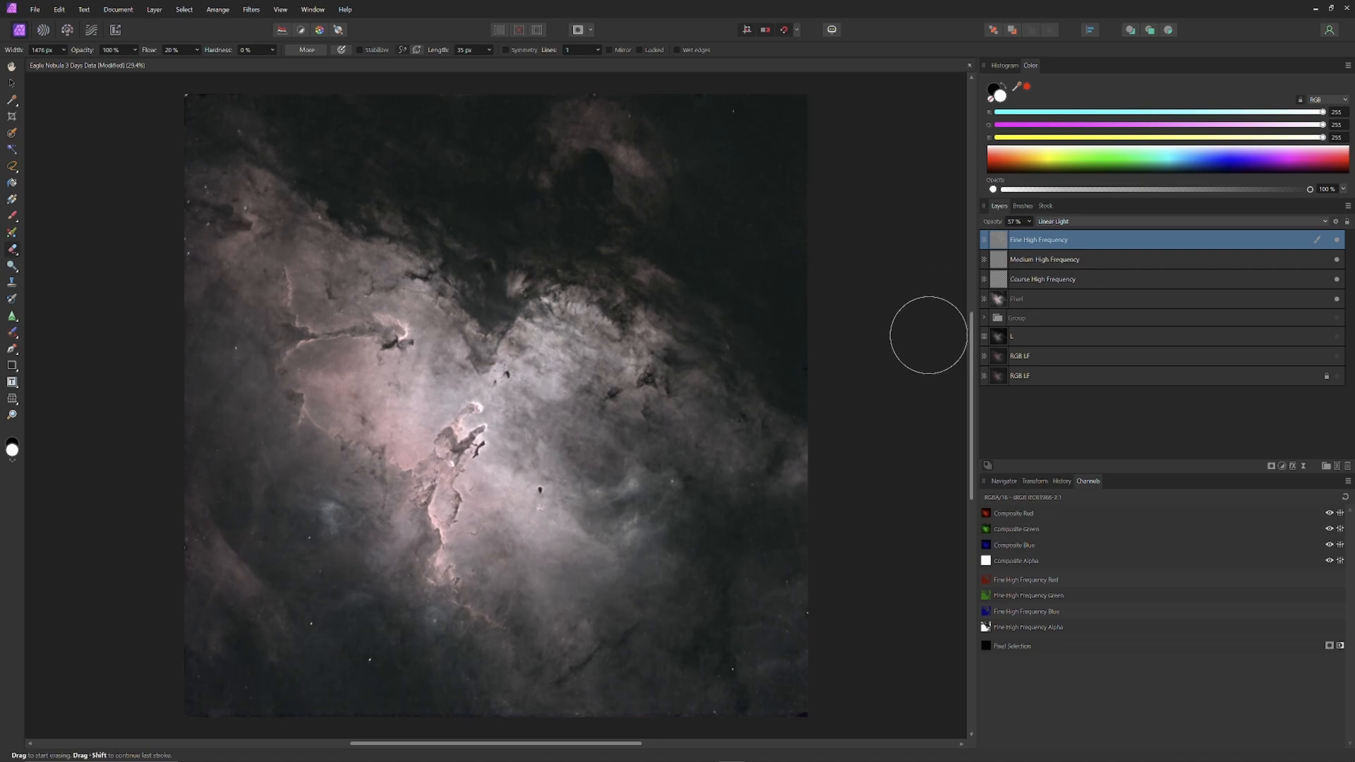
pyautogui.moveTo(942, 307)
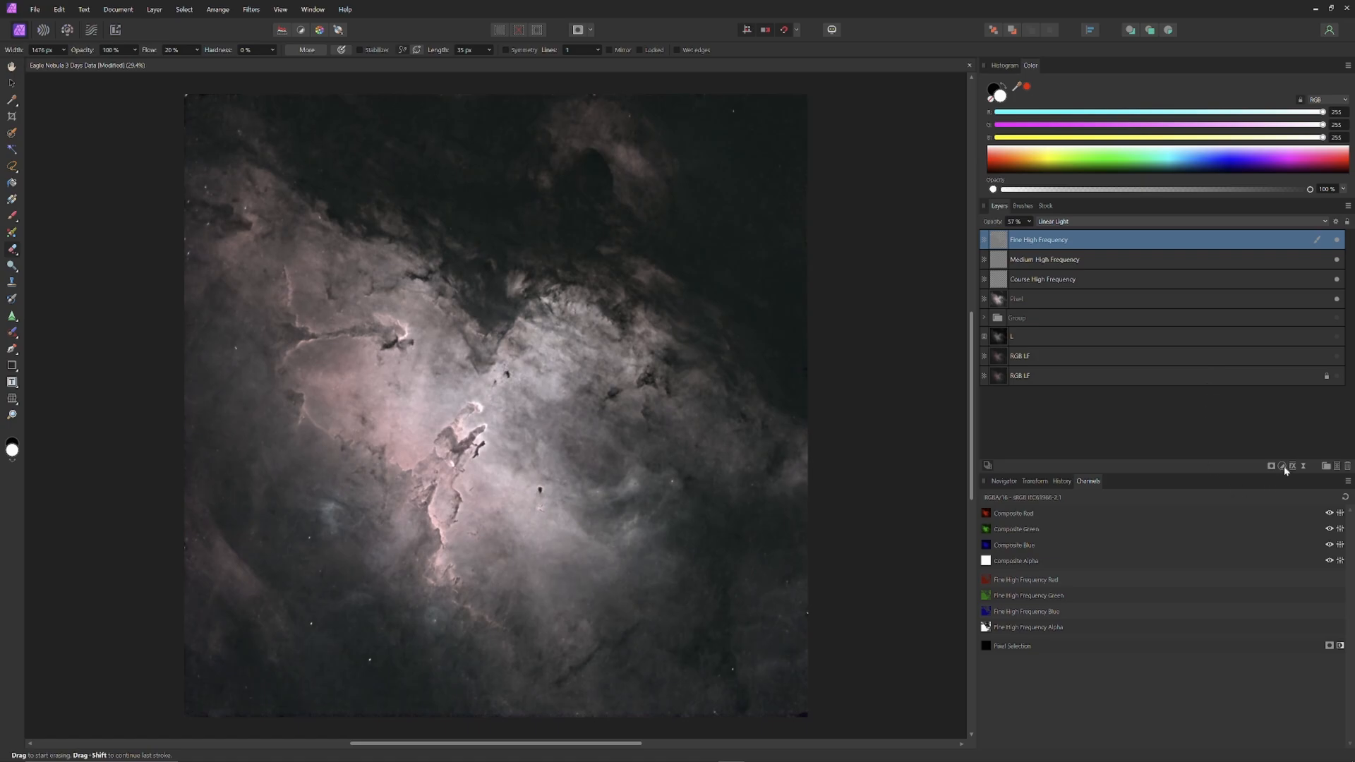
# Step: Add a Vibrance adjustment set to 100% vibrance and 22% saturation
pyautogui.click(1282, 466)
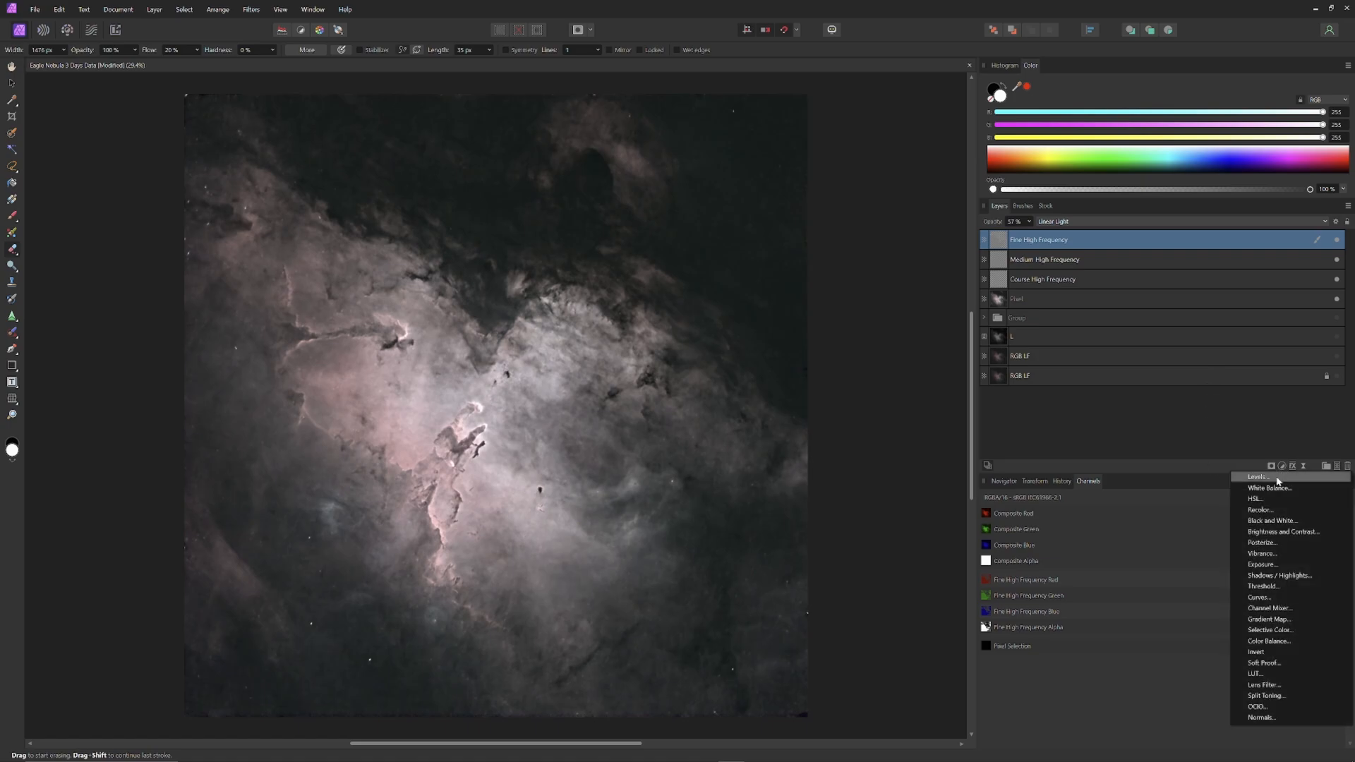
pyautogui.click(1262, 554)
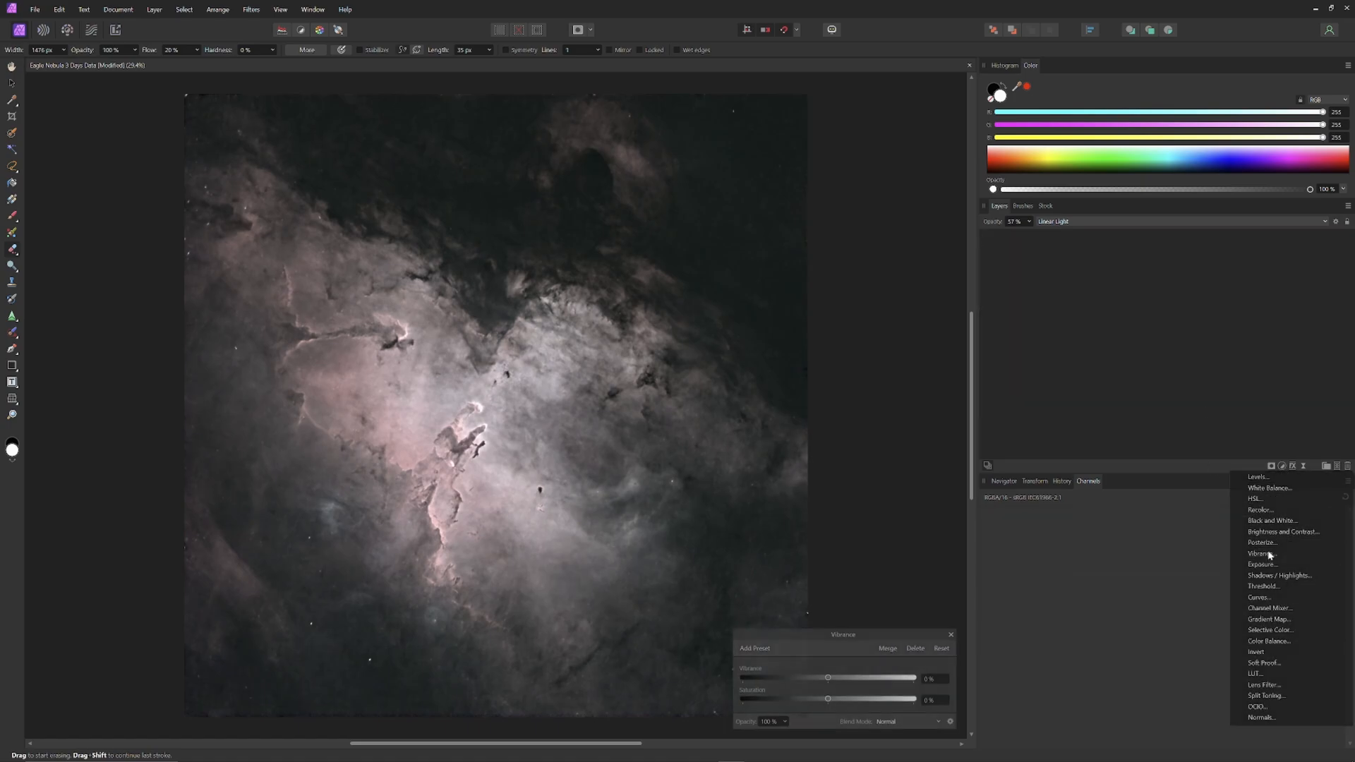
pyautogui.click(1258, 554)
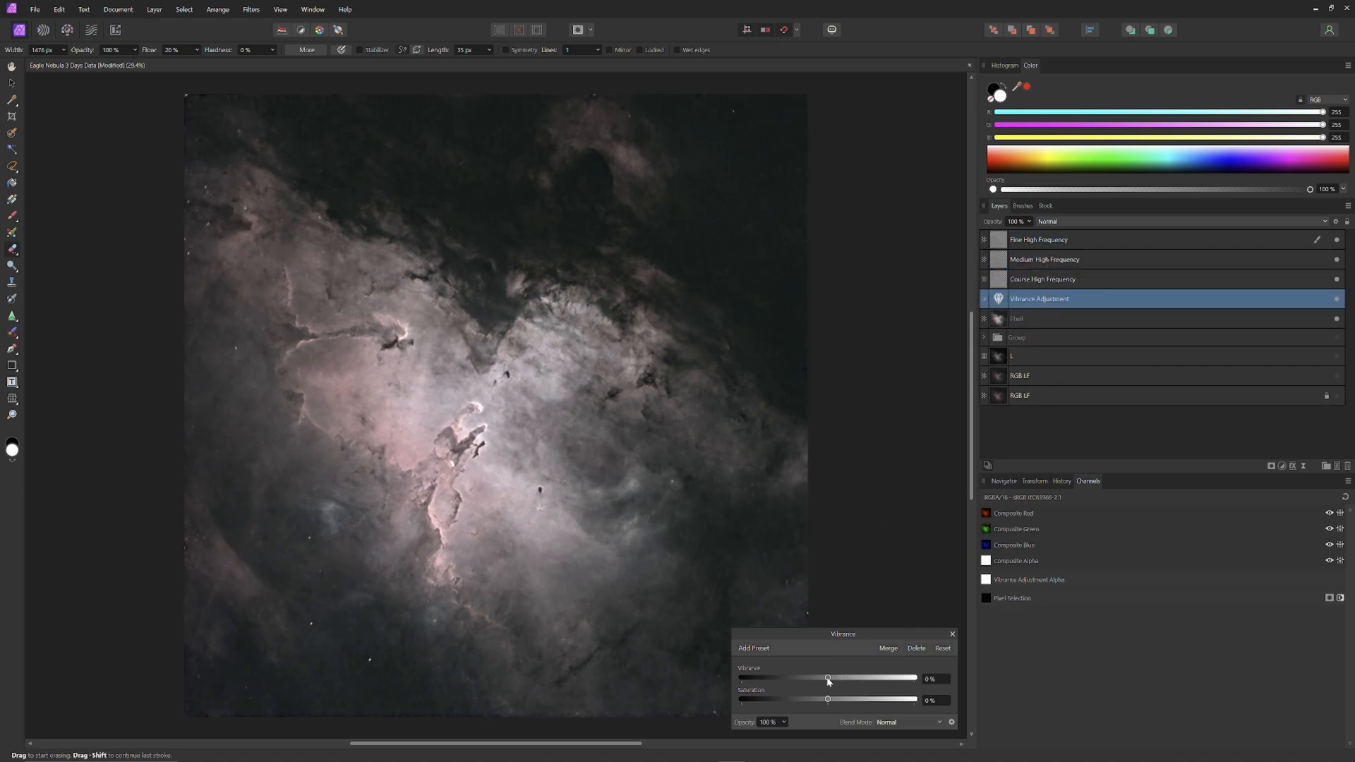
pyautogui.moveTo(828, 679); pyautogui.dragTo(915, 678)
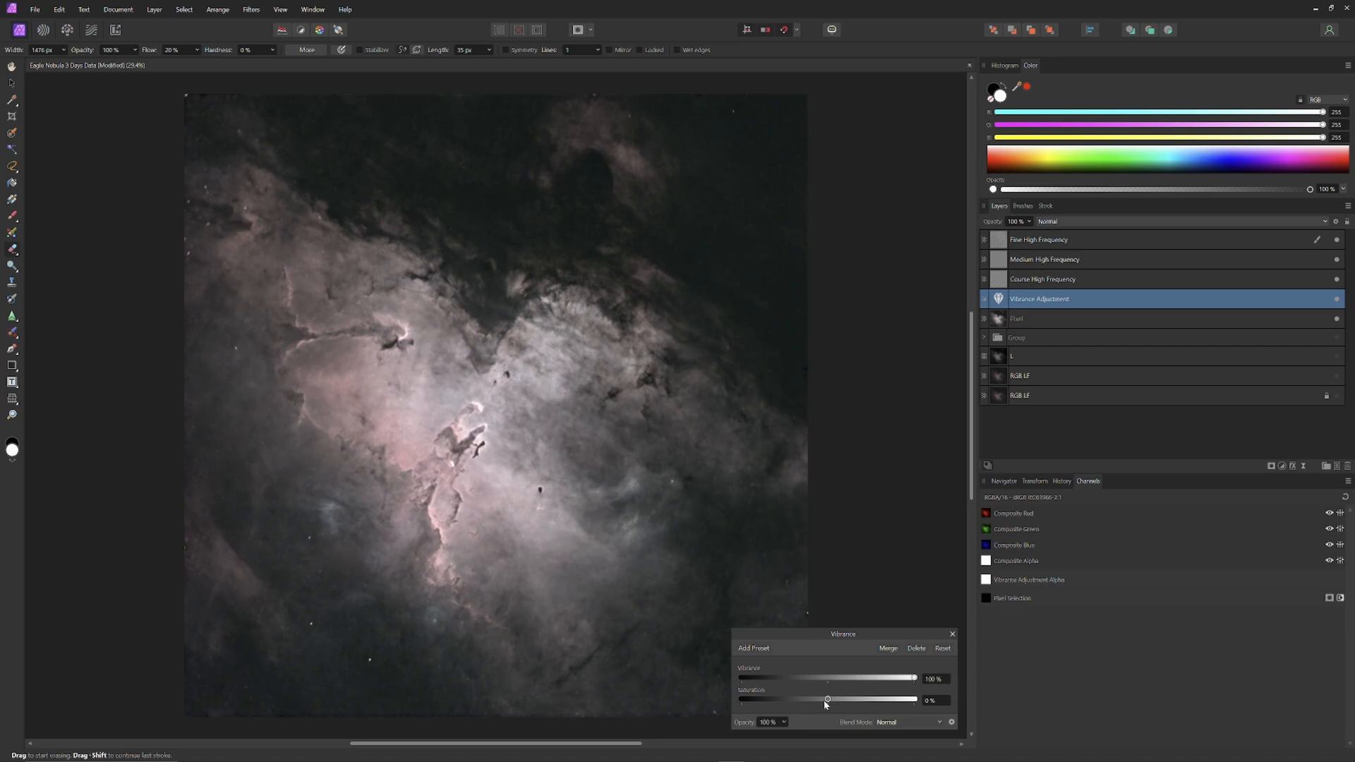
pyautogui.moveTo(827, 699); pyautogui.dragTo(855, 699)
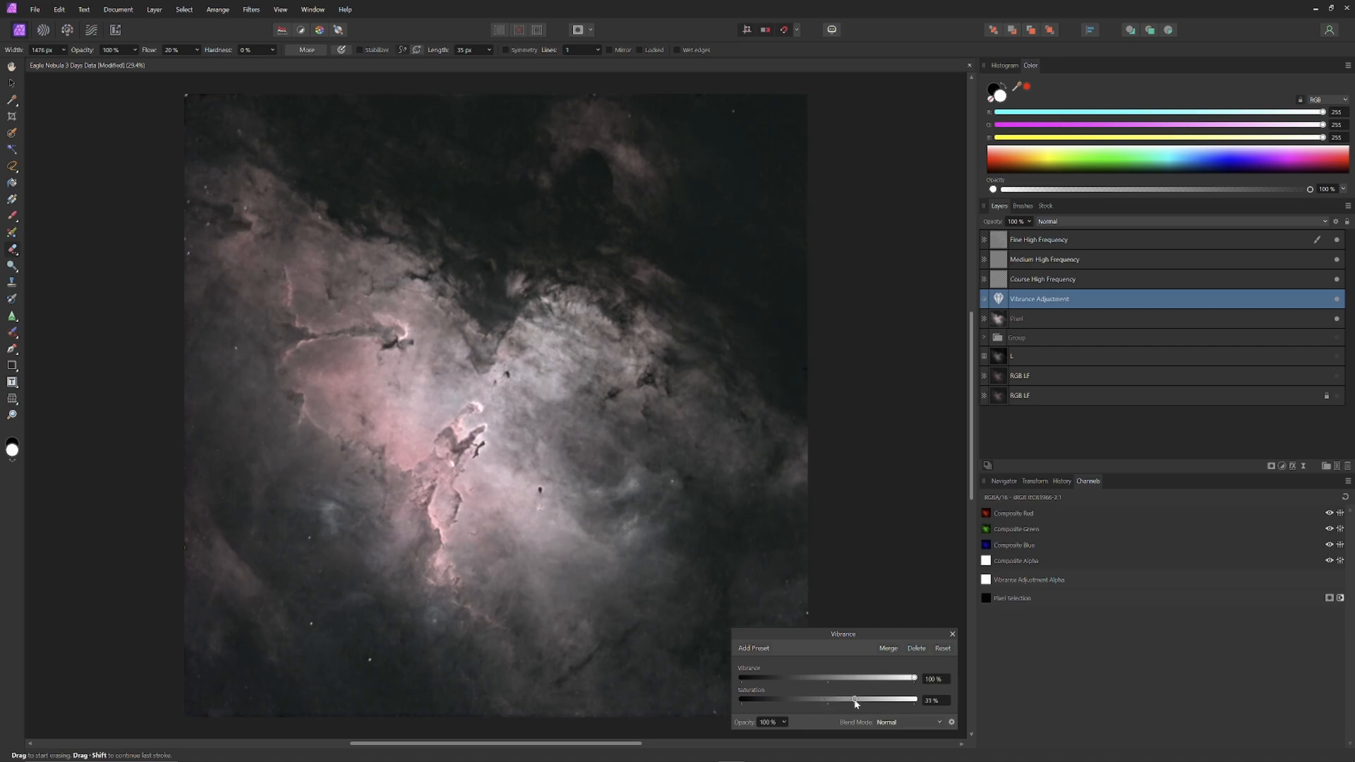
pyautogui.moveTo(854, 700); pyautogui.dragTo(828, 700)
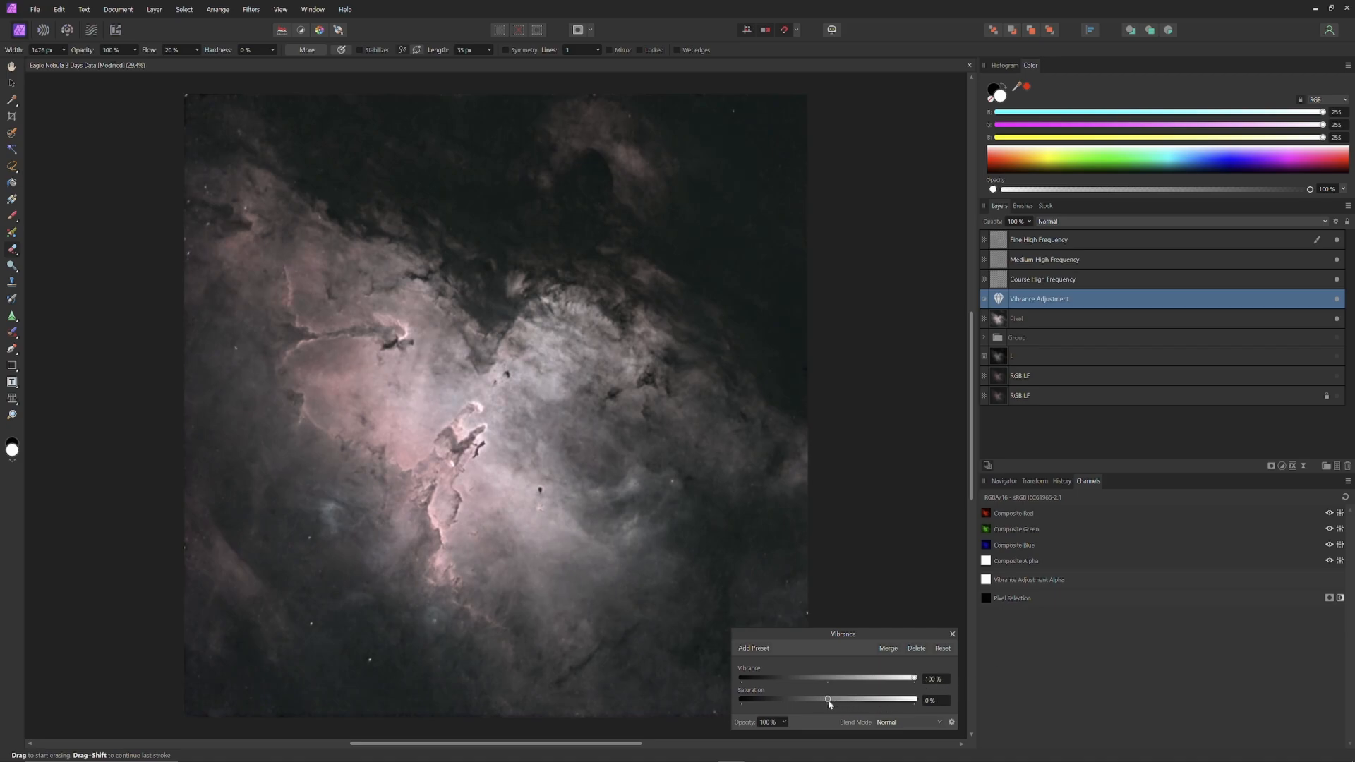
pyautogui.moveTo(826, 699); pyautogui.dragTo(845, 699)
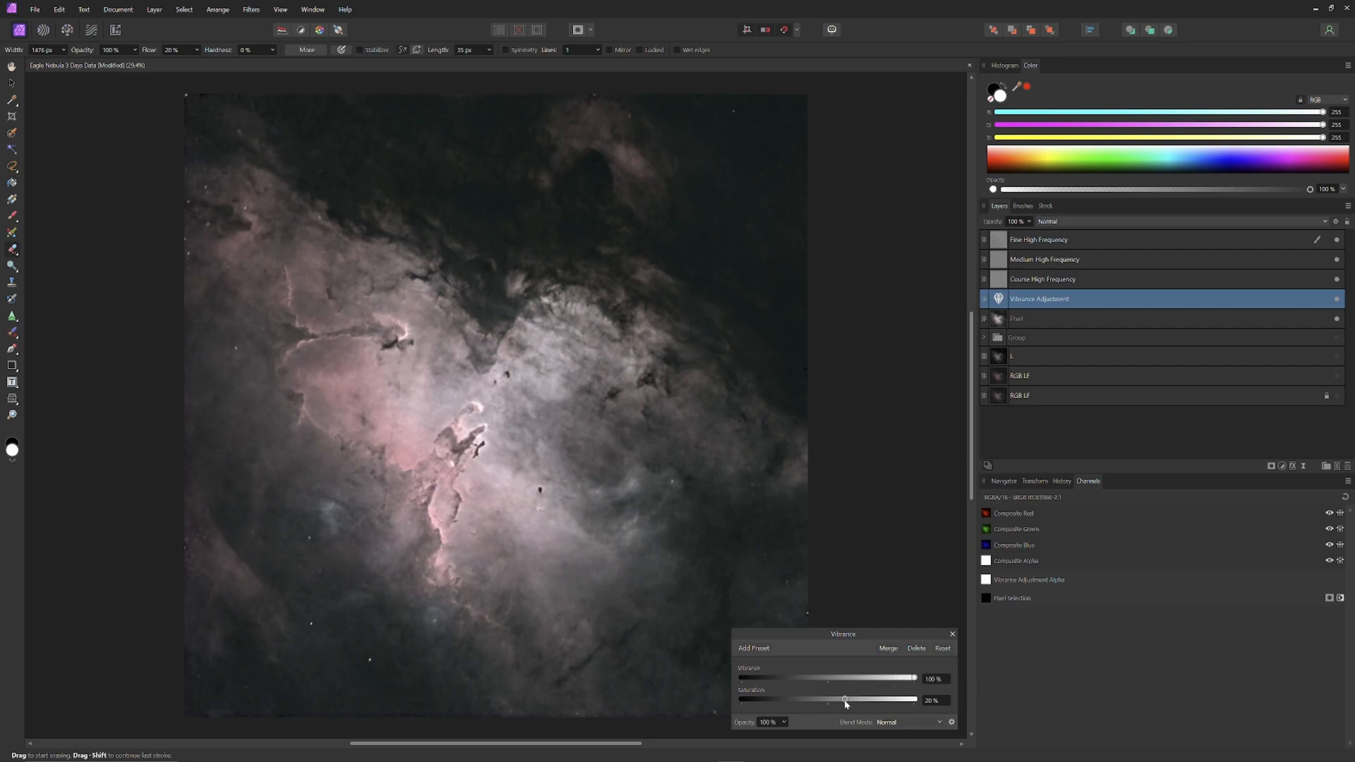
pyautogui.moveTo(844, 699); pyautogui.dragTo(847, 699)
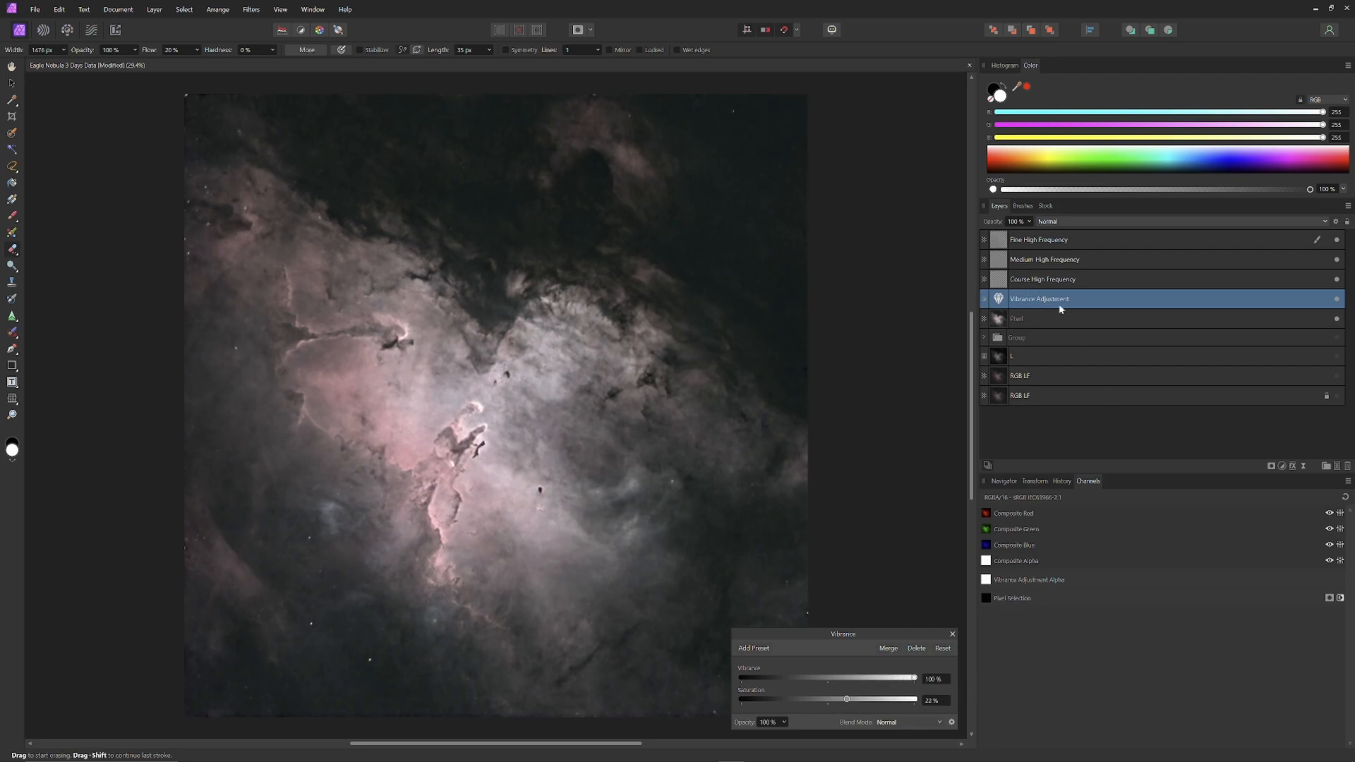
pyautogui.click(1282, 466)
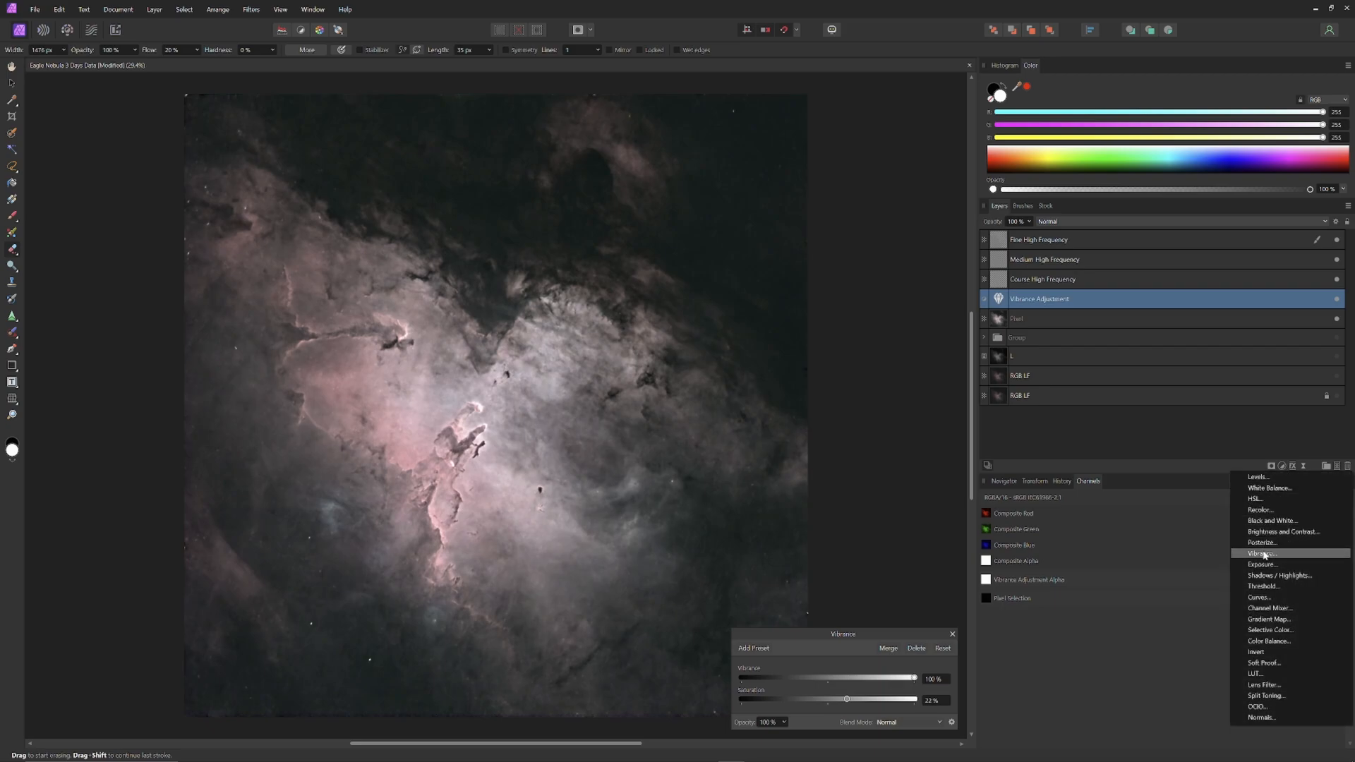
pyautogui.moveTo(1263, 597)
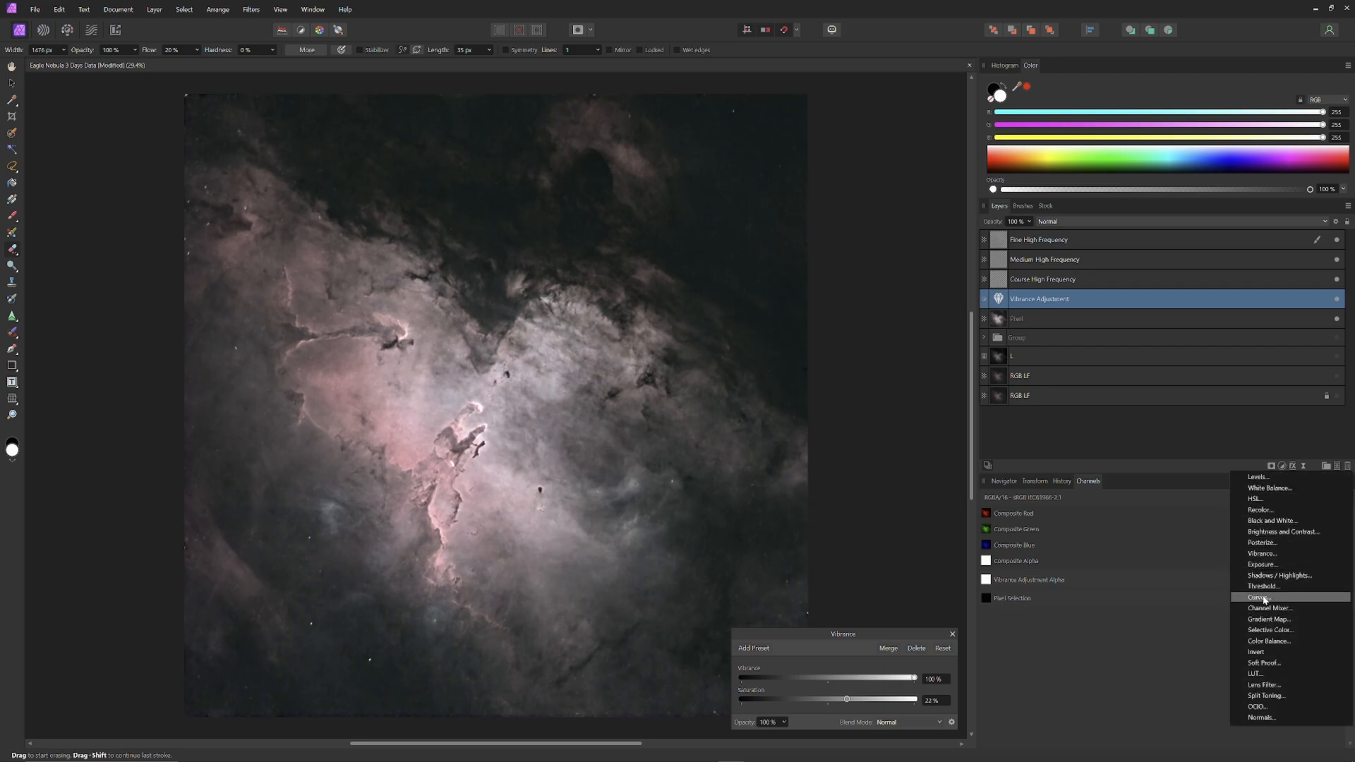
# Step: Add a Curves adjustment with the lower curve point lifted slightly
pyautogui.click(1260, 598)
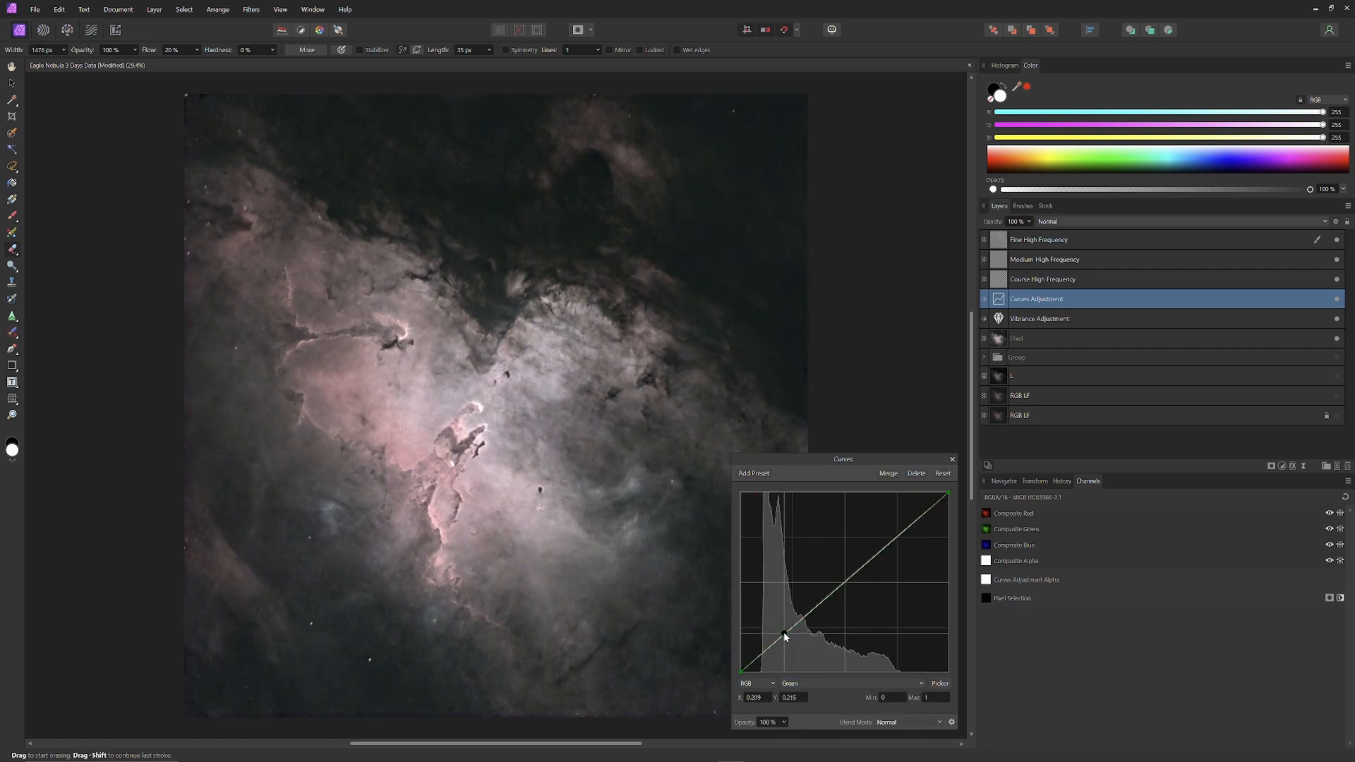
pyautogui.moveTo(784, 637); pyautogui.dragTo(788, 631)
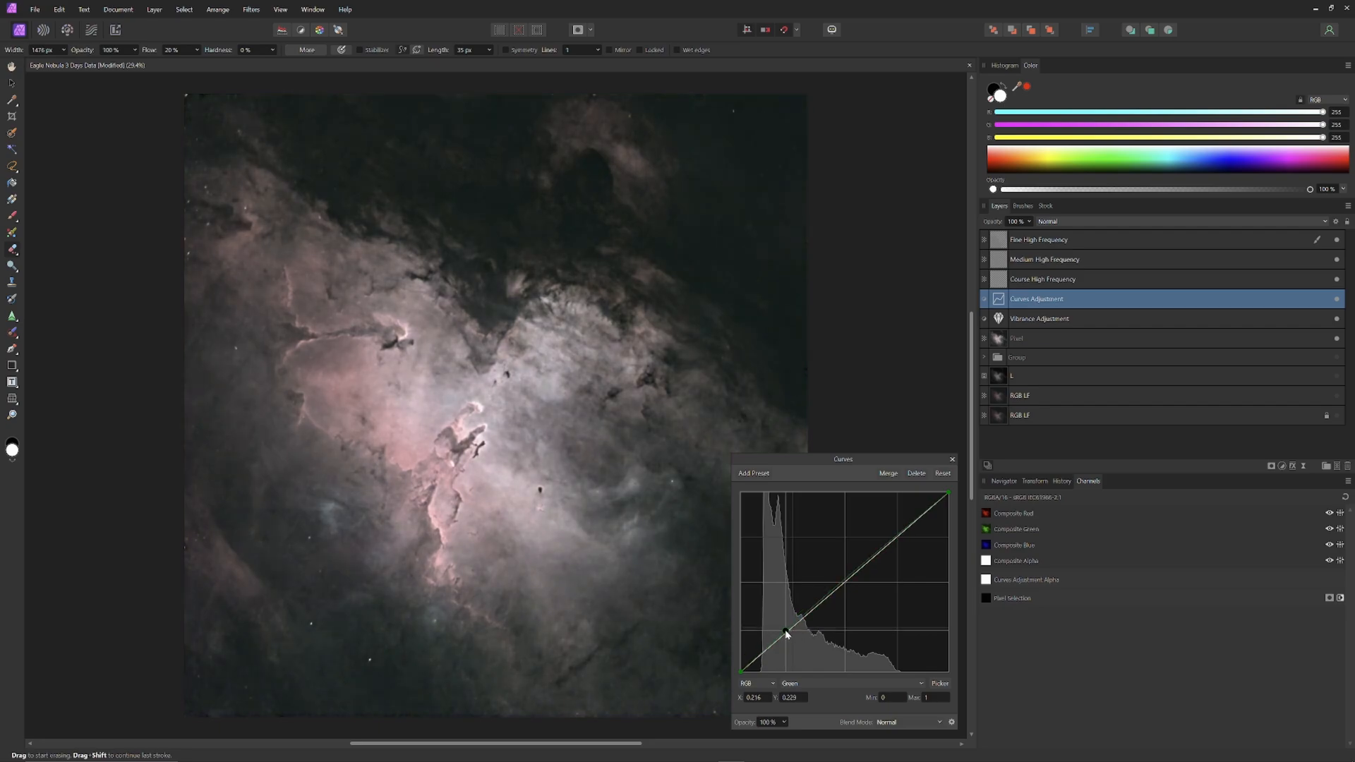
pyautogui.moveTo(784, 632); pyautogui.dragTo(793, 631)
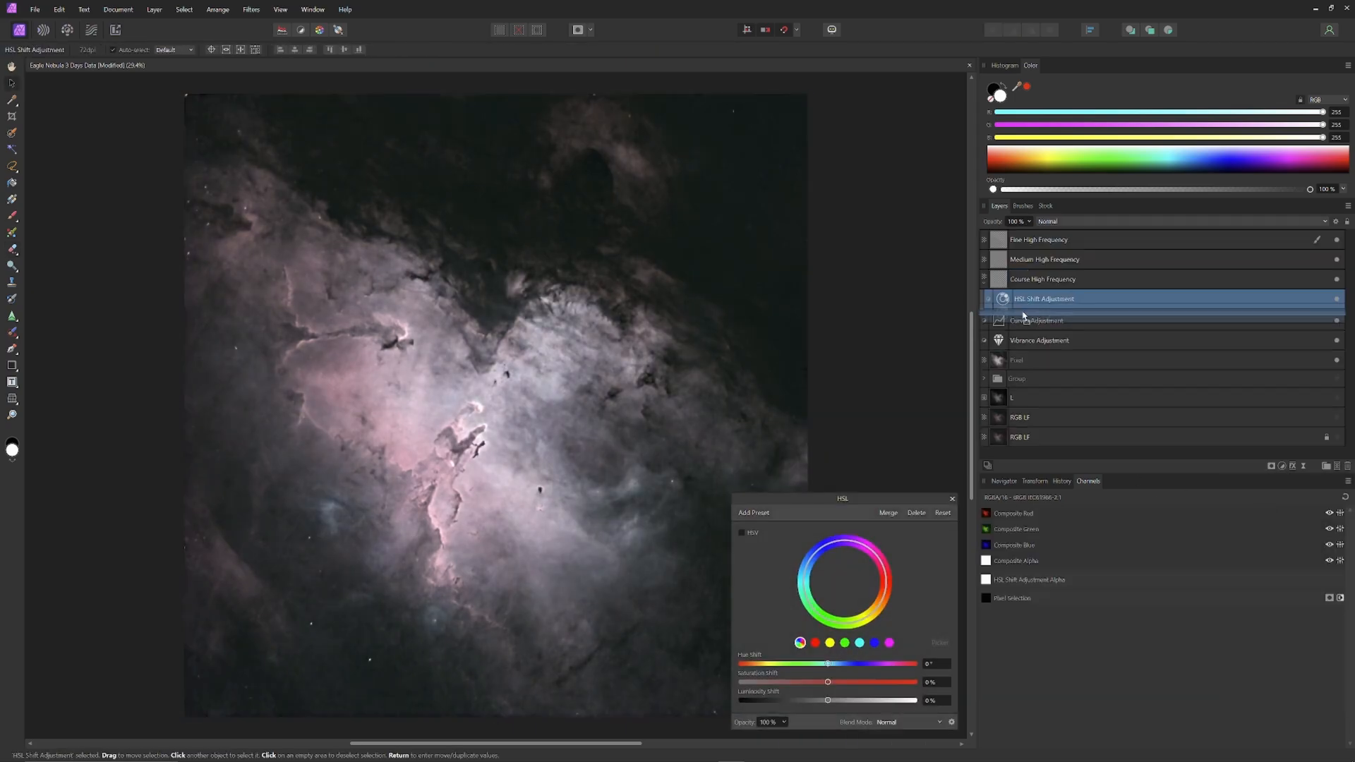
# Step: Try the HSL Shift hue slider toward yellow, then return it to 0°
pyautogui.moveTo(827, 663); pyautogui.dragTo(802, 664)
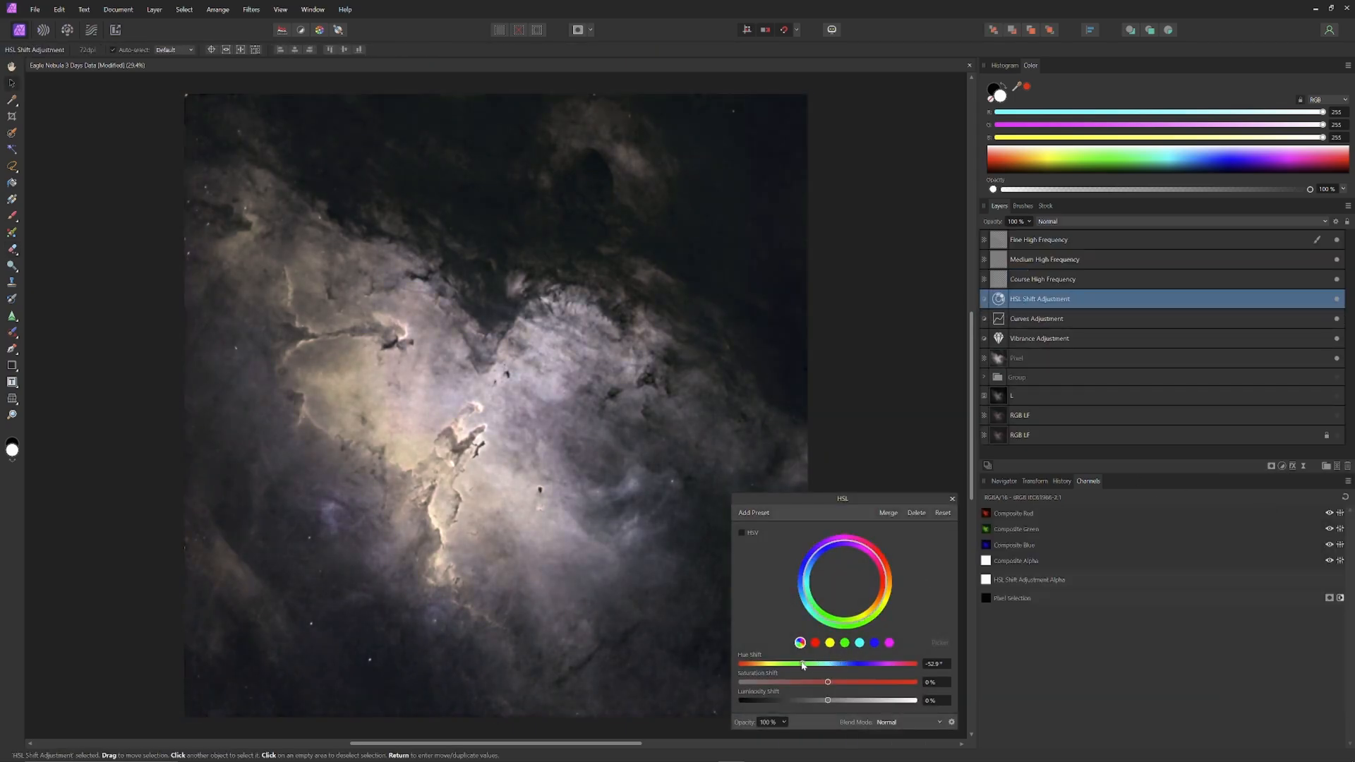
pyautogui.moveTo(803, 663); pyautogui.dragTo(809, 662)
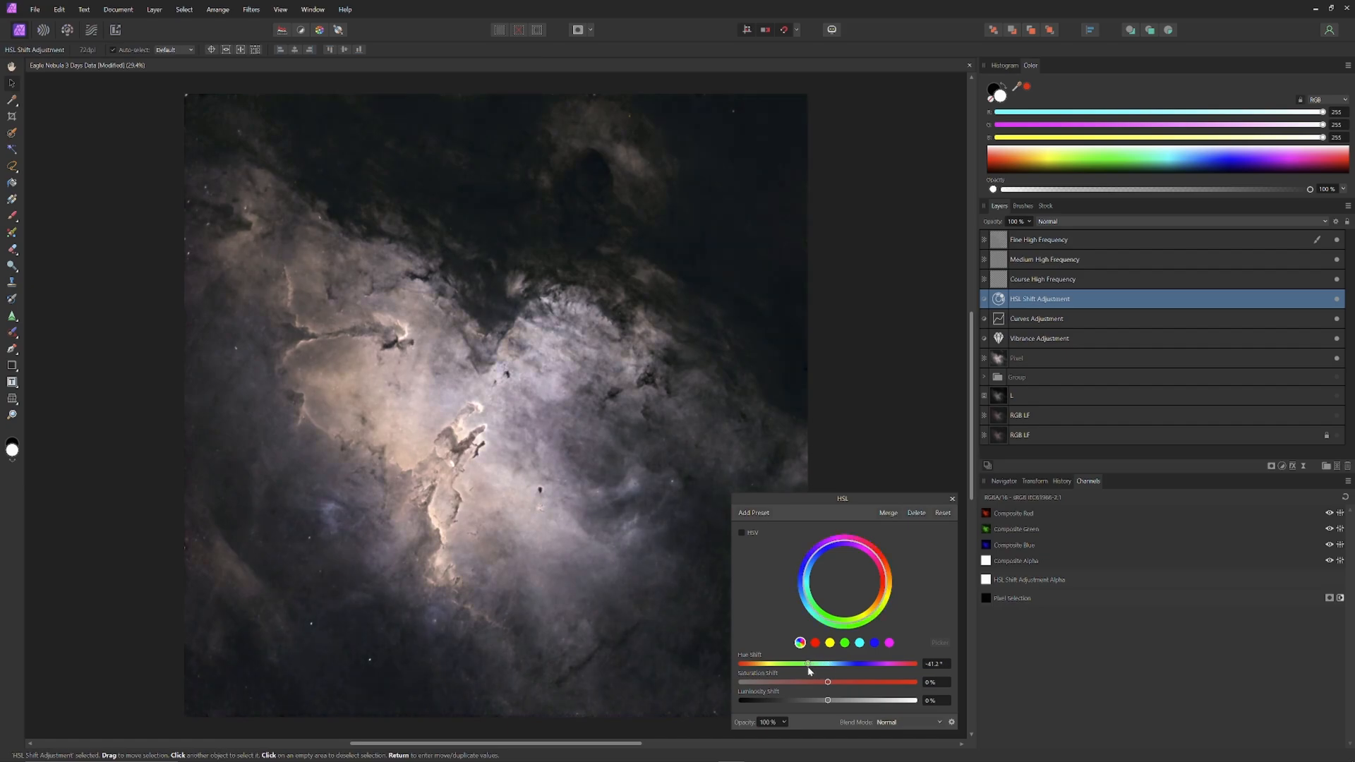
pyautogui.moveTo(808, 662); pyautogui.dragTo(827, 663)
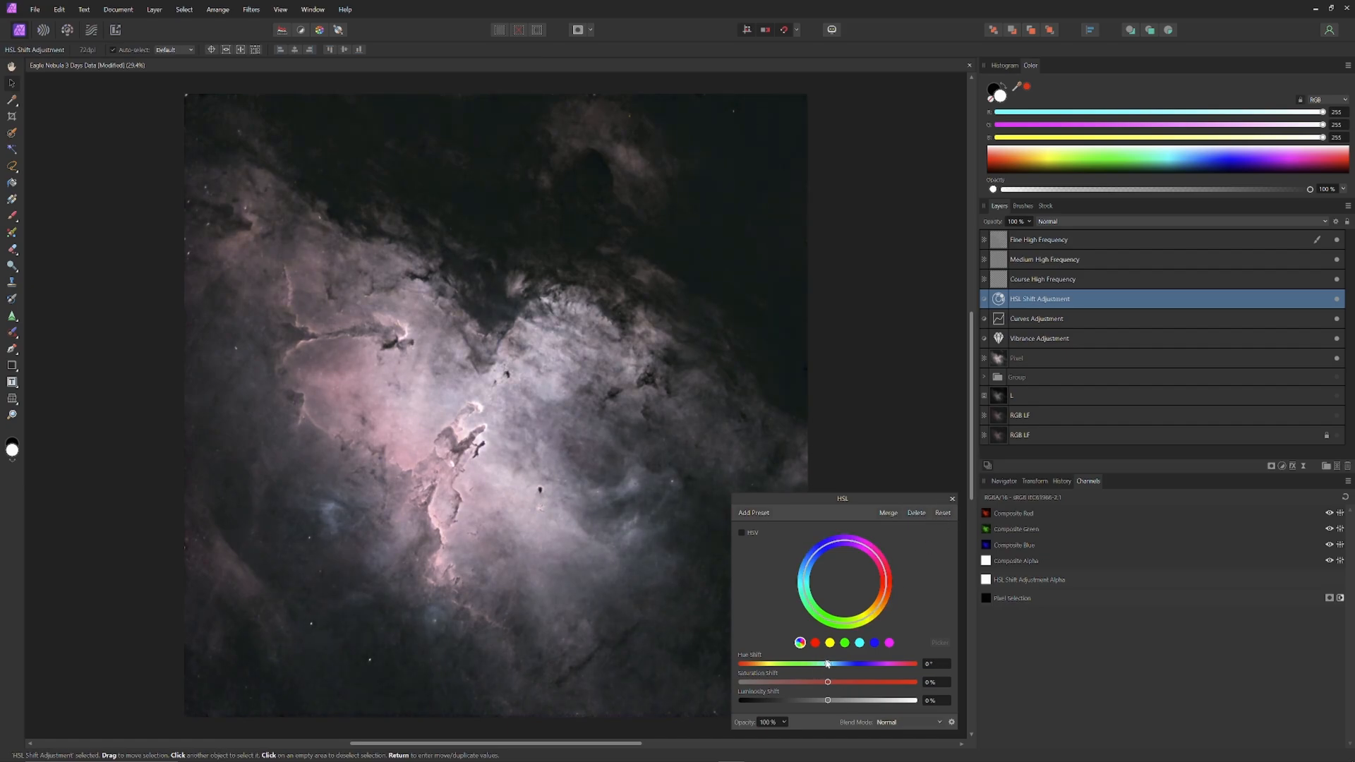
pyautogui.moveTo(827, 663); pyautogui.dragTo(821, 663)
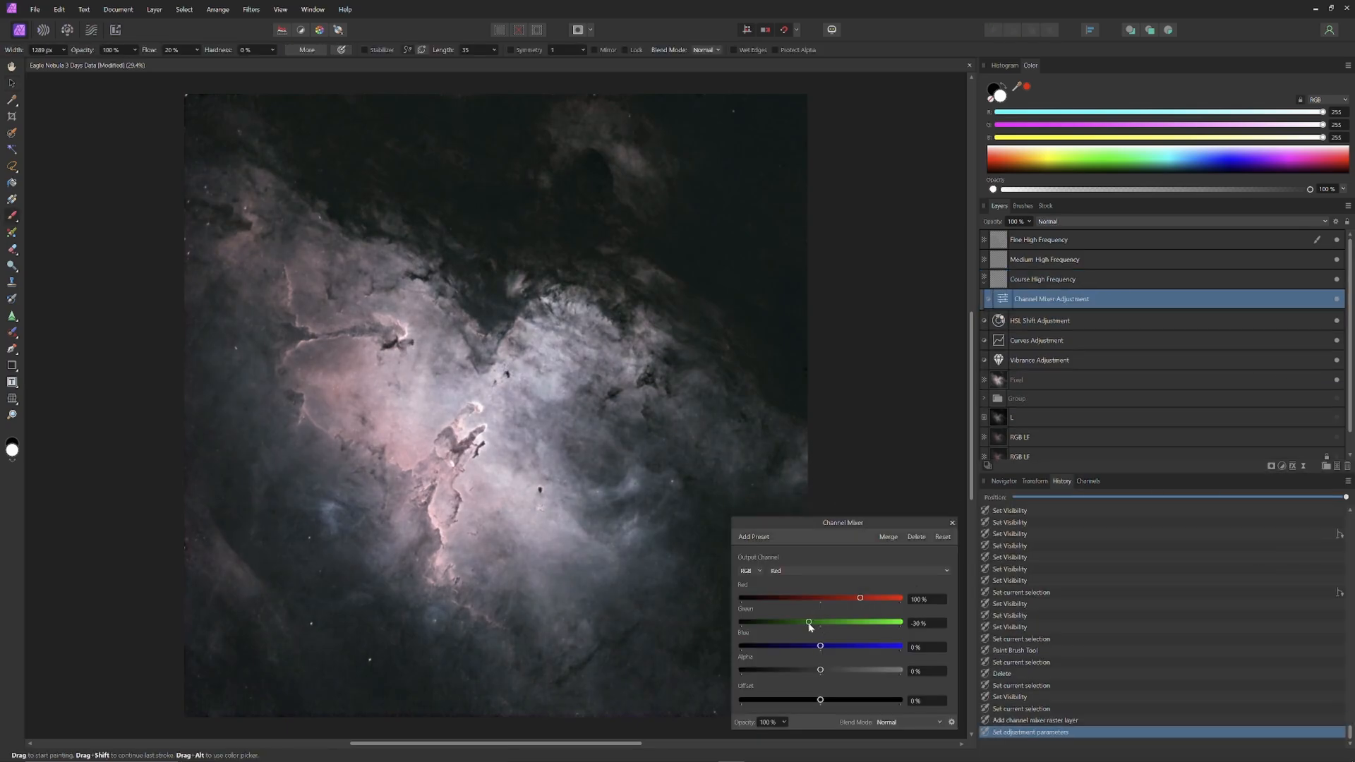
# Step: Set the Channel Mixer to 16% red, 100% green and 0% blue
pyautogui.moveTo(808, 622); pyautogui.dragTo(812, 623)
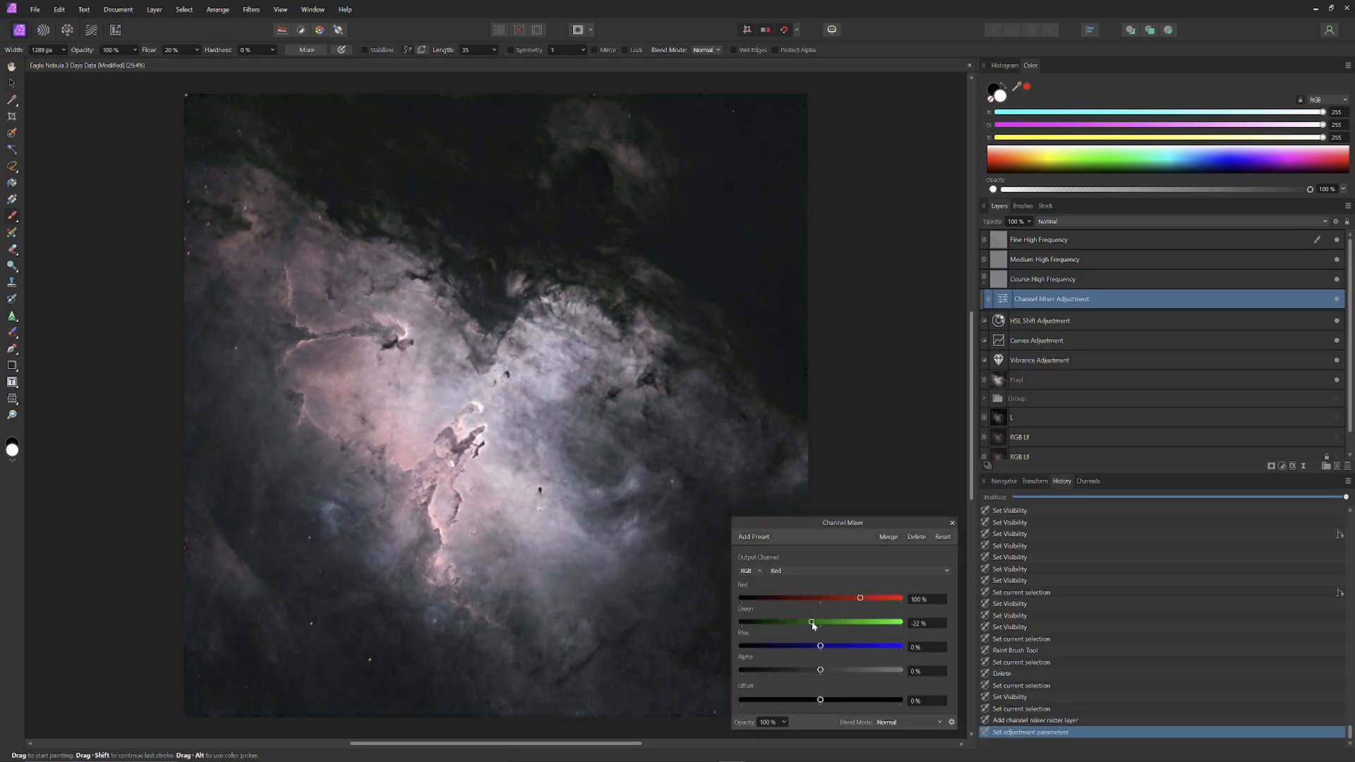
pyautogui.moveTo(859, 597); pyautogui.dragTo(862, 598)
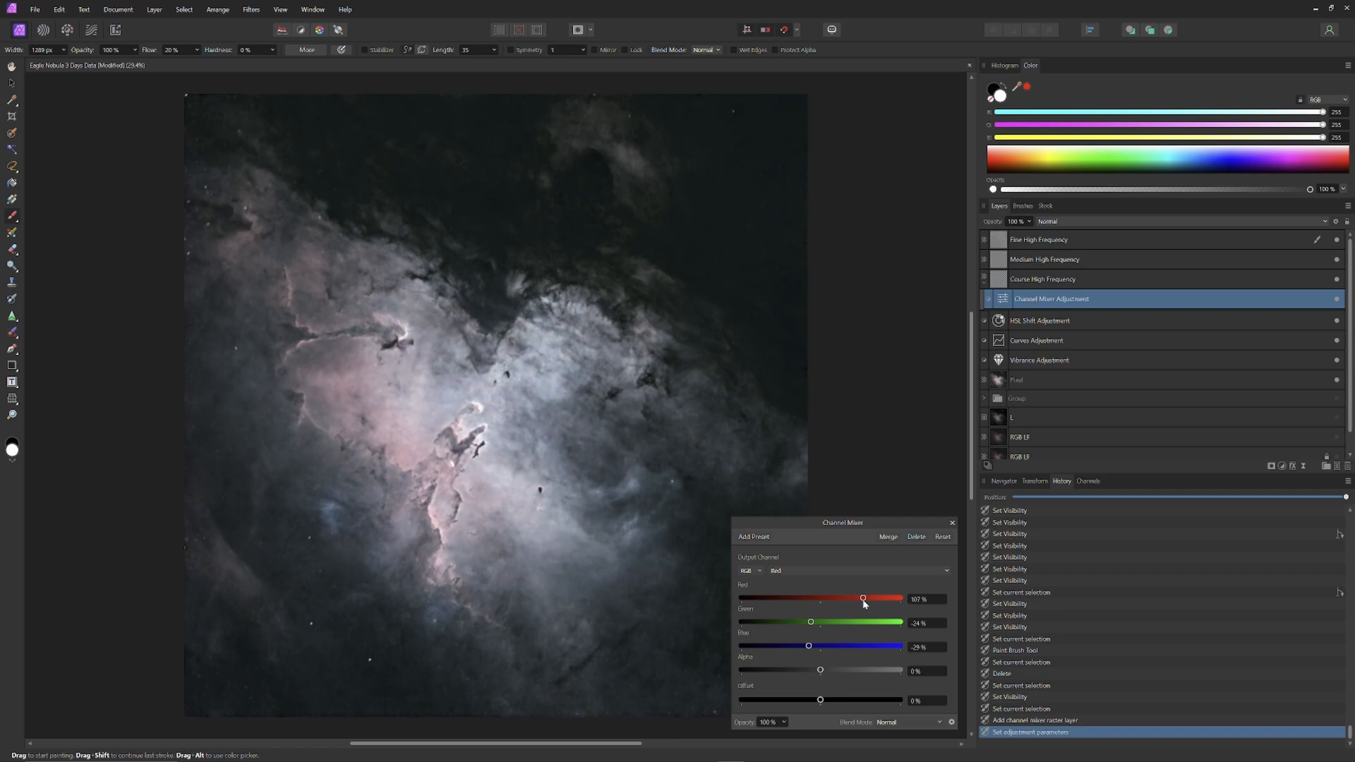
pyautogui.moveTo(863, 598); pyautogui.dragTo(789, 598)
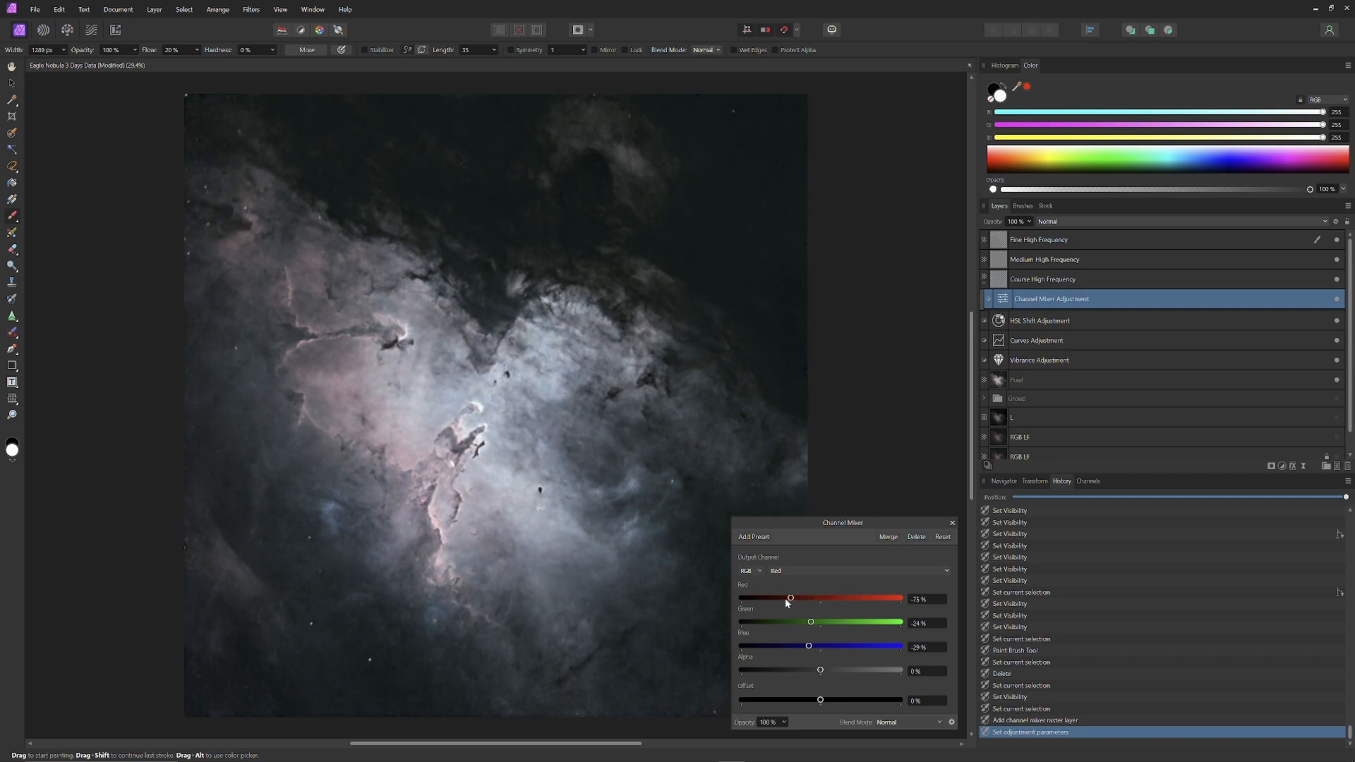
pyautogui.click(856, 570)
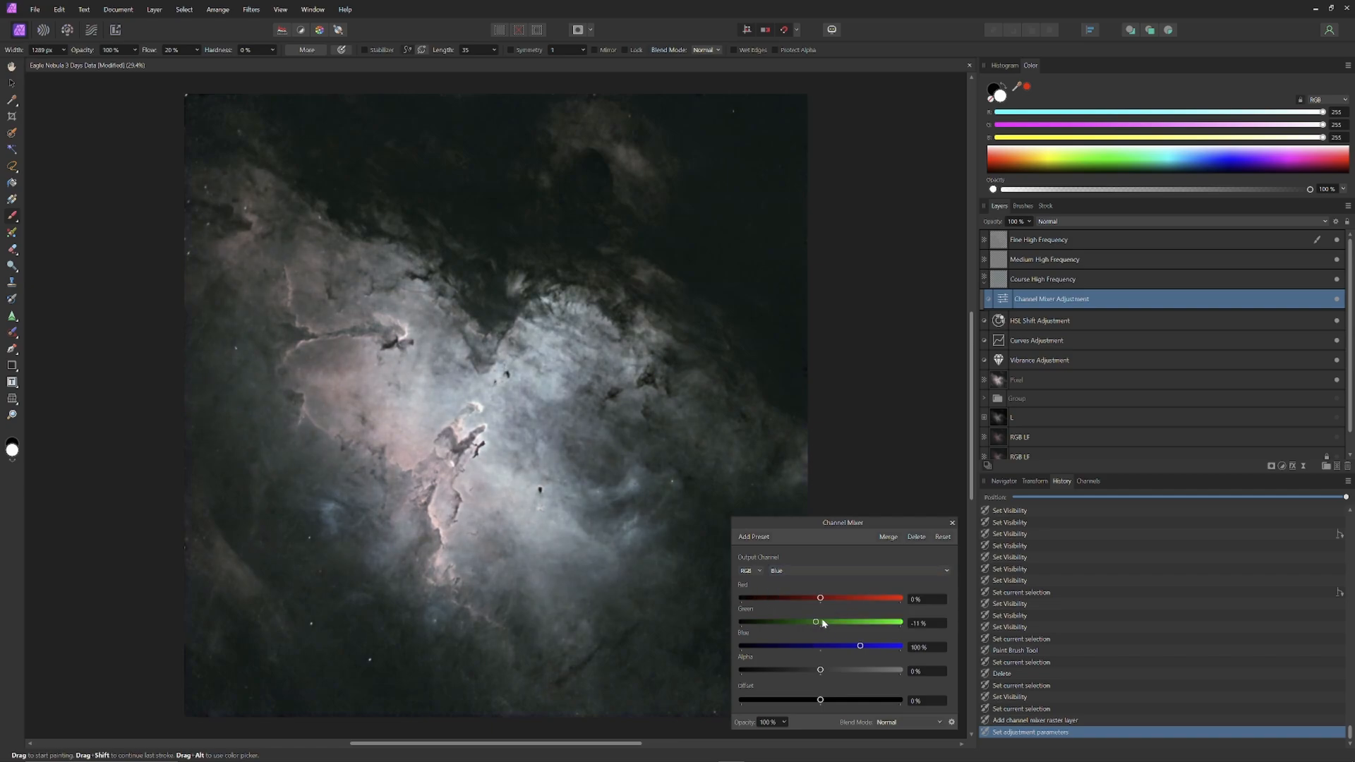
pyautogui.click(859, 570)
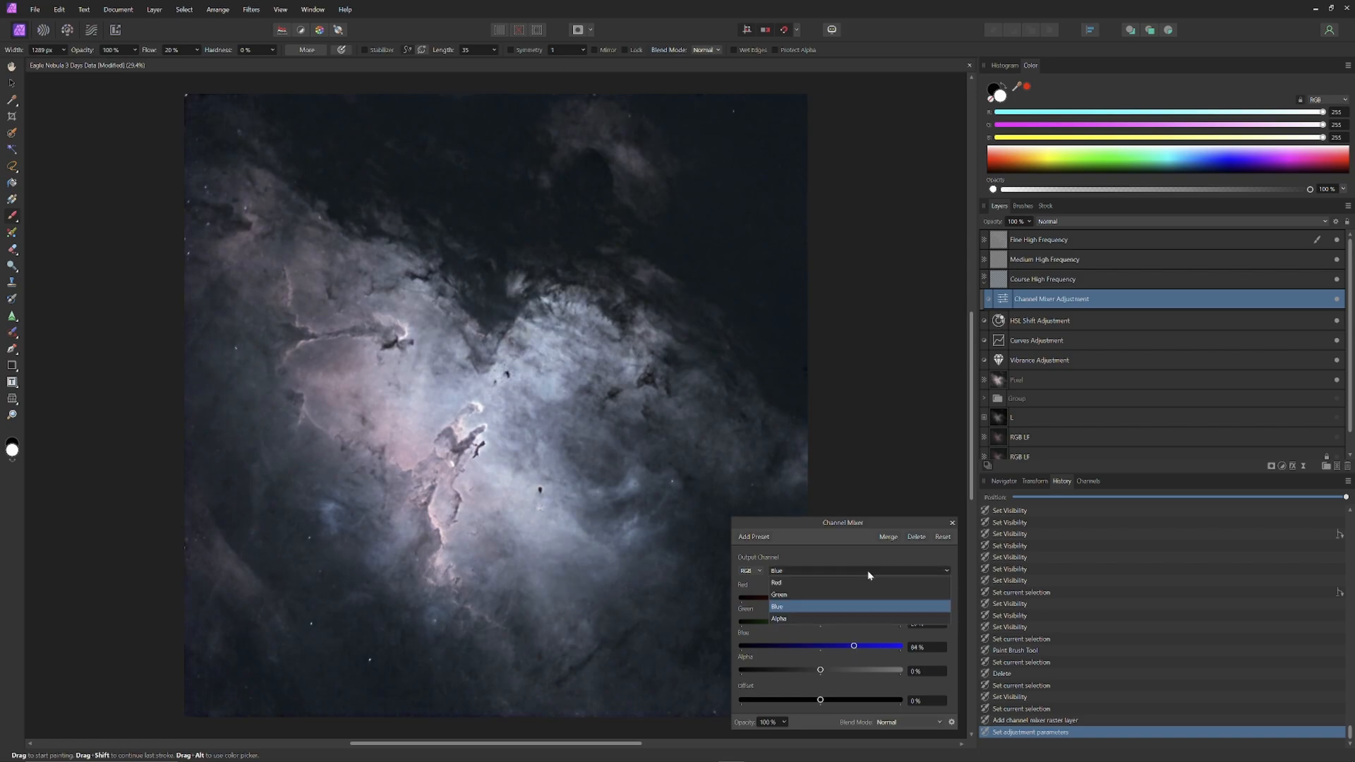
pyautogui.click(778, 606)
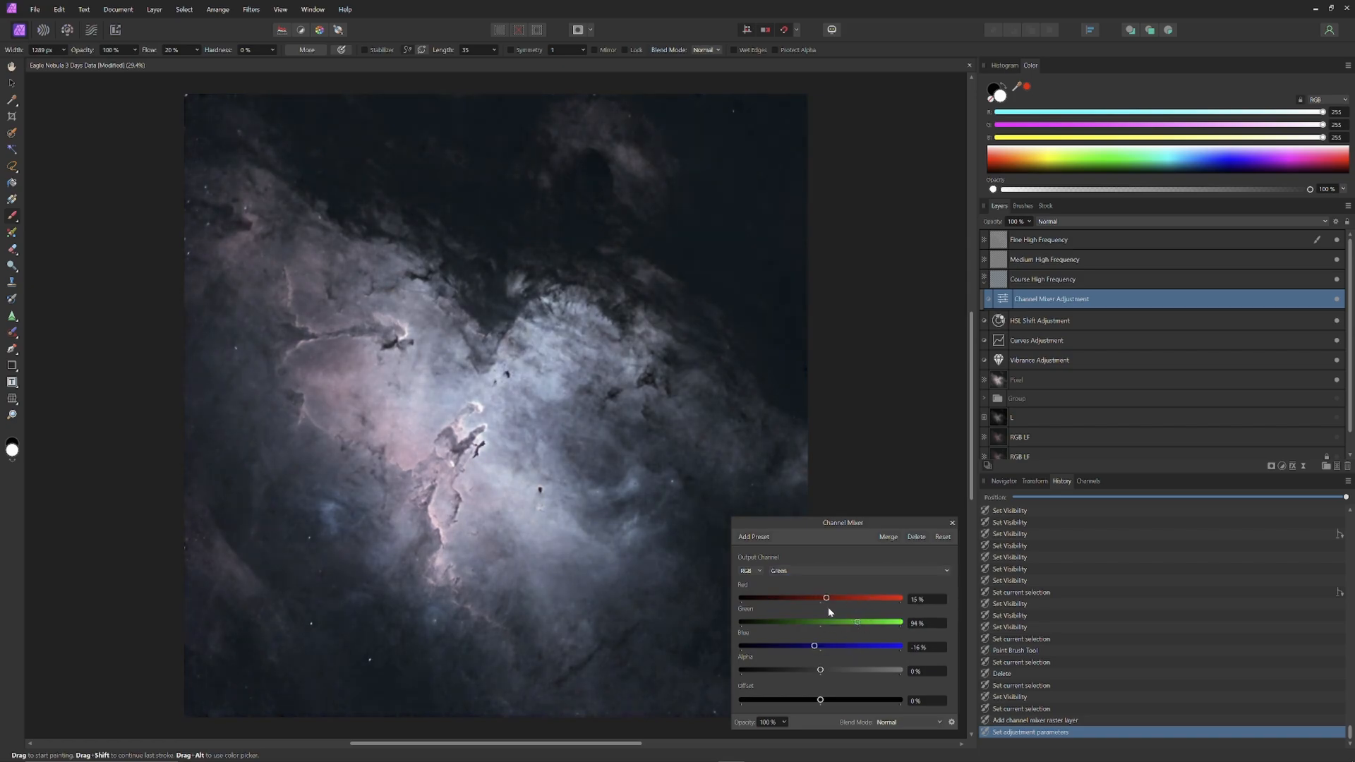
pyautogui.moveTo(858, 623); pyautogui.dragTo(861, 623)
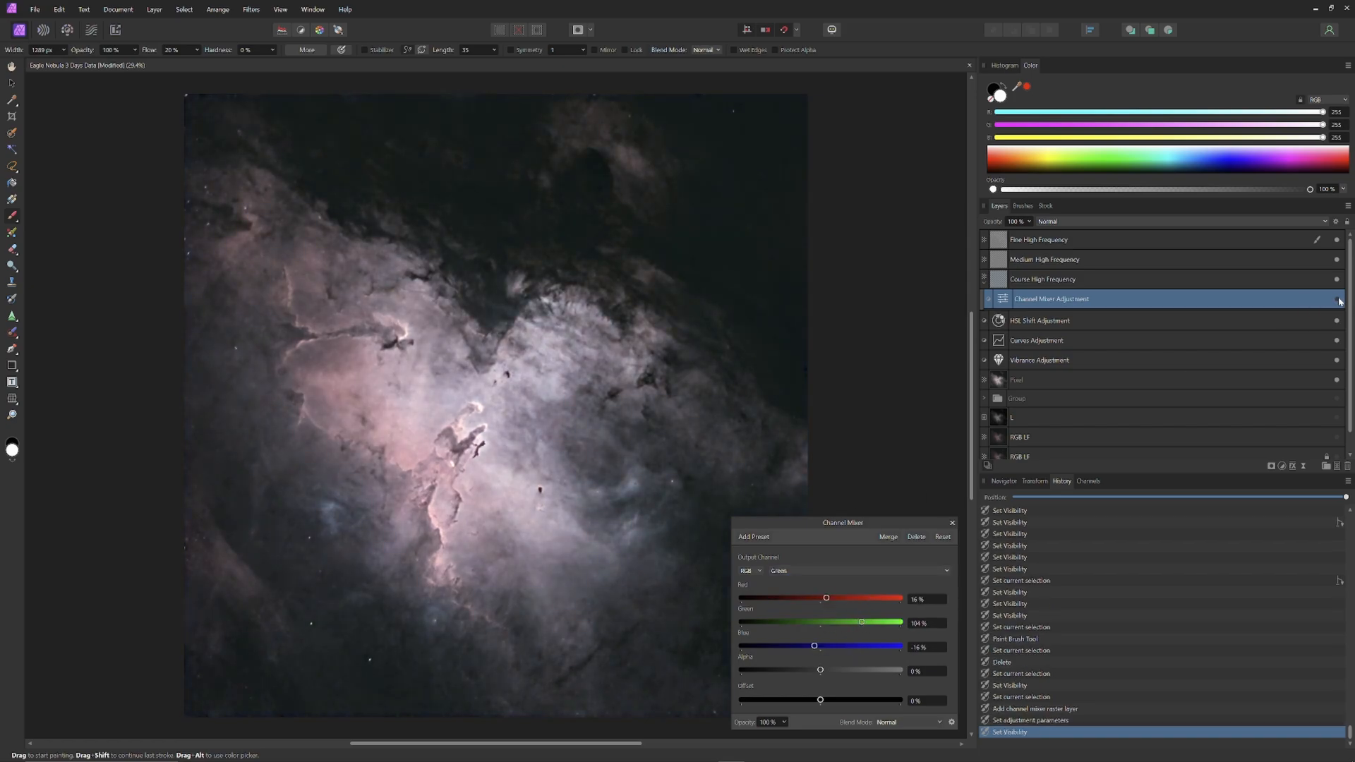
pyautogui.moveTo(825, 599); pyautogui.dragTo(816, 599)
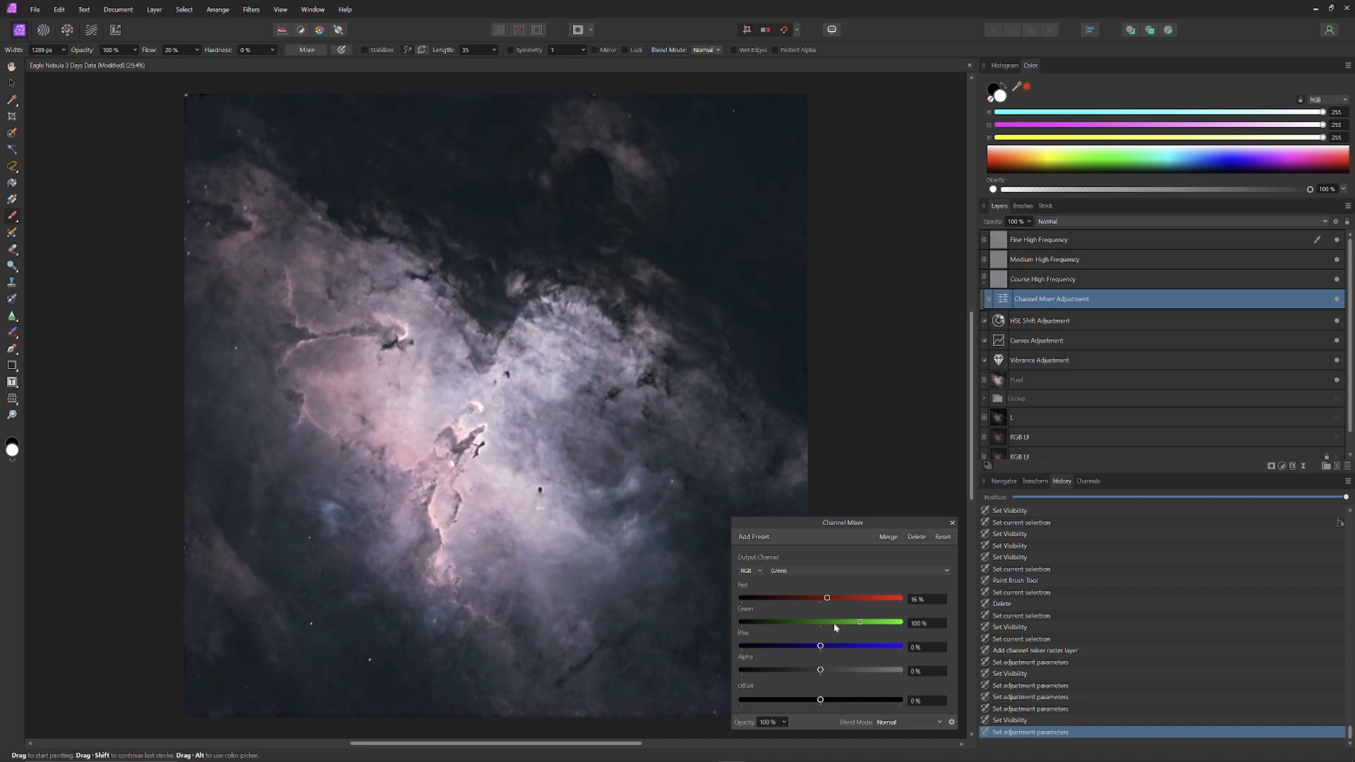
pyautogui.click(858, 570)
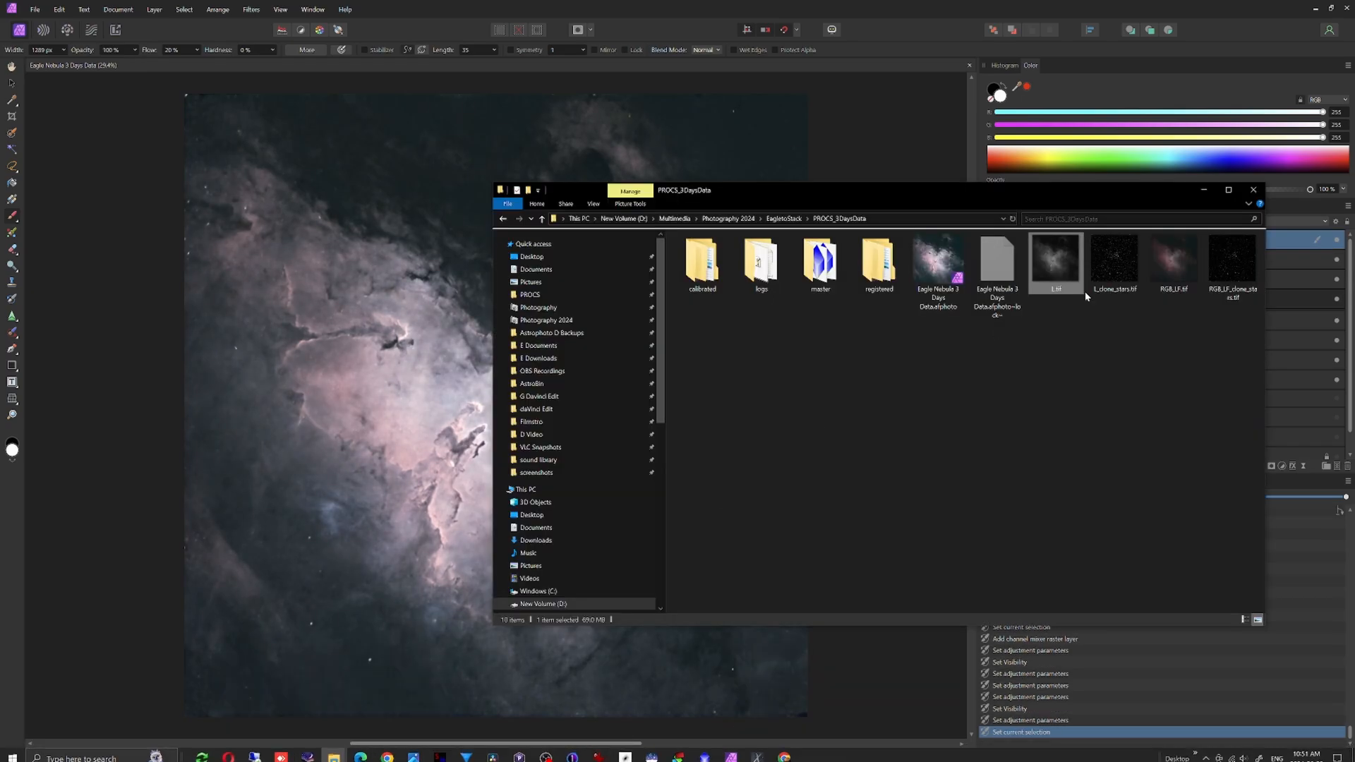
# Step: Select RGB_LF_clone_stars.tif from the PROCS_3DaysData folder
pyautogui.click(1232, 260)
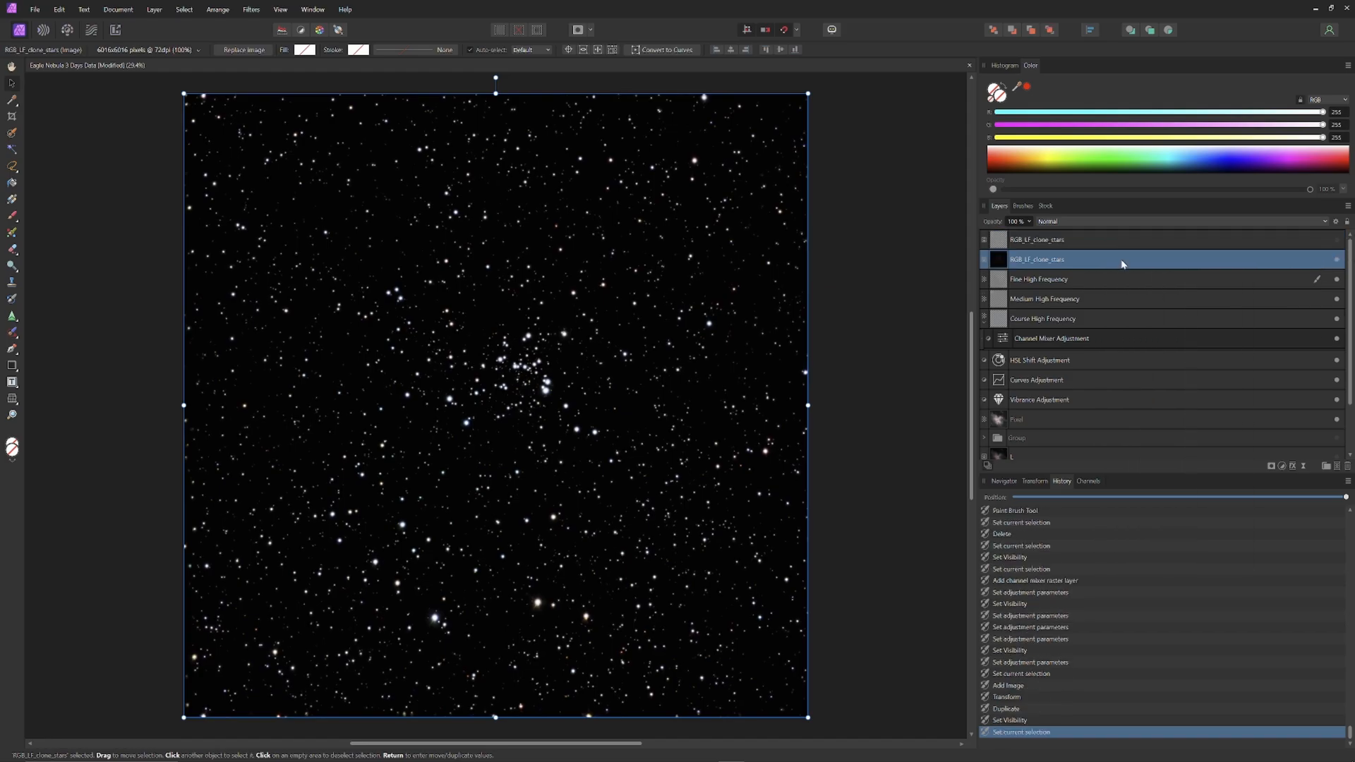
# Step: Blend the lower RGB_LF_clone_stars layer in Color Dodge, trying opacities around 38%
pyautogui.click(1048, 221)
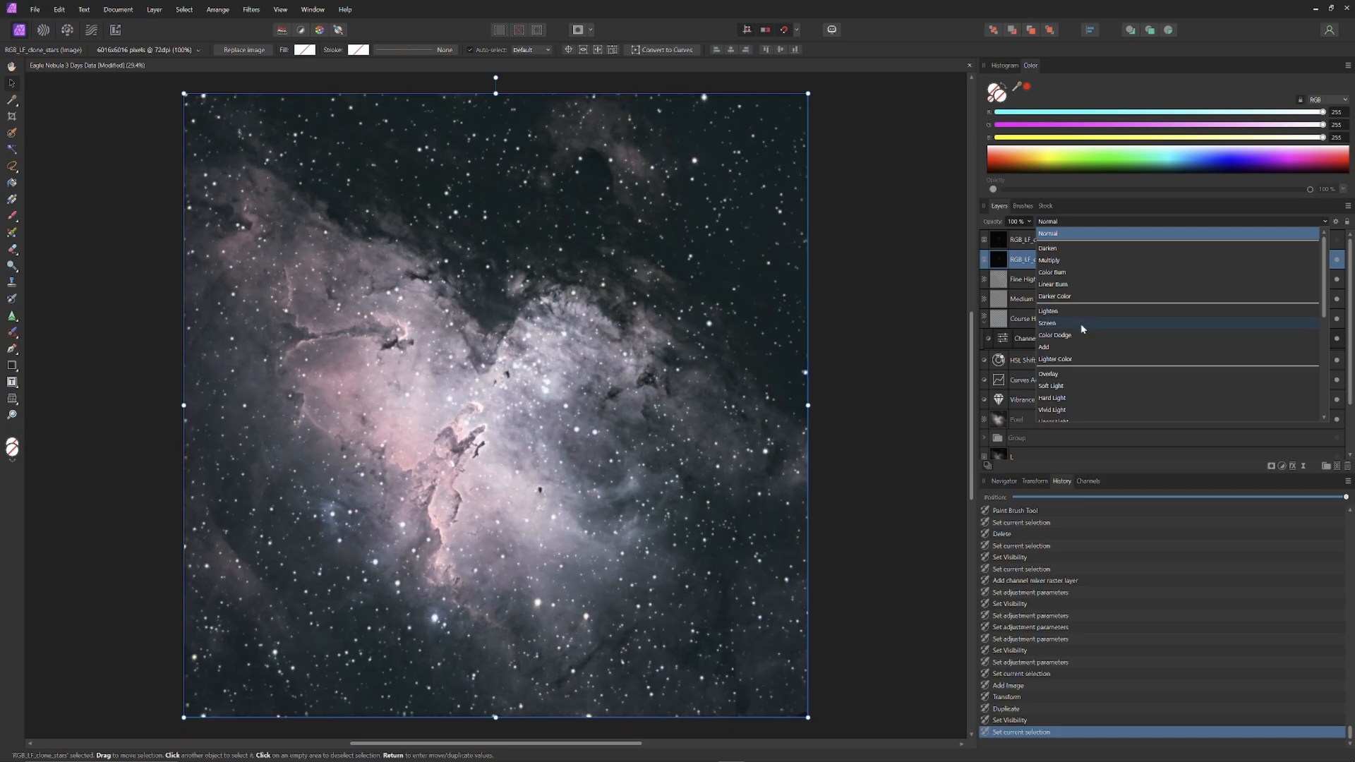
pyautogui.click(1055, 335)
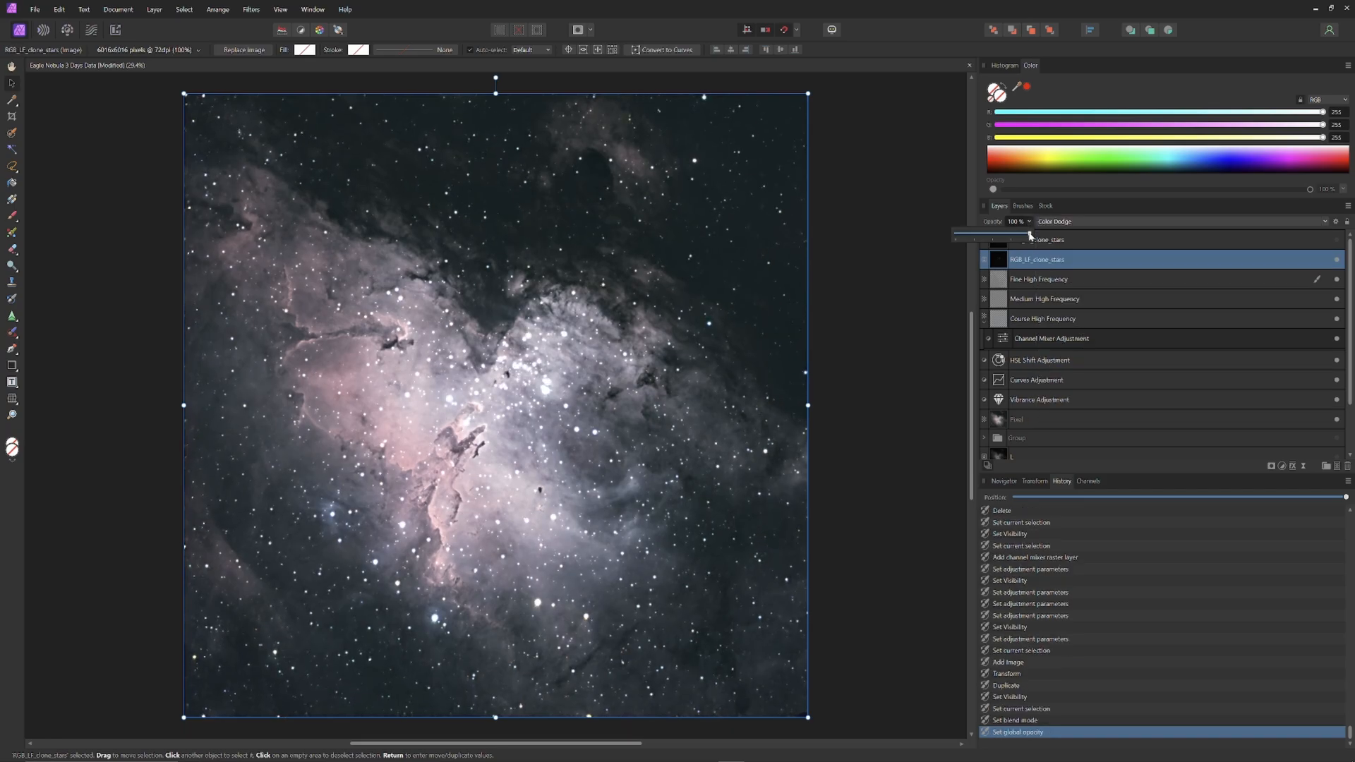
pyautogui.moveTo(1029, 234); pyautogui.dragTo(955, 238)
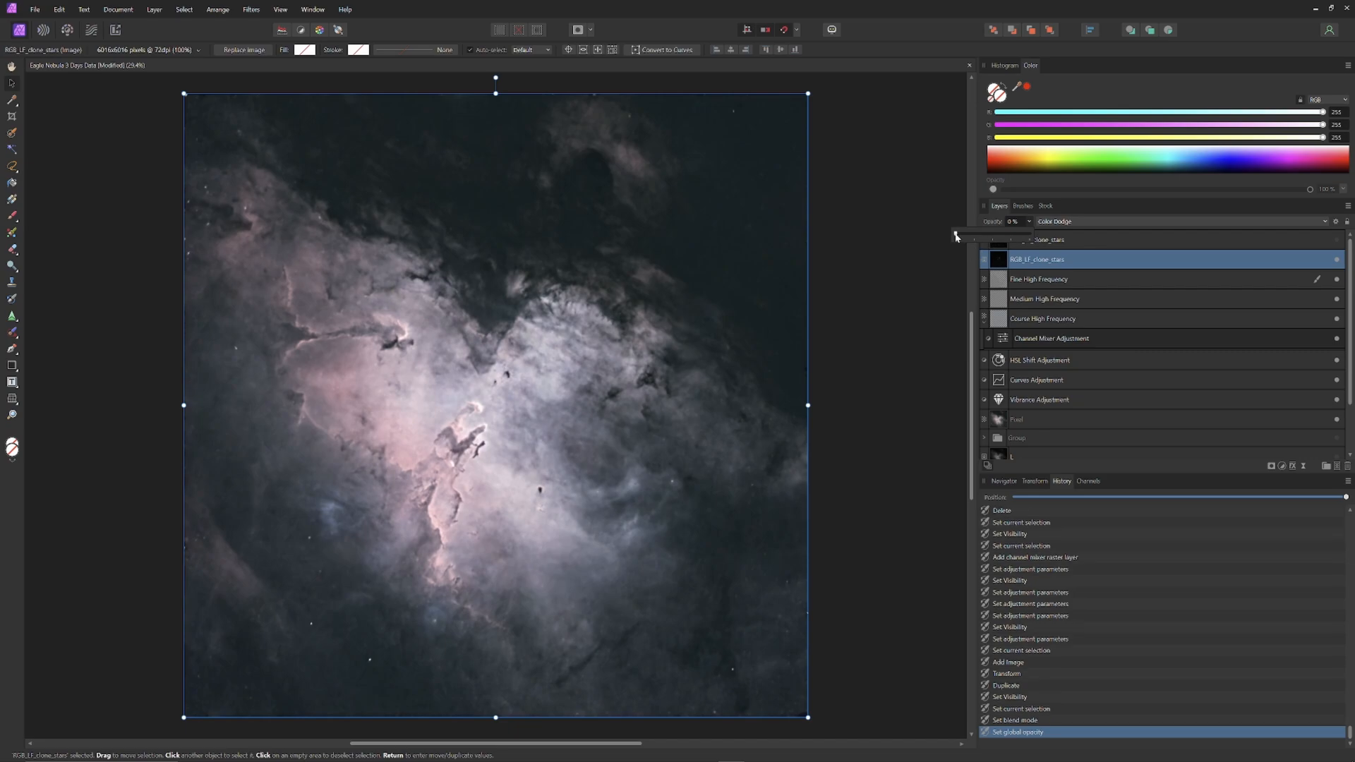
pyautogui.moveTo(957, 234); pyautogui.dragTo(981, 234)
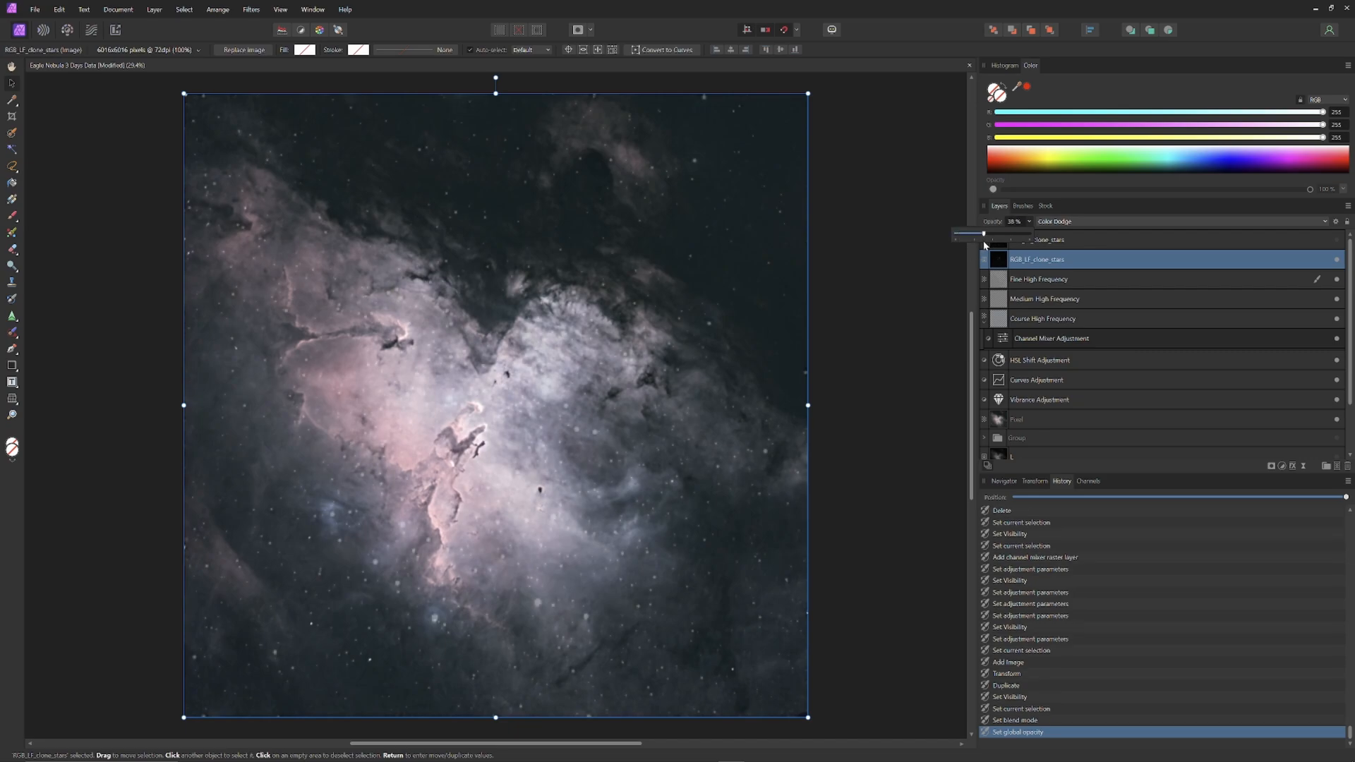
pyautogui.moveTo(970, 235); pyautogui.dragTo(977, 235)
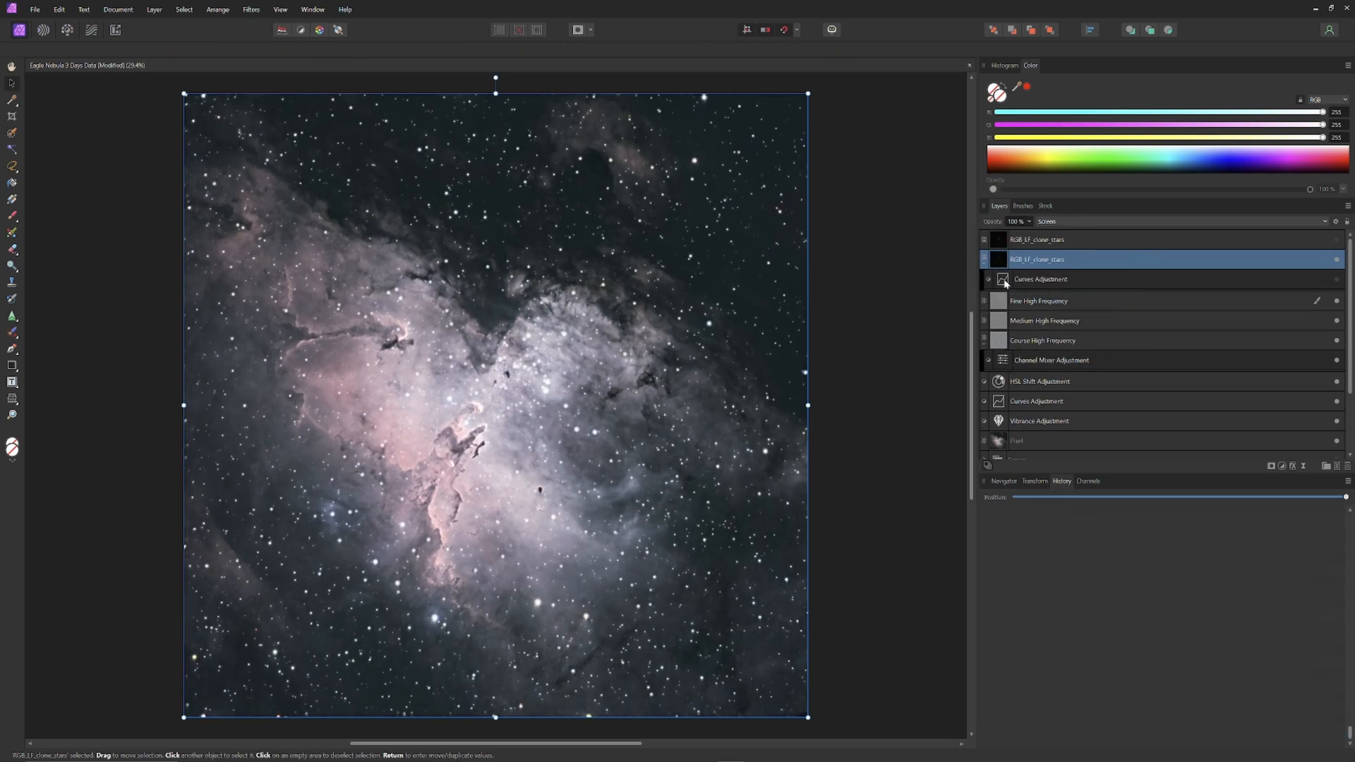
# Step: Pull the stars' Curves midpoint down to about 0.47/0.18 and close the dialog
pyautogui.doubleClick(1040, 279)
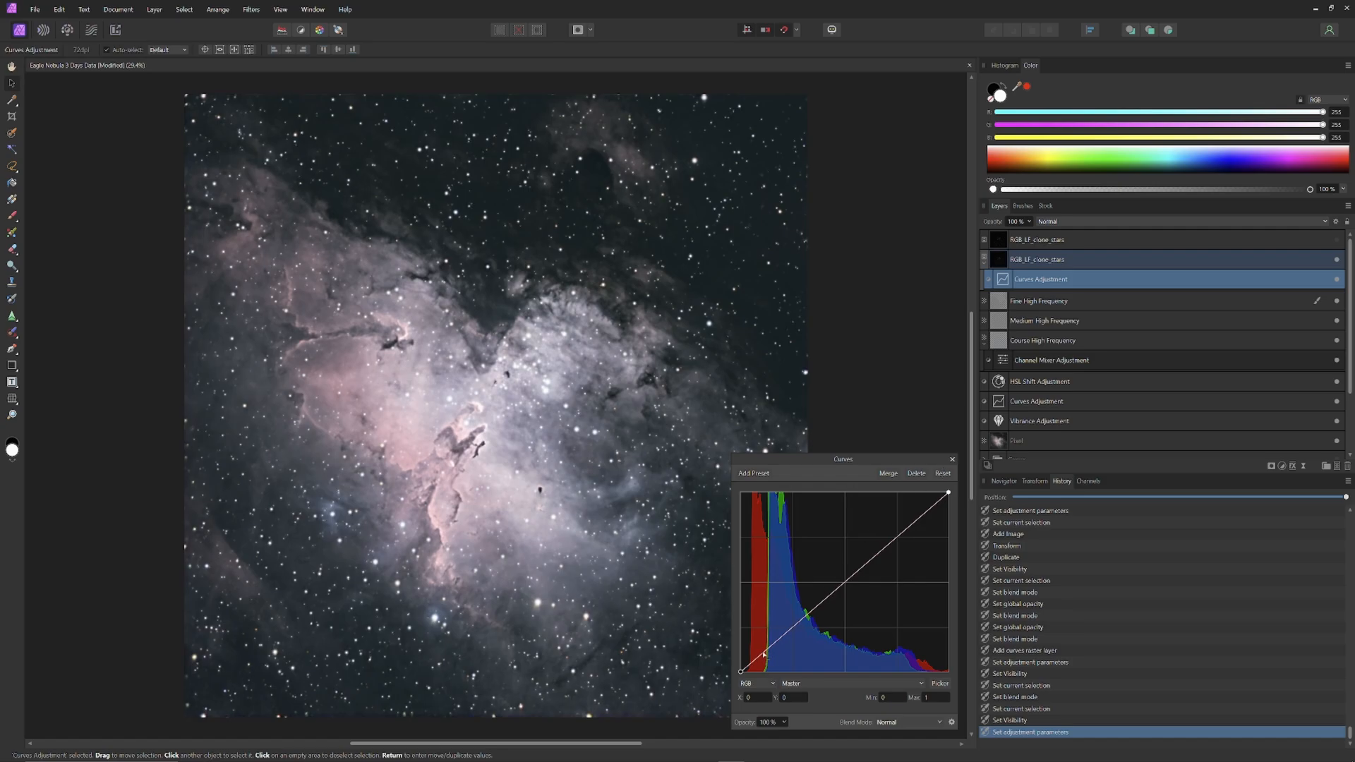
pyautogui.moveTo(765, 652); pyautogui.dragTo(795, 650)
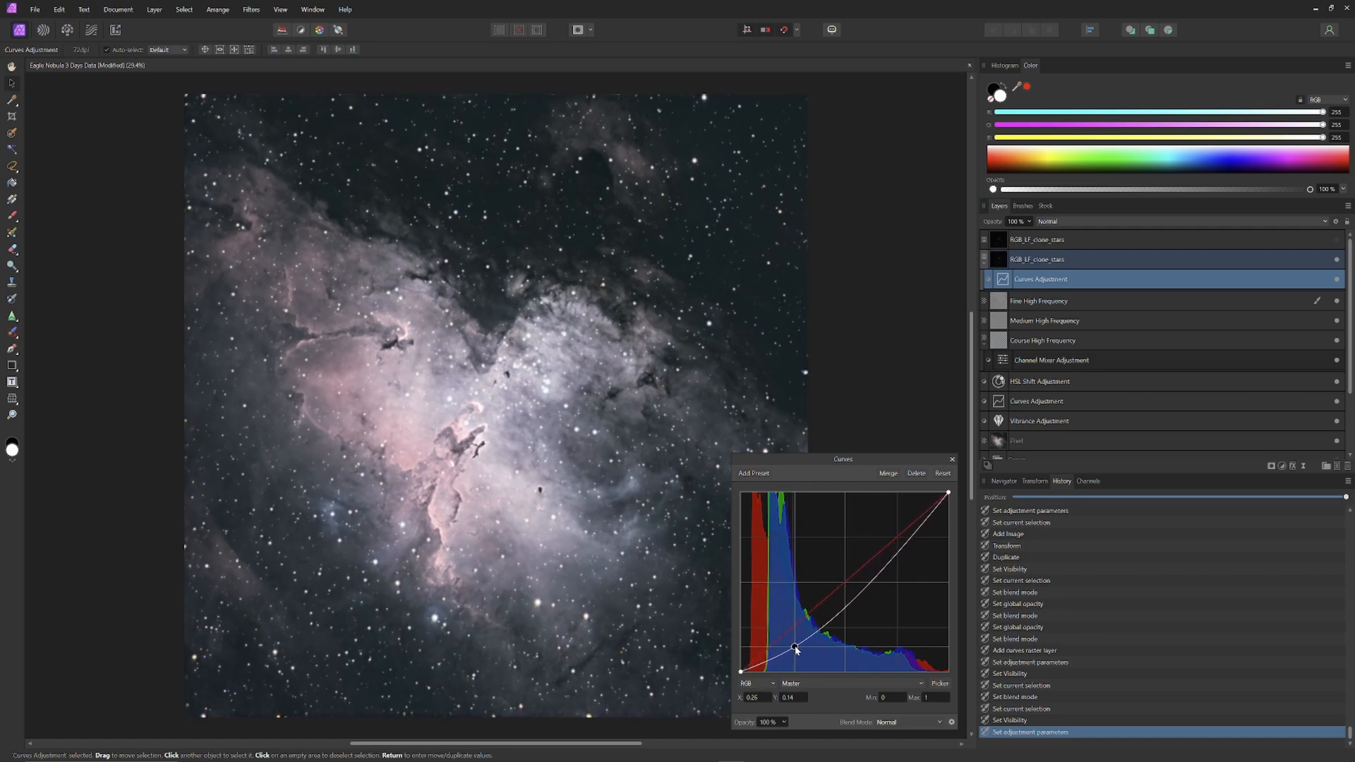
pyautogui.moveTo(794, 650); pyautogui.dragTo(805, 648)
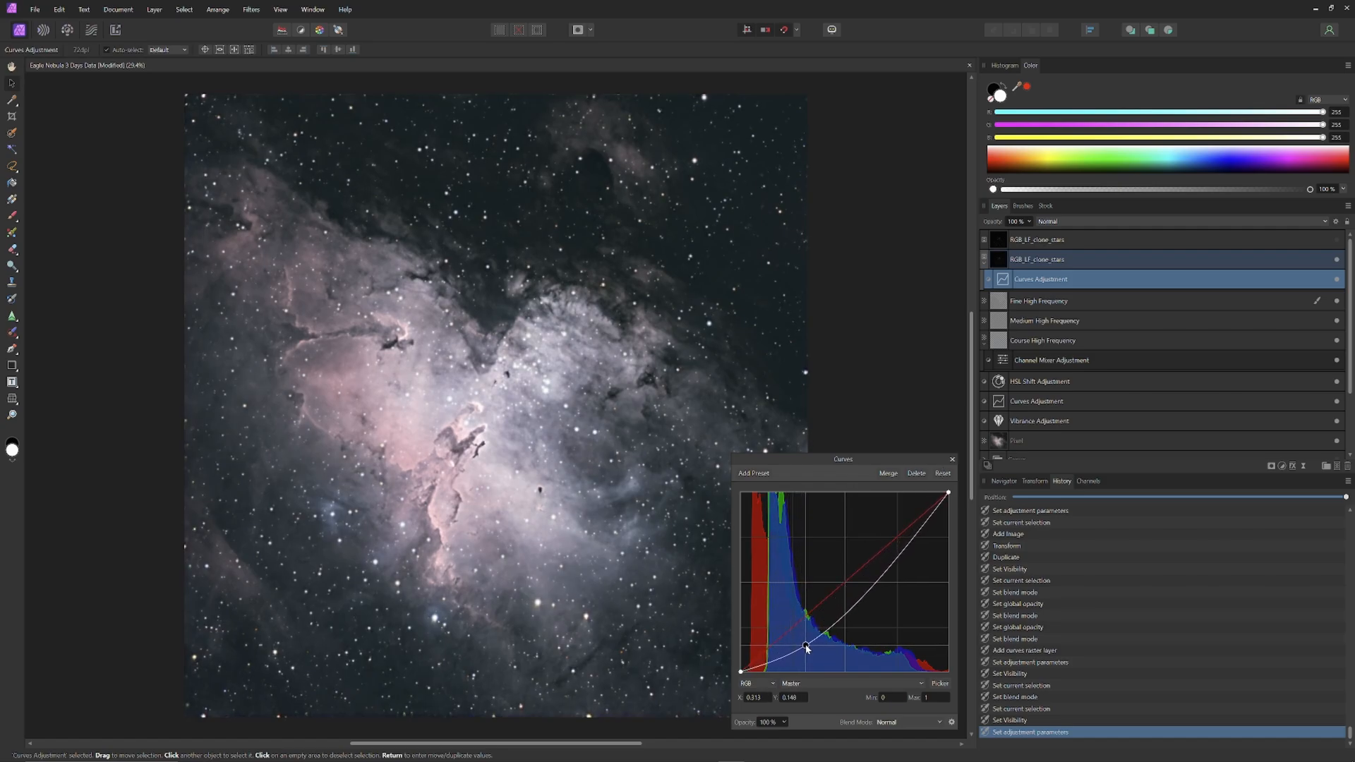
pyautogui.moveTo(806, 647); pyautogui.dragTo(822, 642)
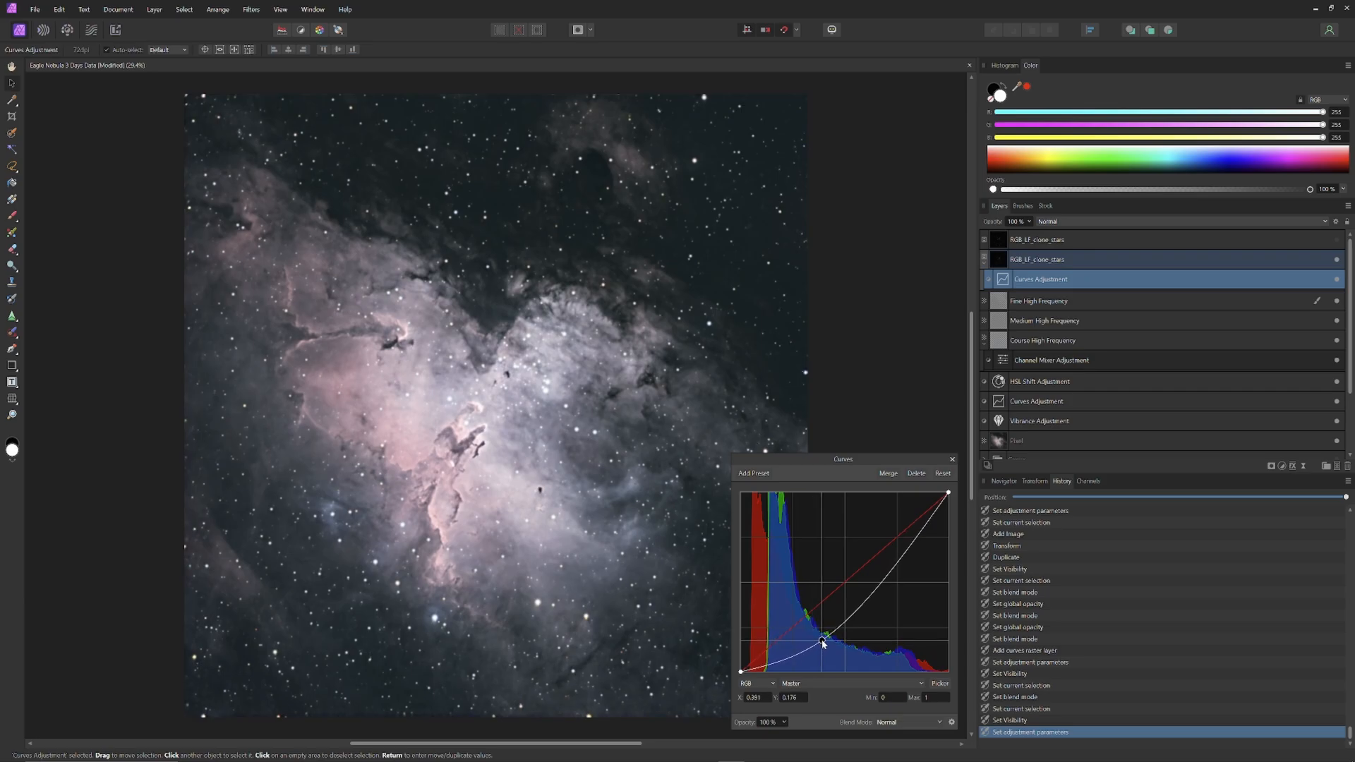
pyautogui.moveTo(821, 642); pyautogui.dragTo(837, 643)
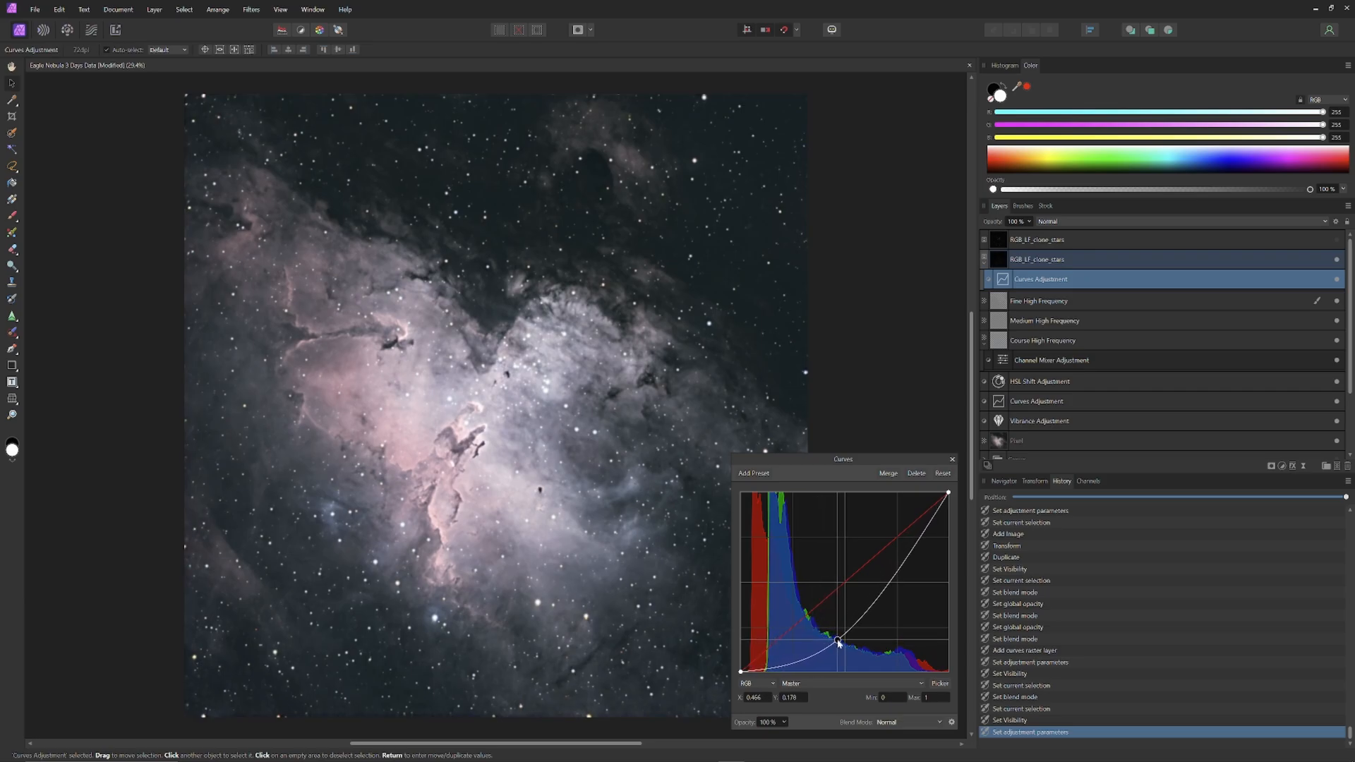
pyautogui.moveTo(837, 643); pyautogui.dragTo(840, 640)
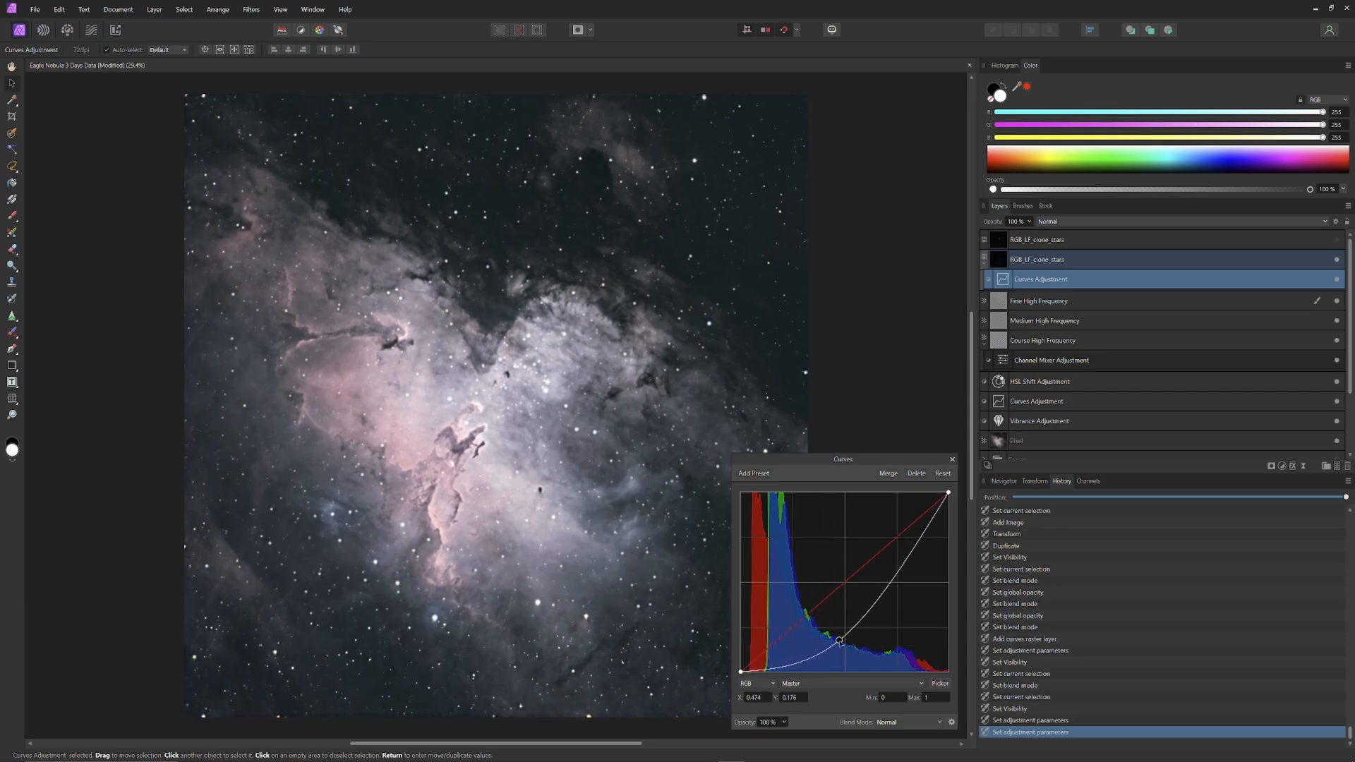
pyautogui.click(952, 459)
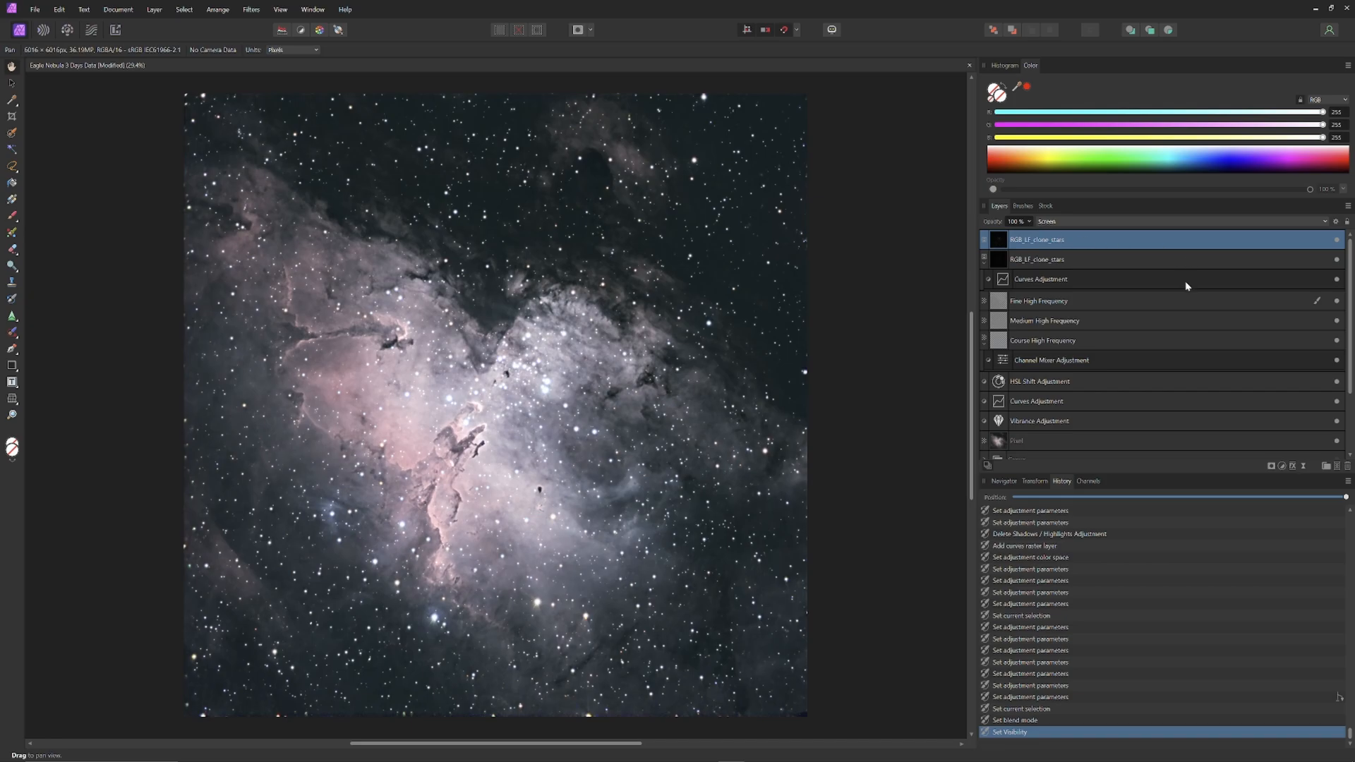
# Step: Add a Curves adjustment above the top star layer, bowed downward to dim its stars
pyautogui.click(1281, 466)
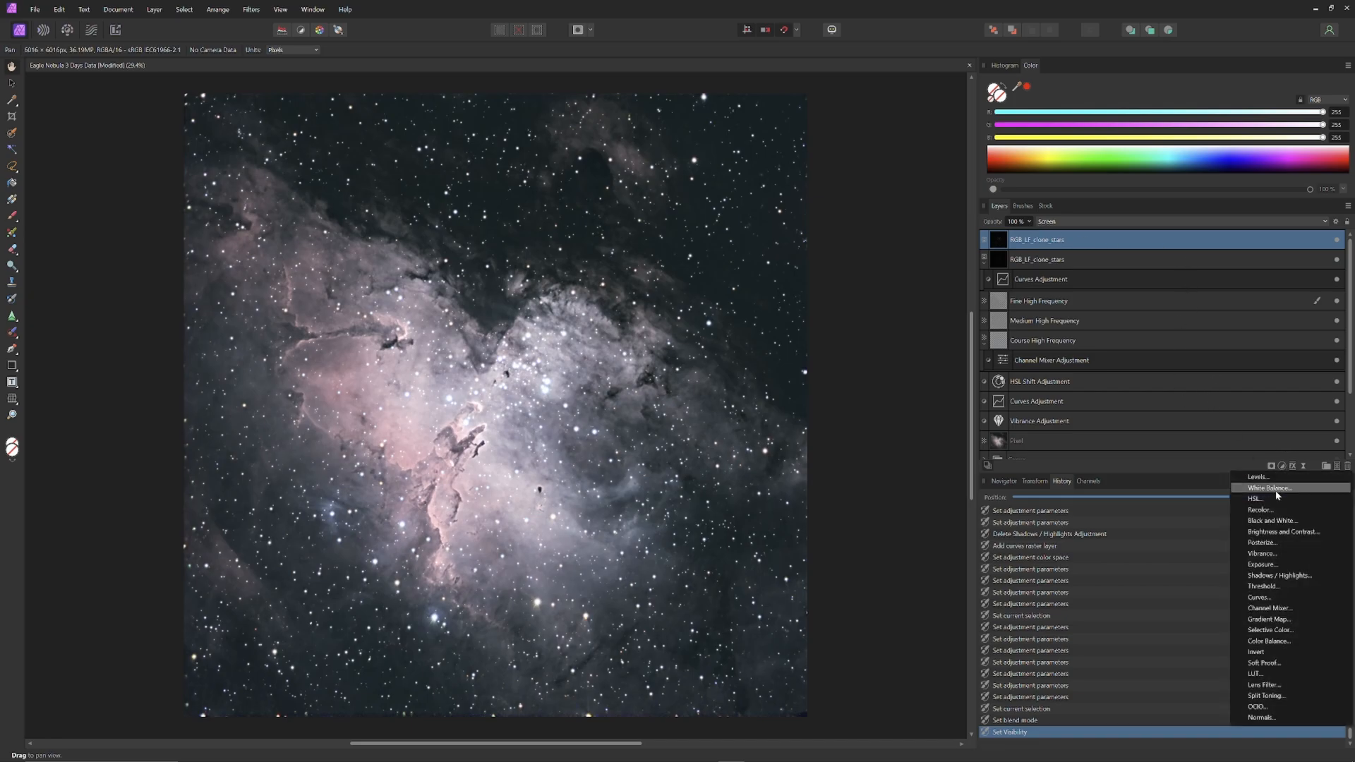
pyautogui.moveTo(1260, 597)
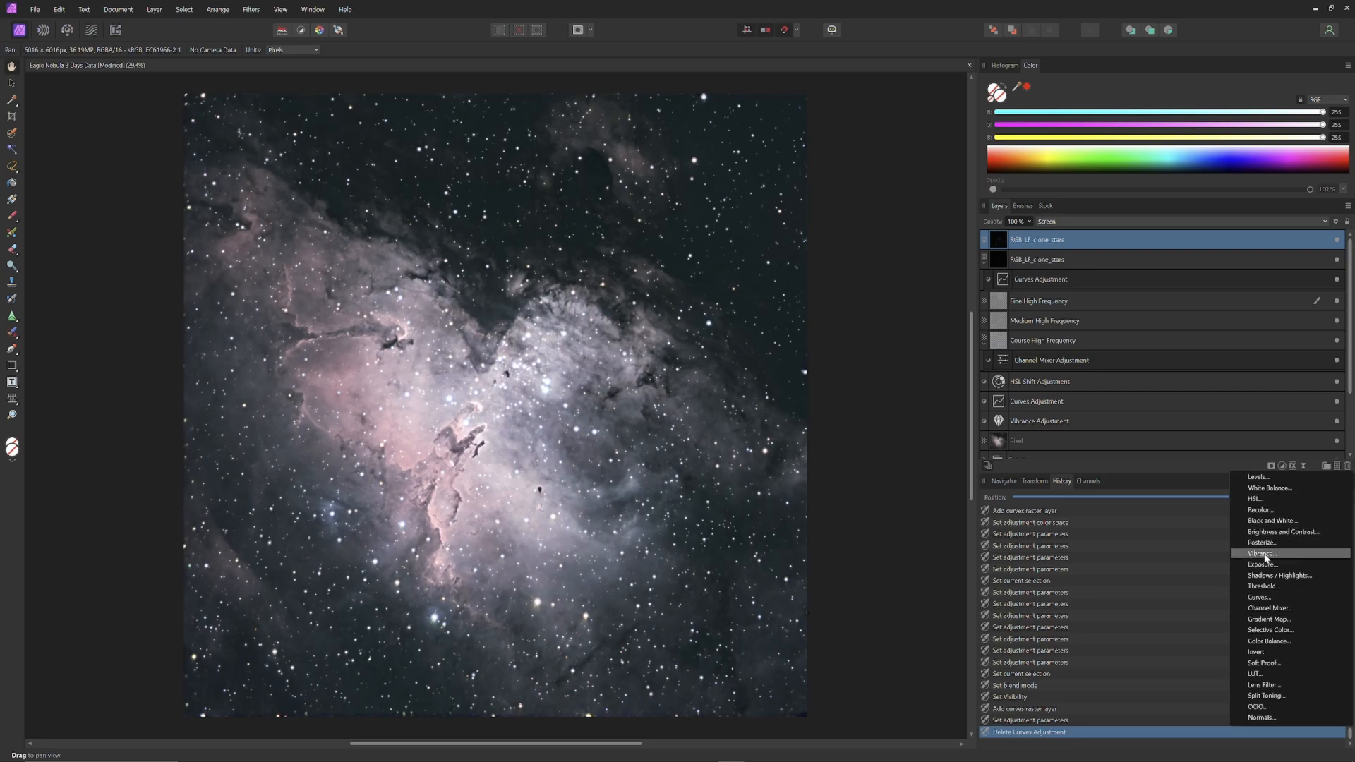
pyautogui.click(1259, 597)
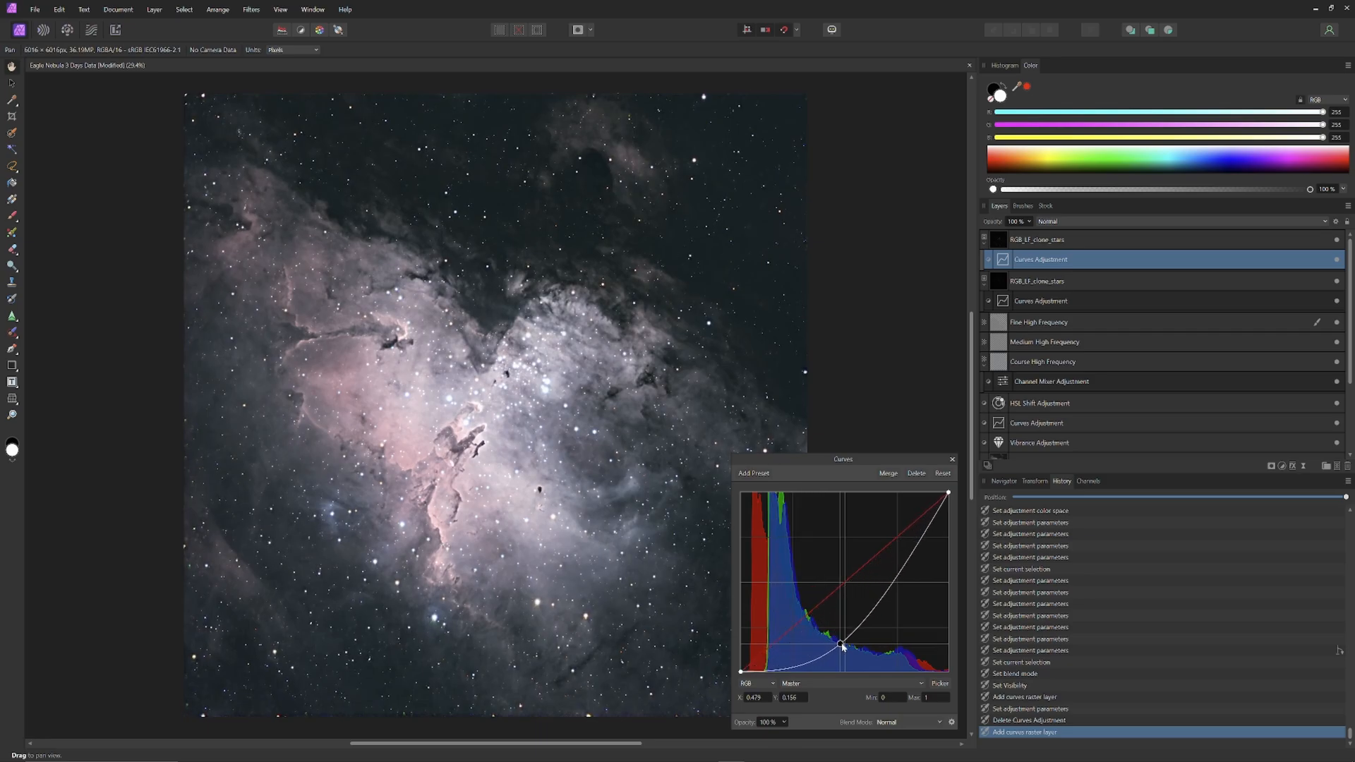
pyautogui.moveTo(842, 647); pyautogui.dragTo(806, 623)
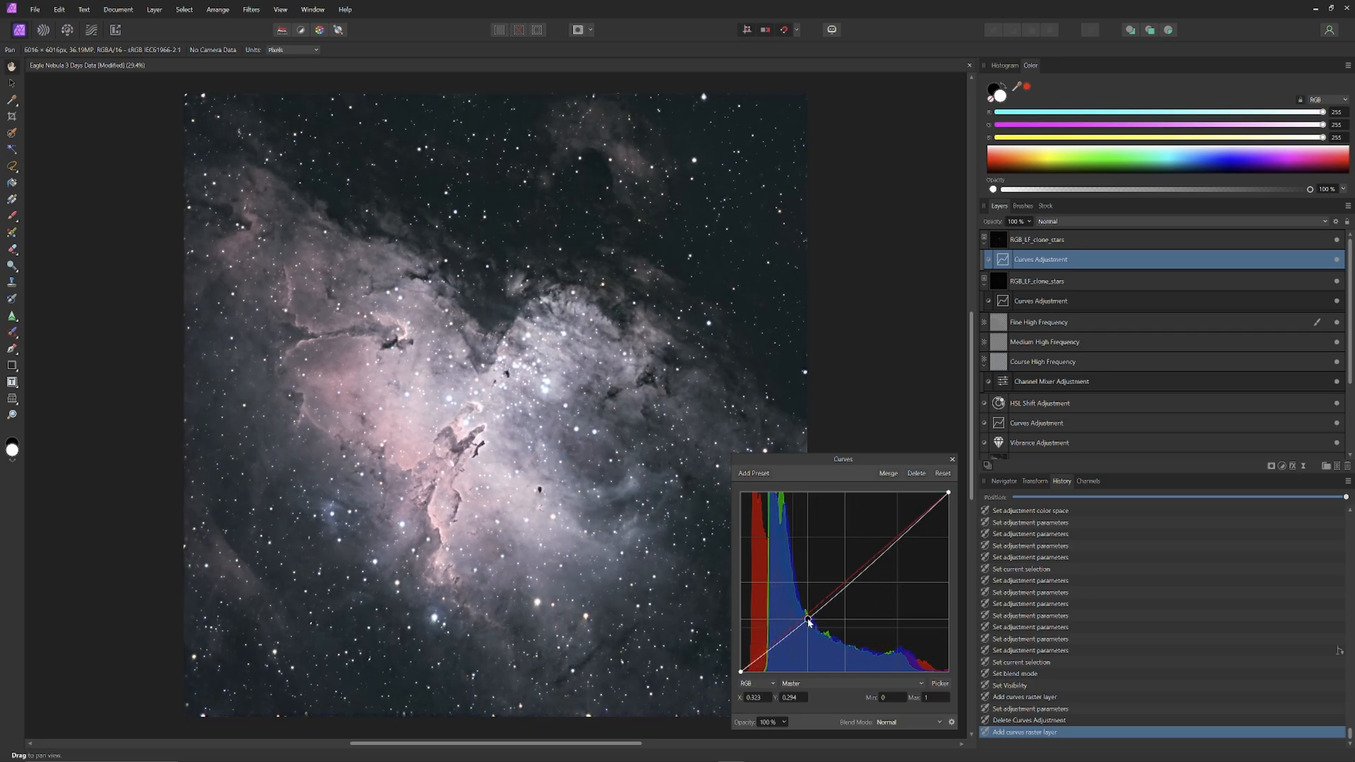
pyautogui.moveTo(806, 620); pyautogui.dragTo(811, 645)
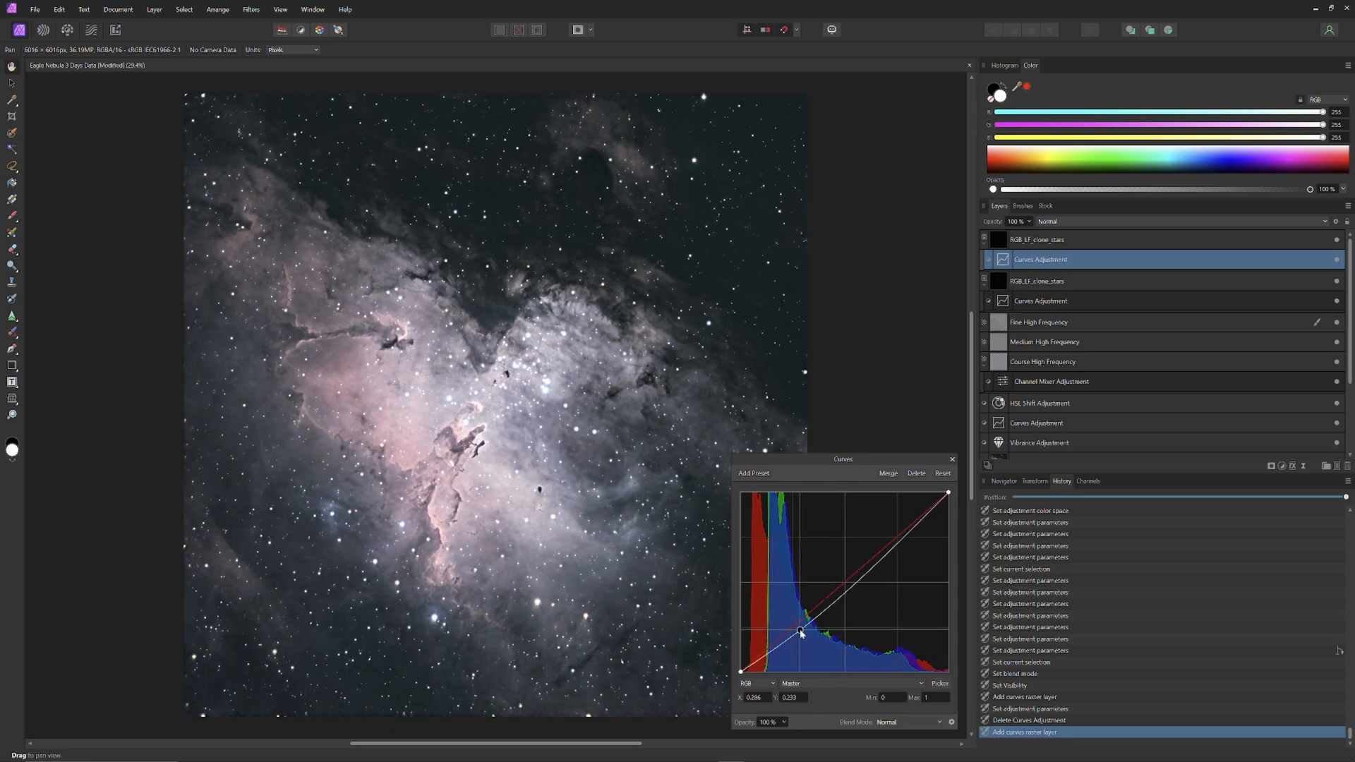
pyautogui.moveTo(800, 631); pyautogui.dragTo(812, 628)
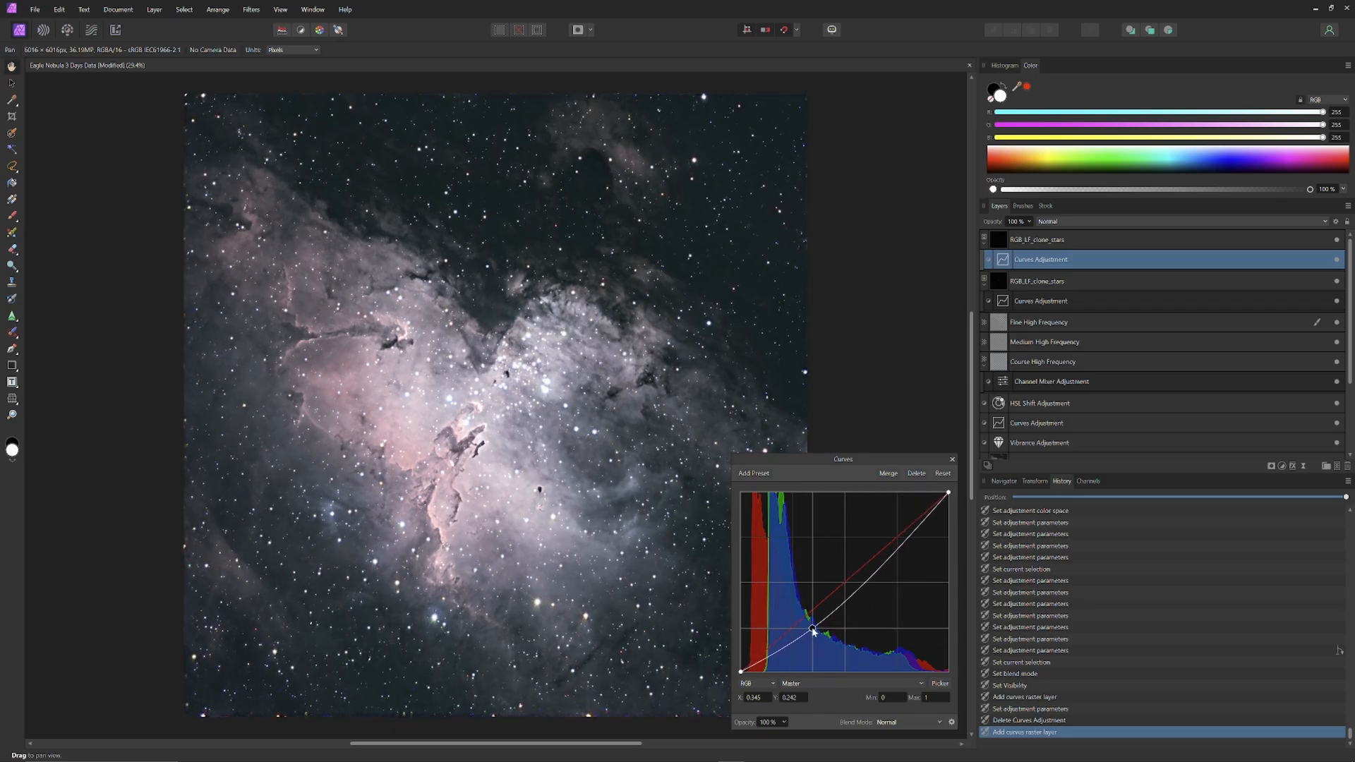
pyautogui.moveTo(812, 629); pyautogui.dragTo(828, 642)
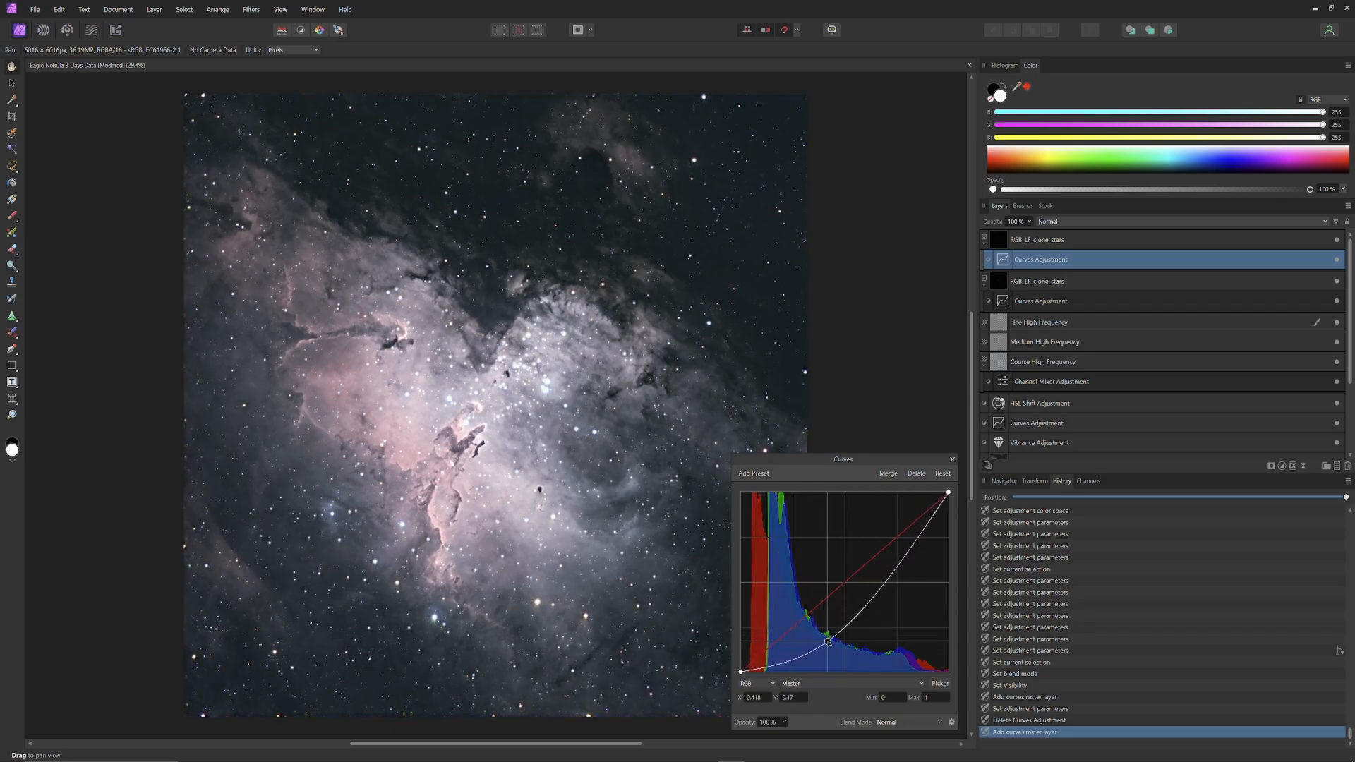
pyautogui.click(952, 459)
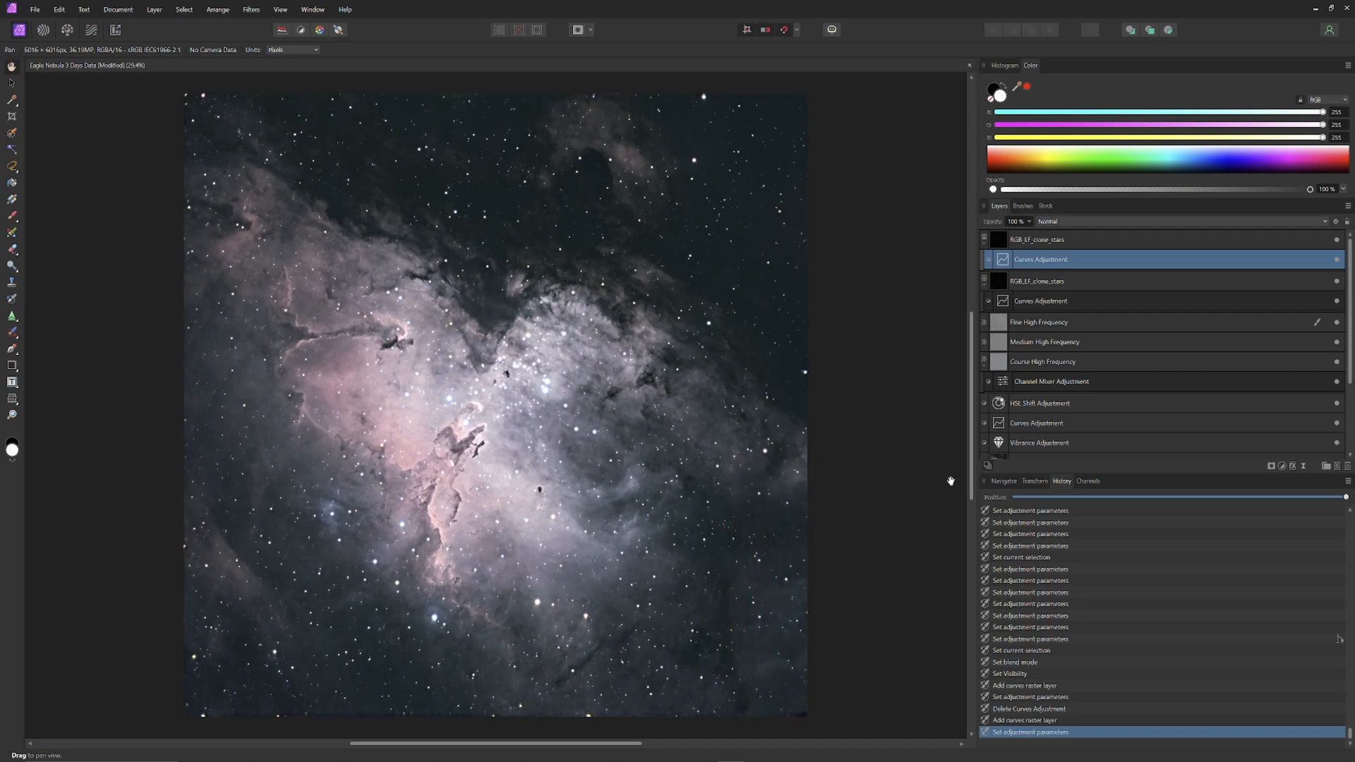
pyautogui.moveTo(950, 531)
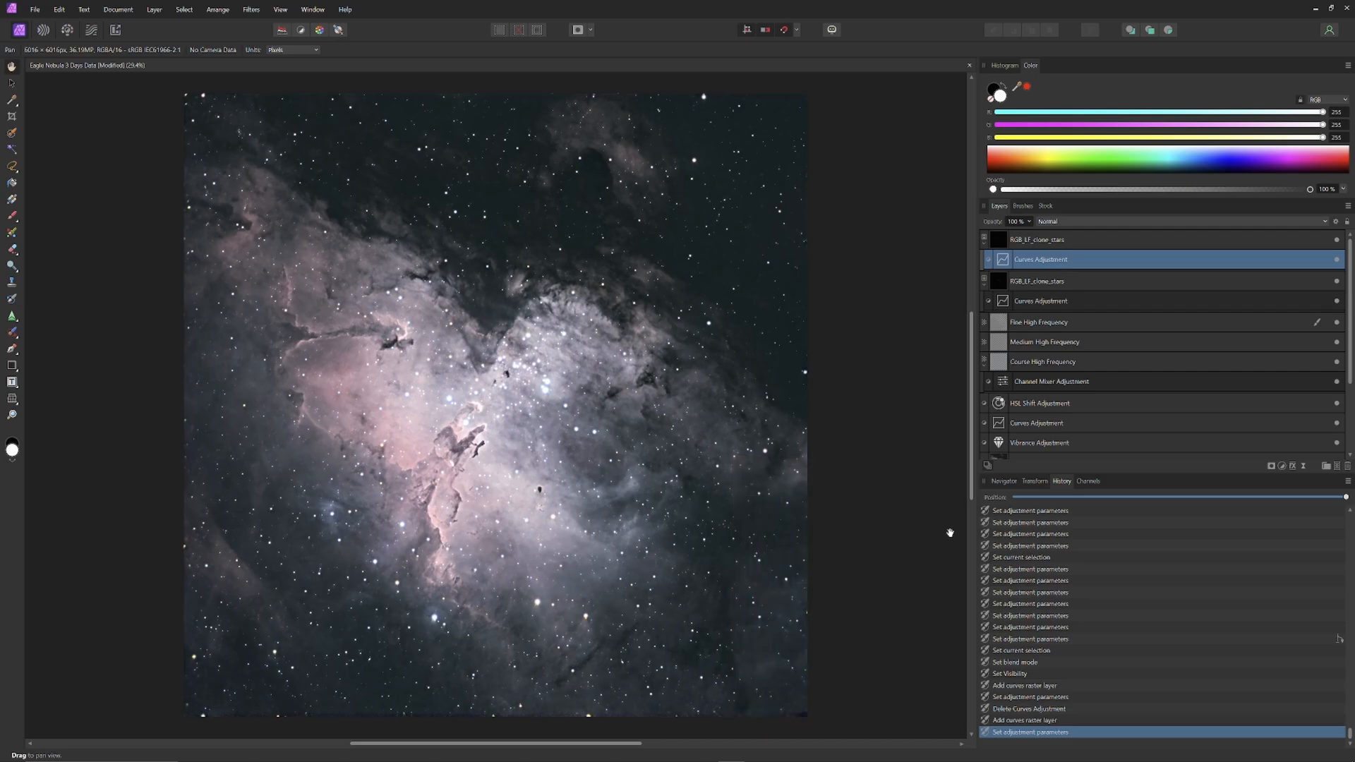
pyautogui.moveTo(954, 540)
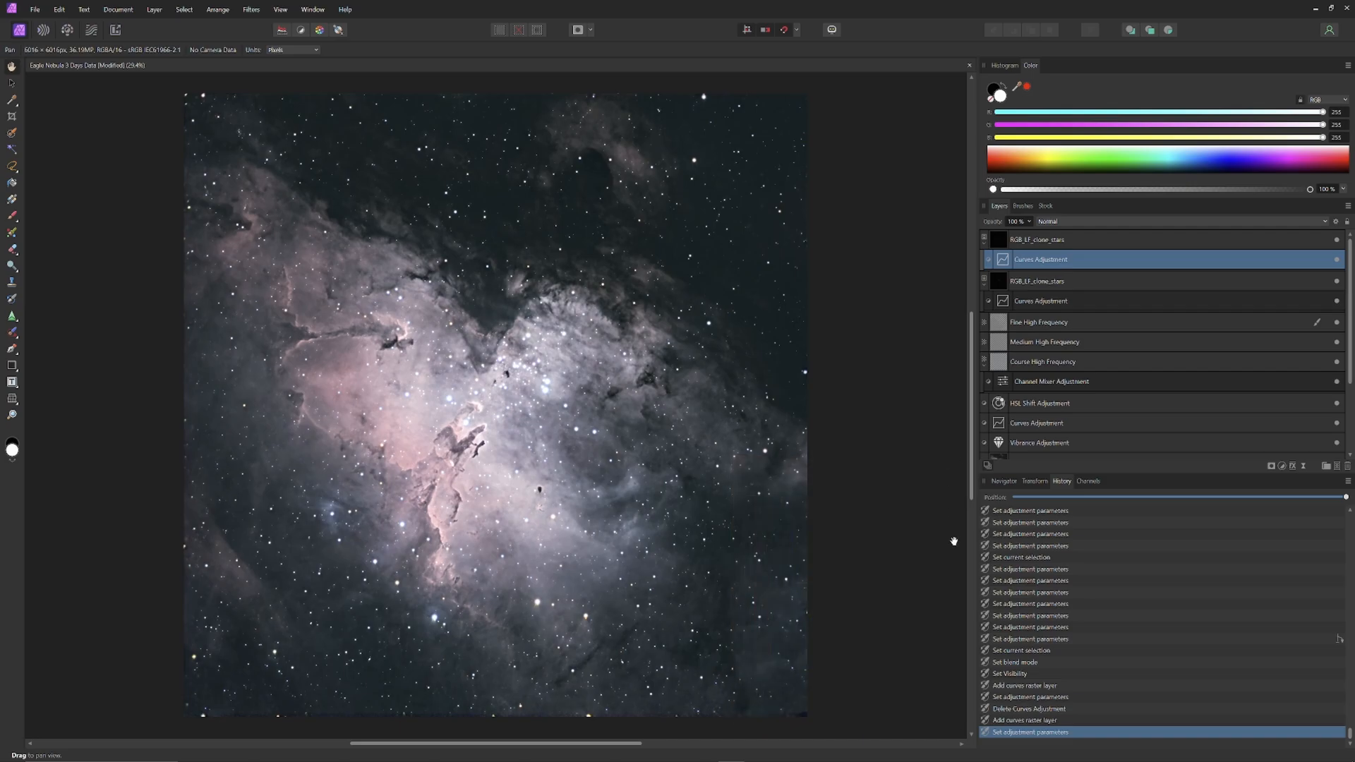